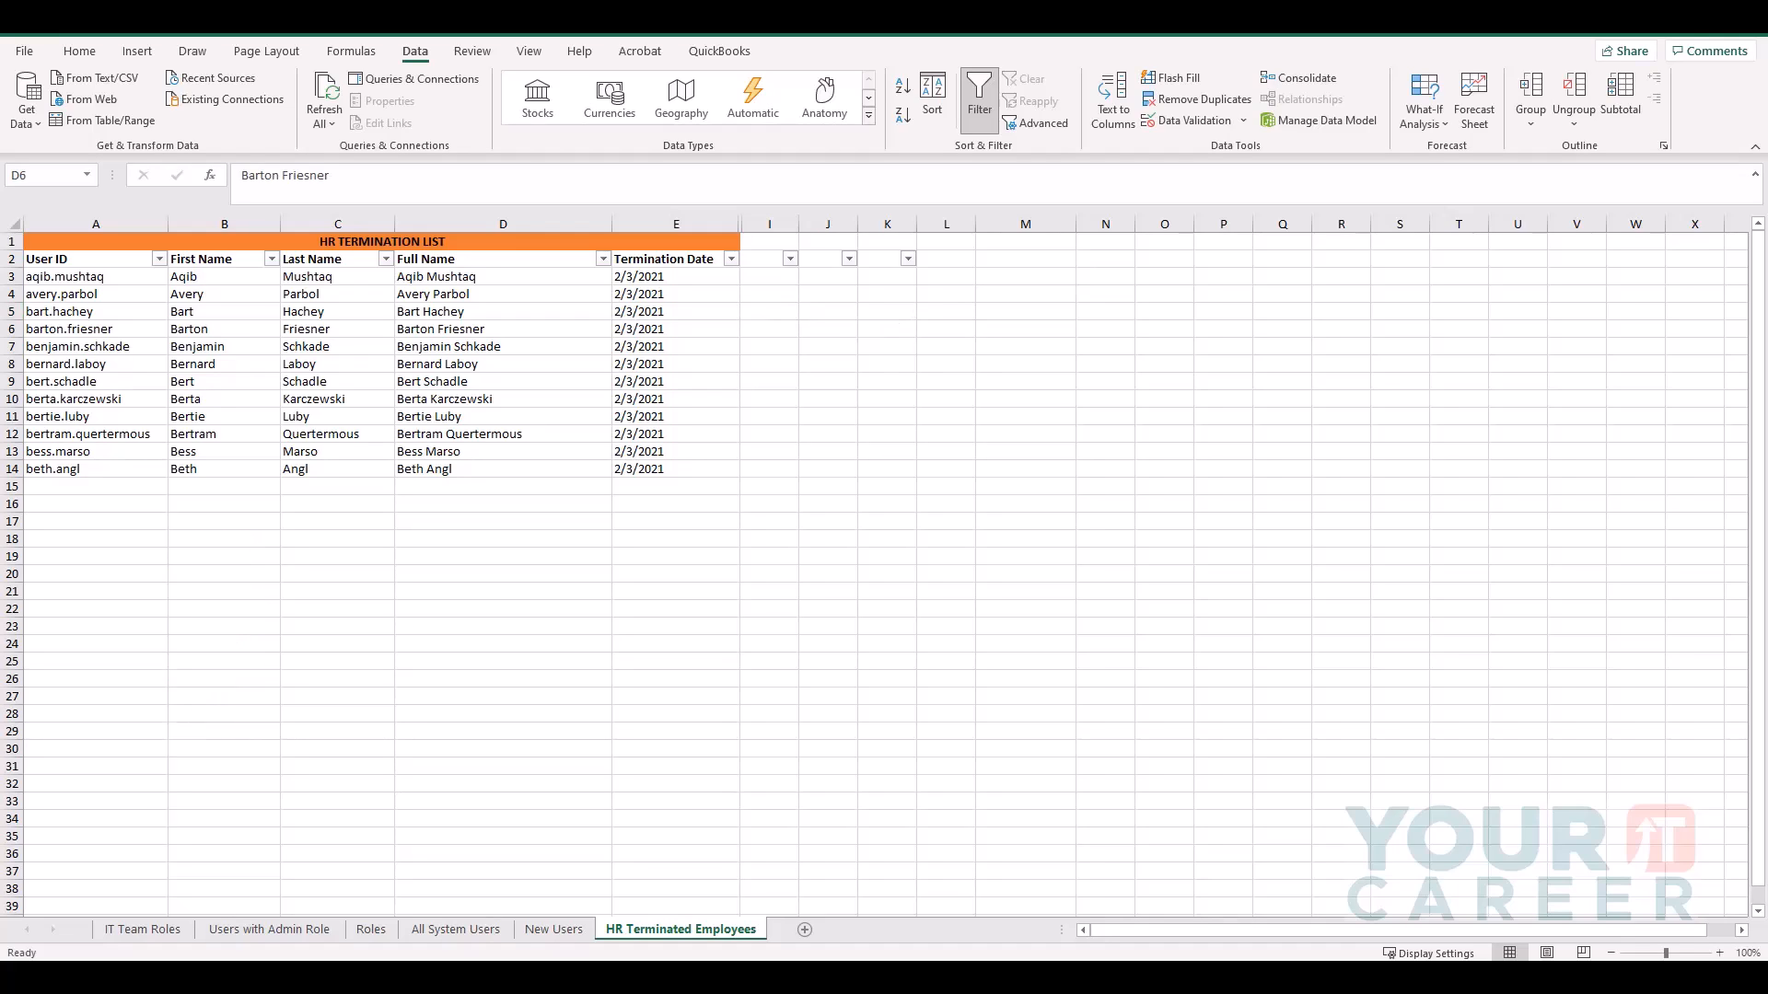
{"action": "mouse_move", "coordinate": [1565, 665]}
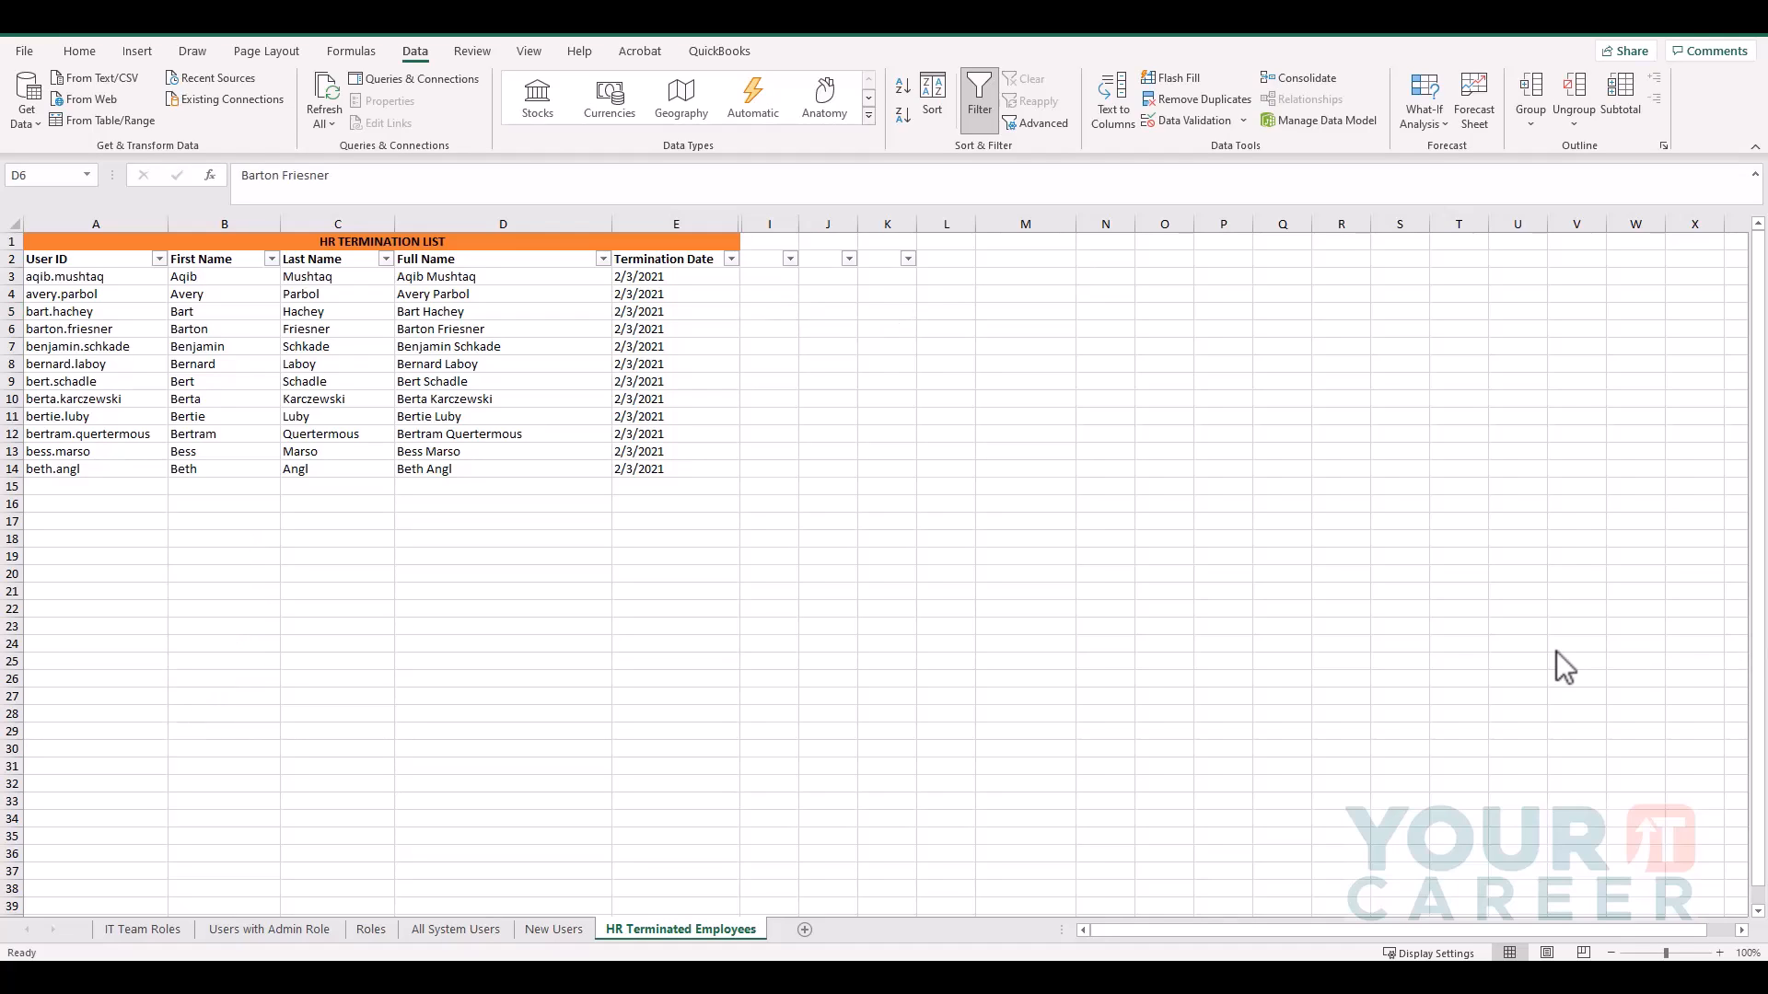
{"action": "mouse_move", "coordinate": [1459, 655]}
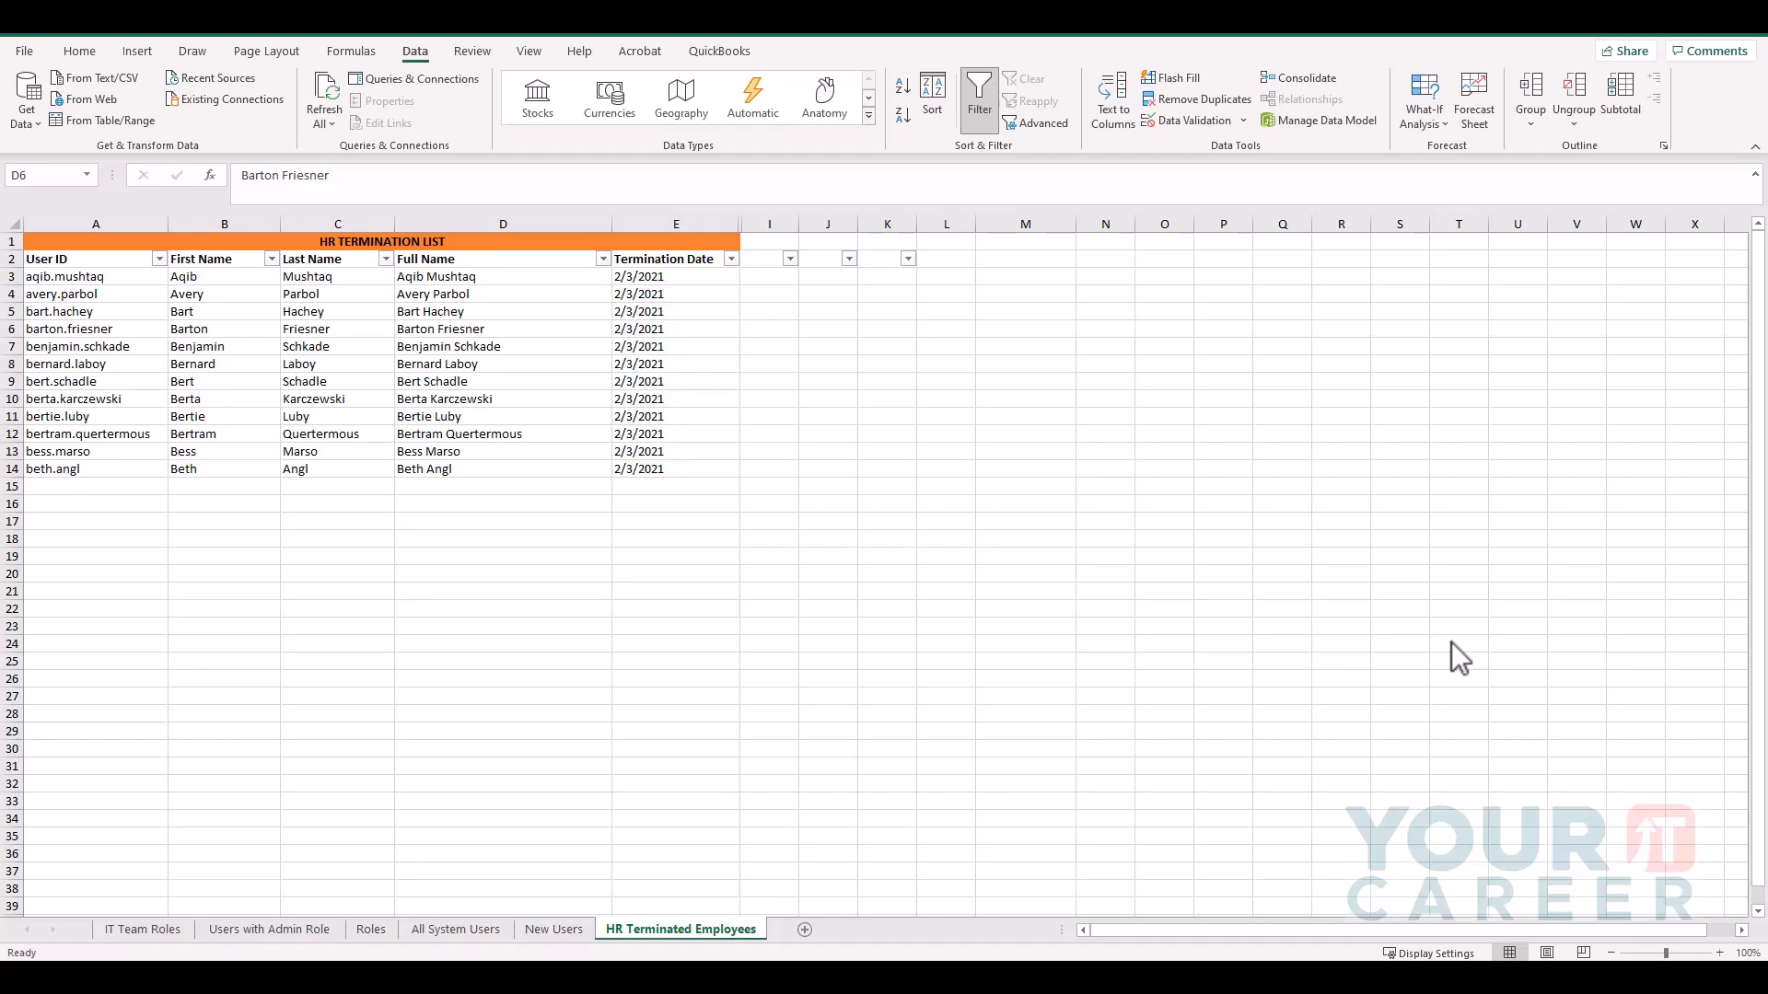
{"action": "mouse_move", "coordinate": [1453, 657]}
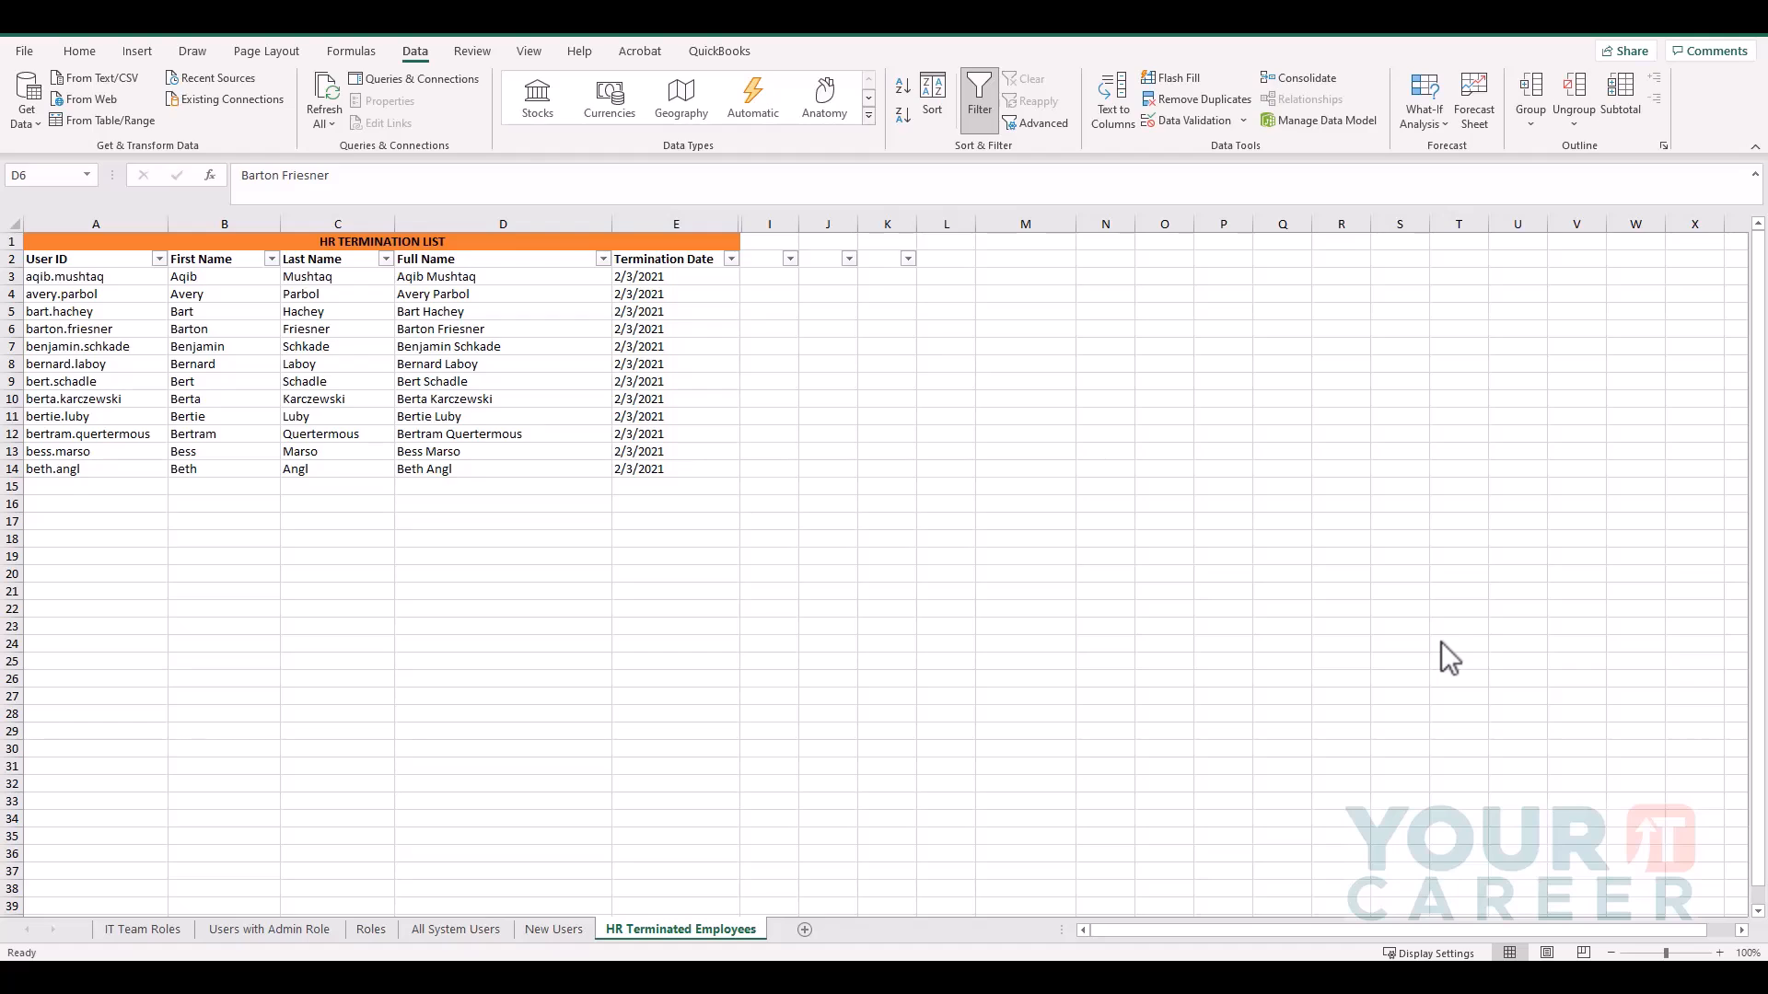
{"action": "mouse_move", "coordinate": [212, 282]}
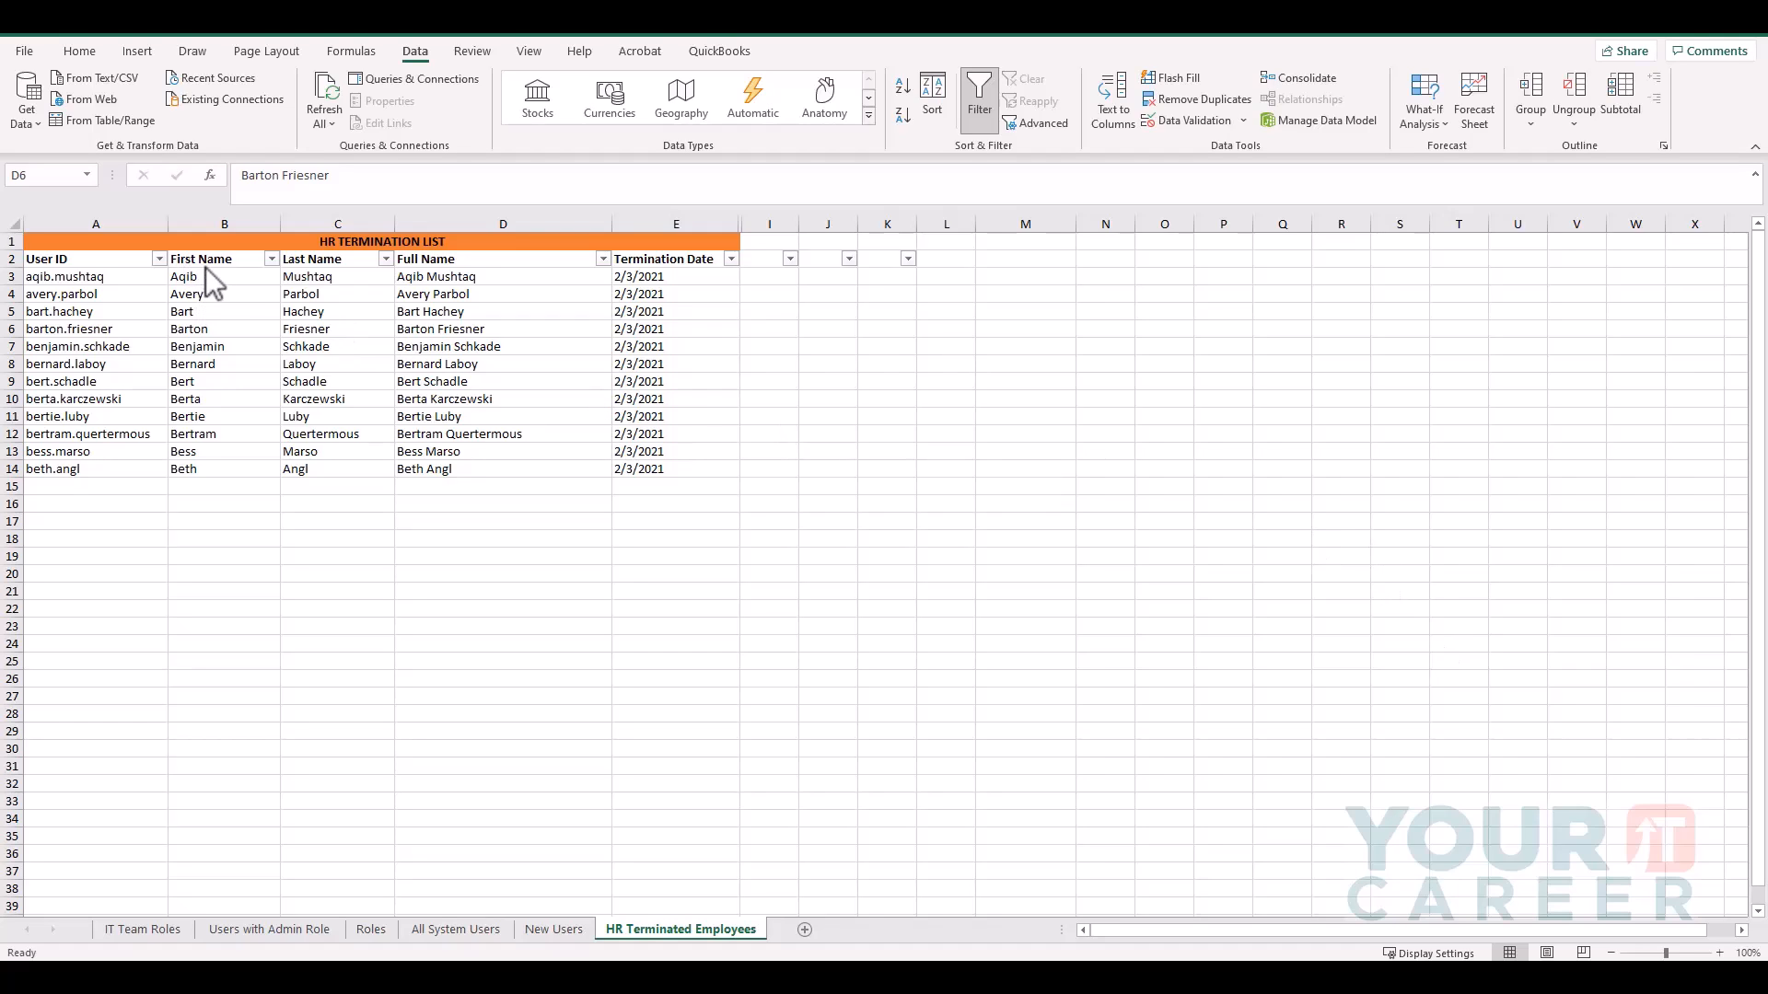
{"action": "mouse_move", "coordinate": [239, 250]}
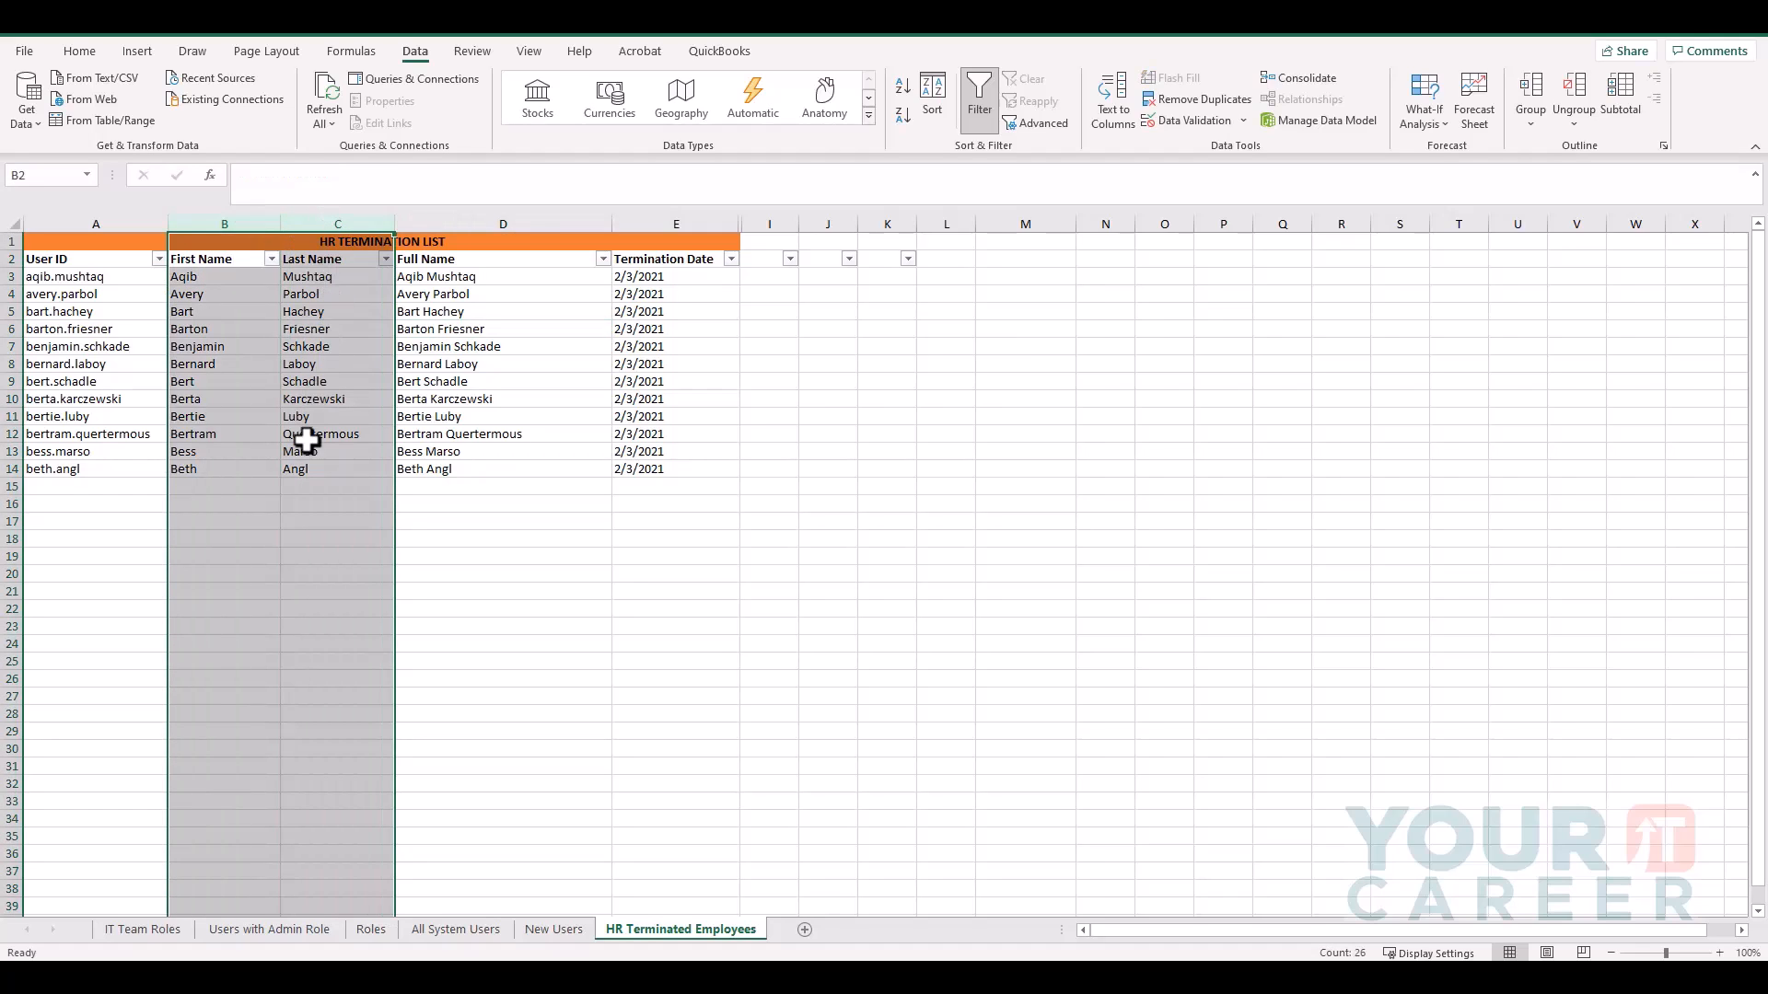
Compare the HR Terminated Employees First Name and Last Name columns against the All System Users sheet.
{"action": "left_click", "coordinate": [335, 451]}
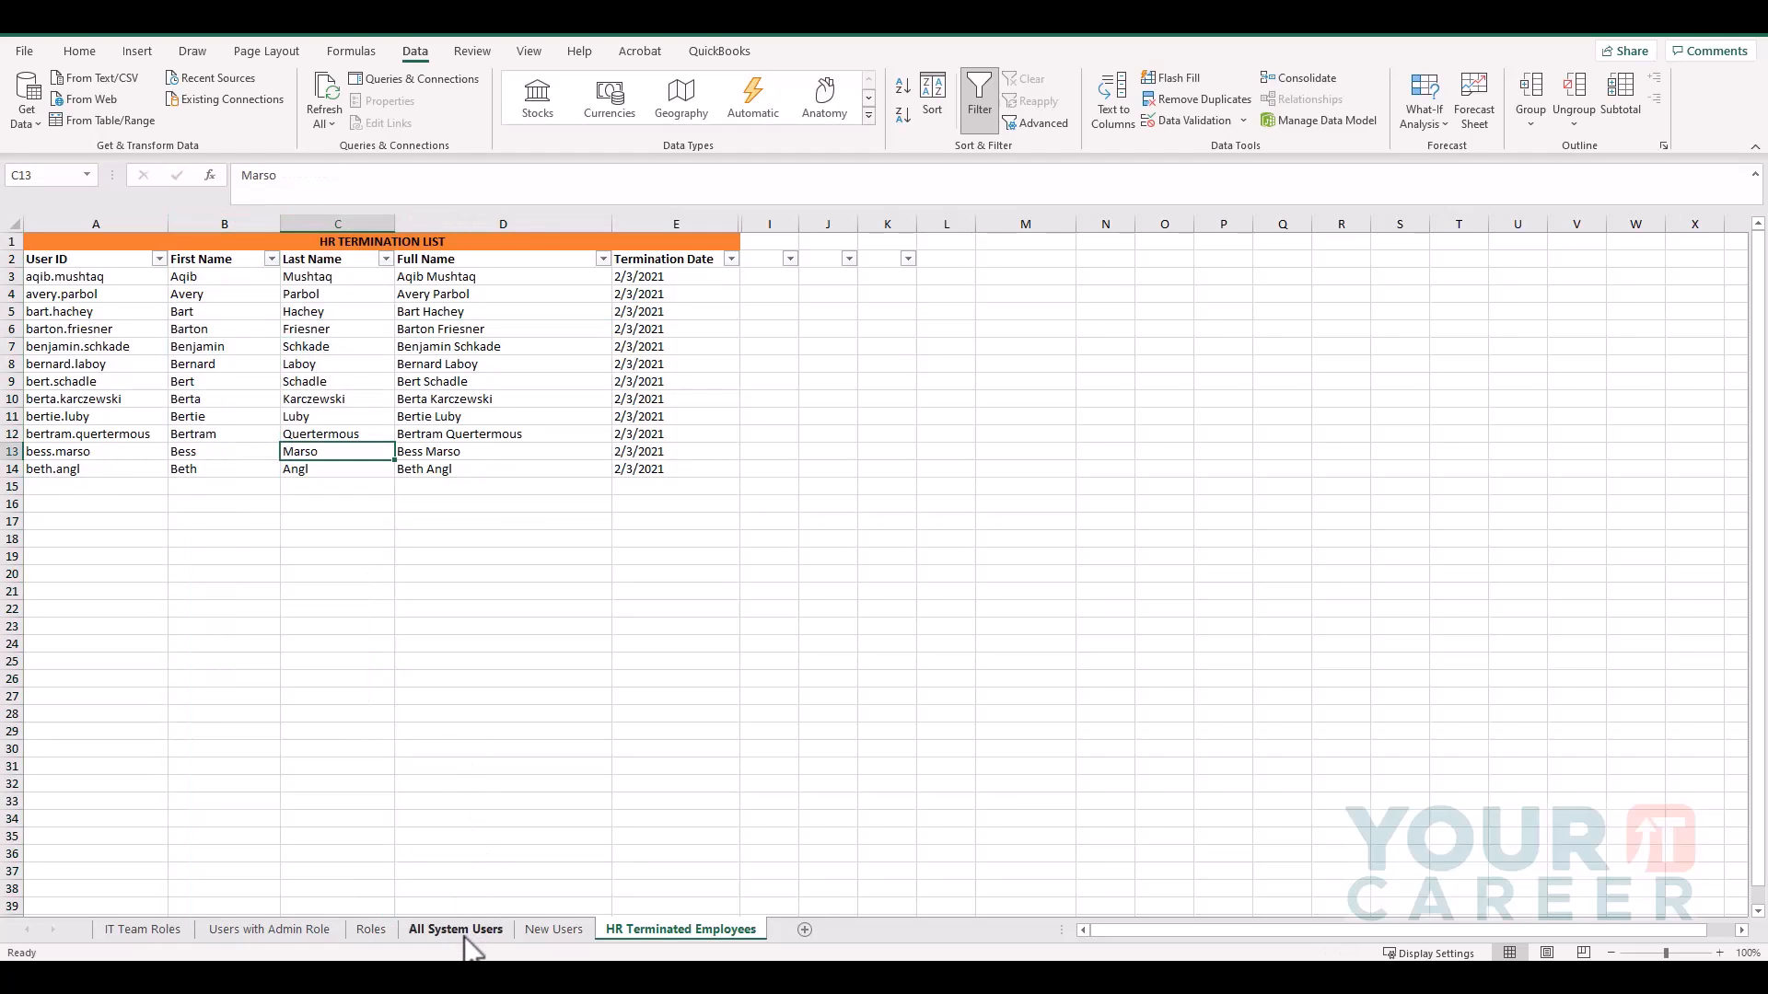
{"action": "left_click", "coordinate": [454, 928]}
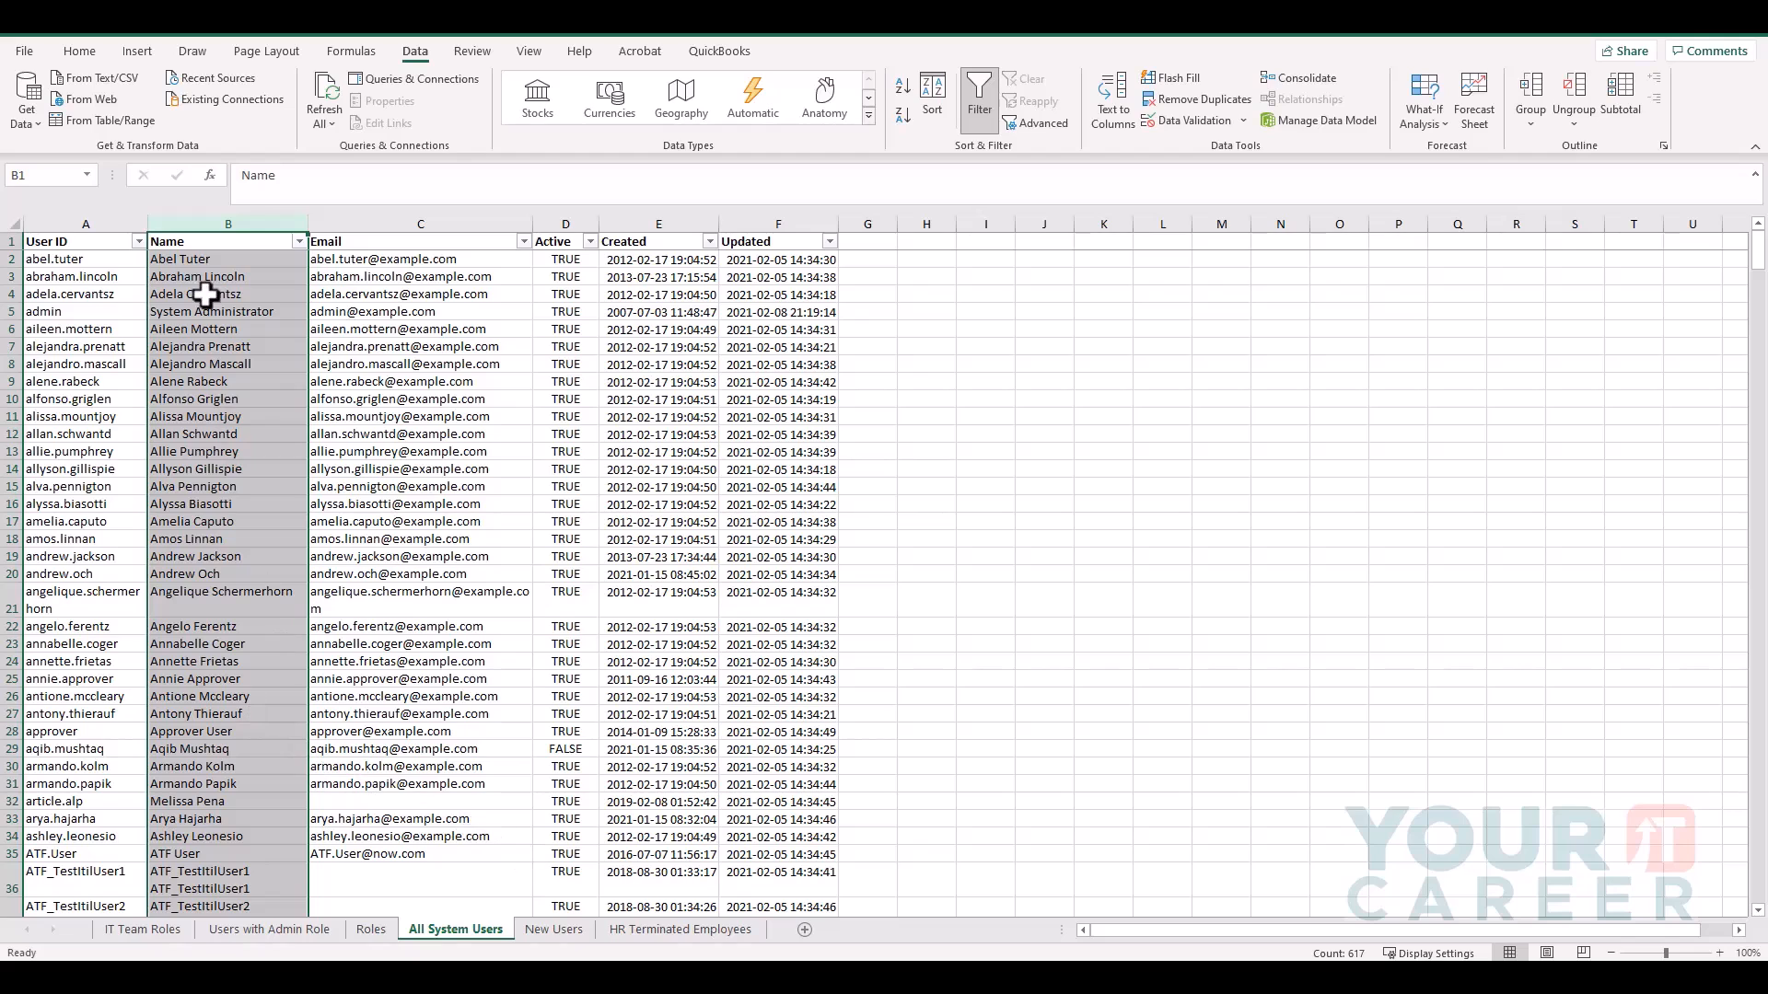
{"action": "left_click", "coordinate": [679, 928]}
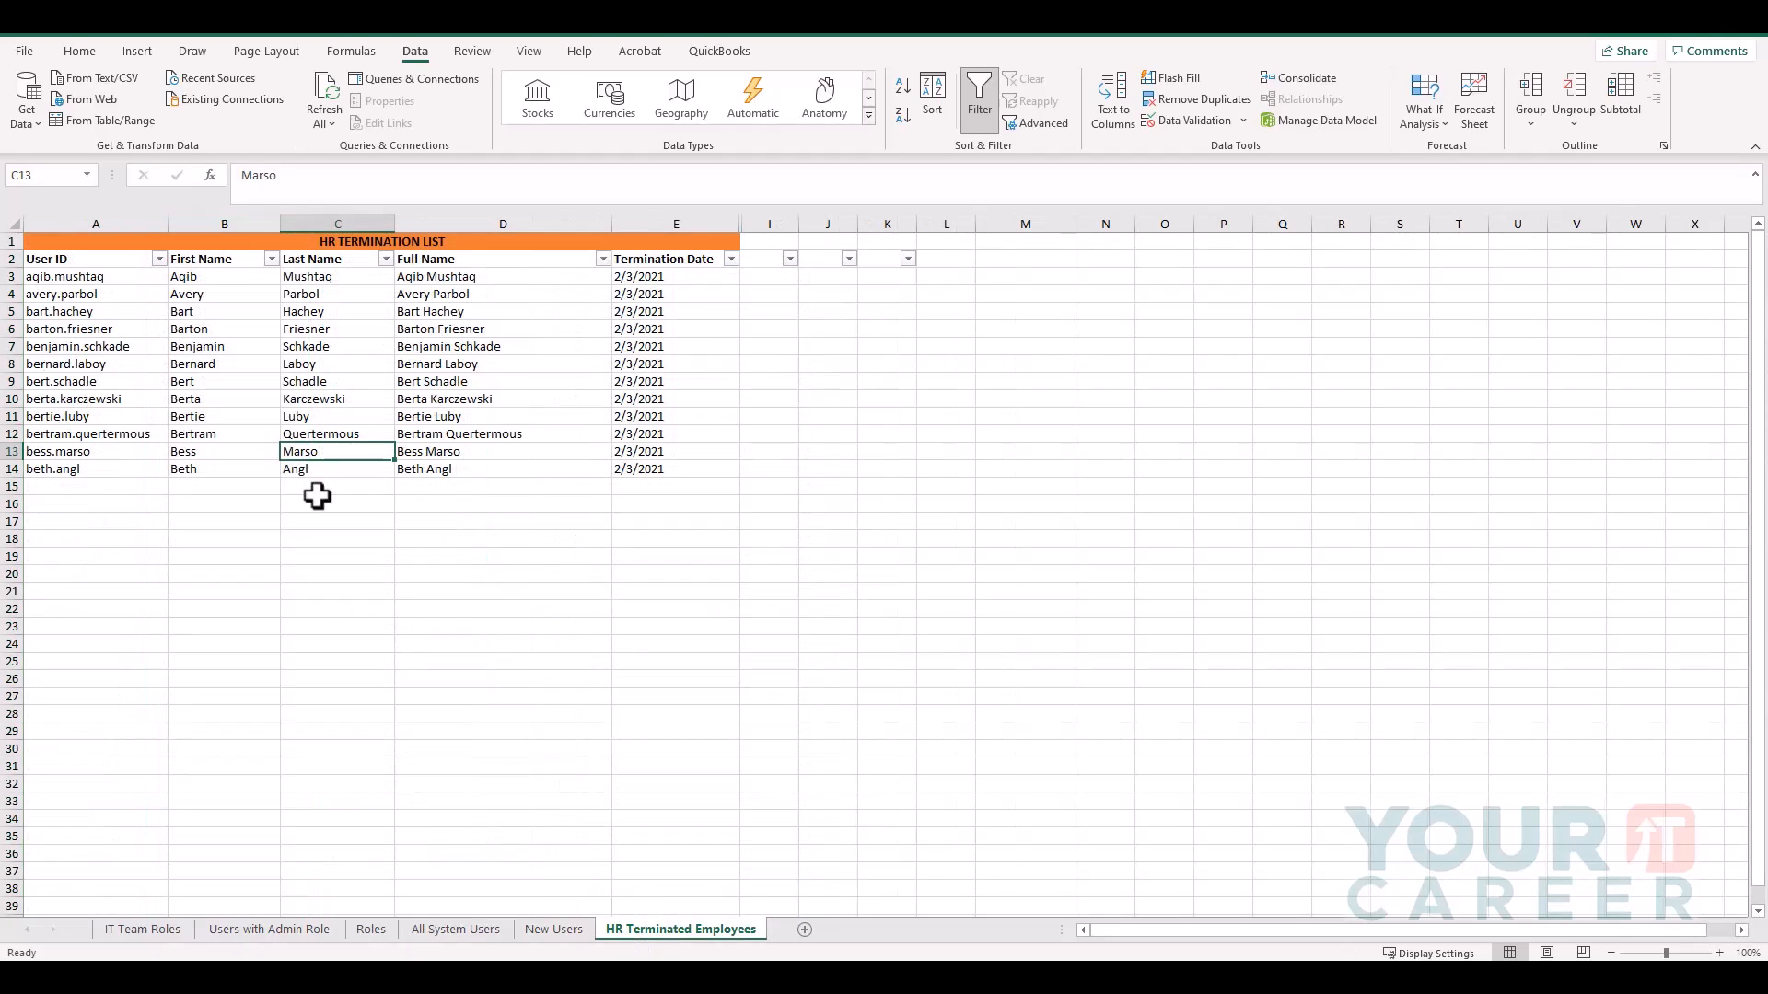
{"action": "left_click", "coordinate": [223, 223]}
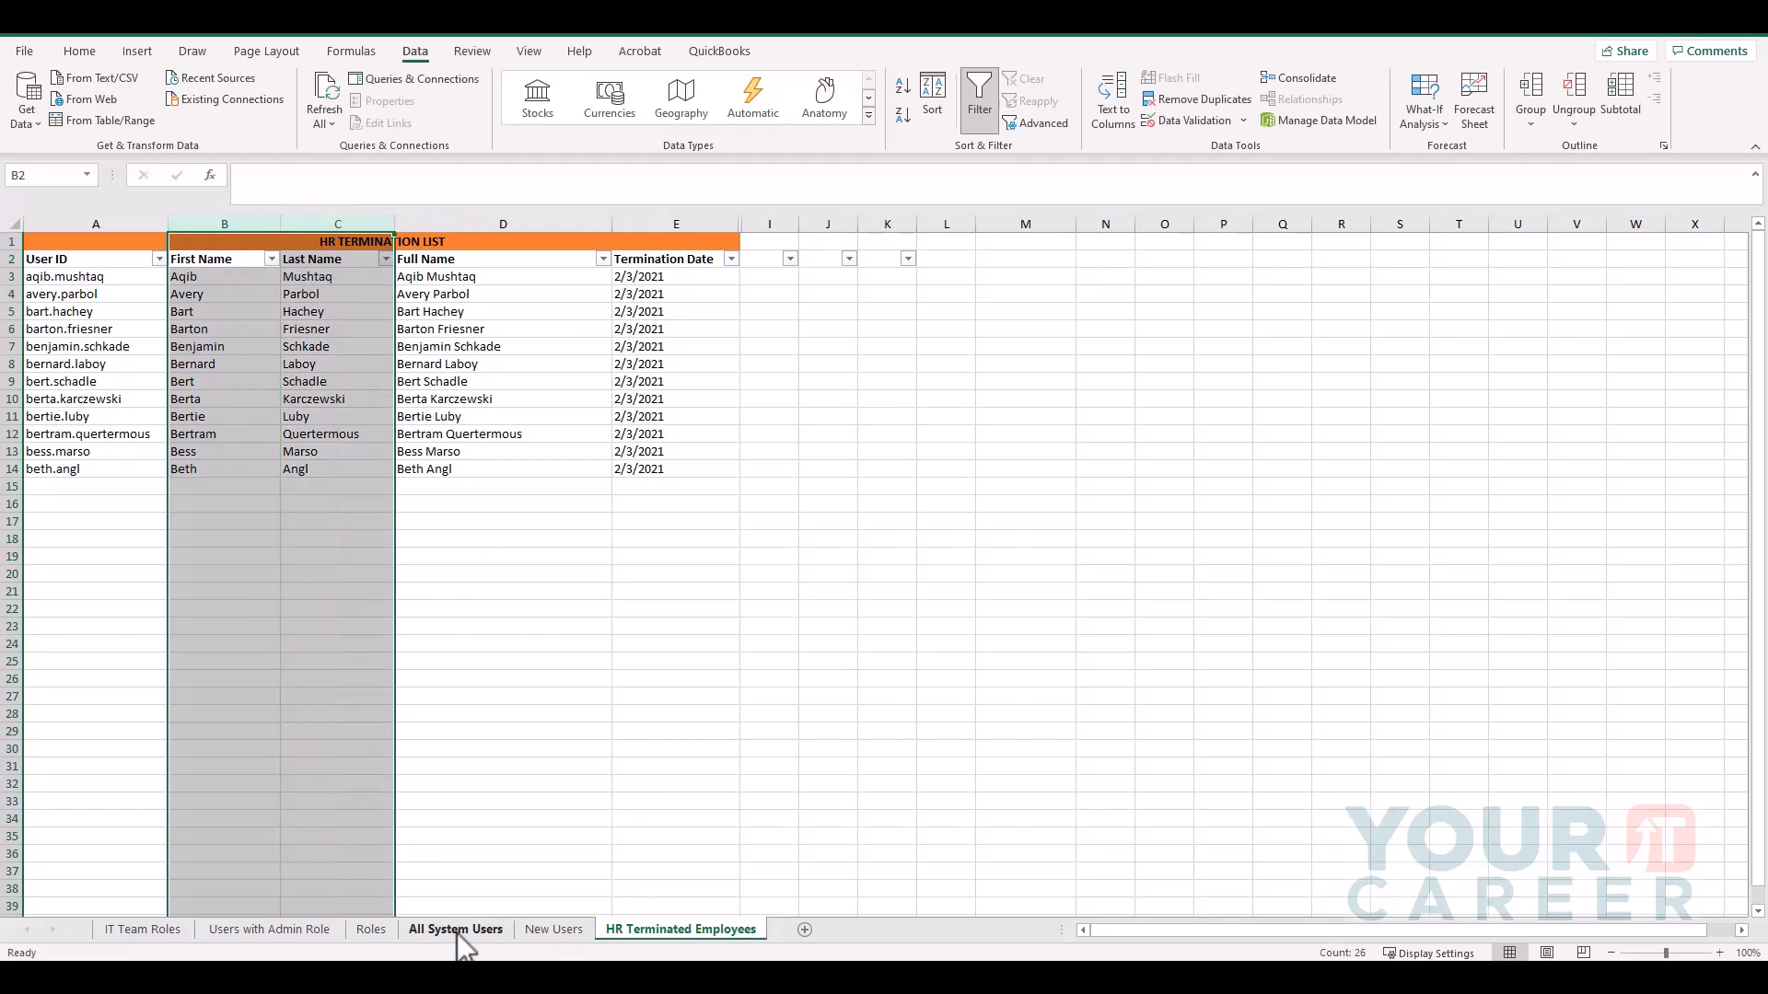
Review the All System Users sheet and highlight its Name column for matching.
{"action": "left_click", "coordinate": [455, 928]}
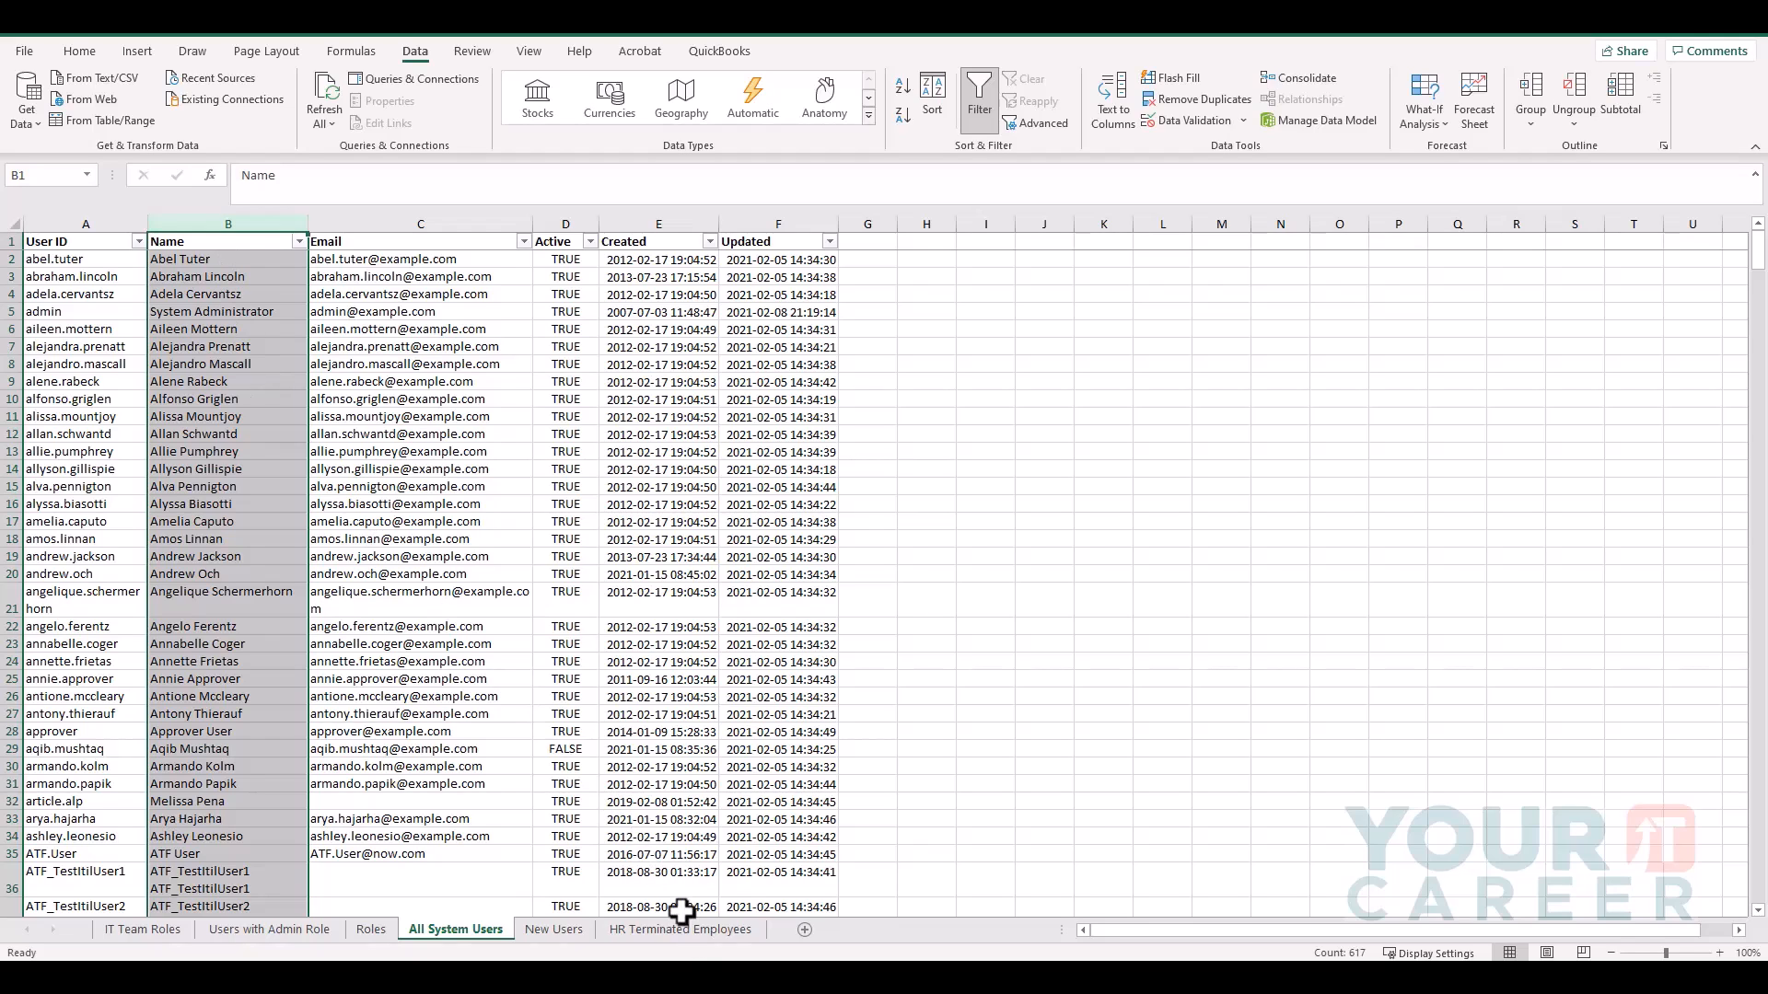
{"action": "left_click", "coordinate": [680, 928]}
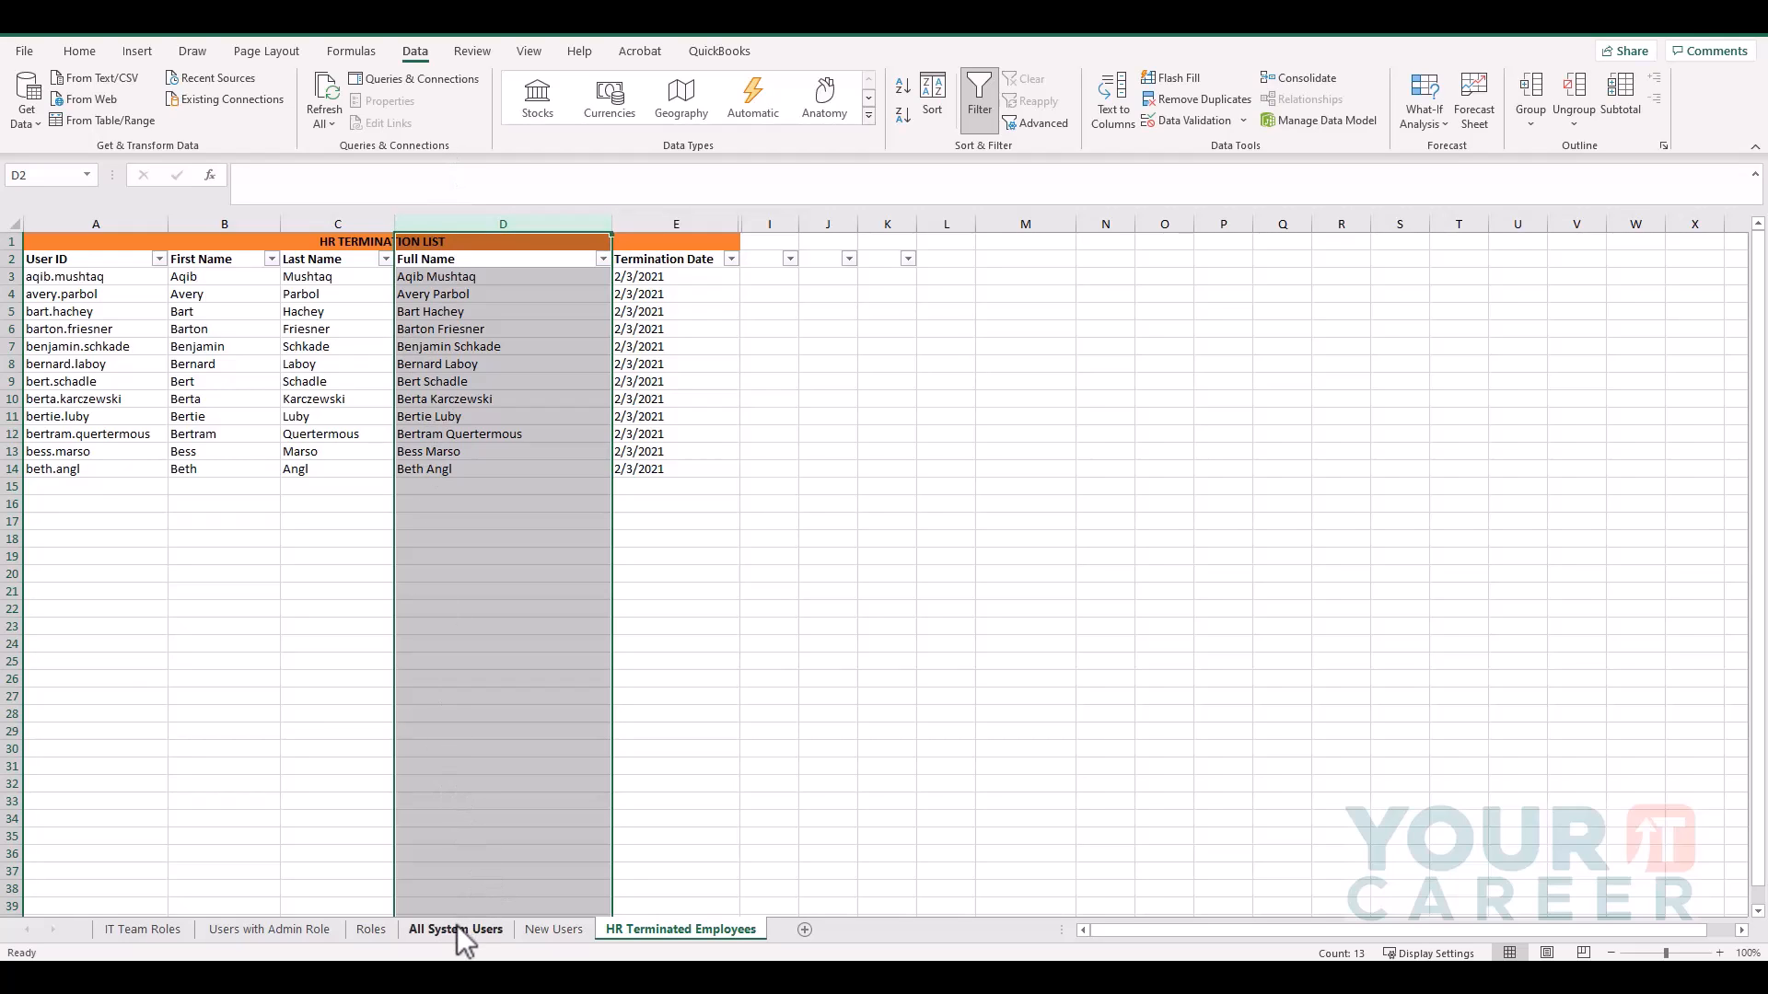
{"action": "left_click", "coordinate": [455, 928]}
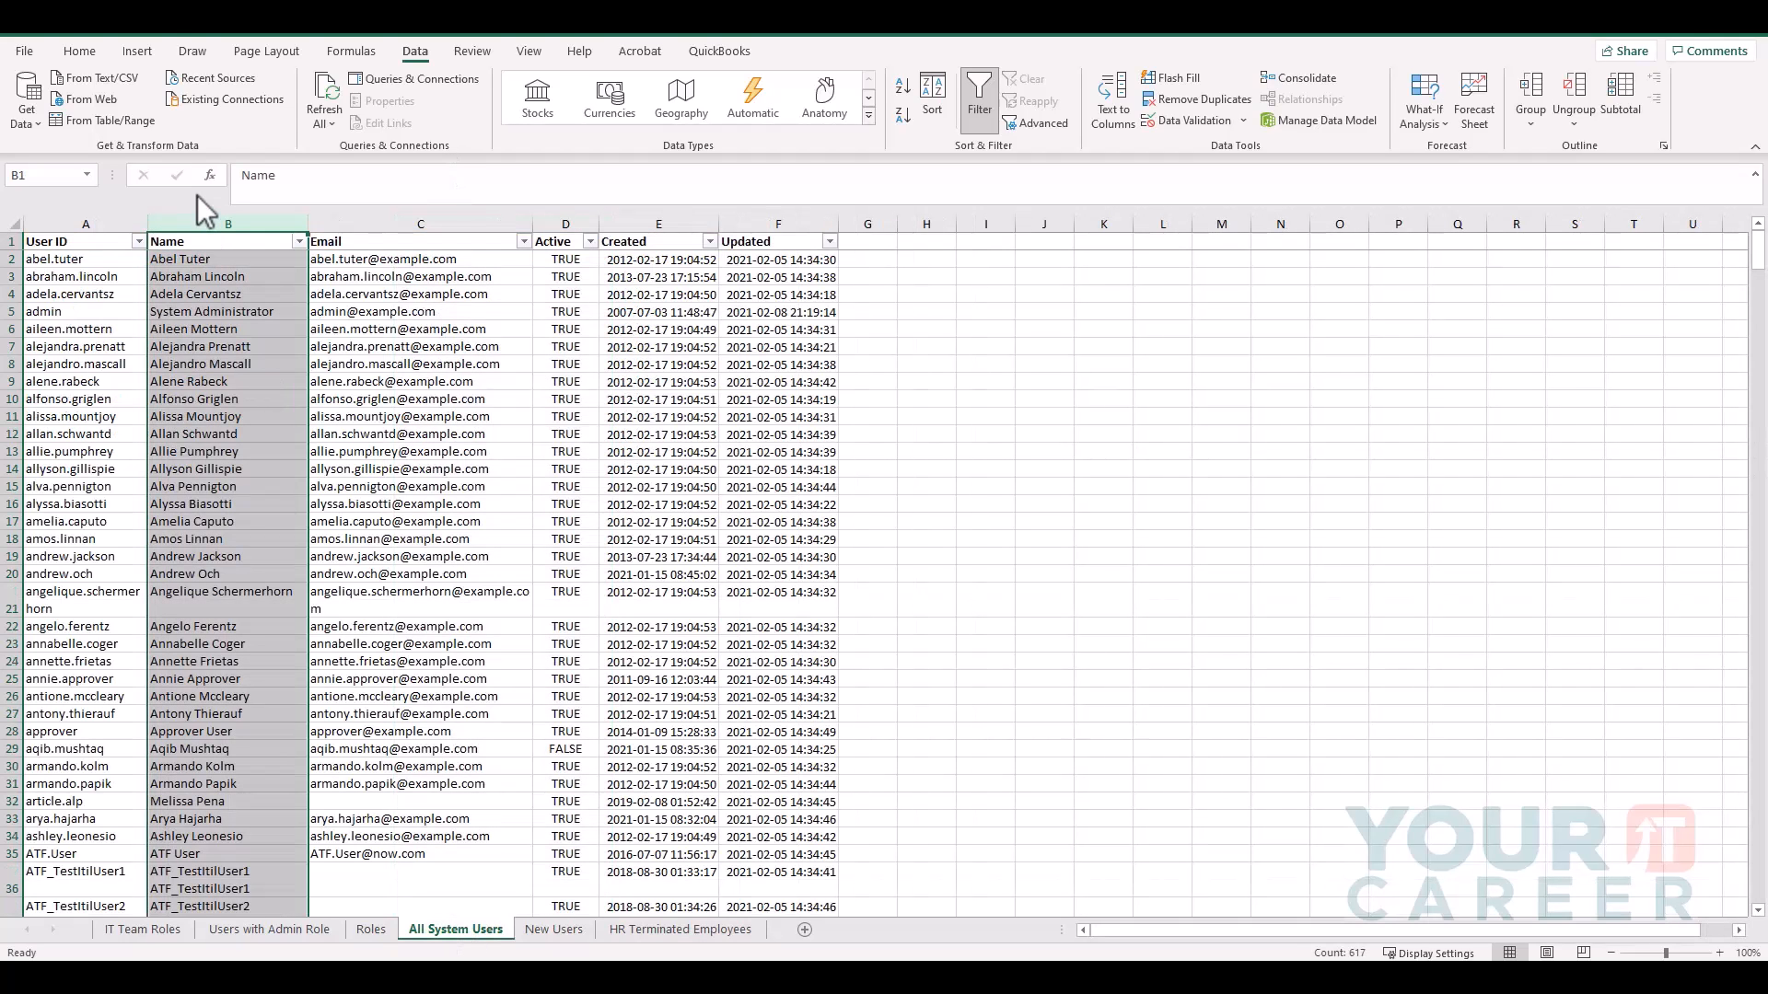
{"action": "left_click", "coordinate": [225, 239]}
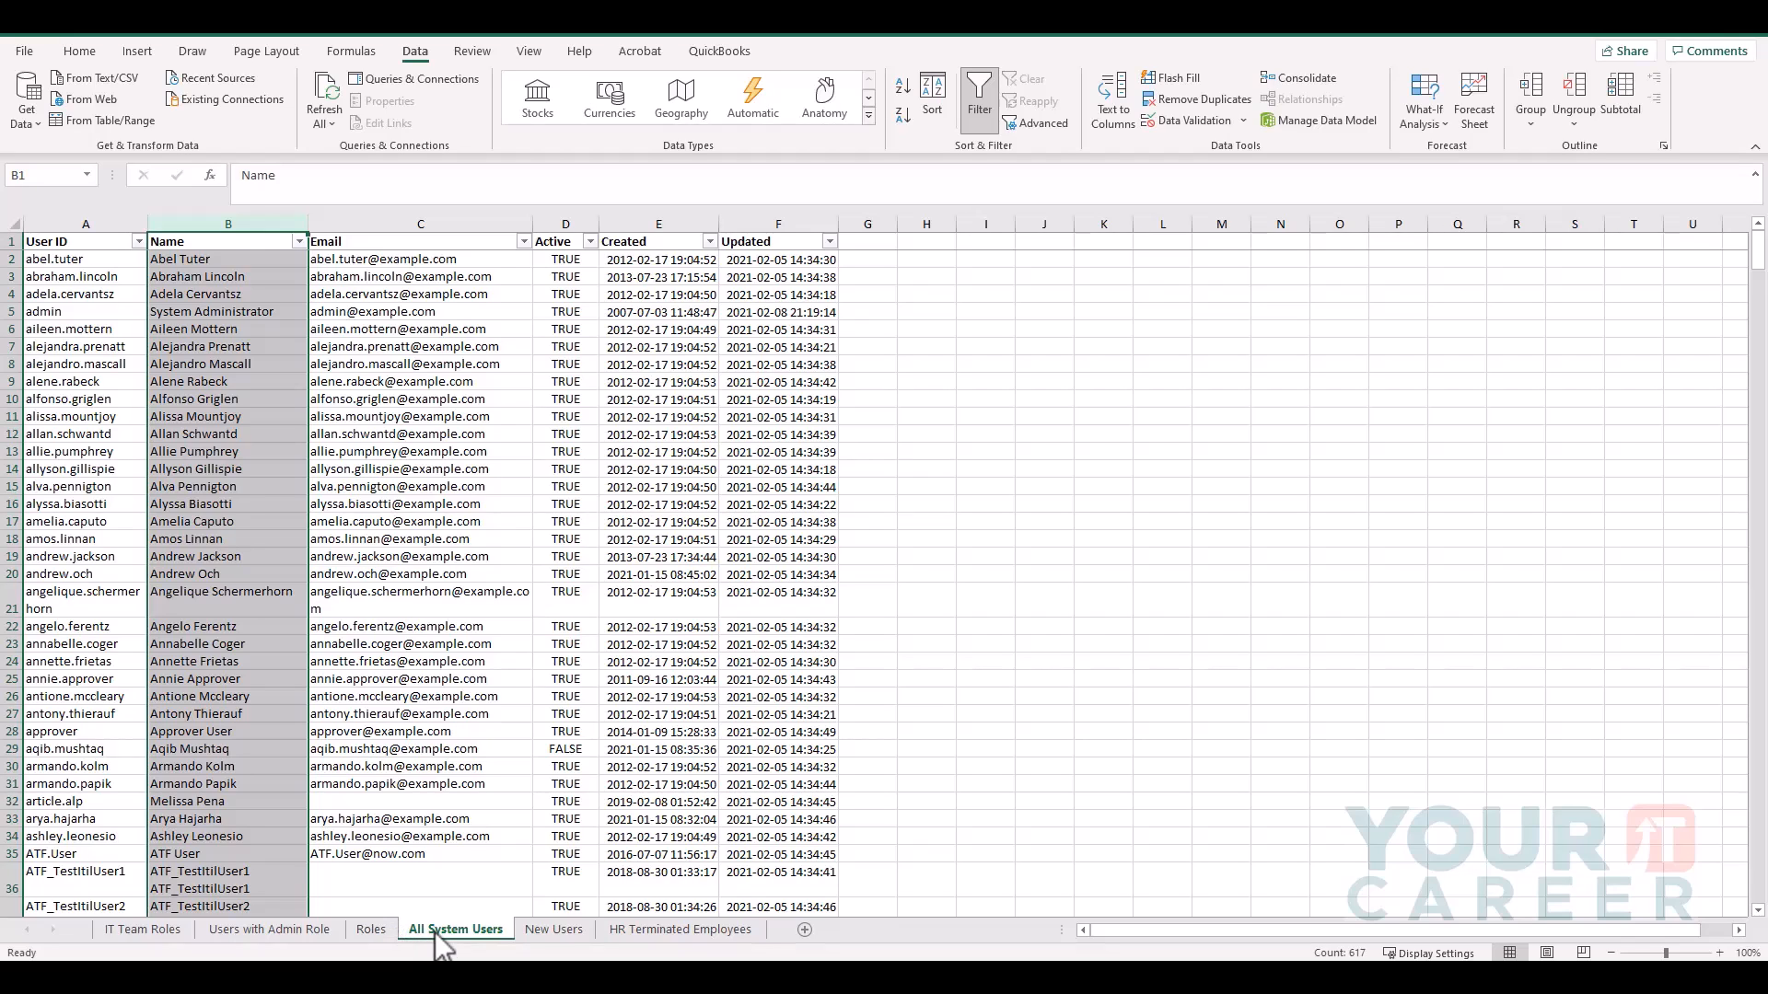
{"action": "mouse_move", "coordinate": [440, 944]}
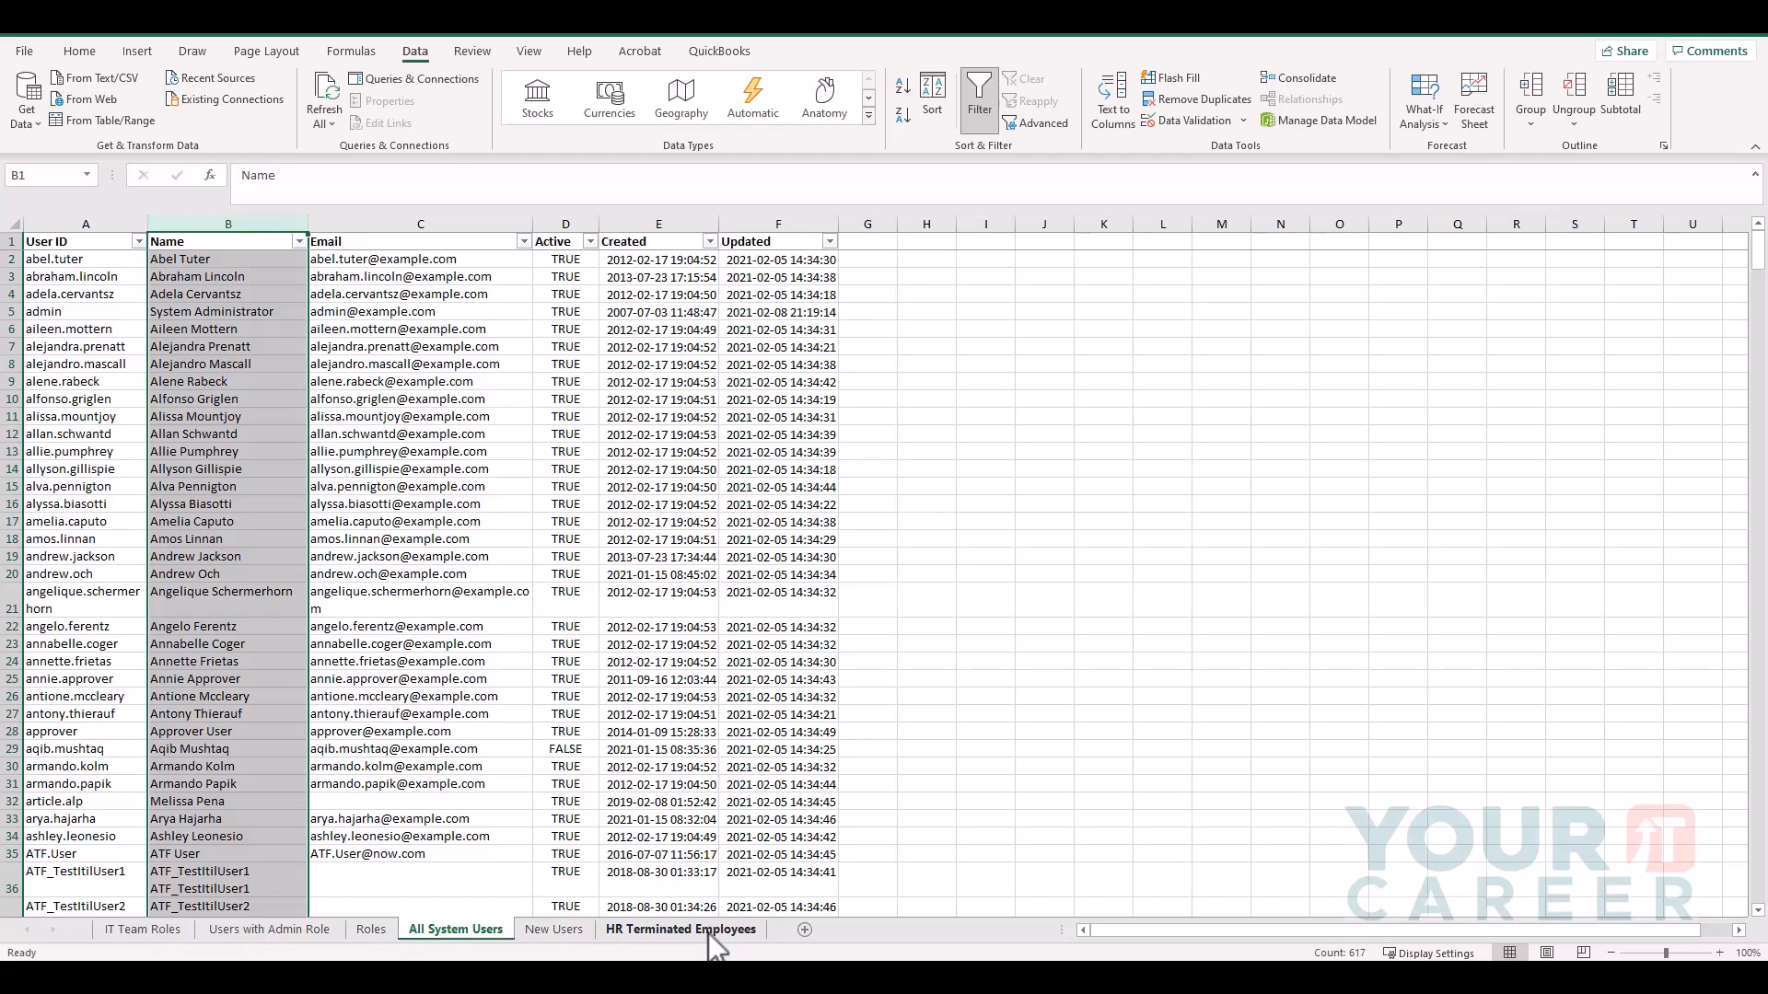
Review the empty Check Status and Check Update audit headings on the HR Terminated Employees sheet.
{"action": "left_click", "coordinate": [680, 928]}
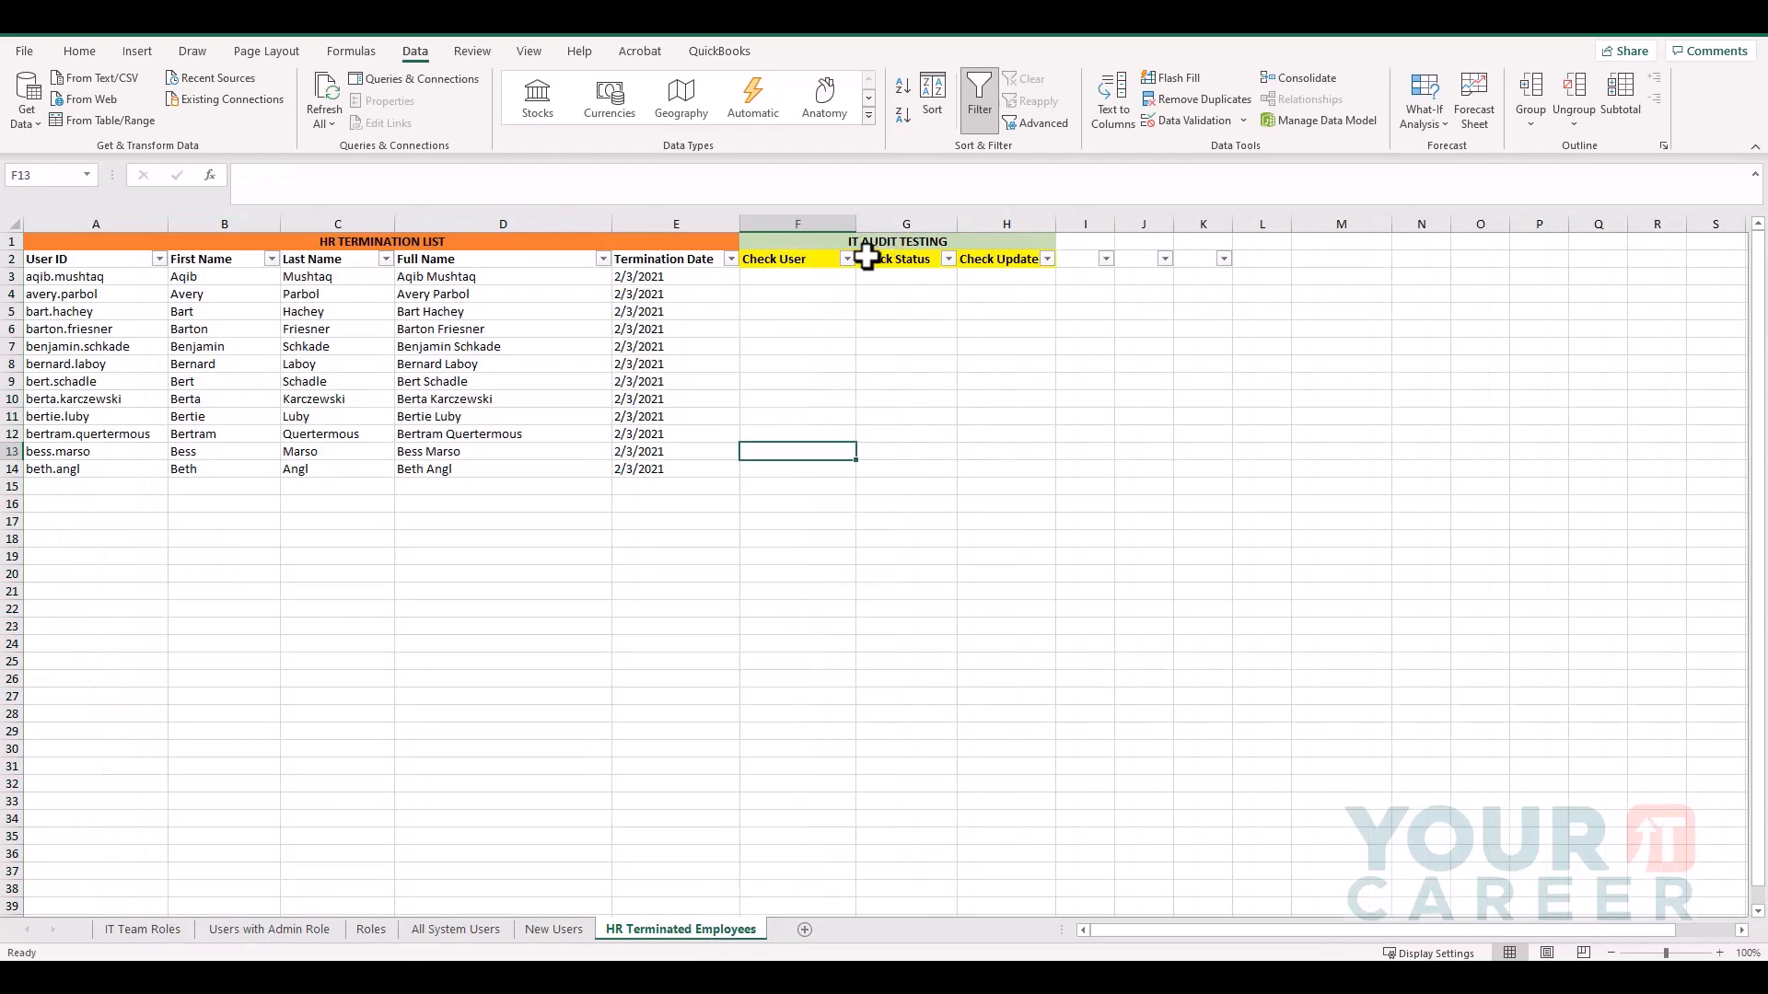
{"action": "mouse_move", "coordinate": [798, 260]}
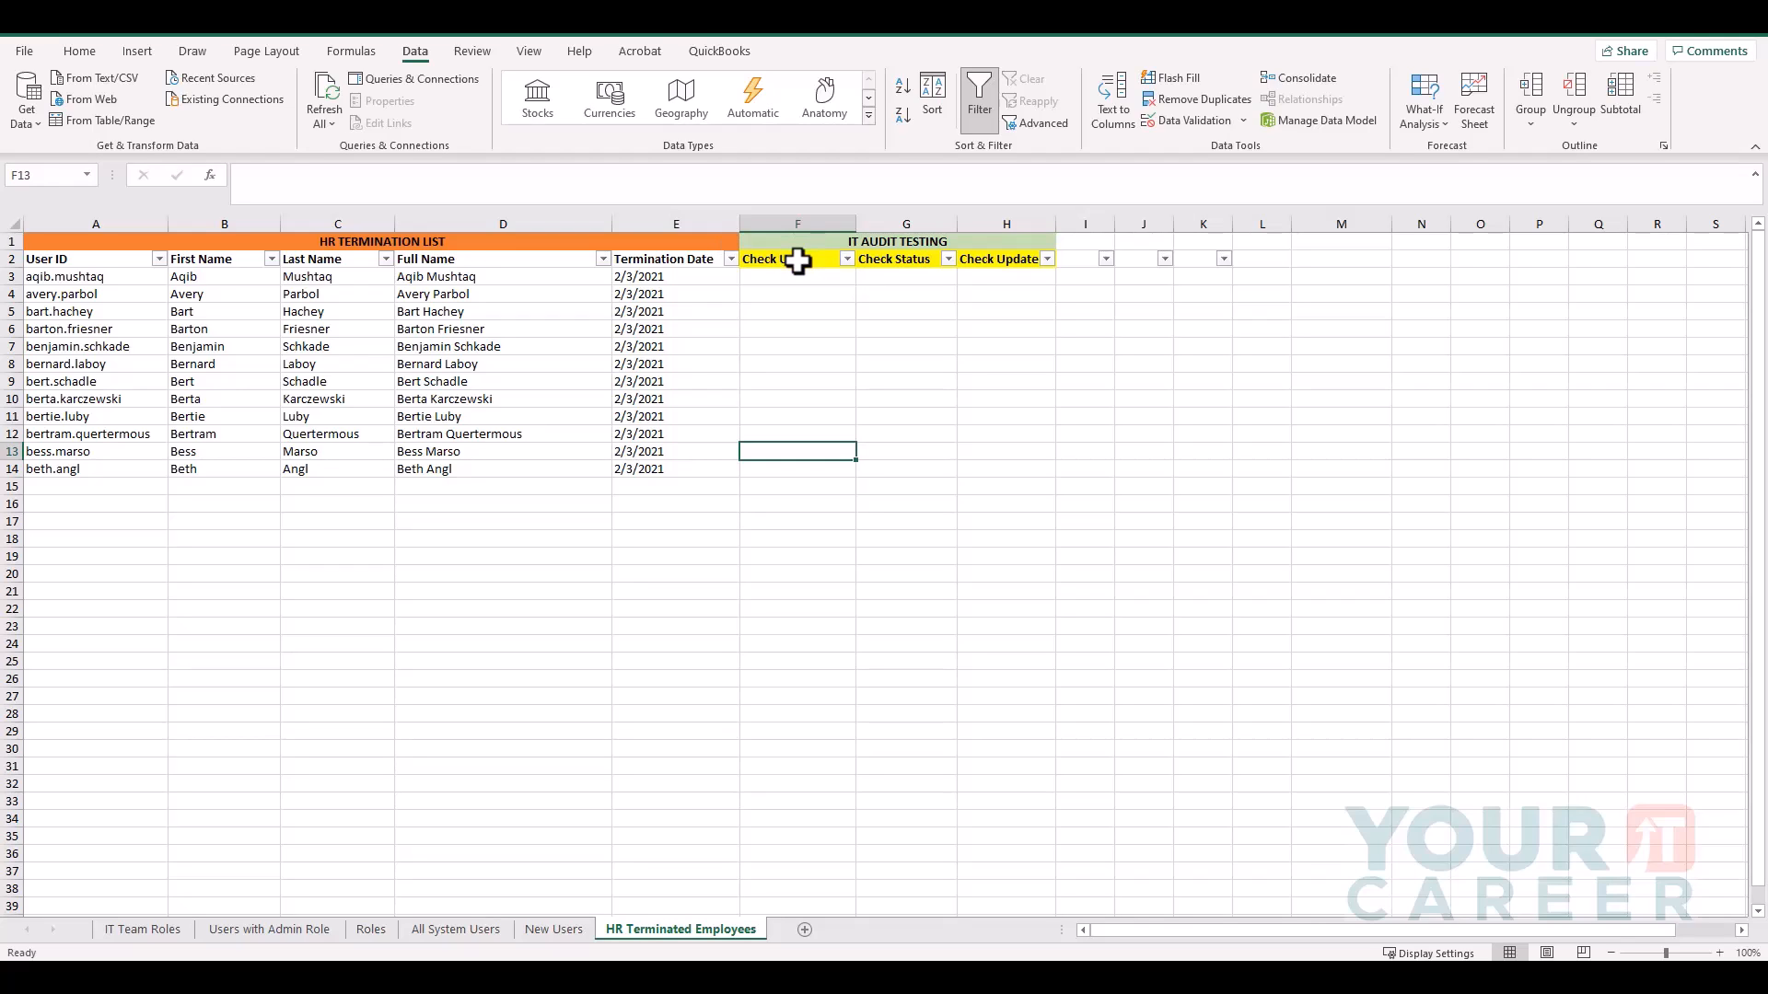
{"action": "left_click", "coordinate": [774, 257]}
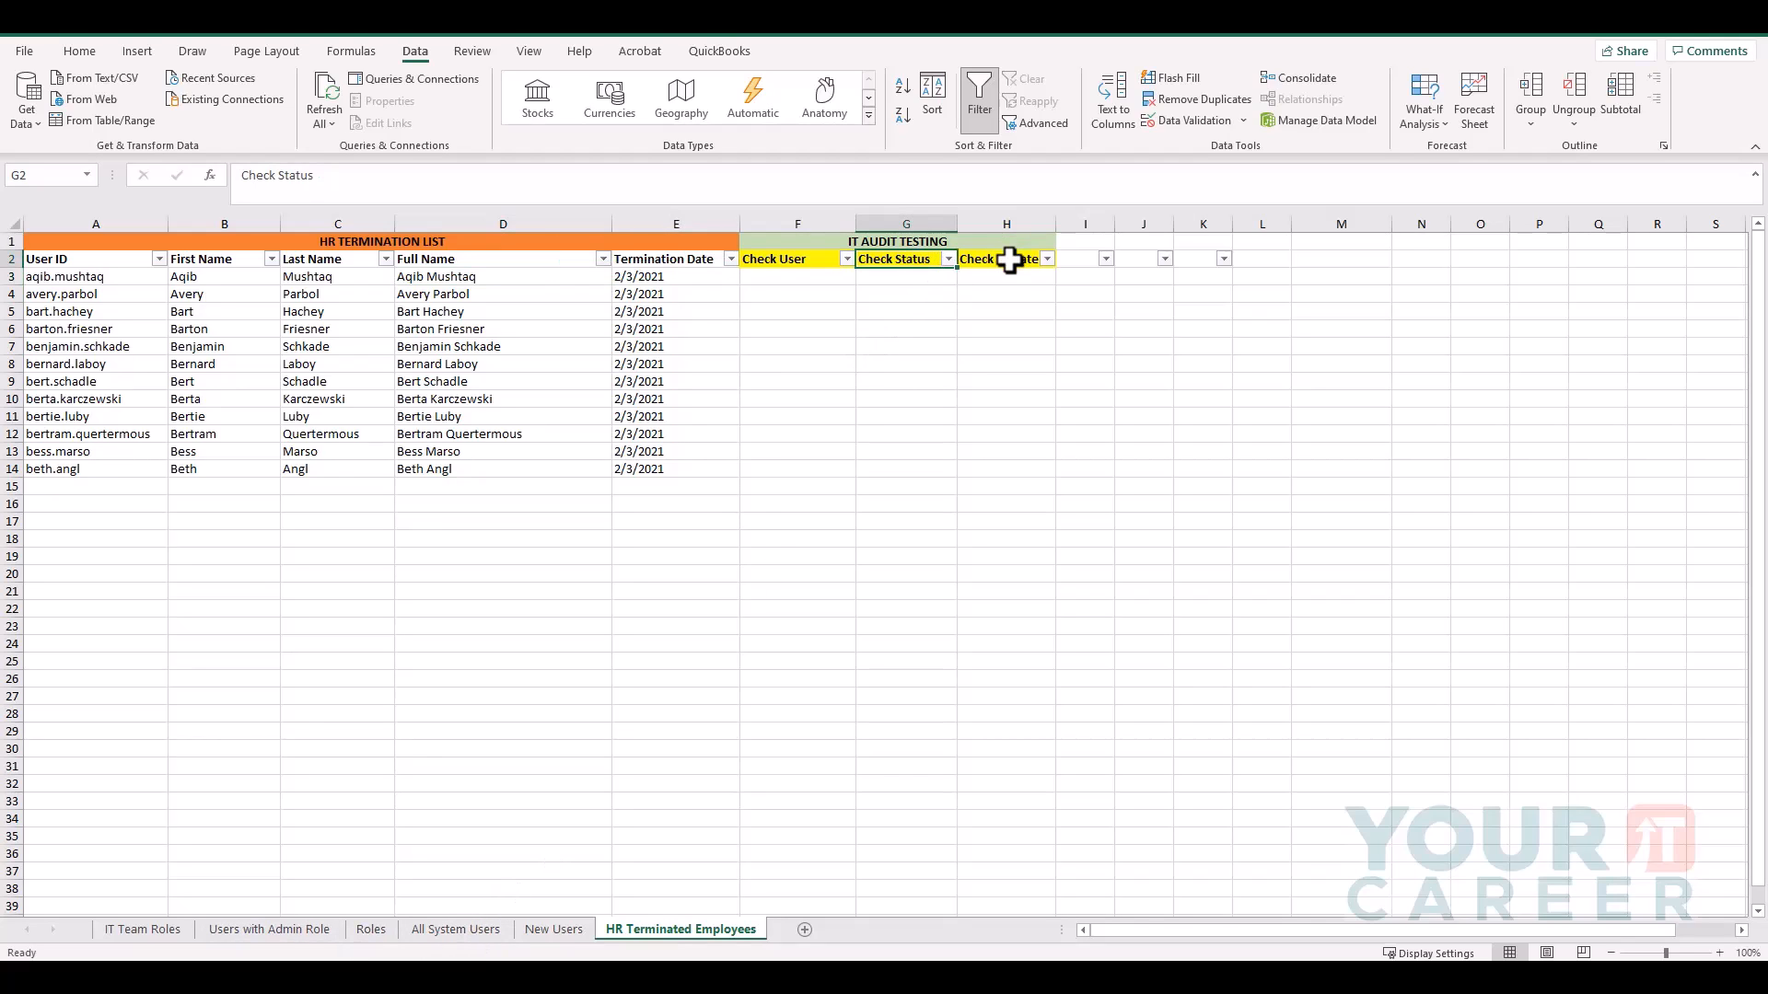
{"action": "left_click", "coordinate": [996, 258]}
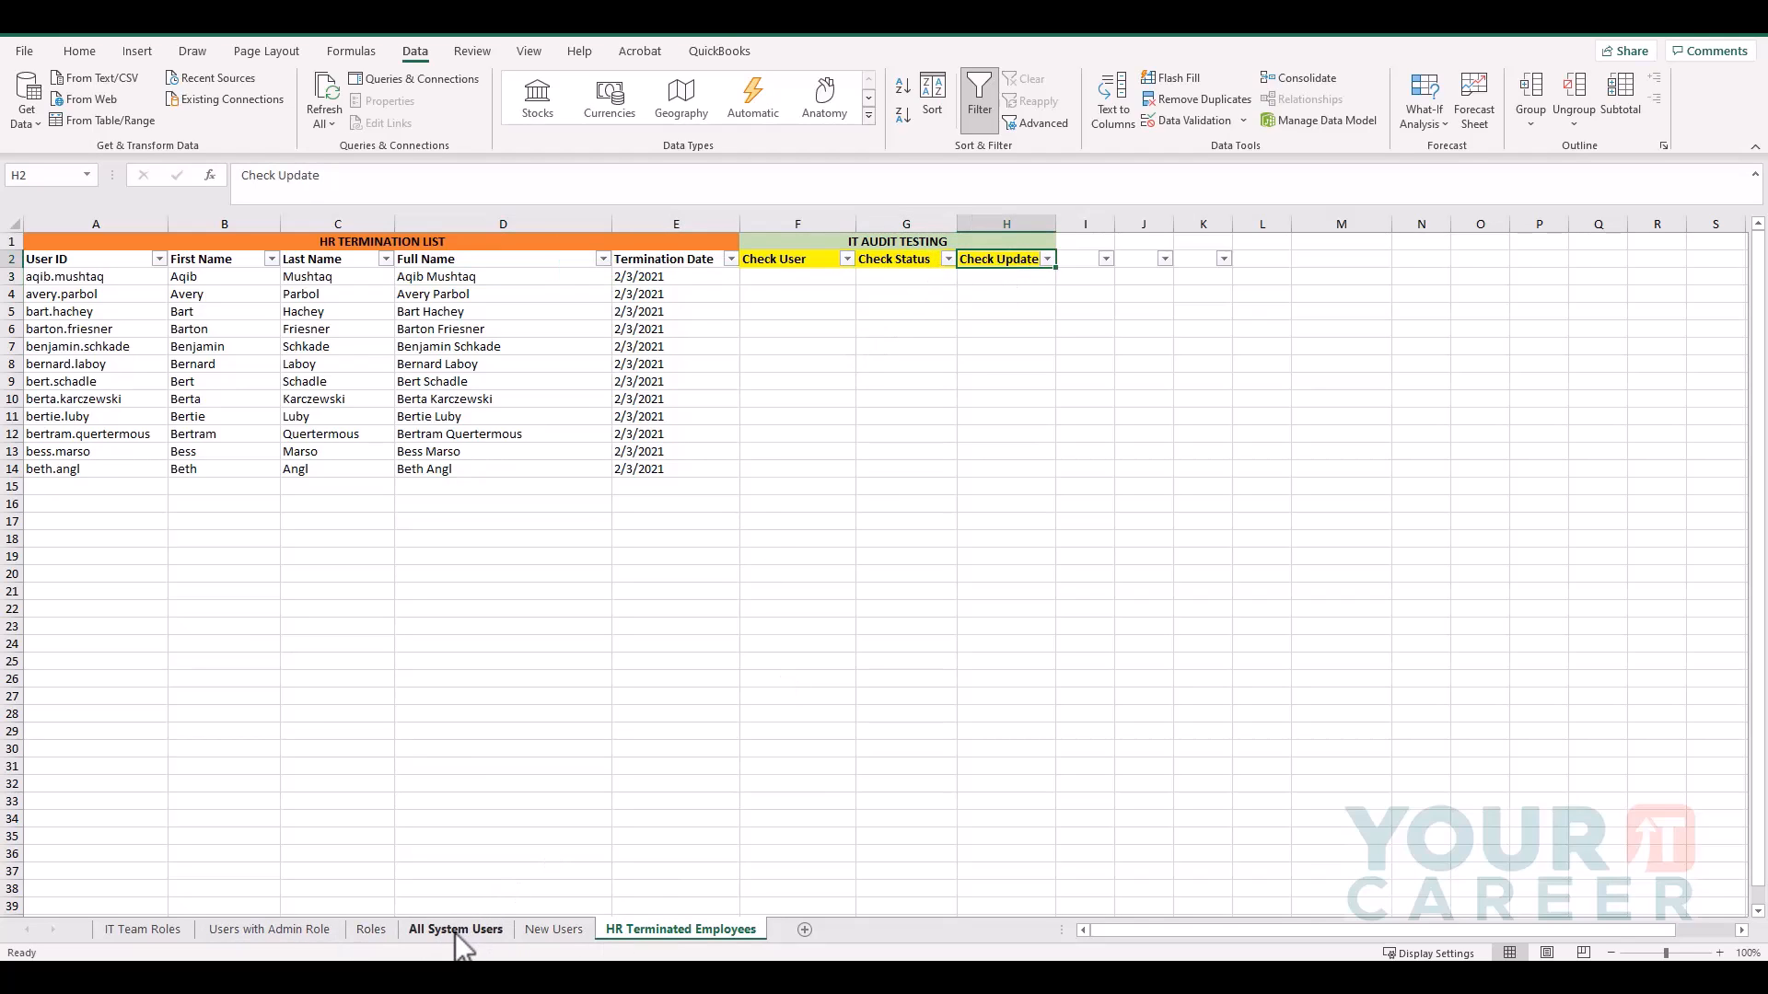
Check the Updated column on All System Users, then begin an entry in Check User cell F3.
{"action": "left_click", "coordinate": [455, 928]}
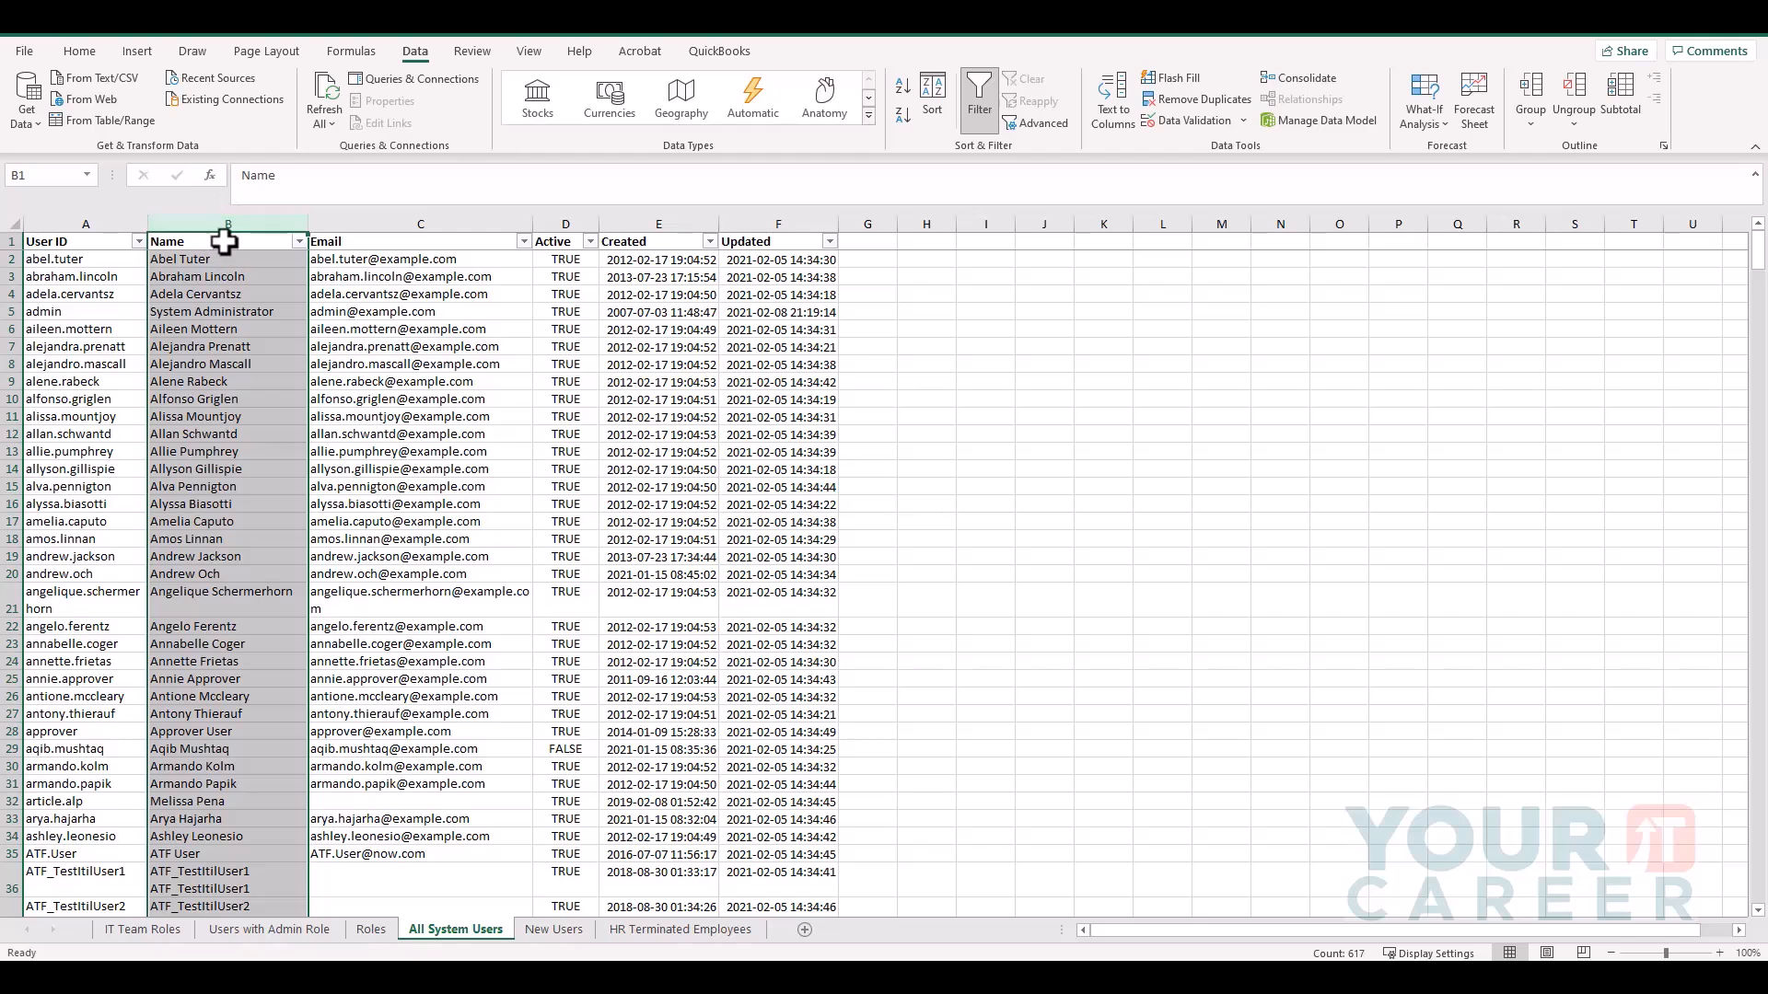
{"action": "left_click", "coordinate": [225, 223]}
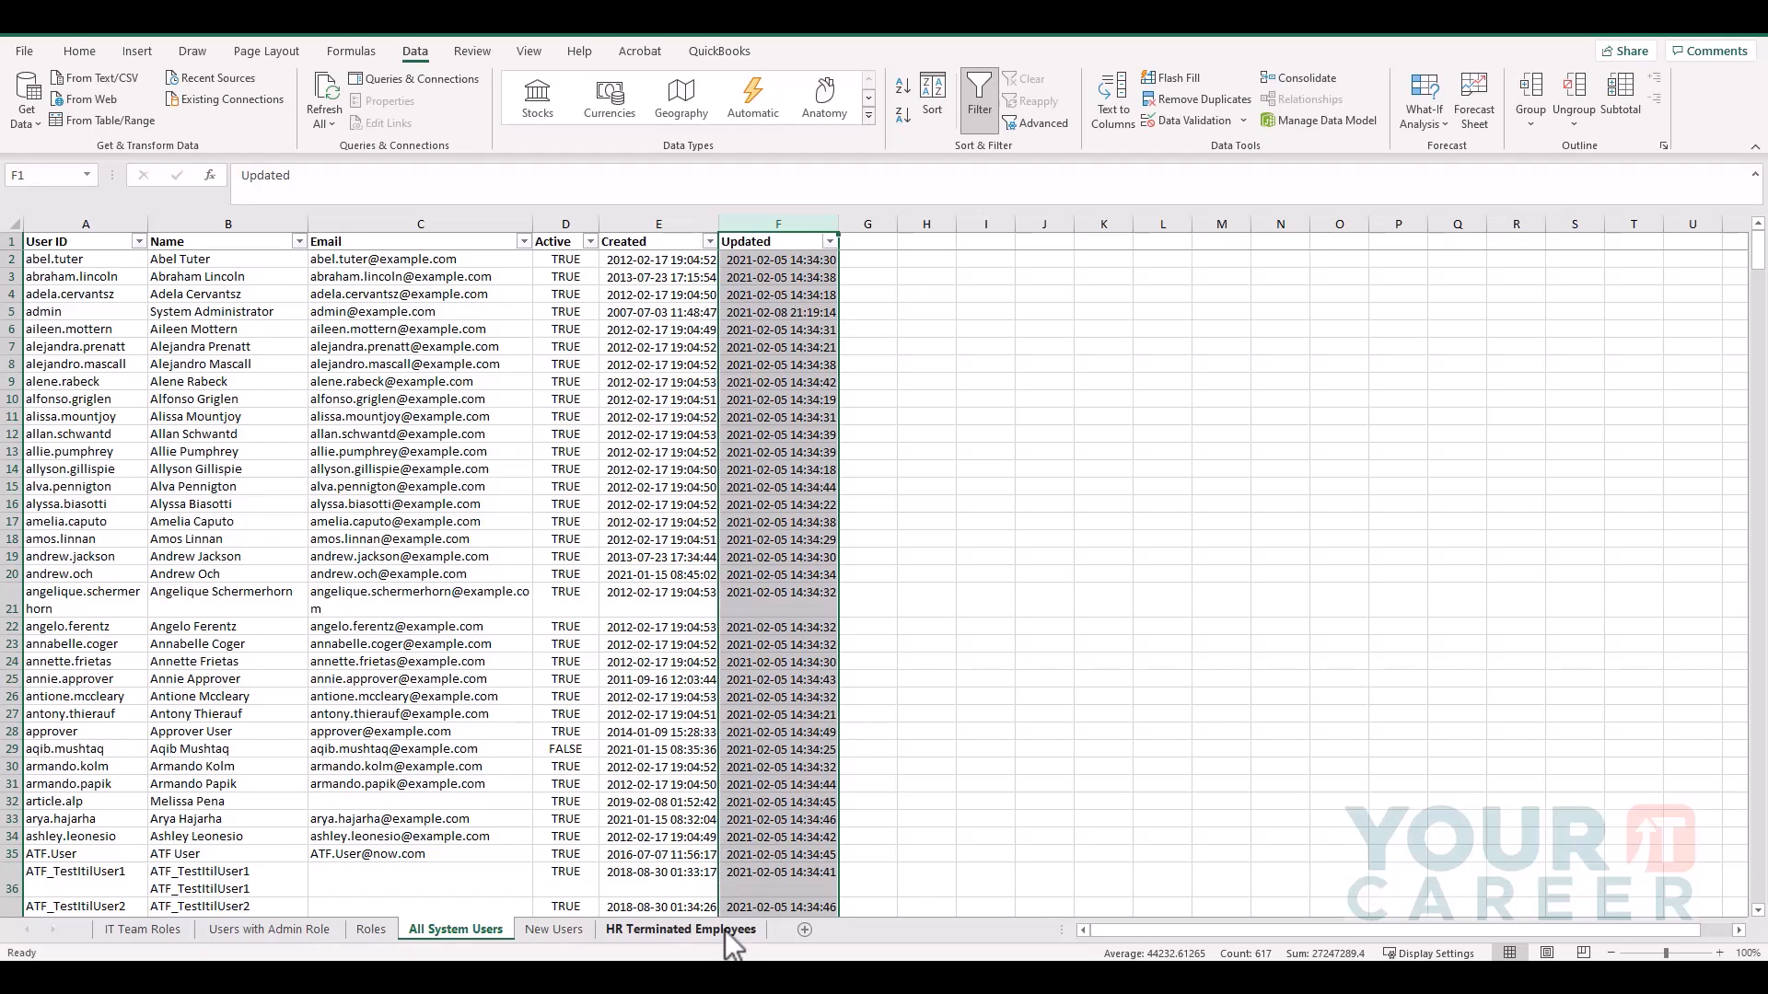
{"action": "left_click", "coordinate": [679, 928]}
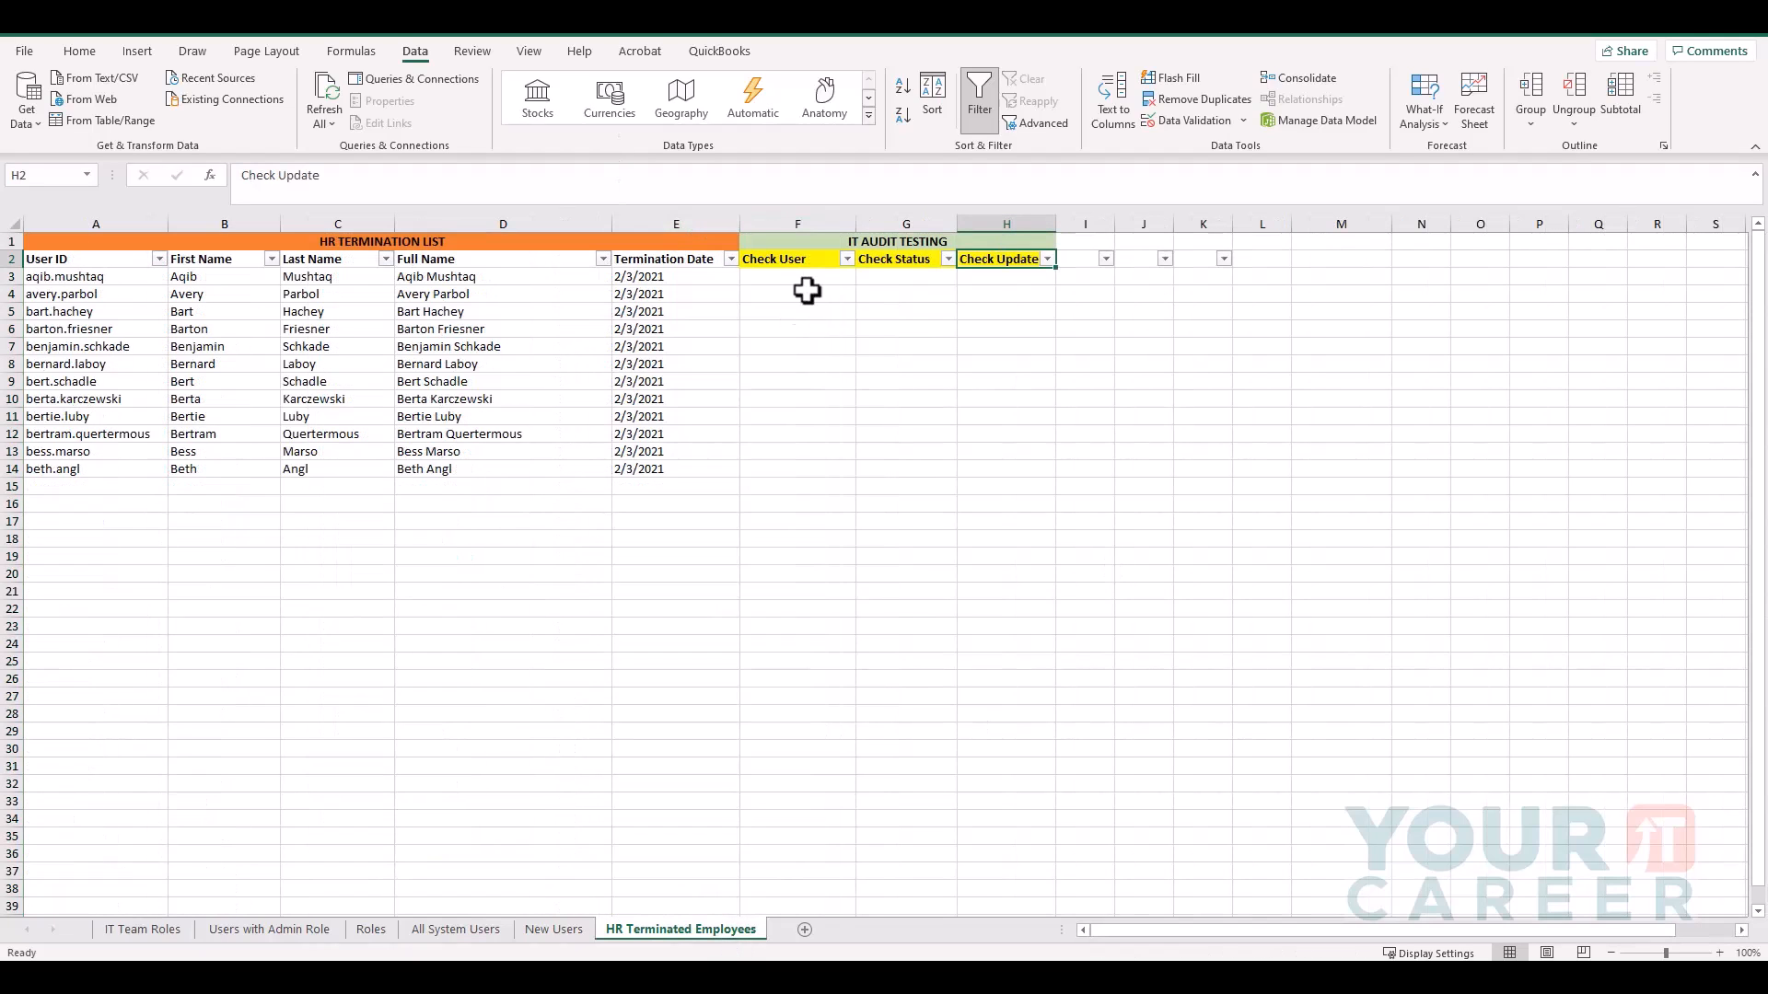
{"action": "left_click", "coordinate": [795, 276]}
{"action": "type", "text": "="}
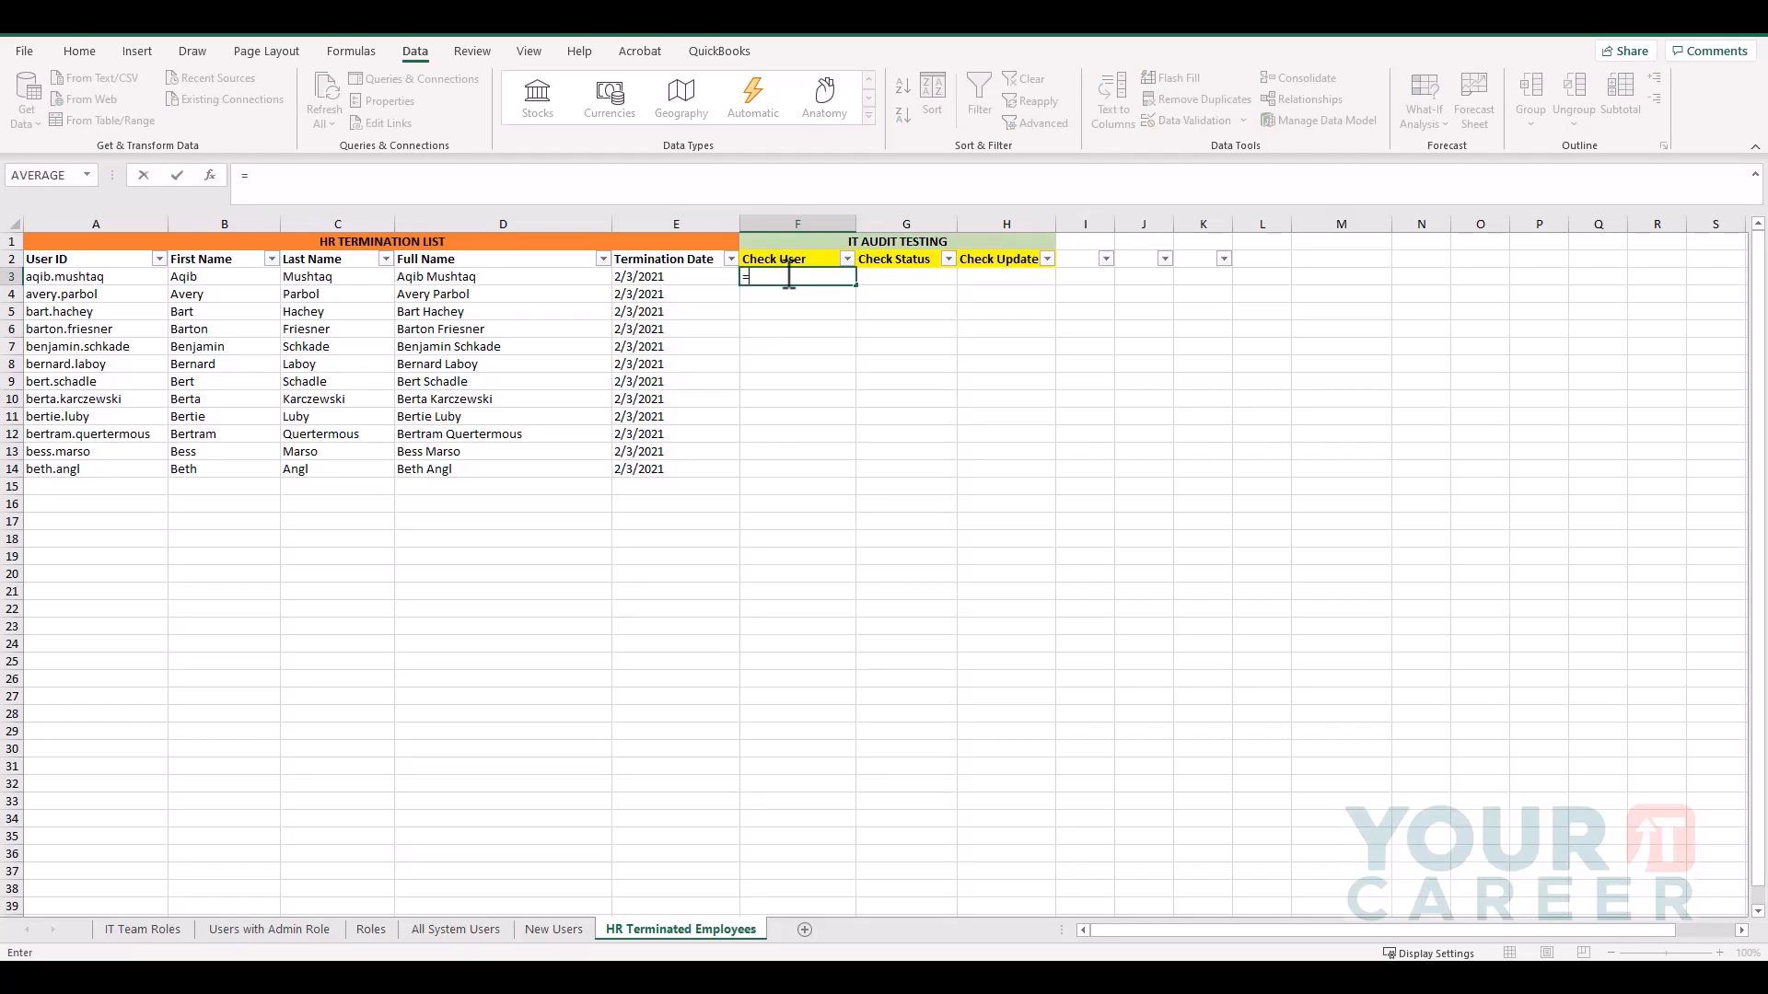
{"action": "type", "text": "vlook"}
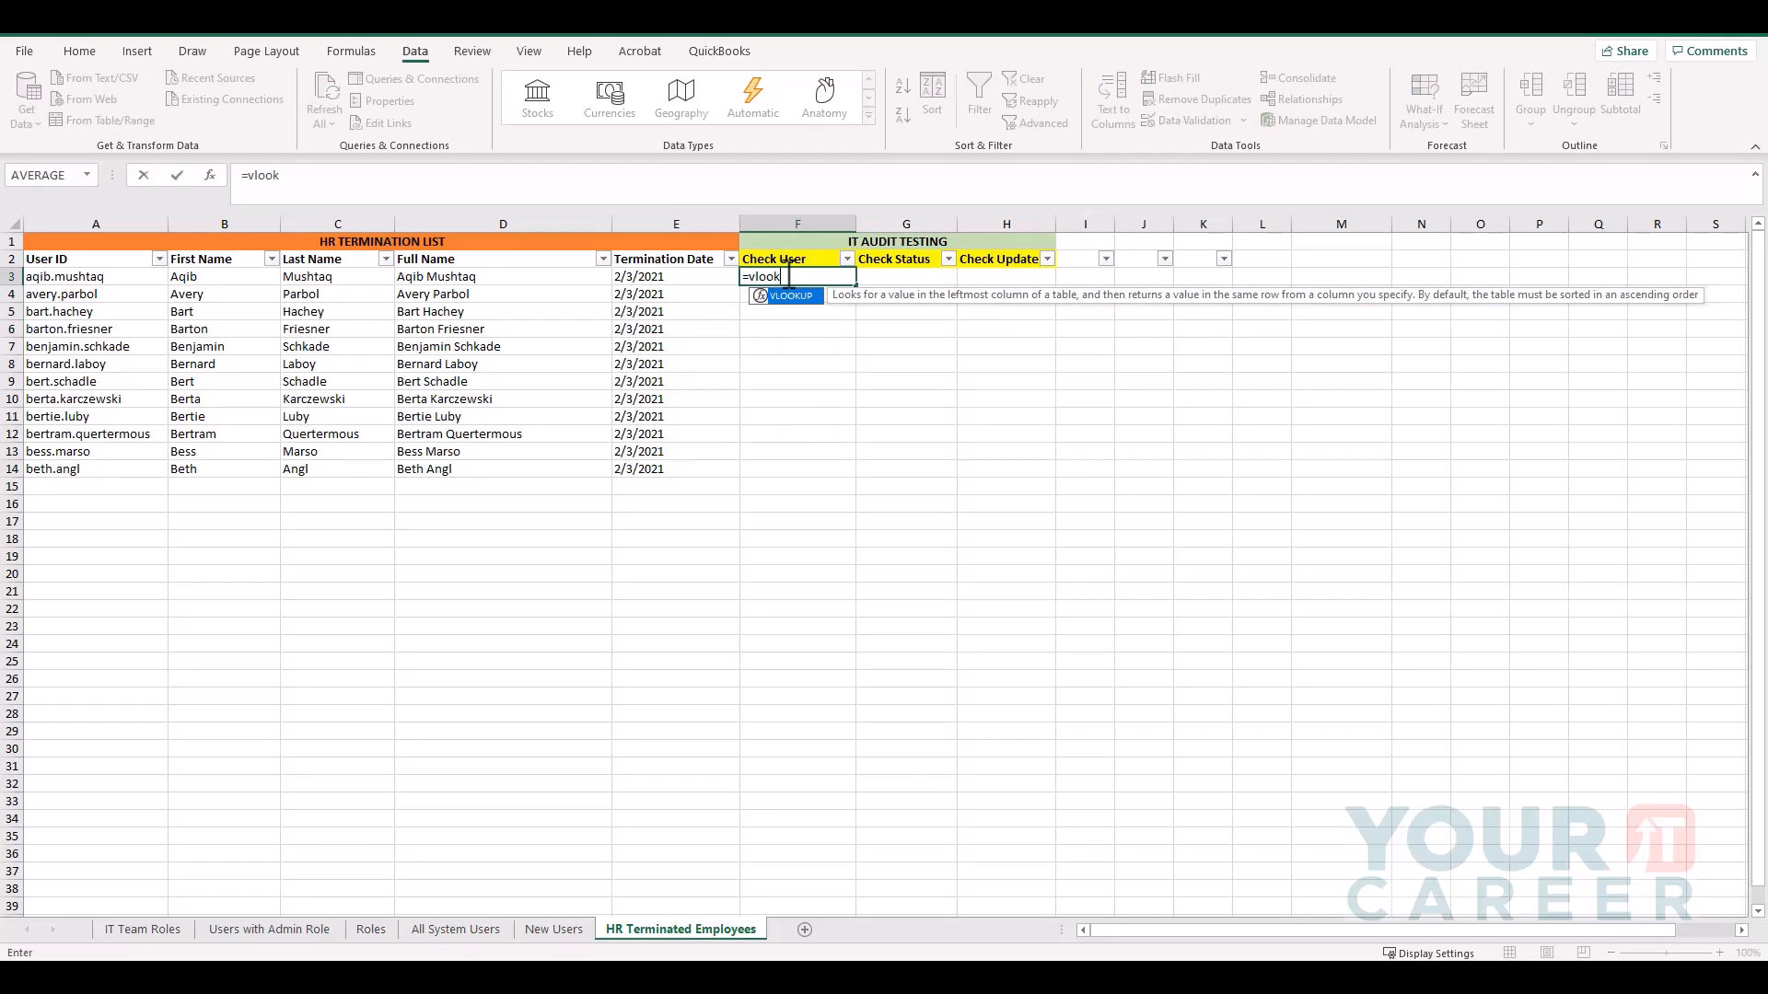
{"action": "type", "text": "up"}
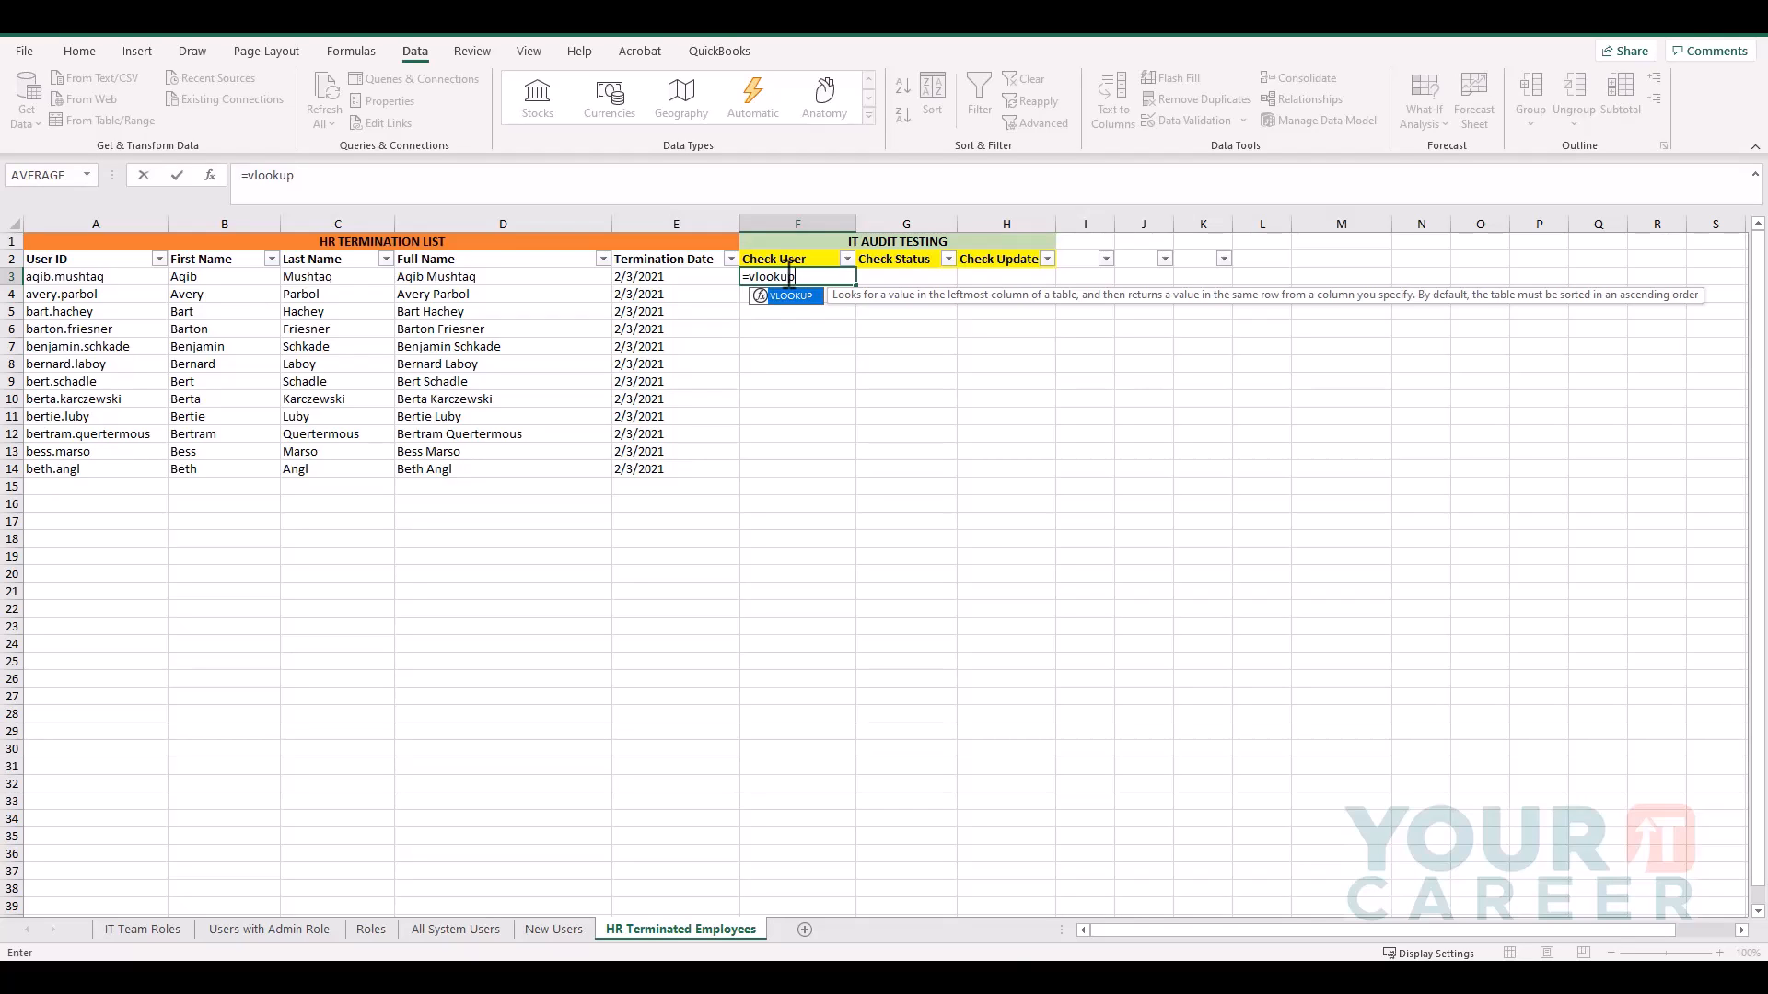
{"action": "type", "text": "("}
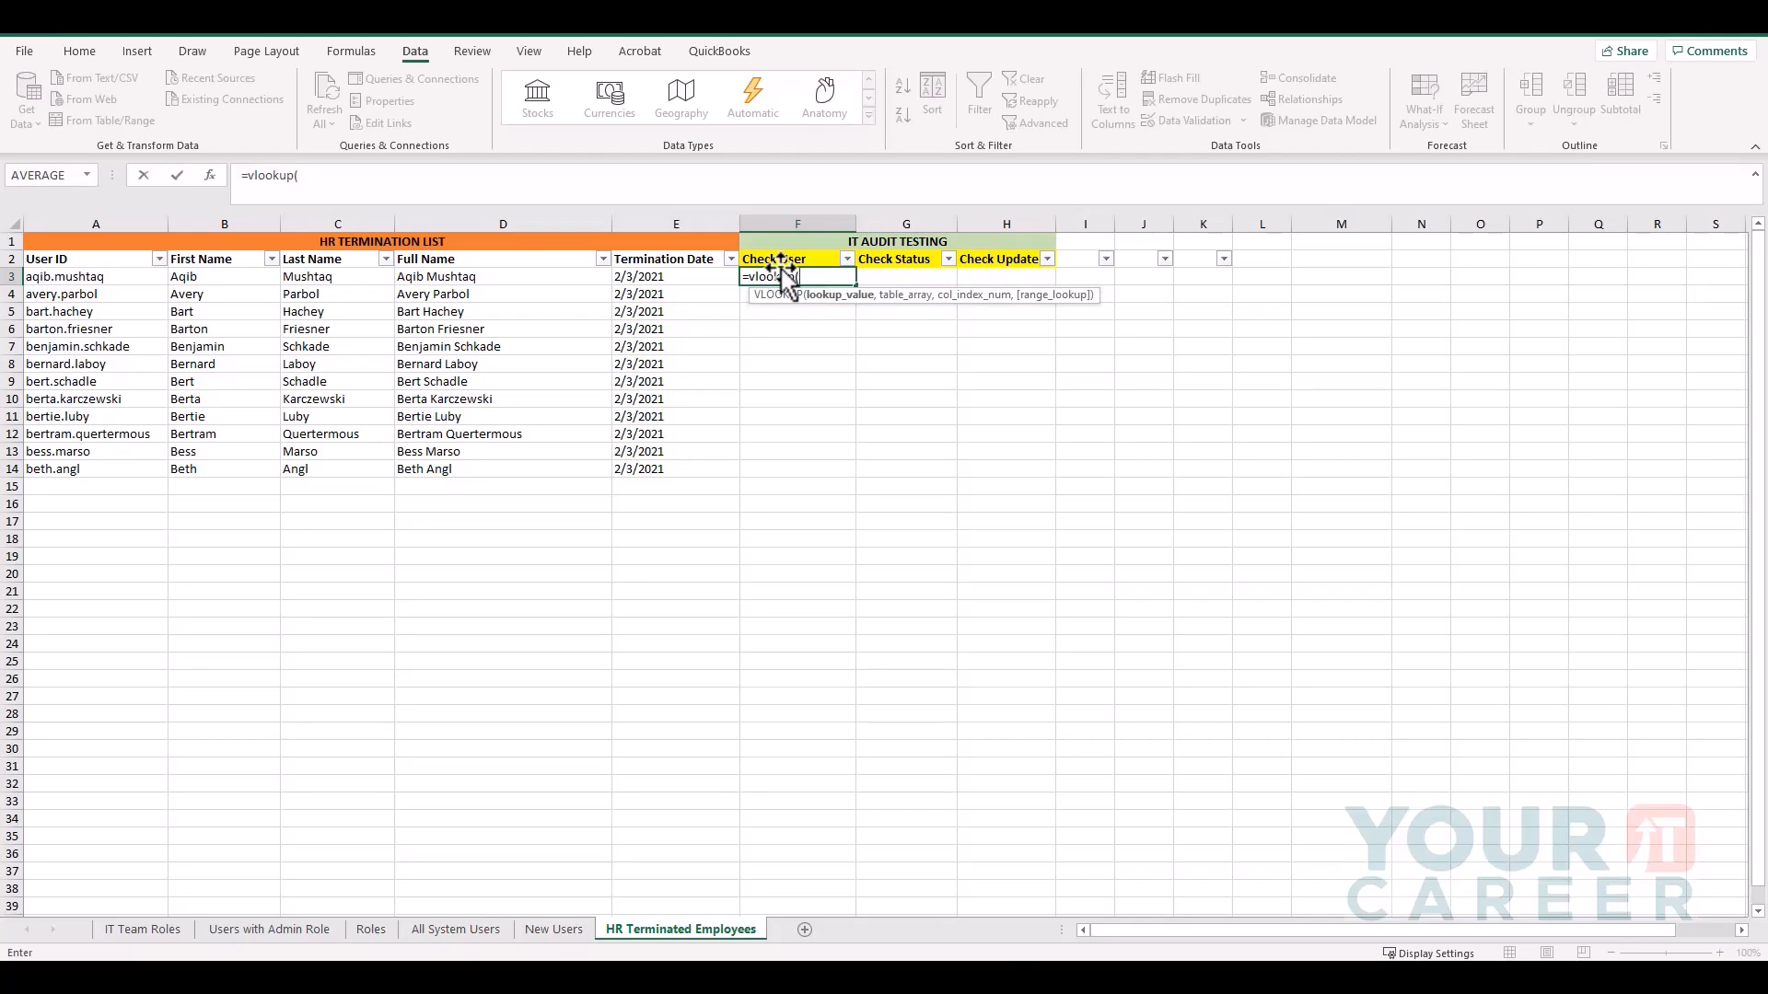
{"action": "left_click", "coordinate": [501, 276]}
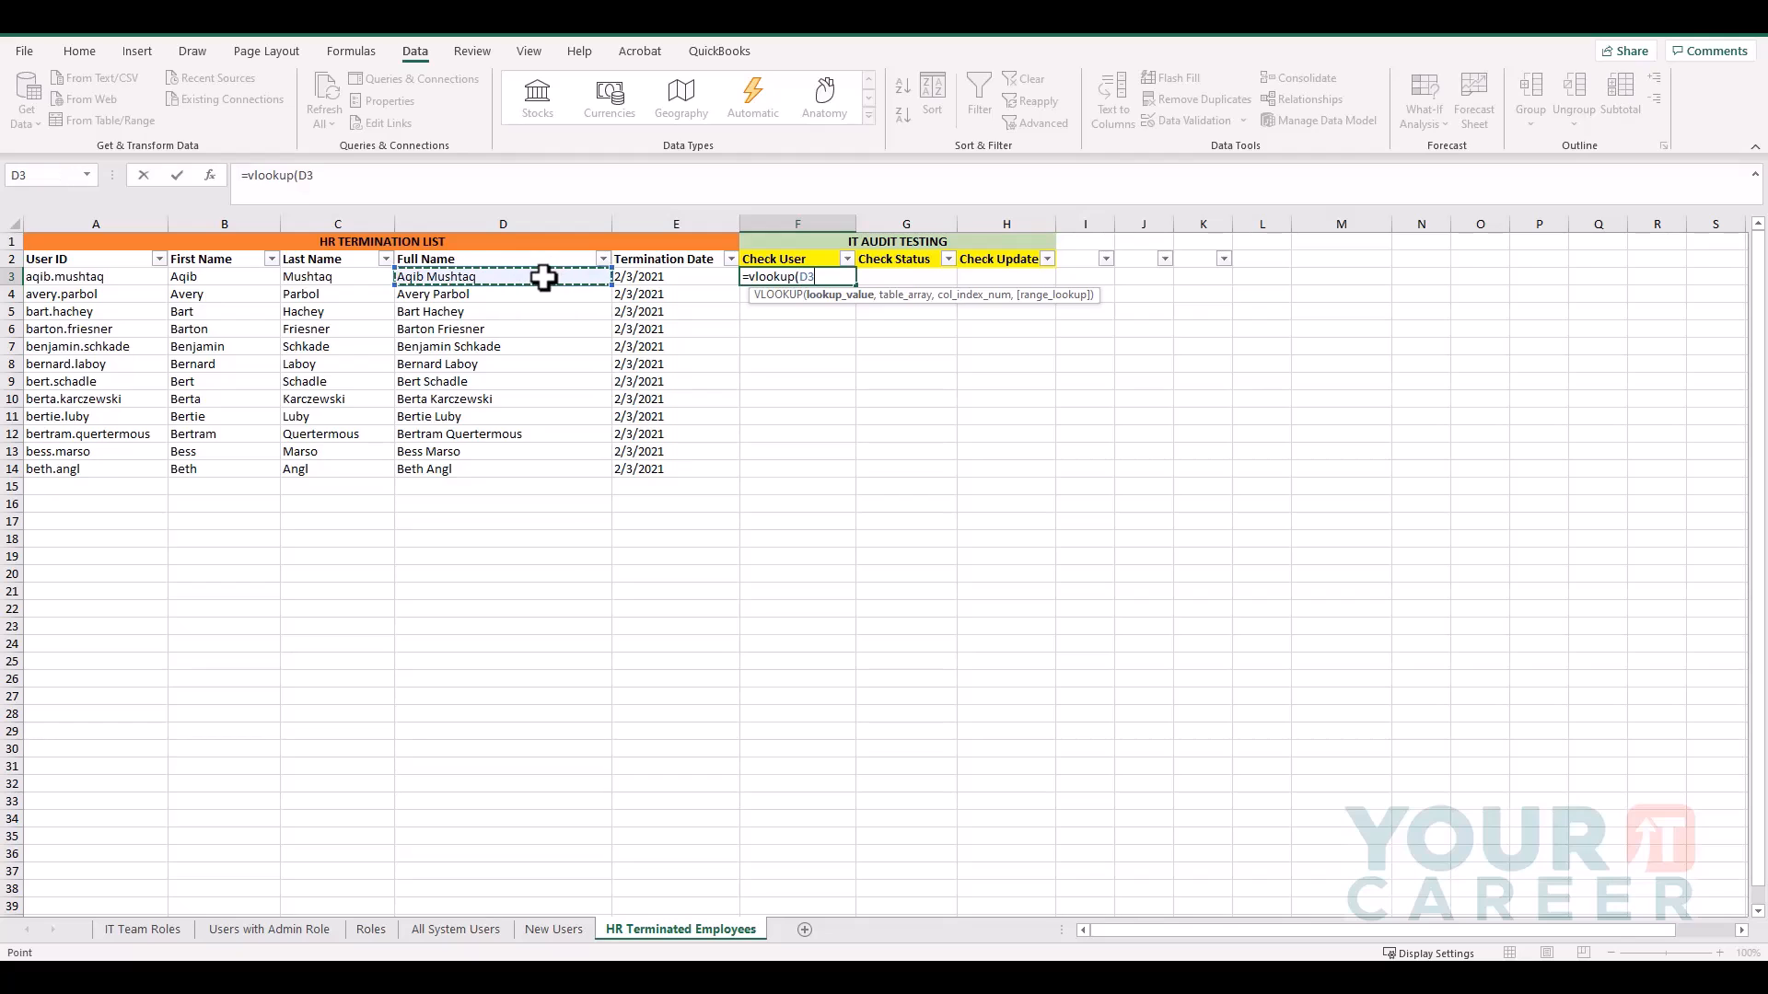
{"action": "mouse_move", "coordinate": [643, 271]}
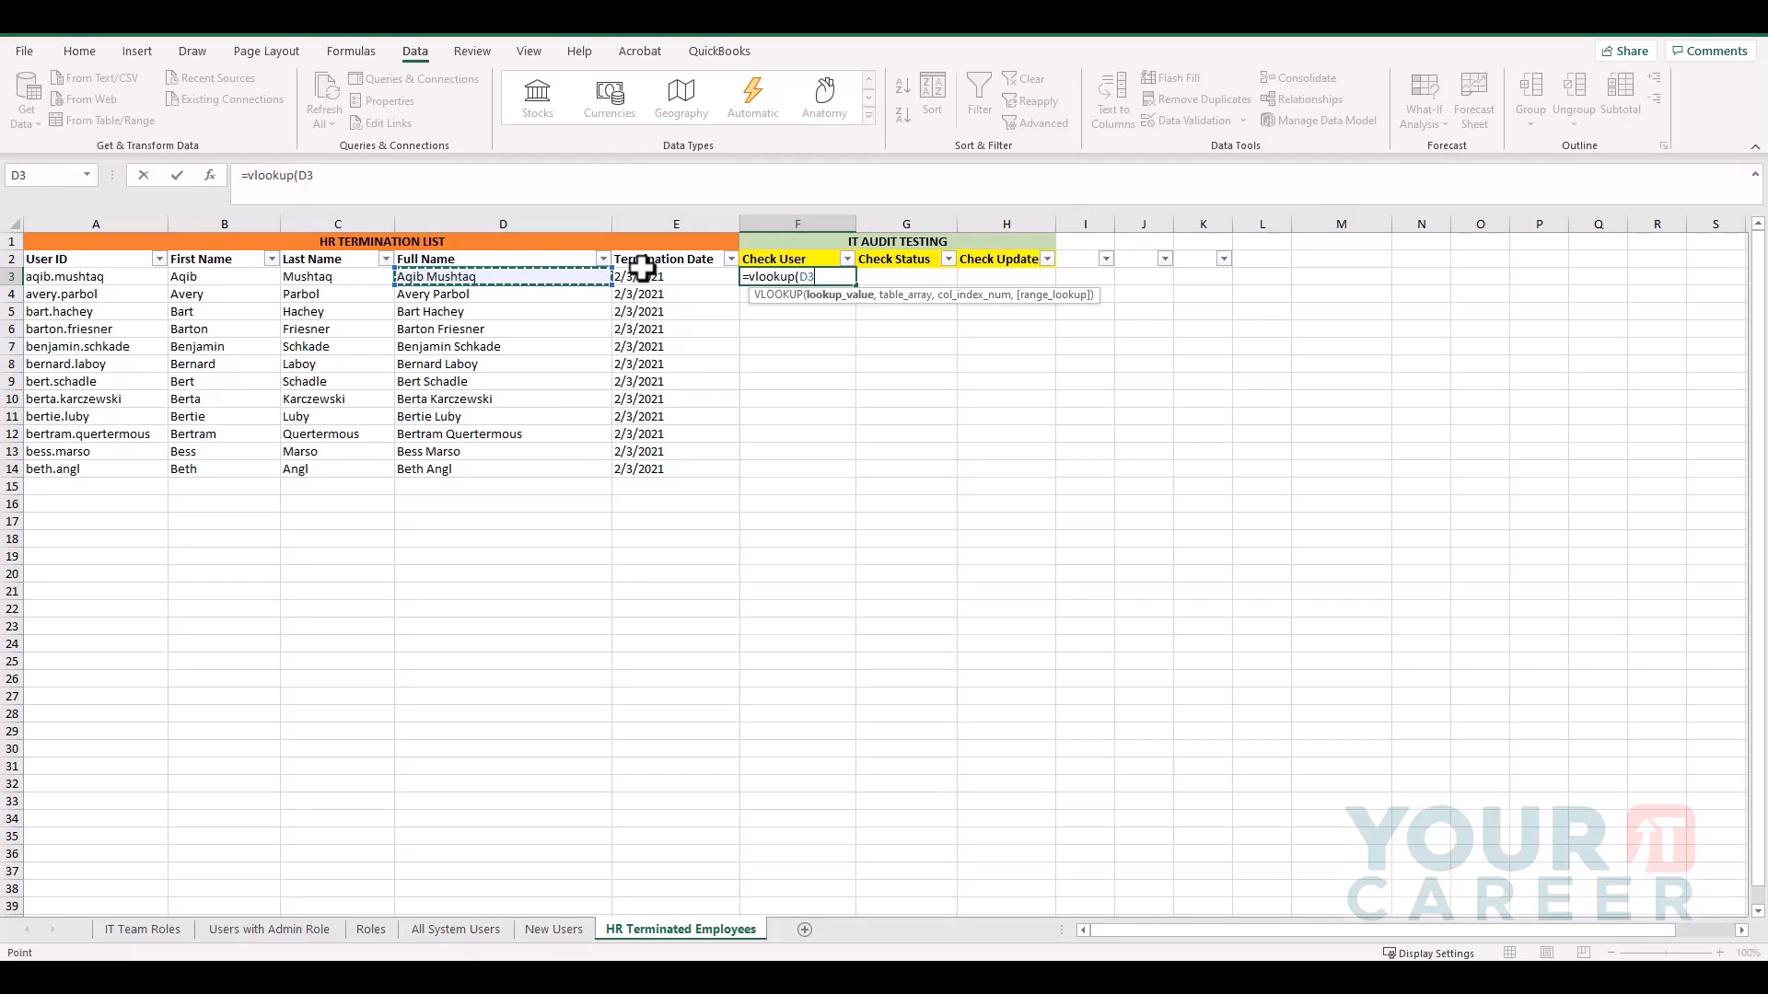
{"action": "type", "text": ","}
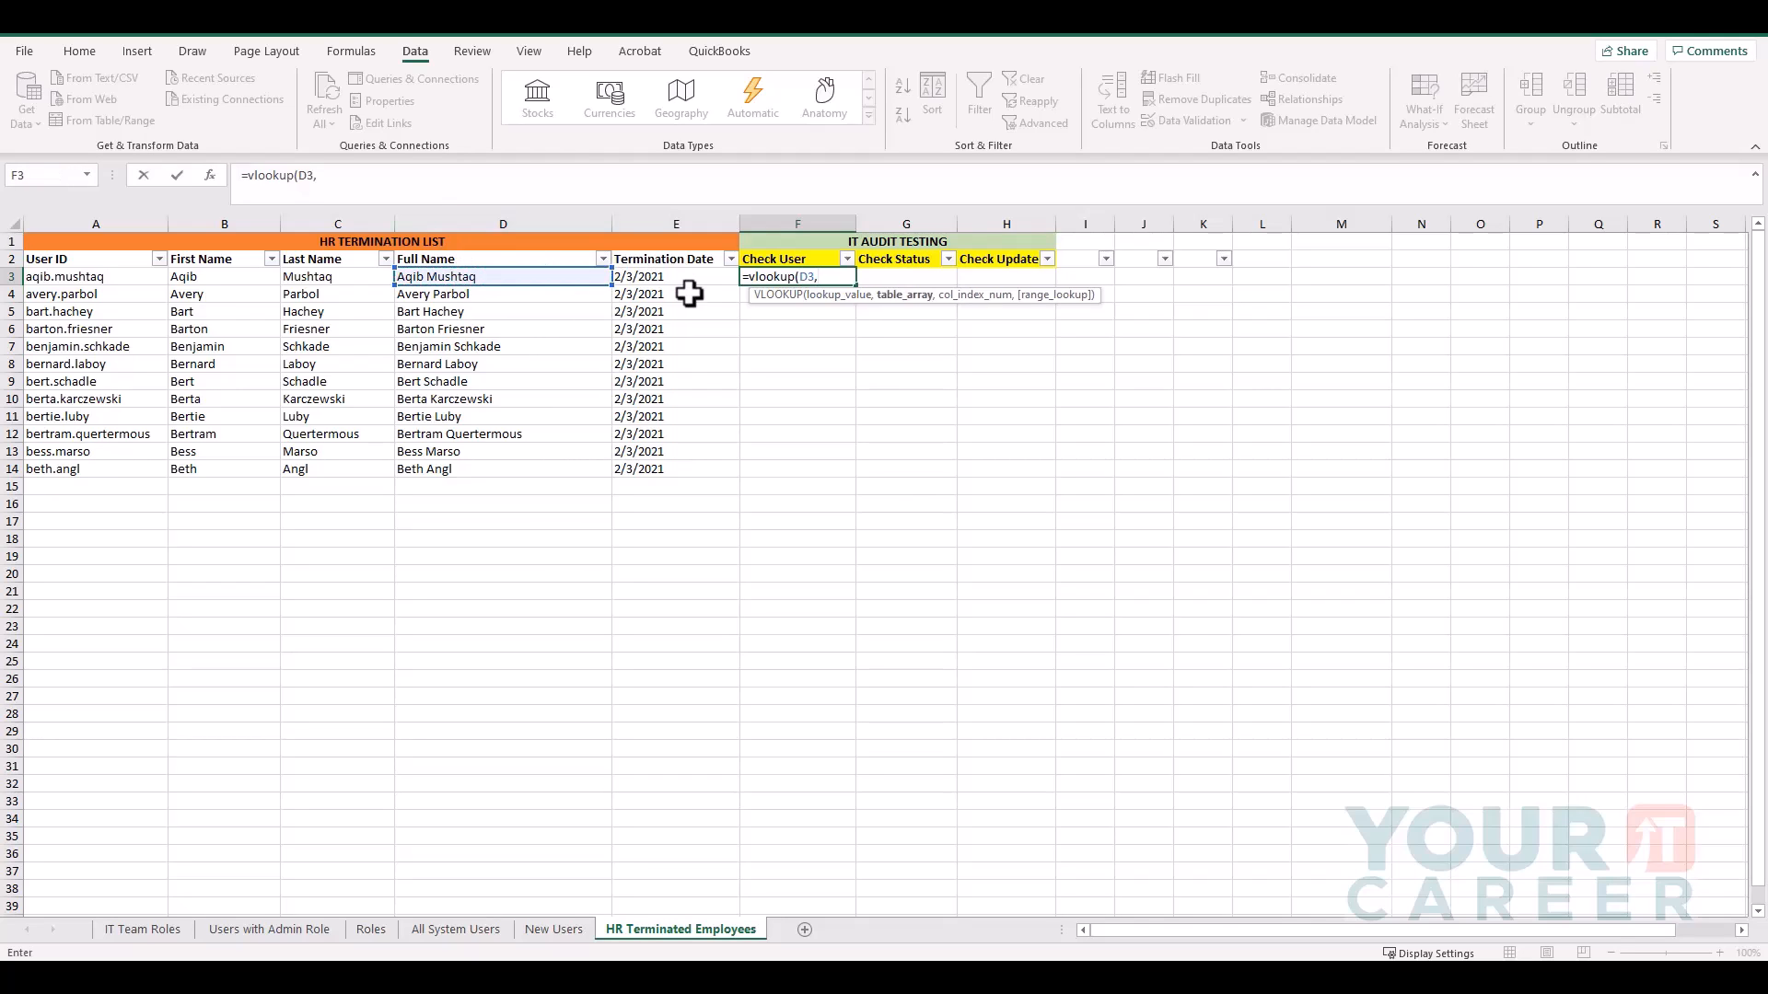
{"action": "left_click", "coordinate": [455, 928]}
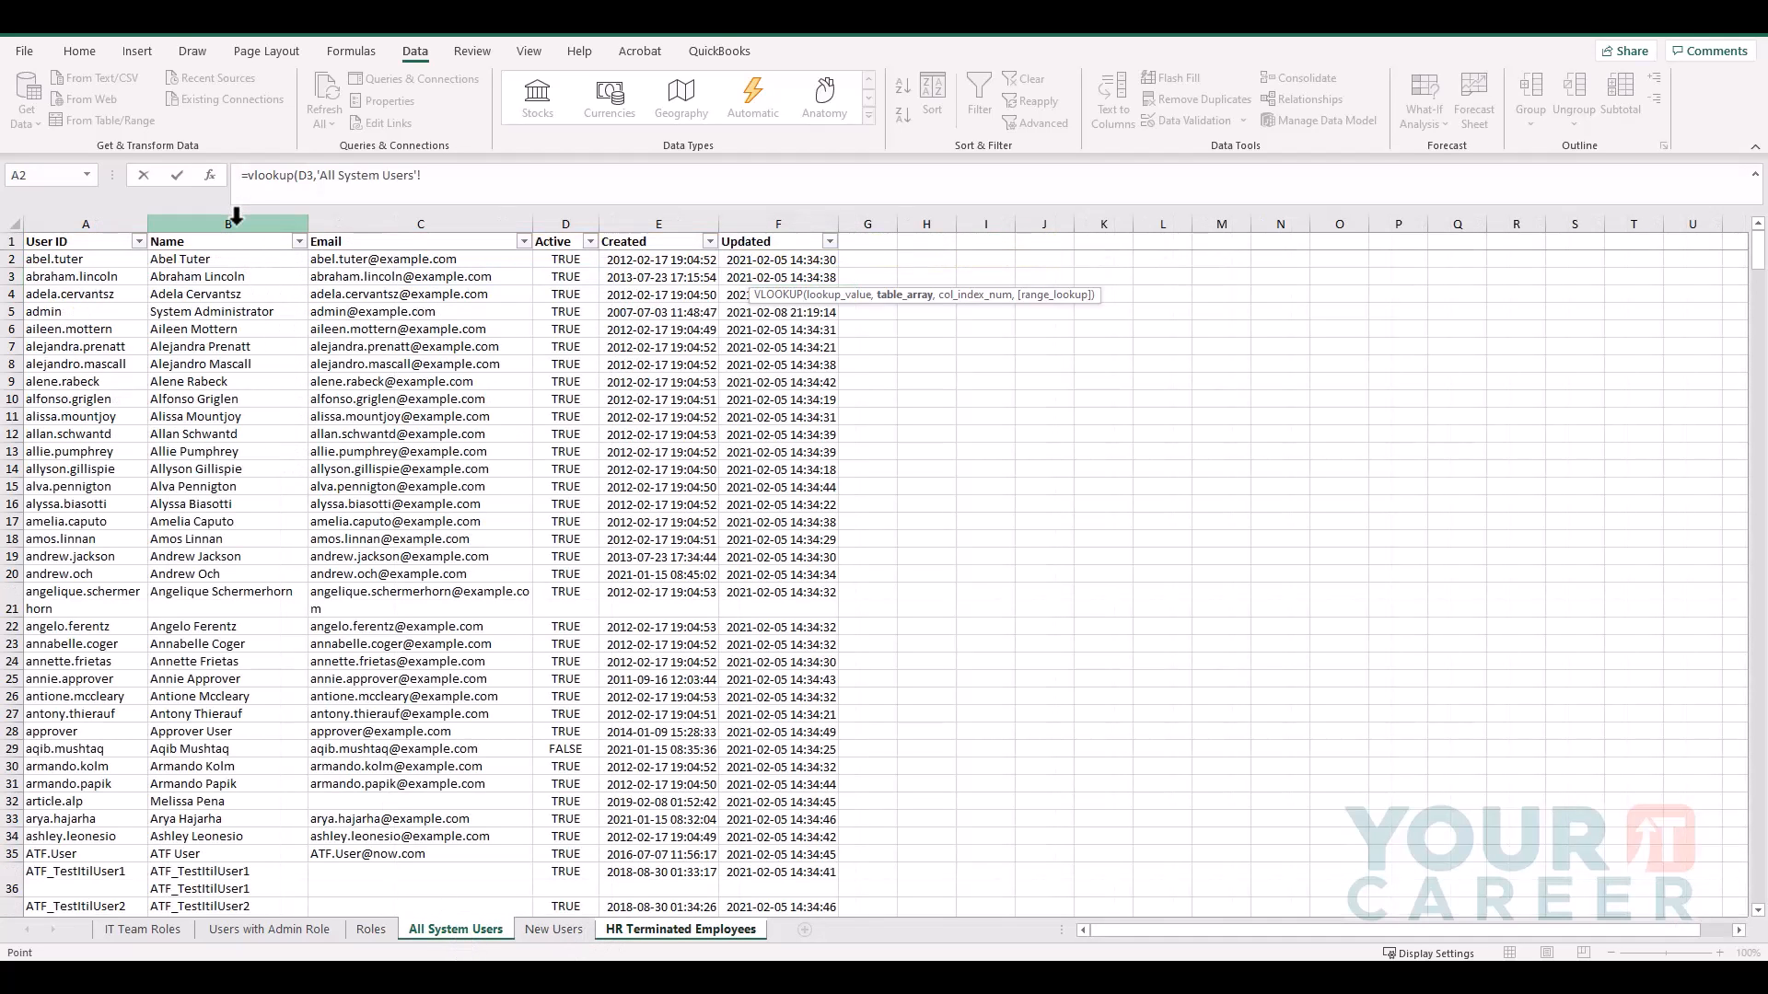
{"action": "left_click", "coordinate": [224, 223]}
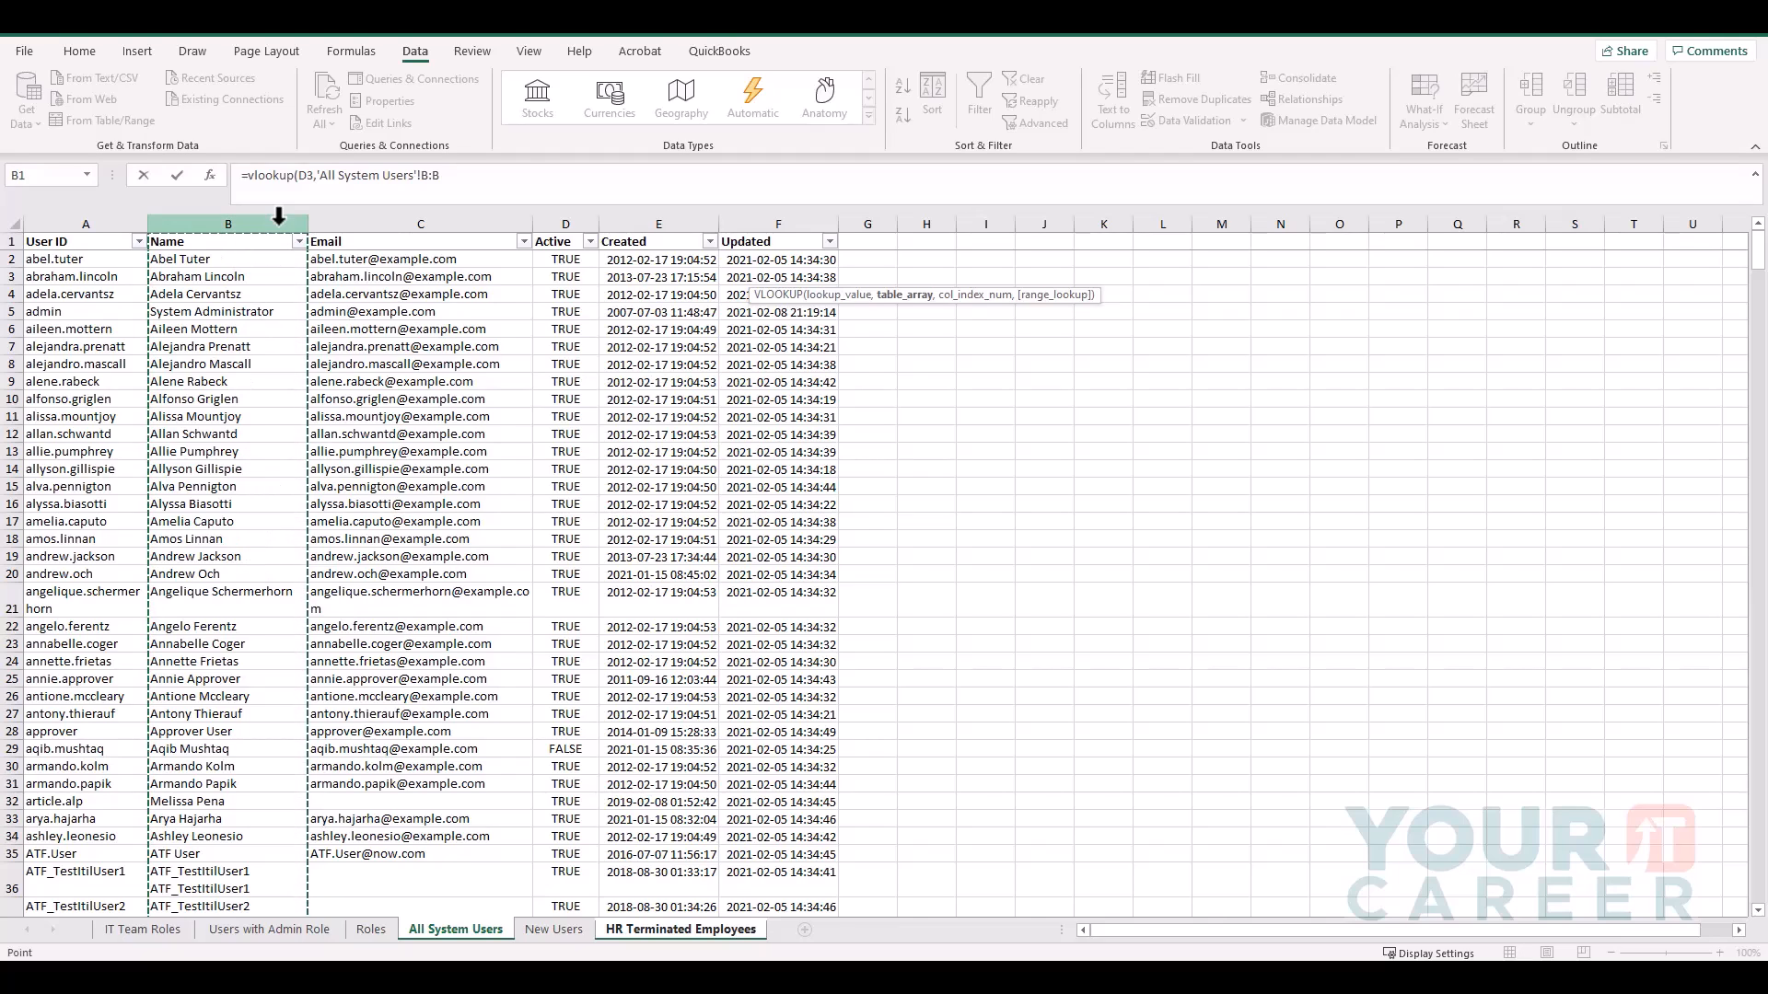
{"action": "type", "text": ","}
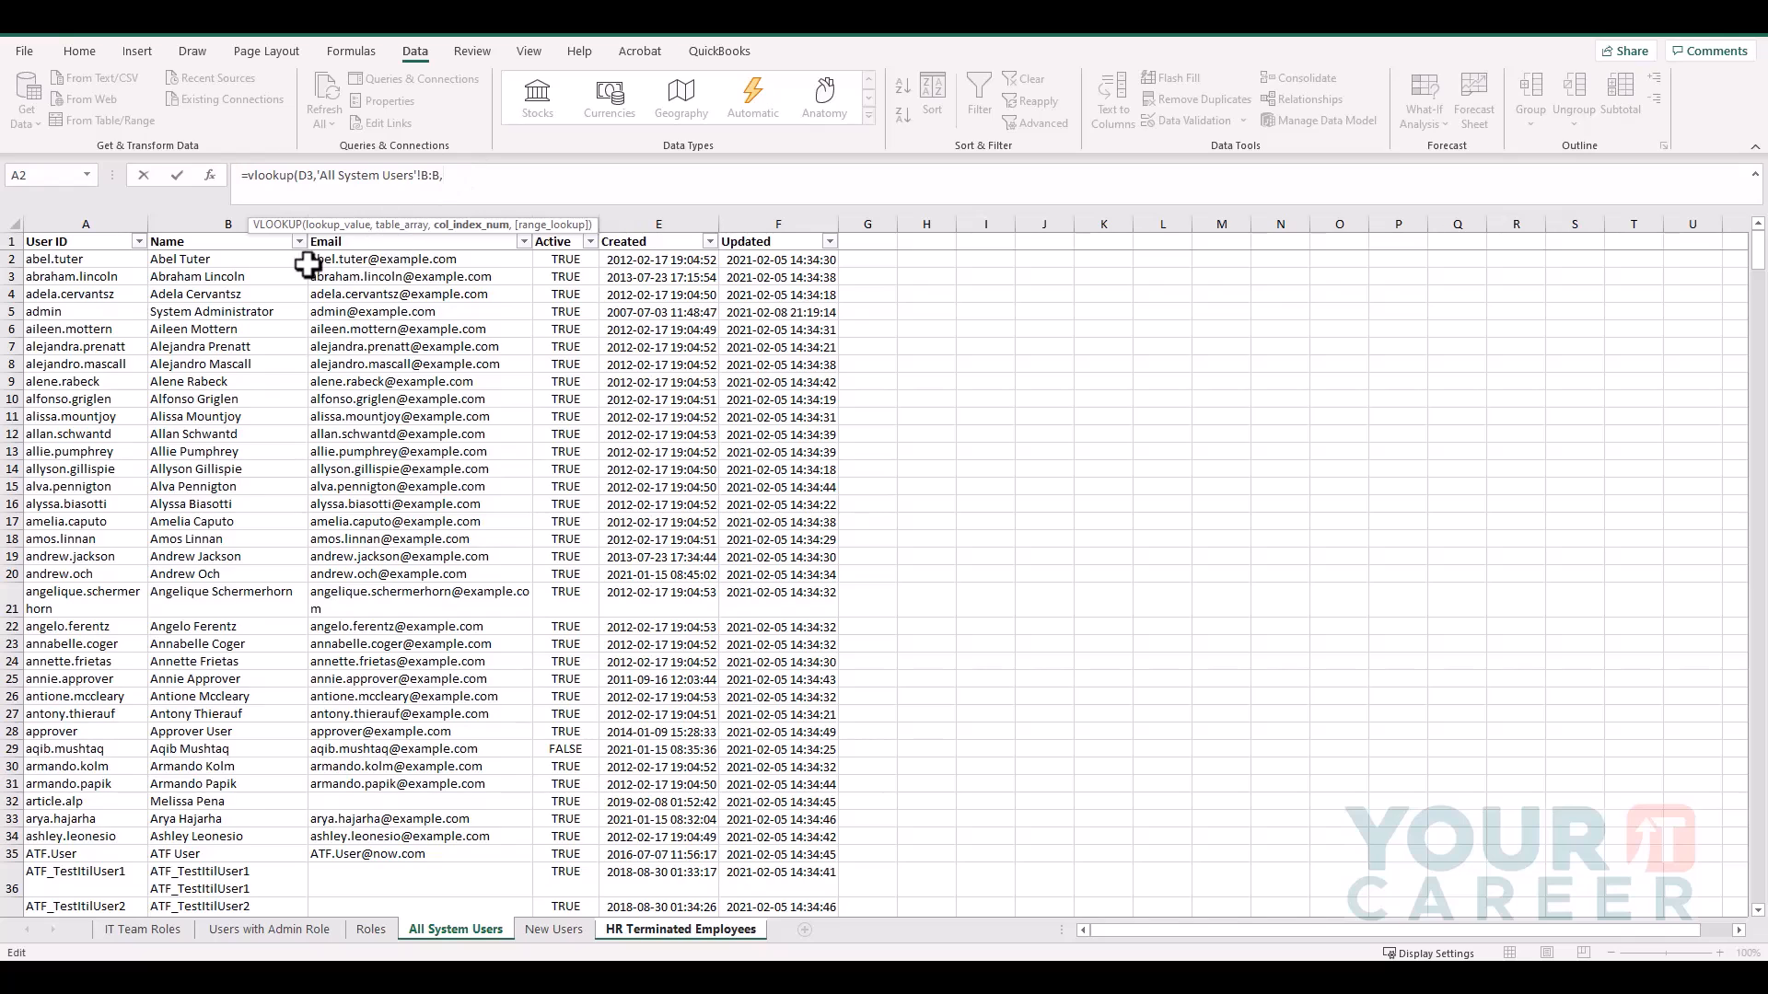
{"action": "mouse_move", "coordinate": [207, 225]}
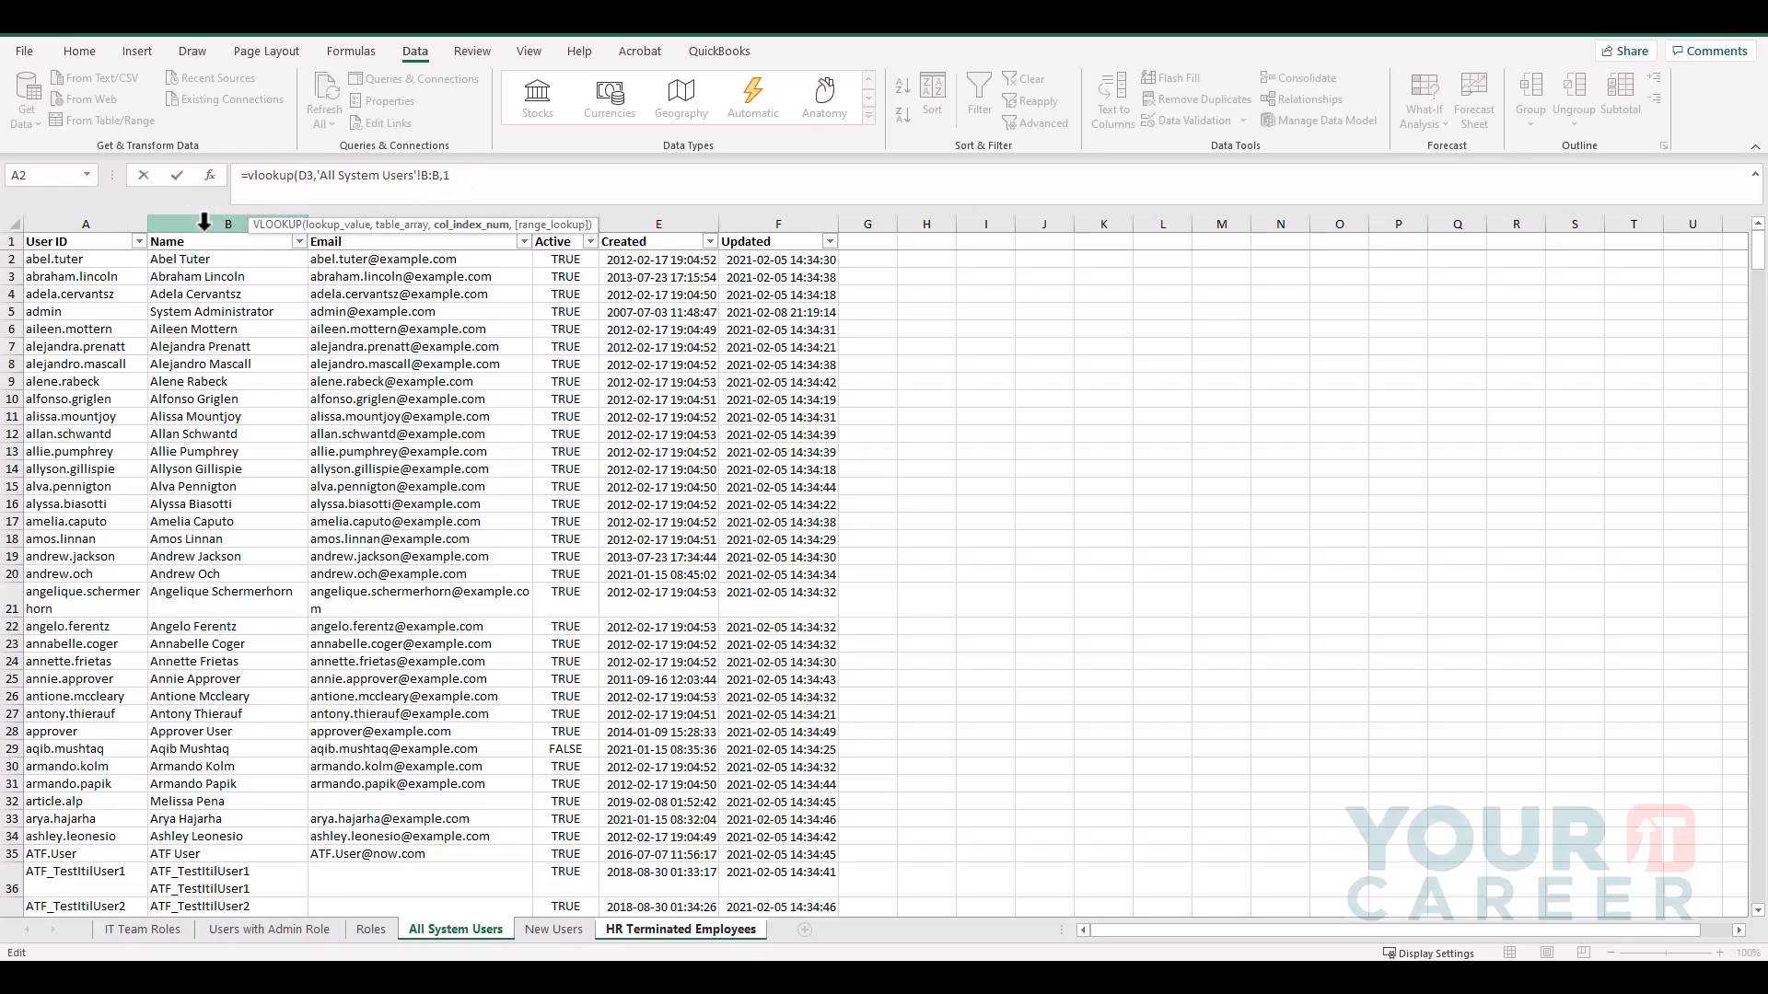
{"action": "type", "text": ",false)"}
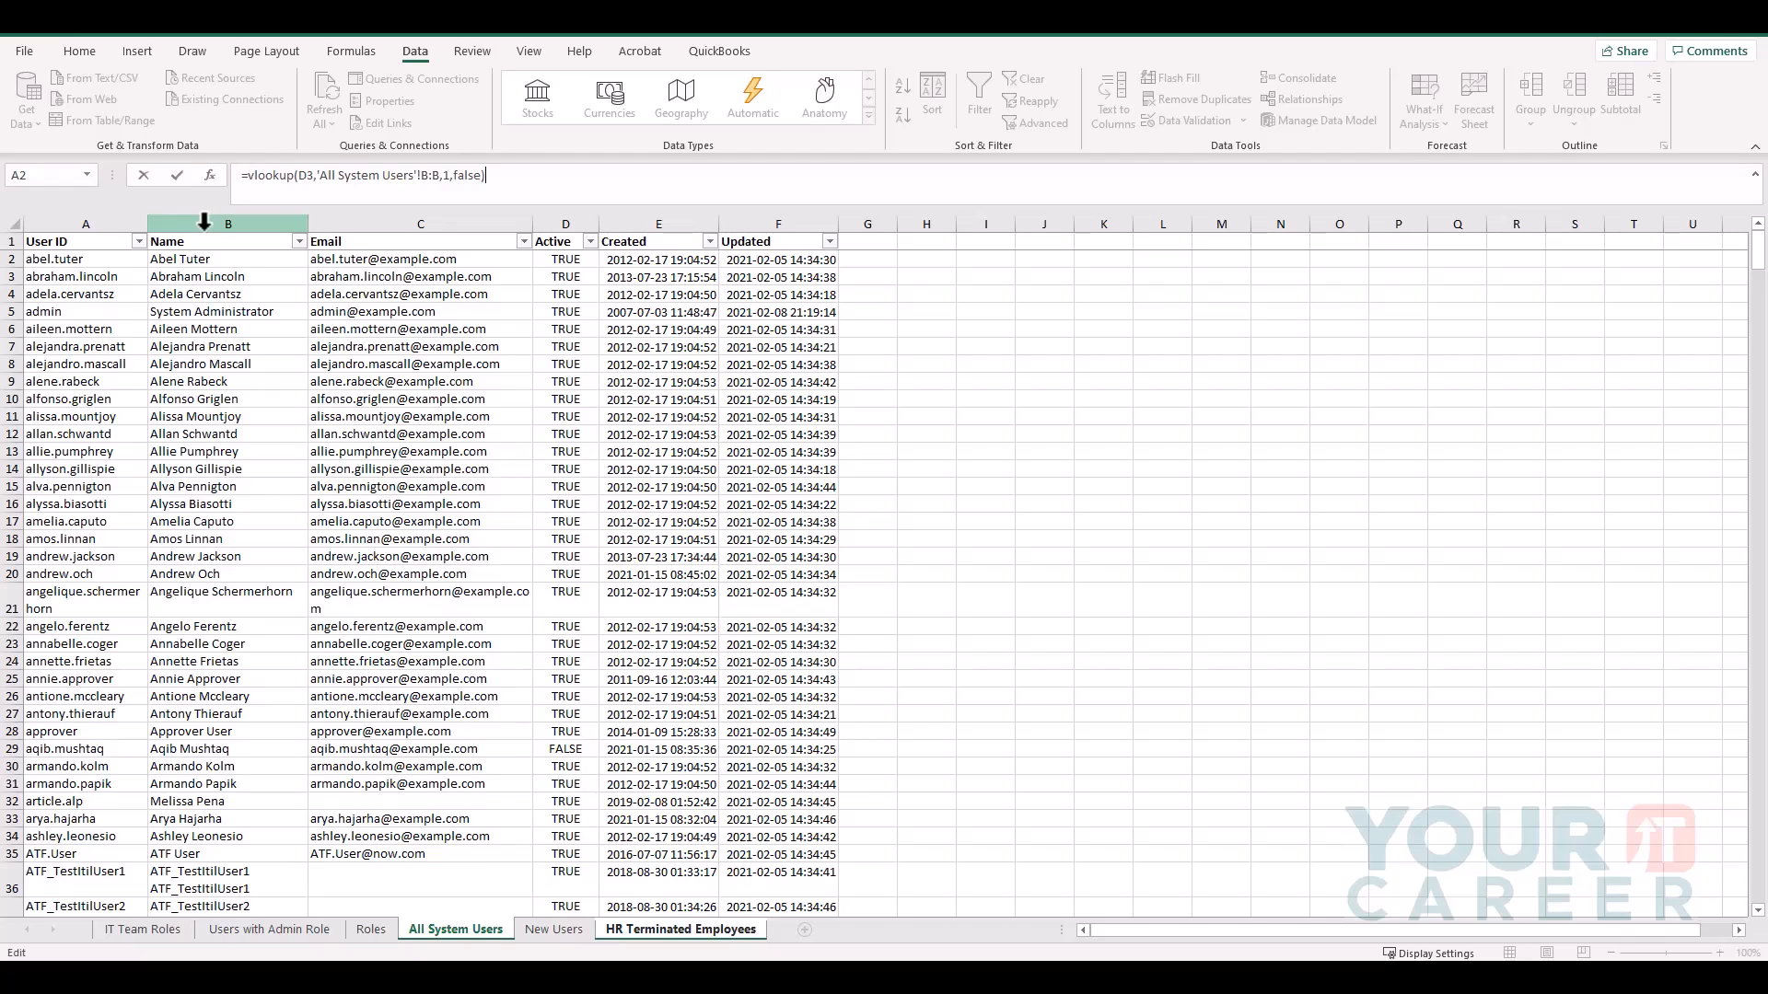
{"action": "left_click", "coordinate": [679, 928]}
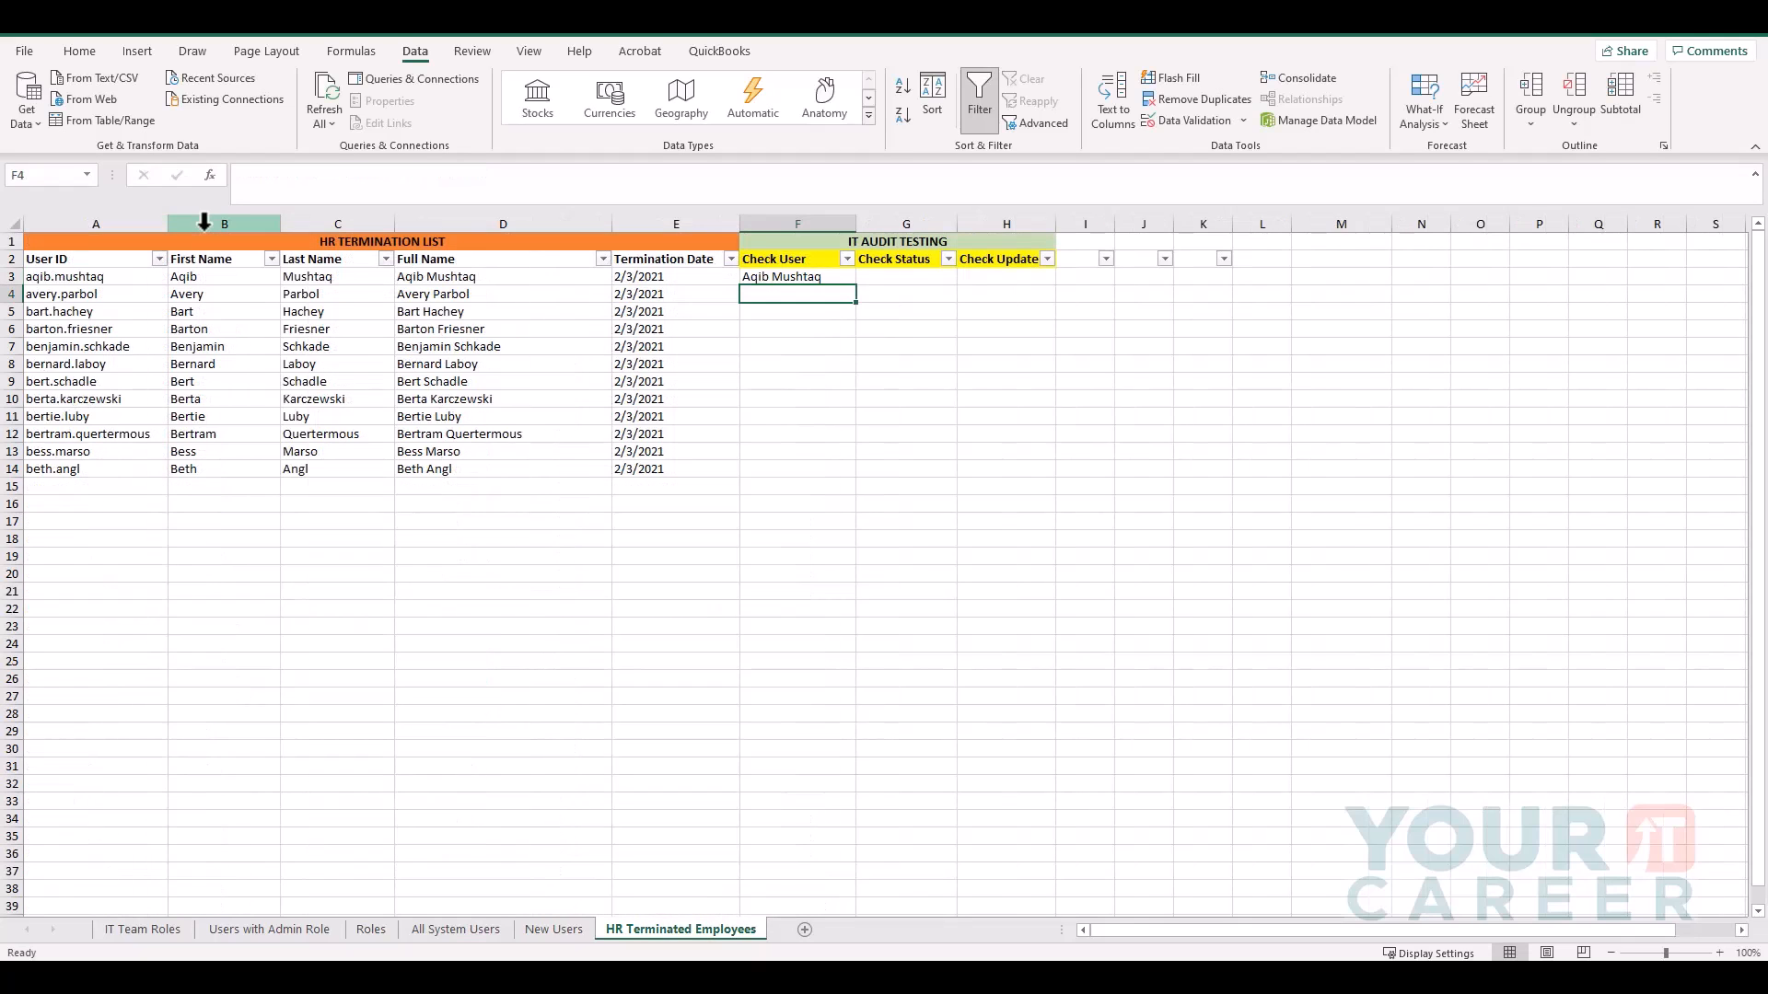
{"action": "left_click", "coordinate": [797, 277]}
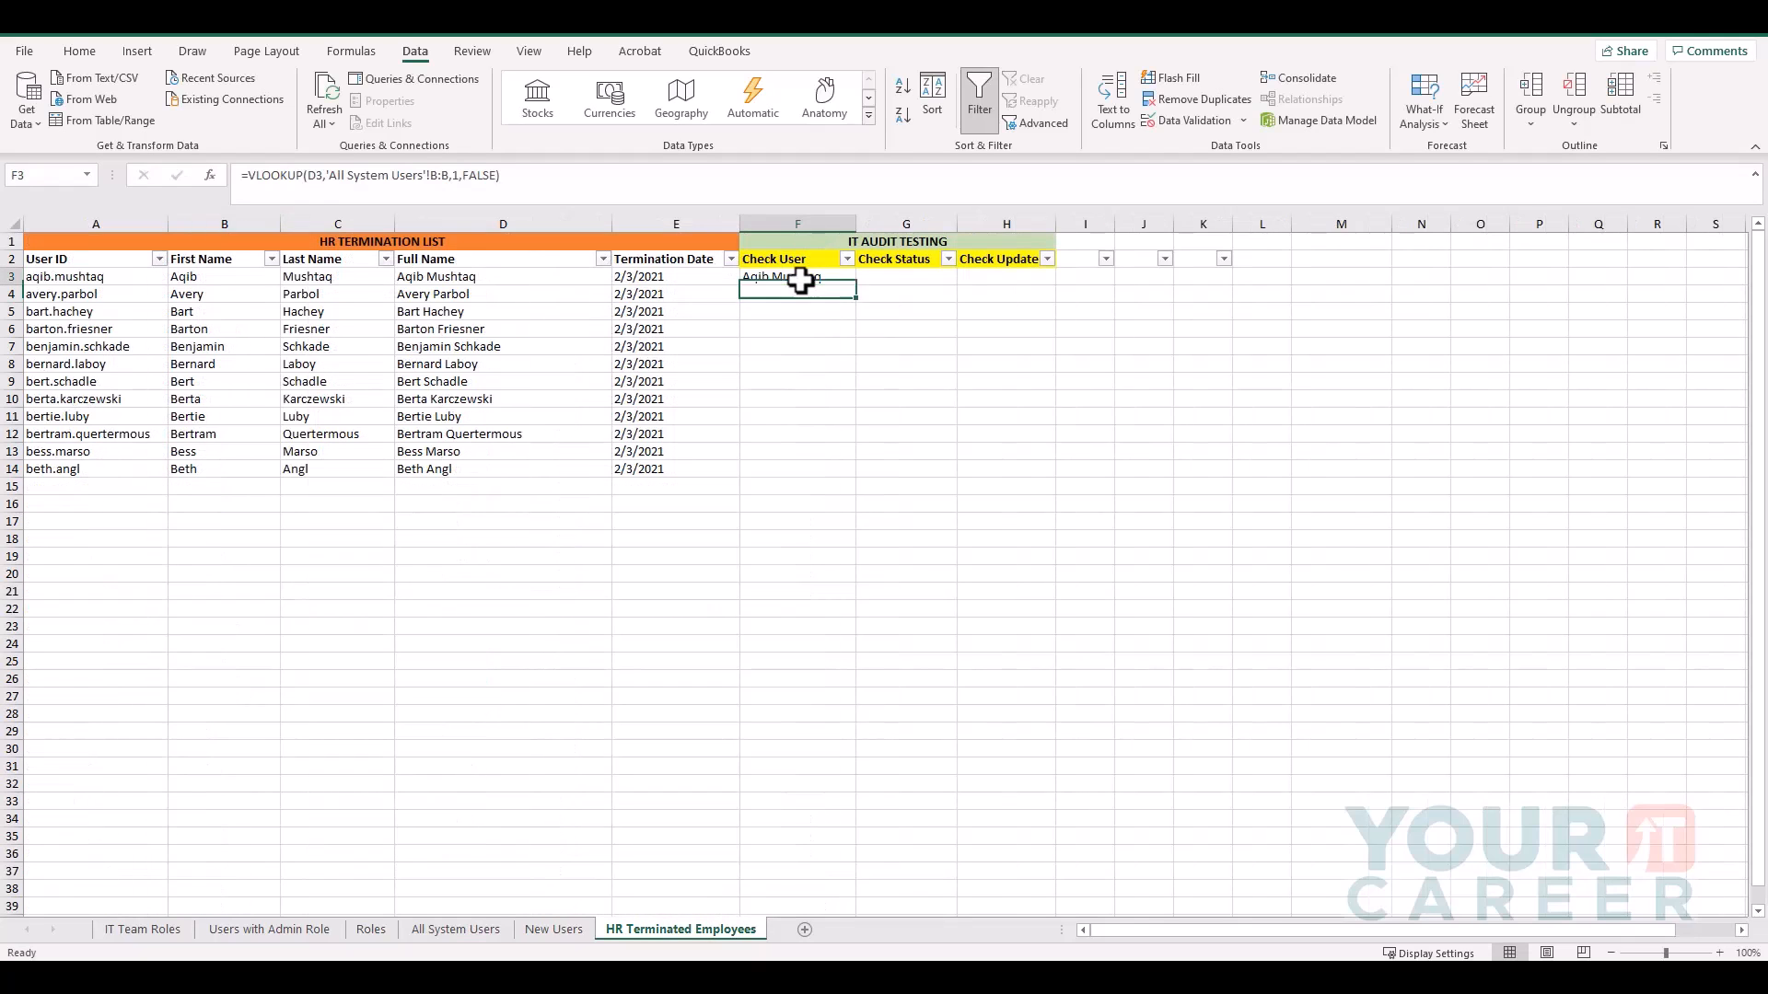
{"action": "left_click", "coordinate": [501, 276]}
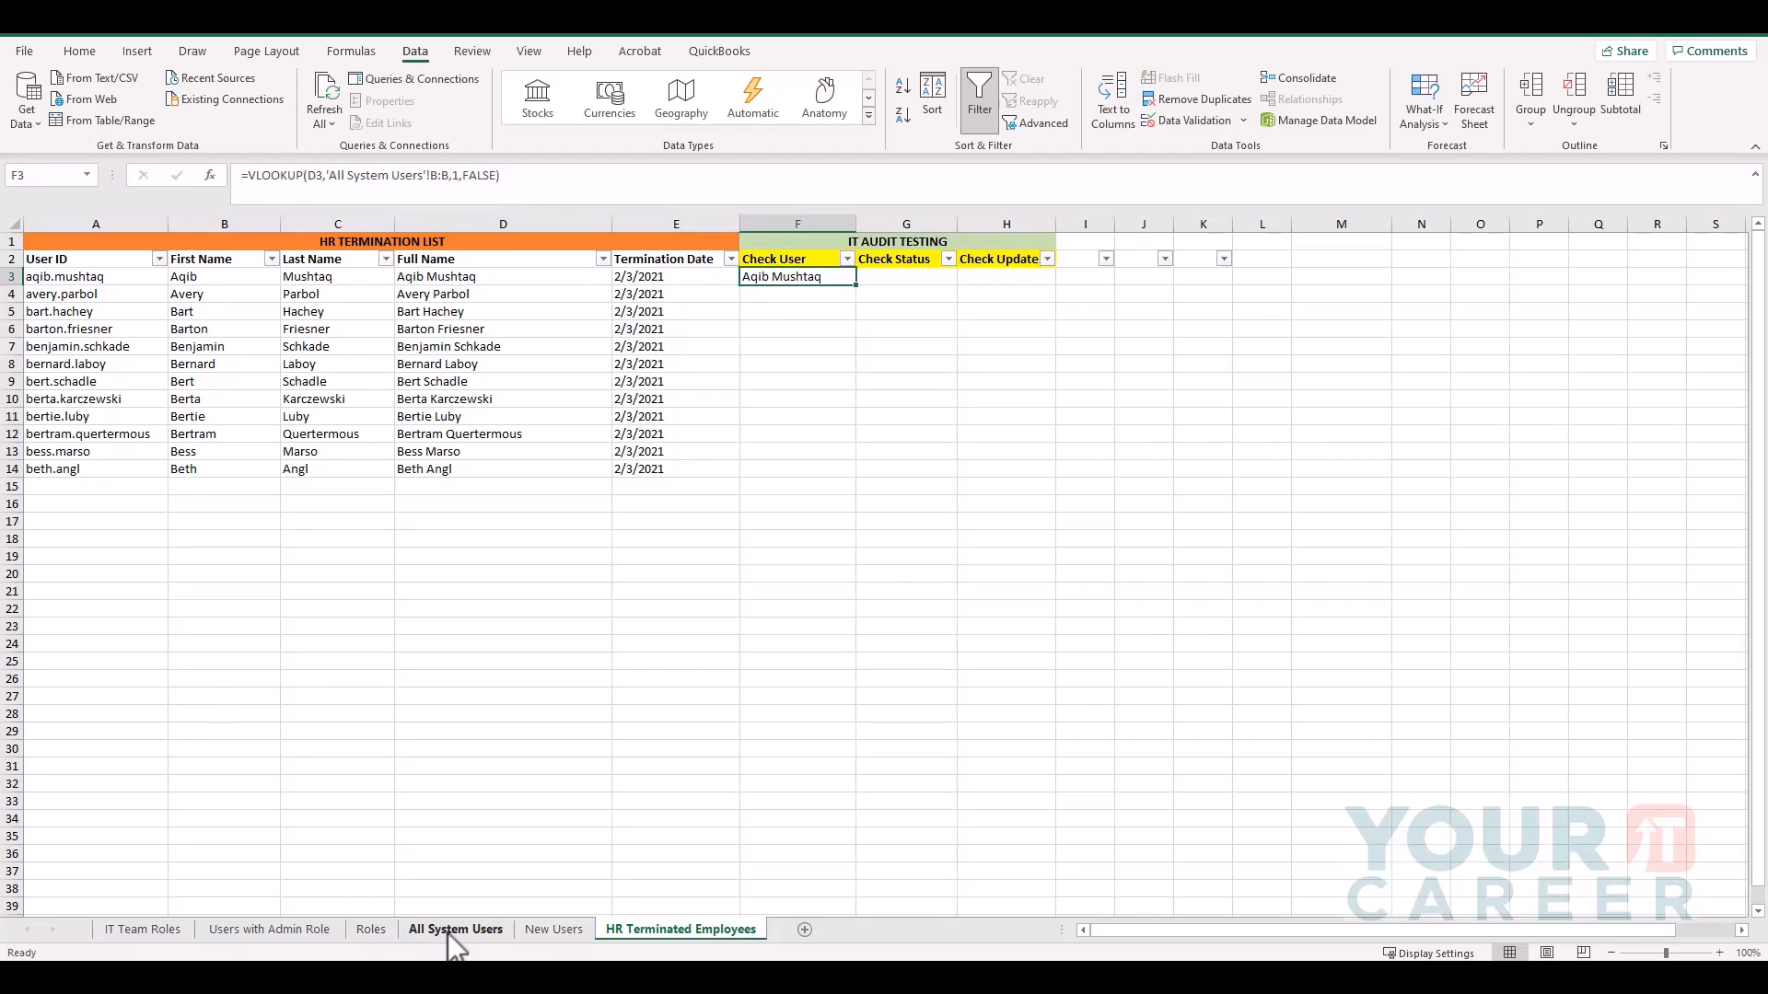
{"action": "left_click", "coordinate": [455, 928]}
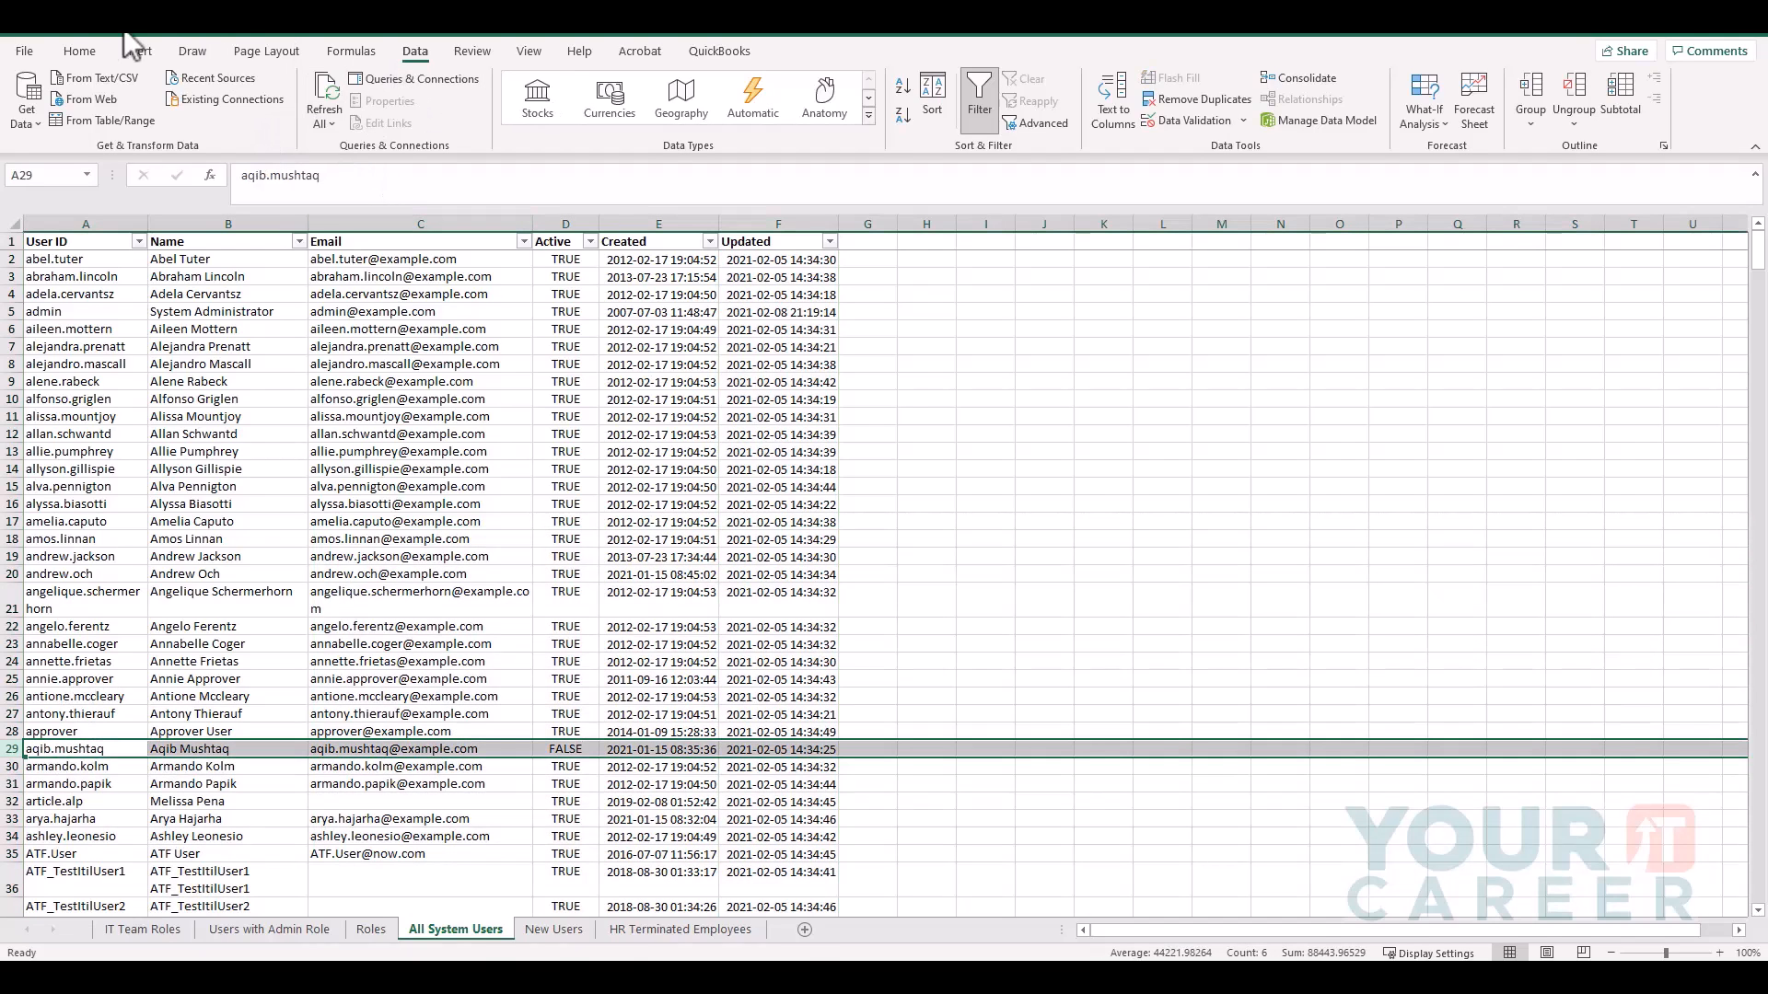
{"action": "left_click", "coordinate": [80, 52]}
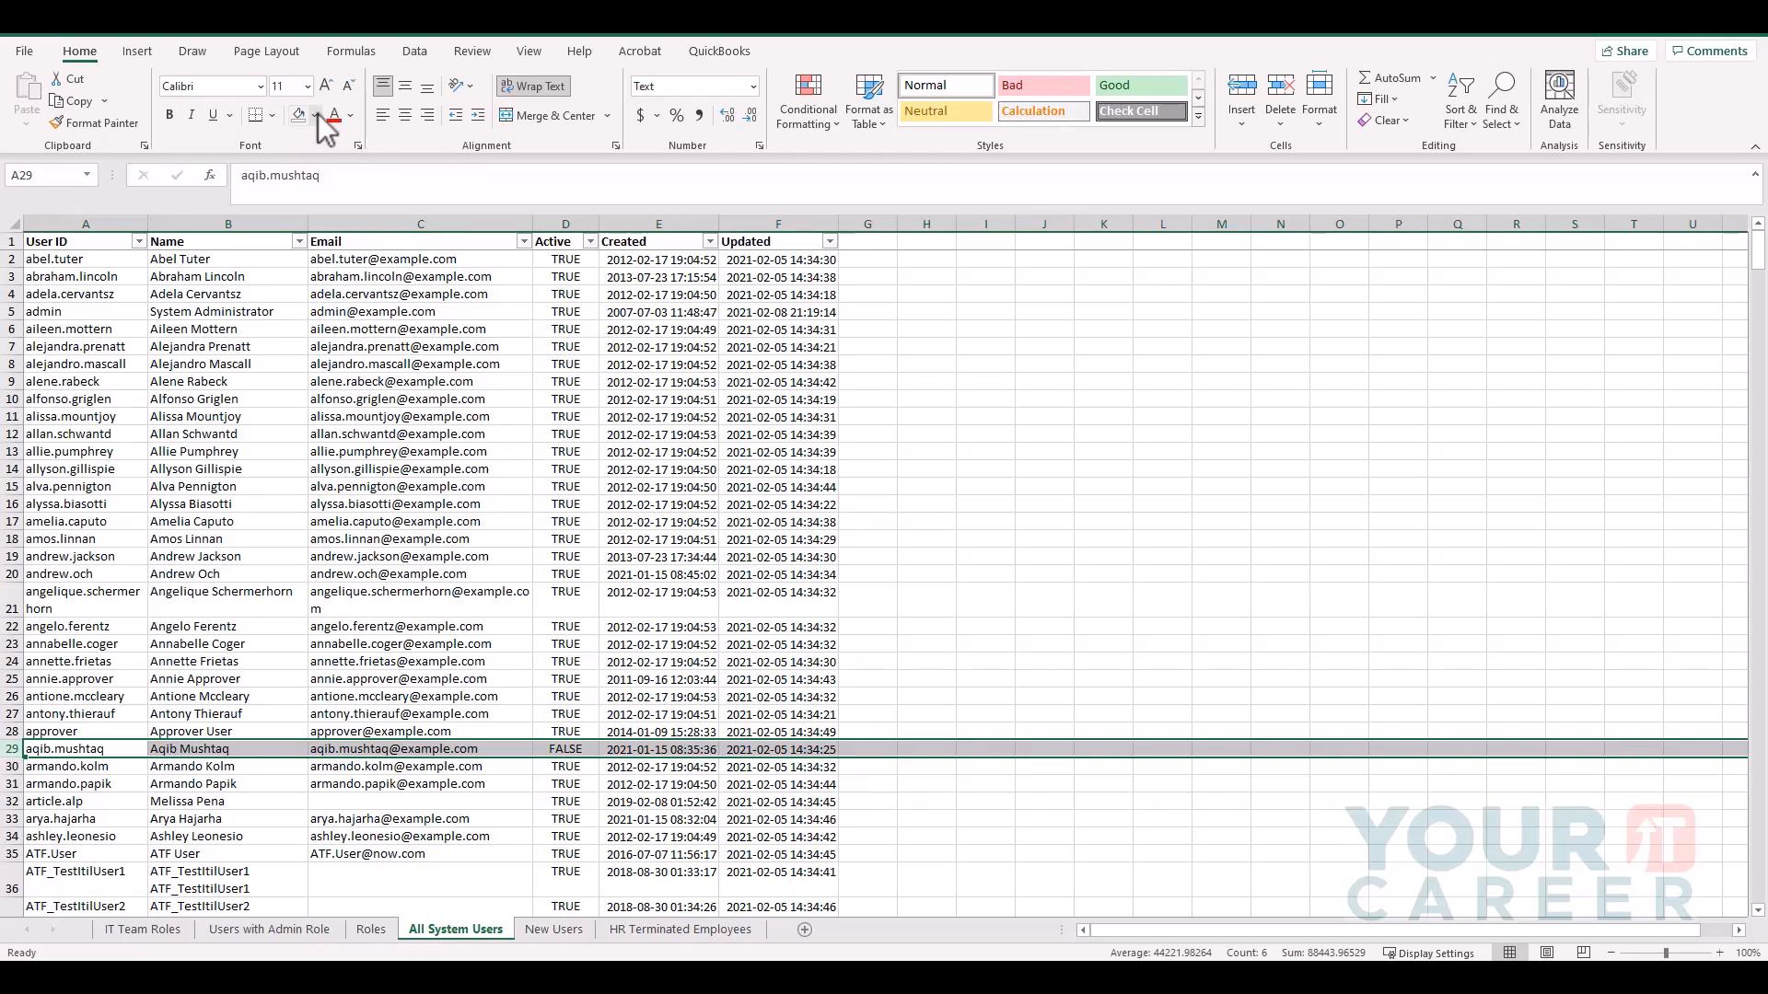
{"action": "left_click", "coordinate": [313, 114]}
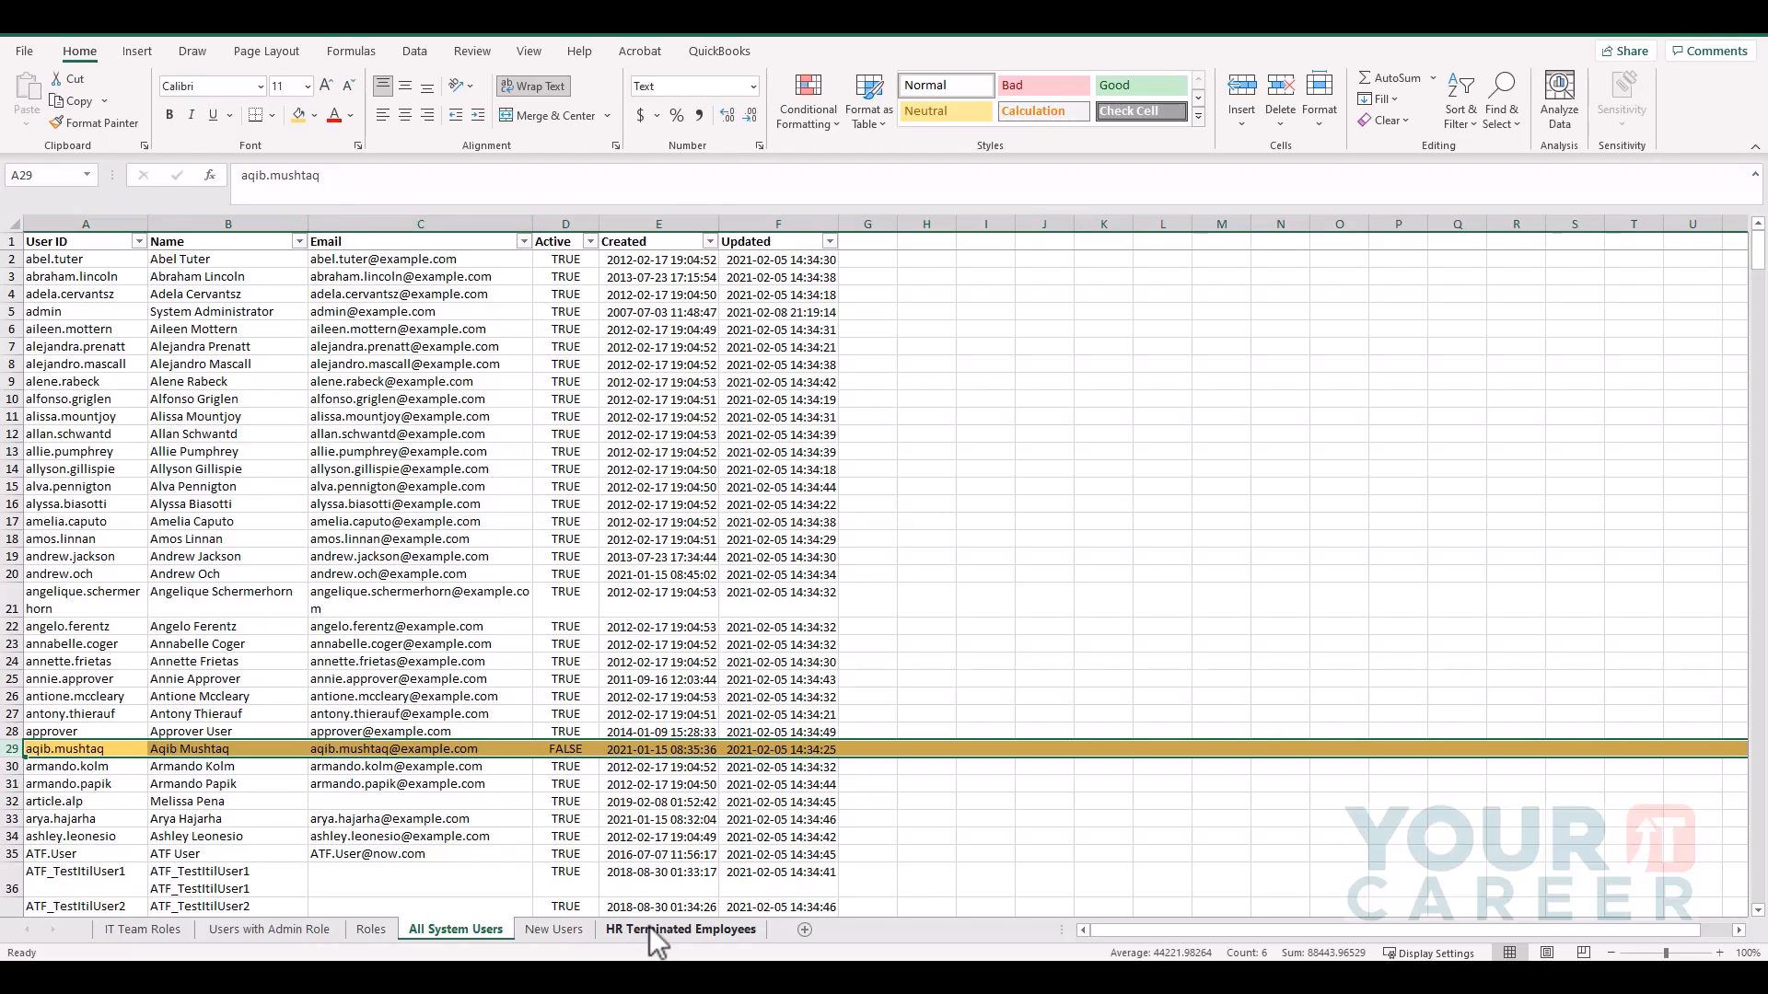
{"action": "left_click", "coordinate": [679, 928]}
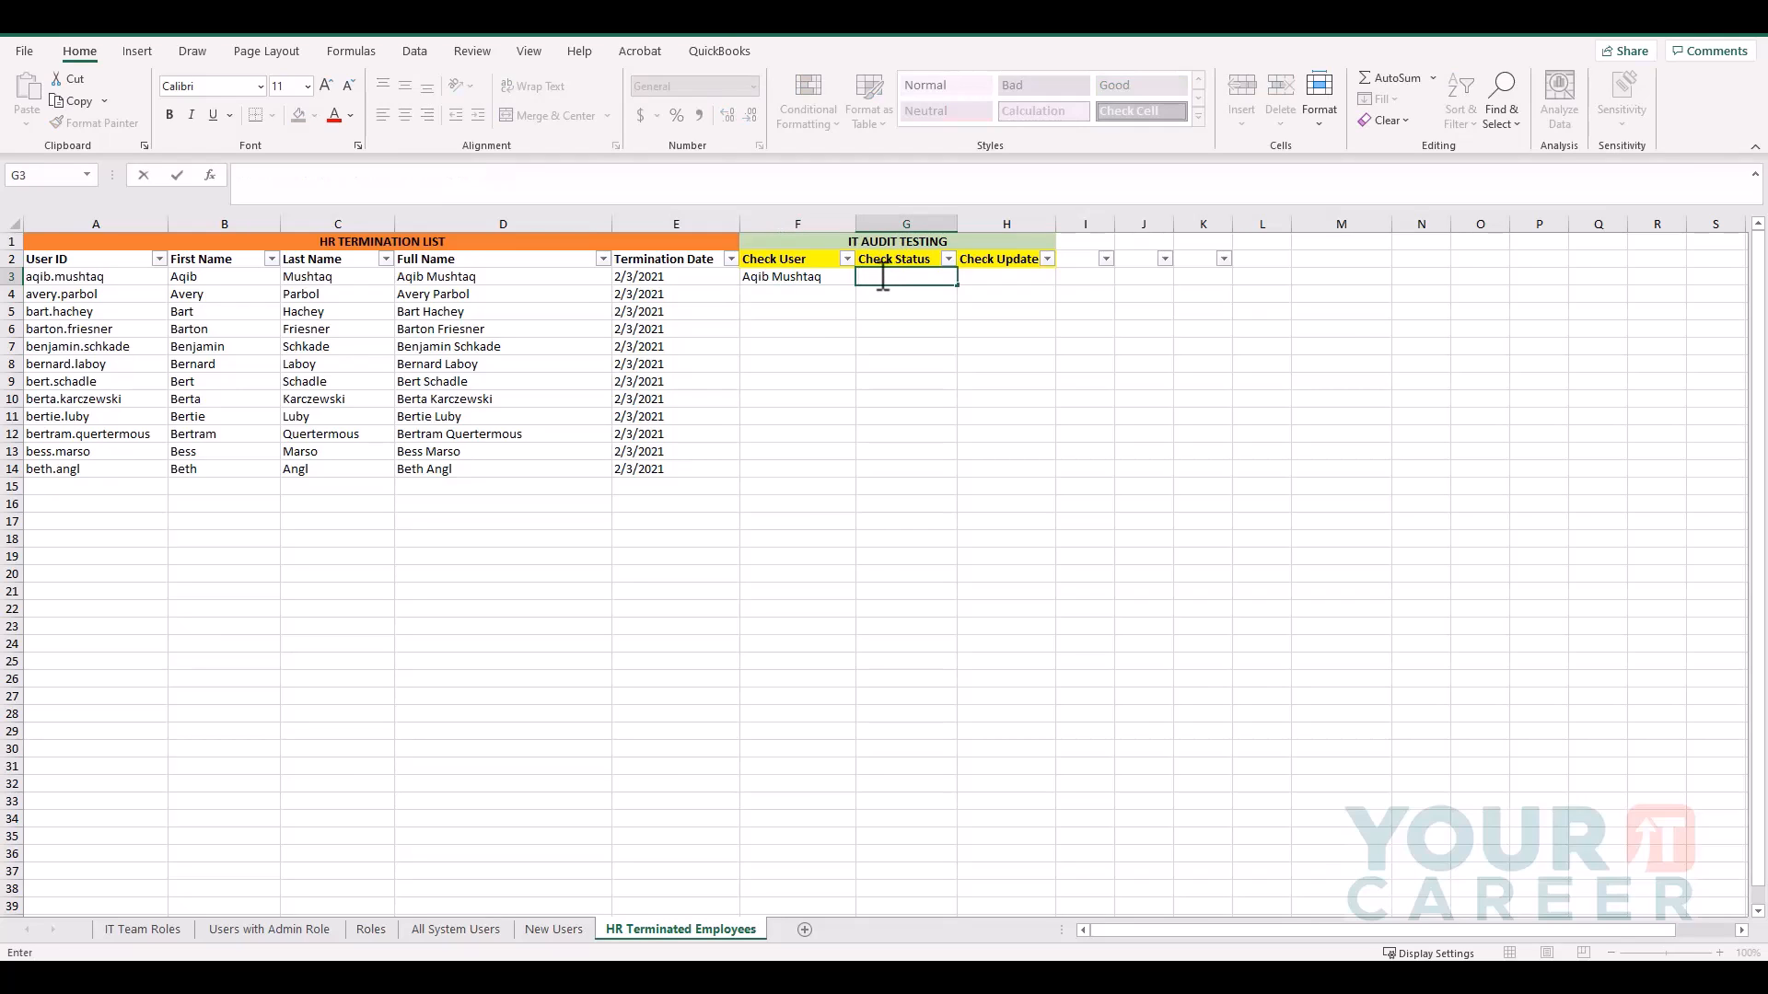
Start a VLOOKUP in G3 on D3 with the range spanning Name through Updated on All System Users.
{"action": "type", "text": "=vlooku"}
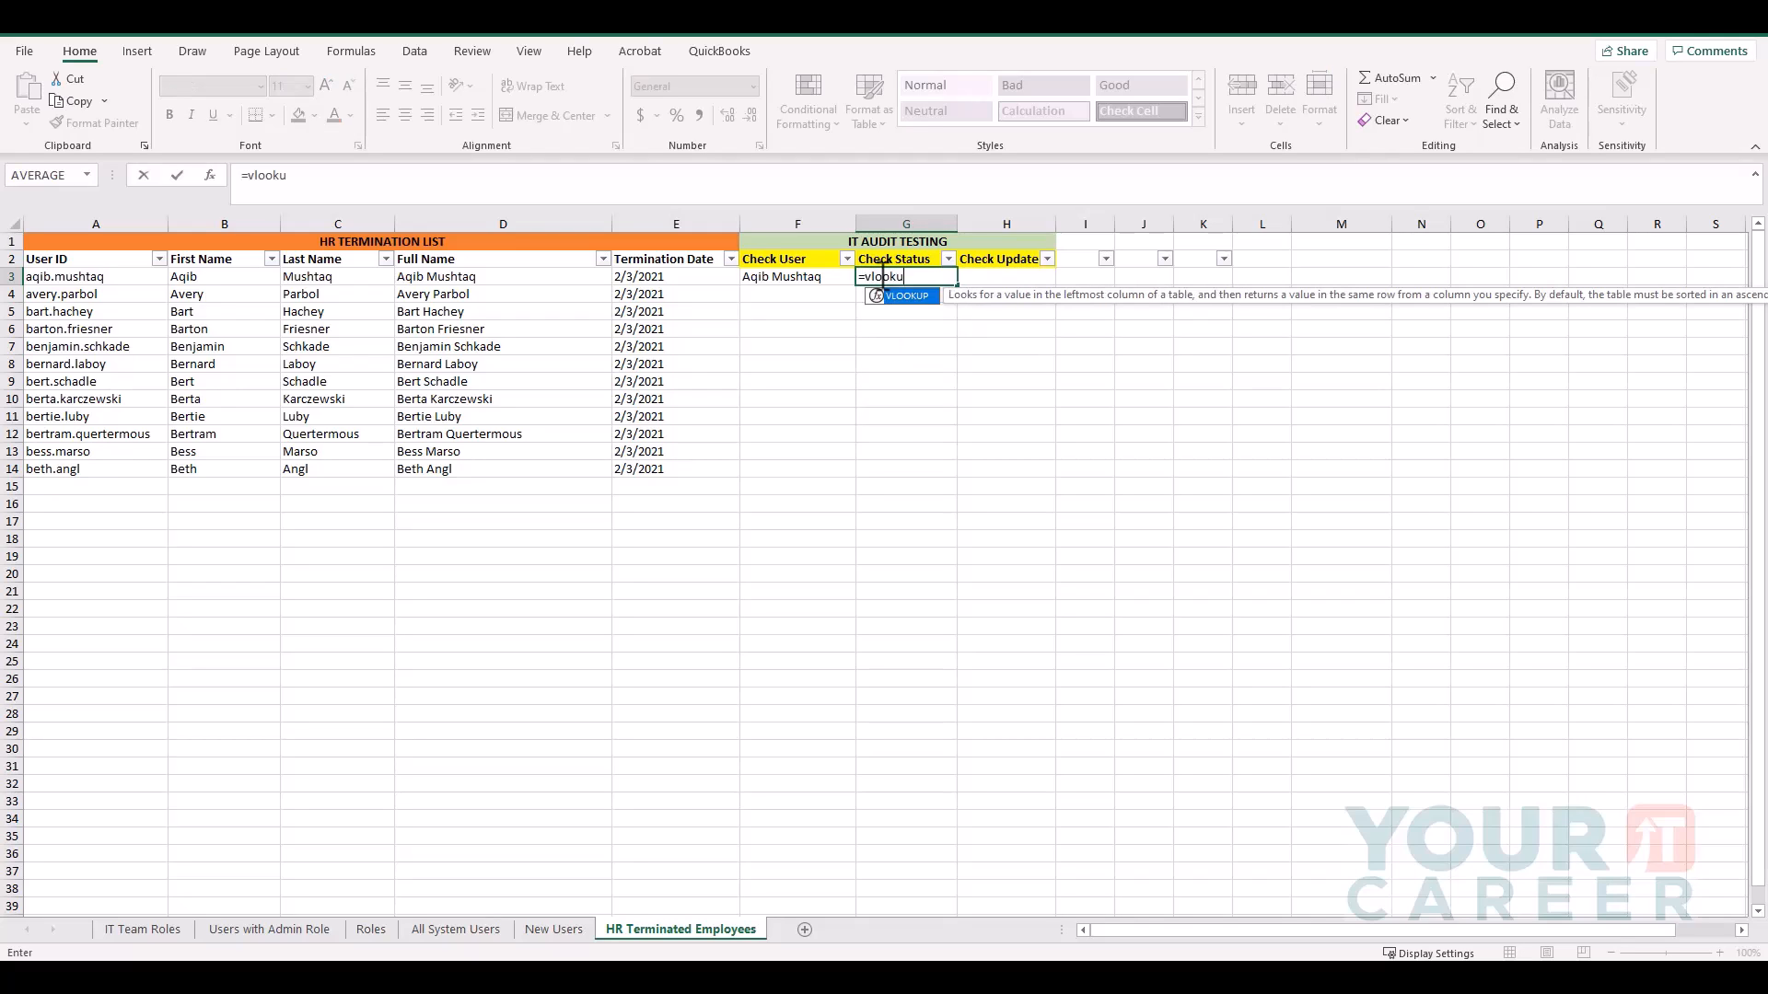
{"action": "type", "text": "p("}
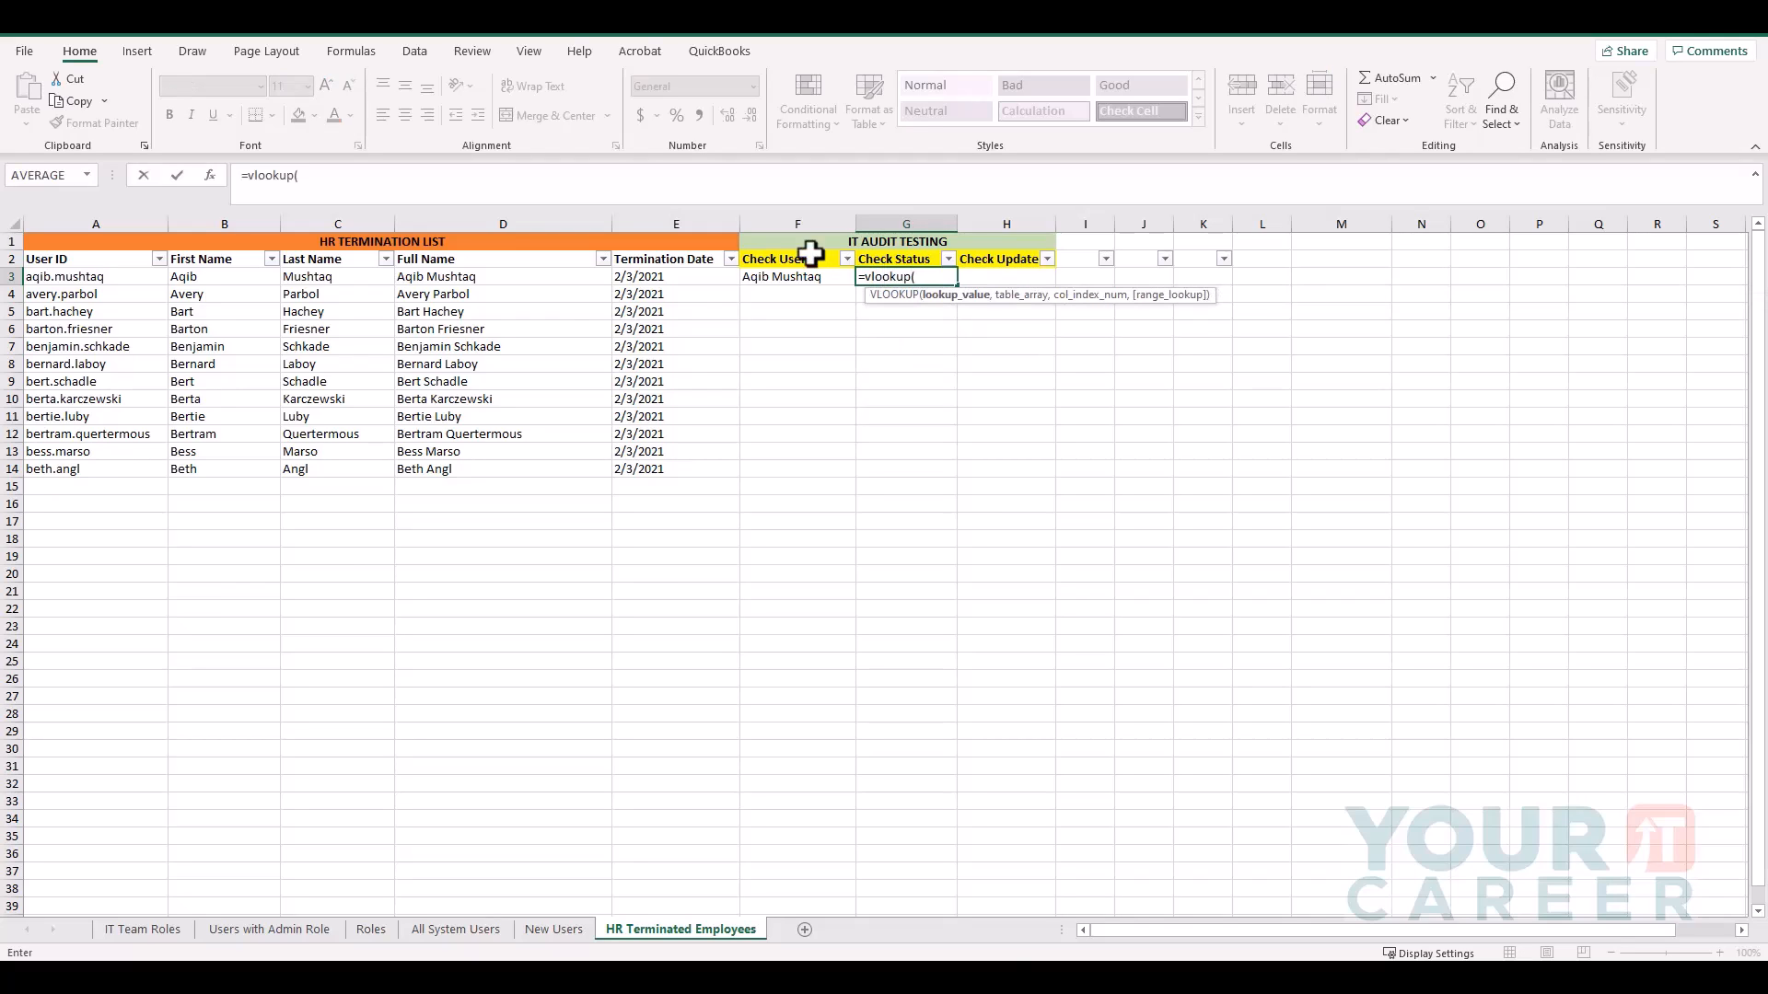
{"action": "left_click", "coordinate": [503, 276]}
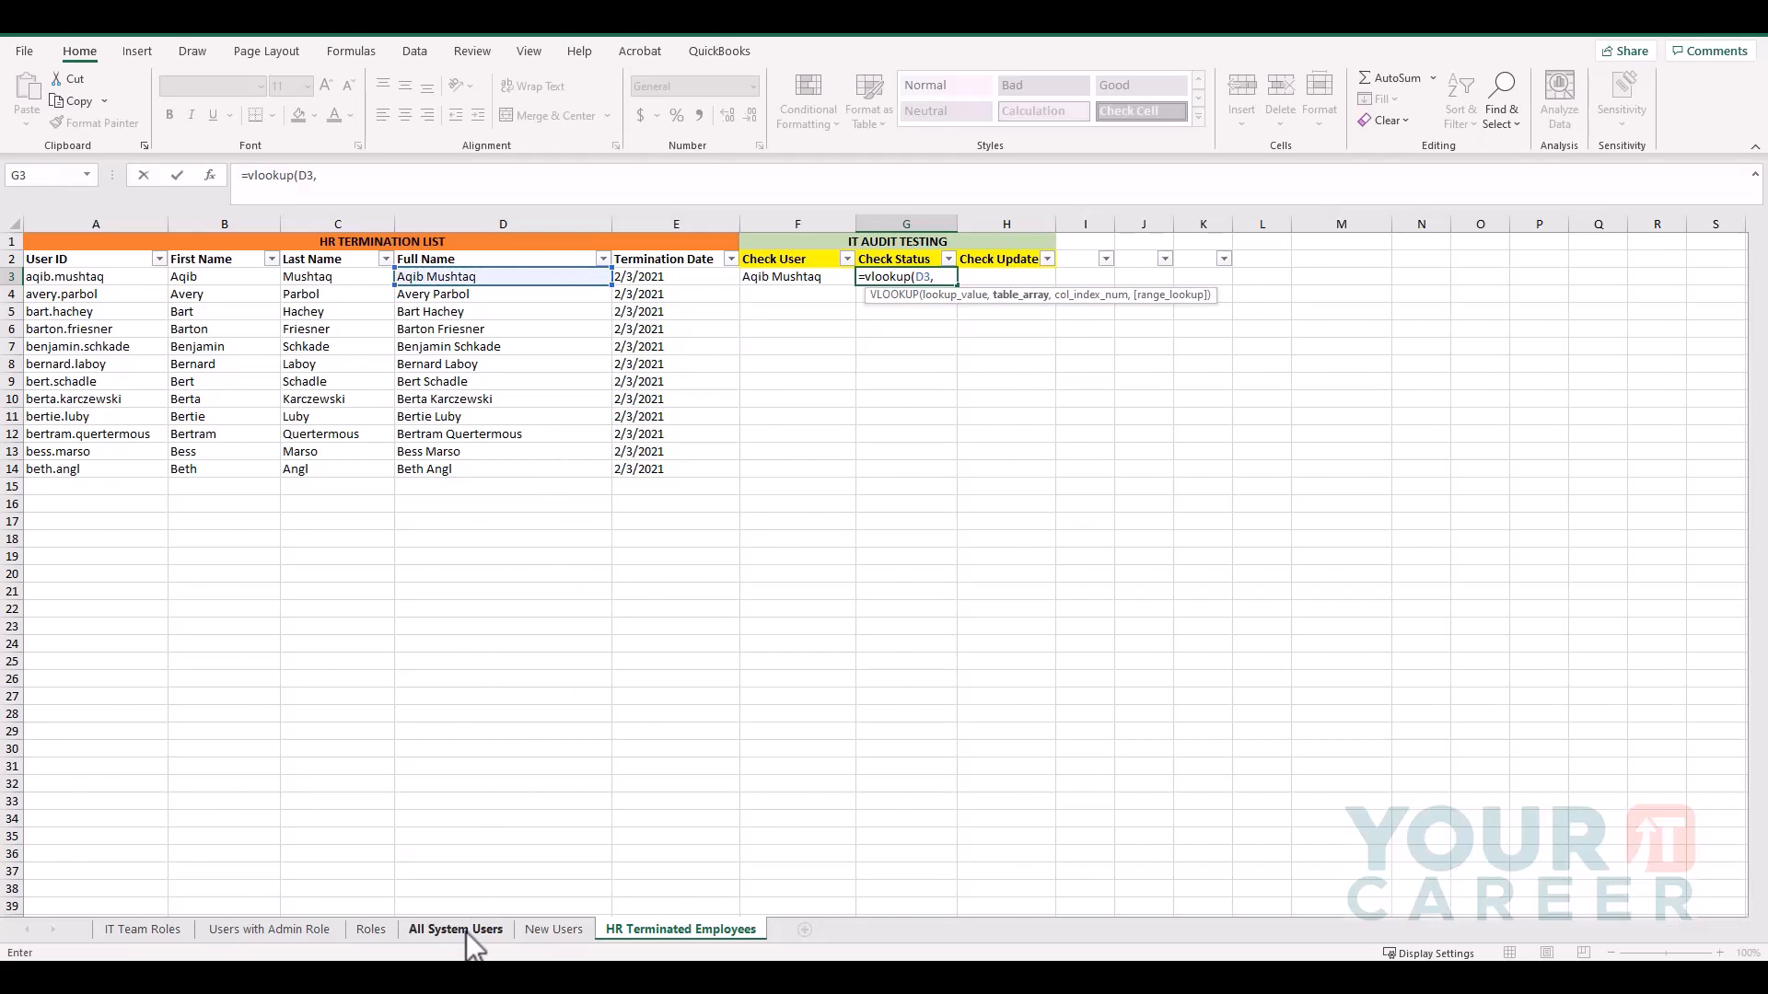
{"action": "left_click", "coordinate": [455, 928]}
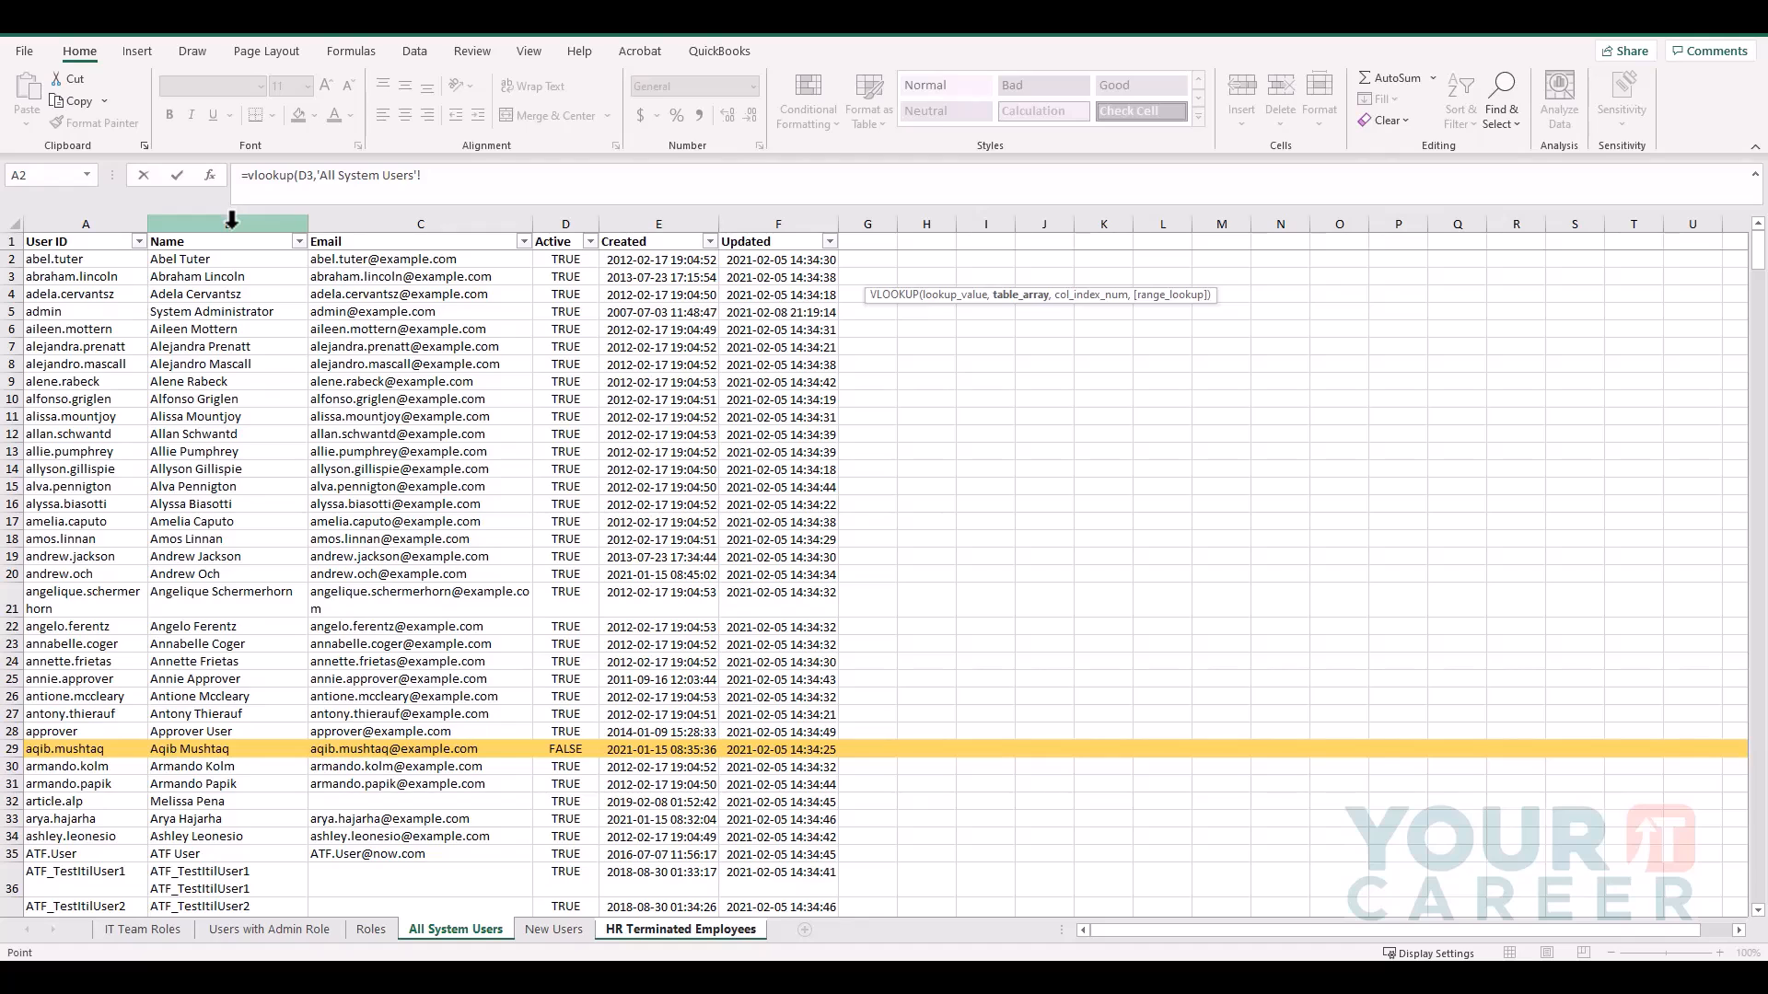
{"action": "left_click", "coordinate": [223, 239]}
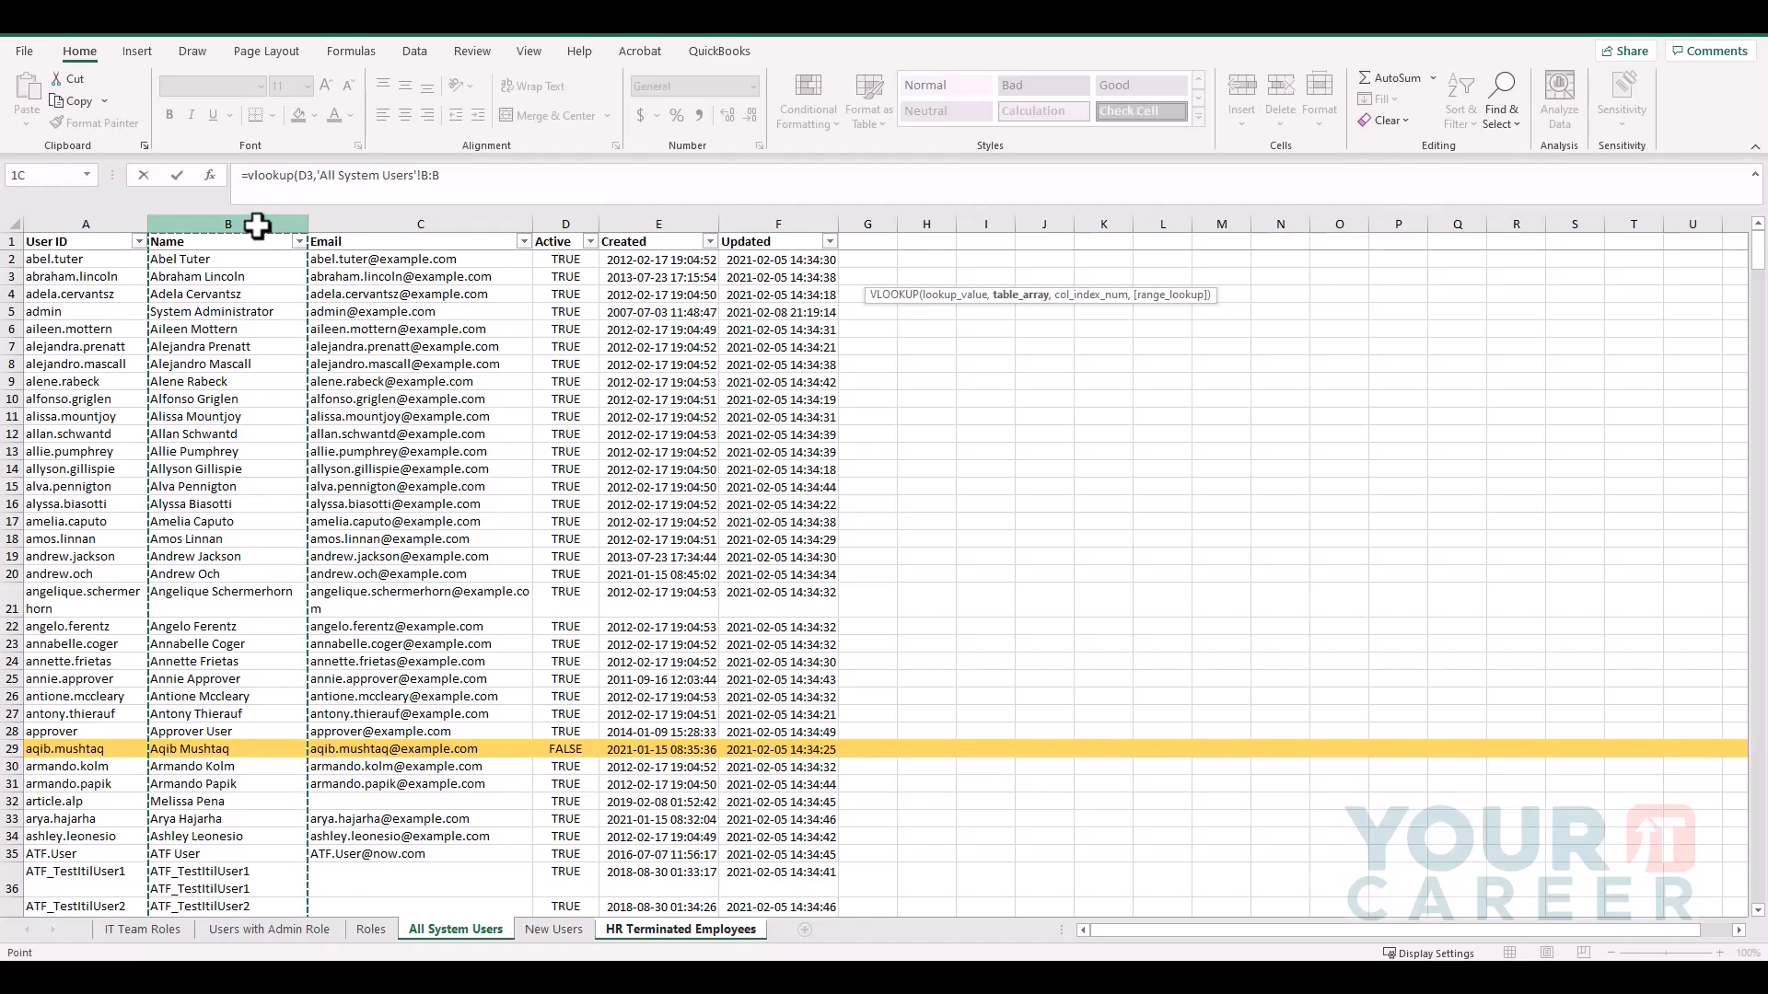
{"action": "left_click_drag", "start_coordinate": [228, 223], "coordinate": [777, 222]}
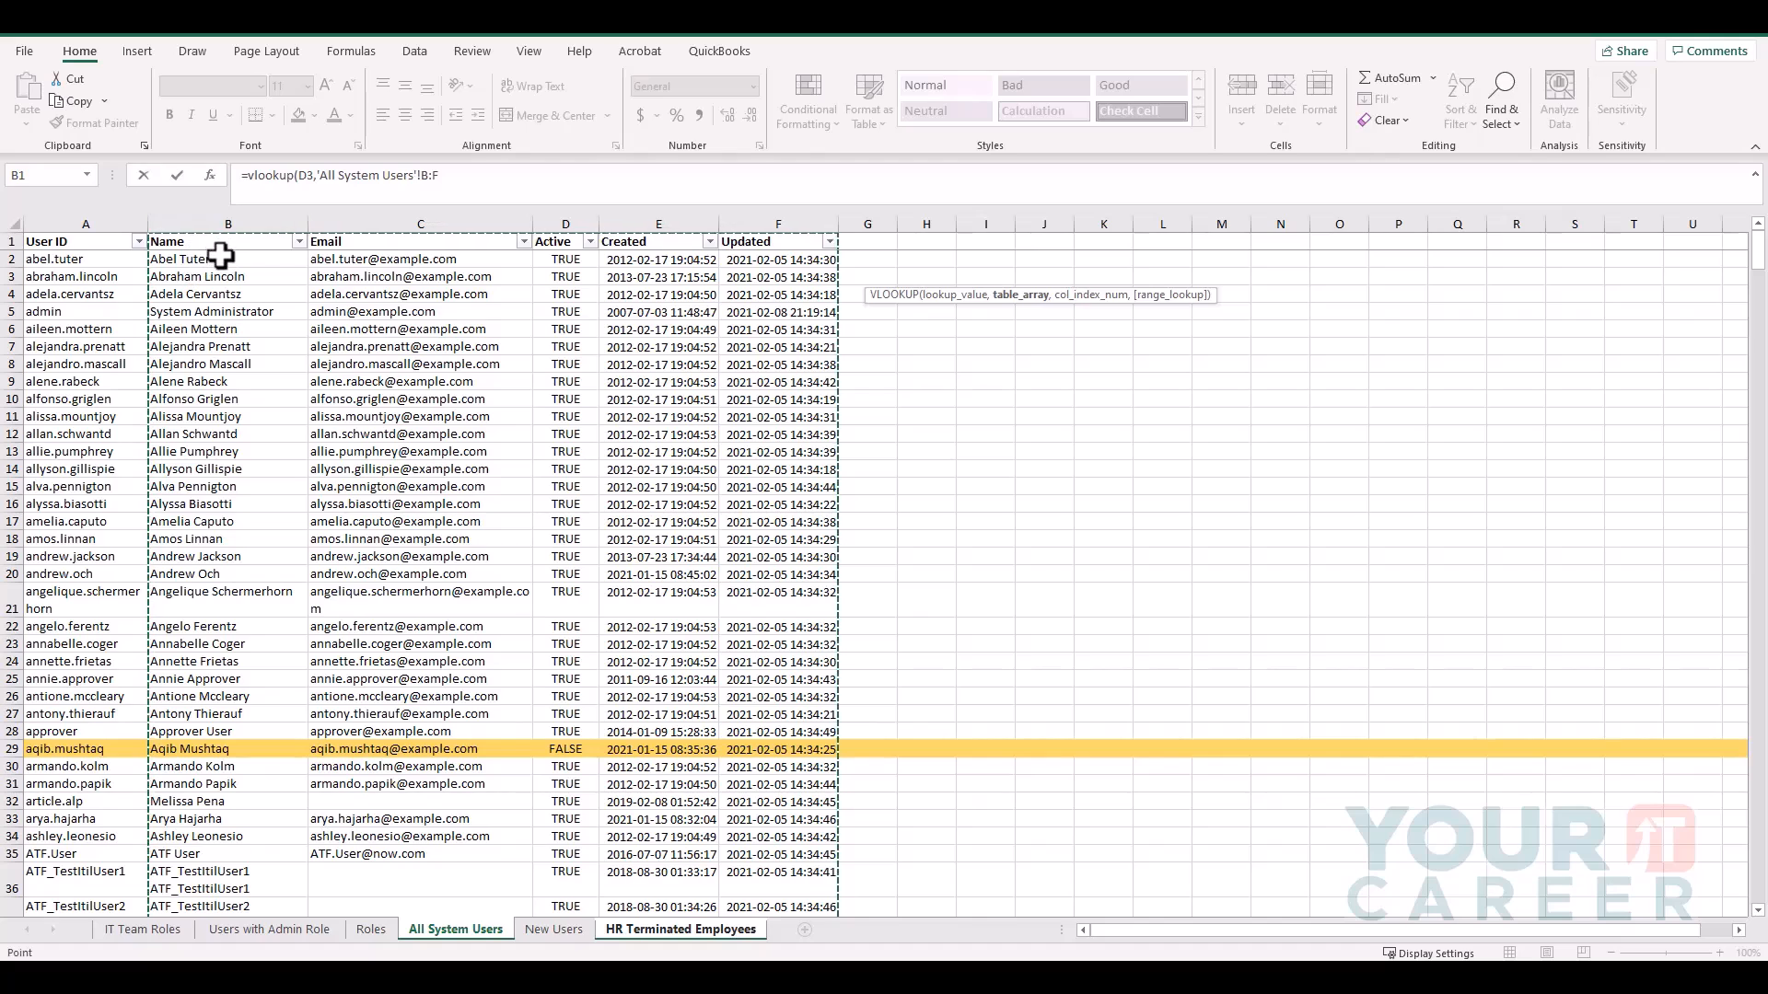
{"action": "left_click", "coordinate": [227, 223]}
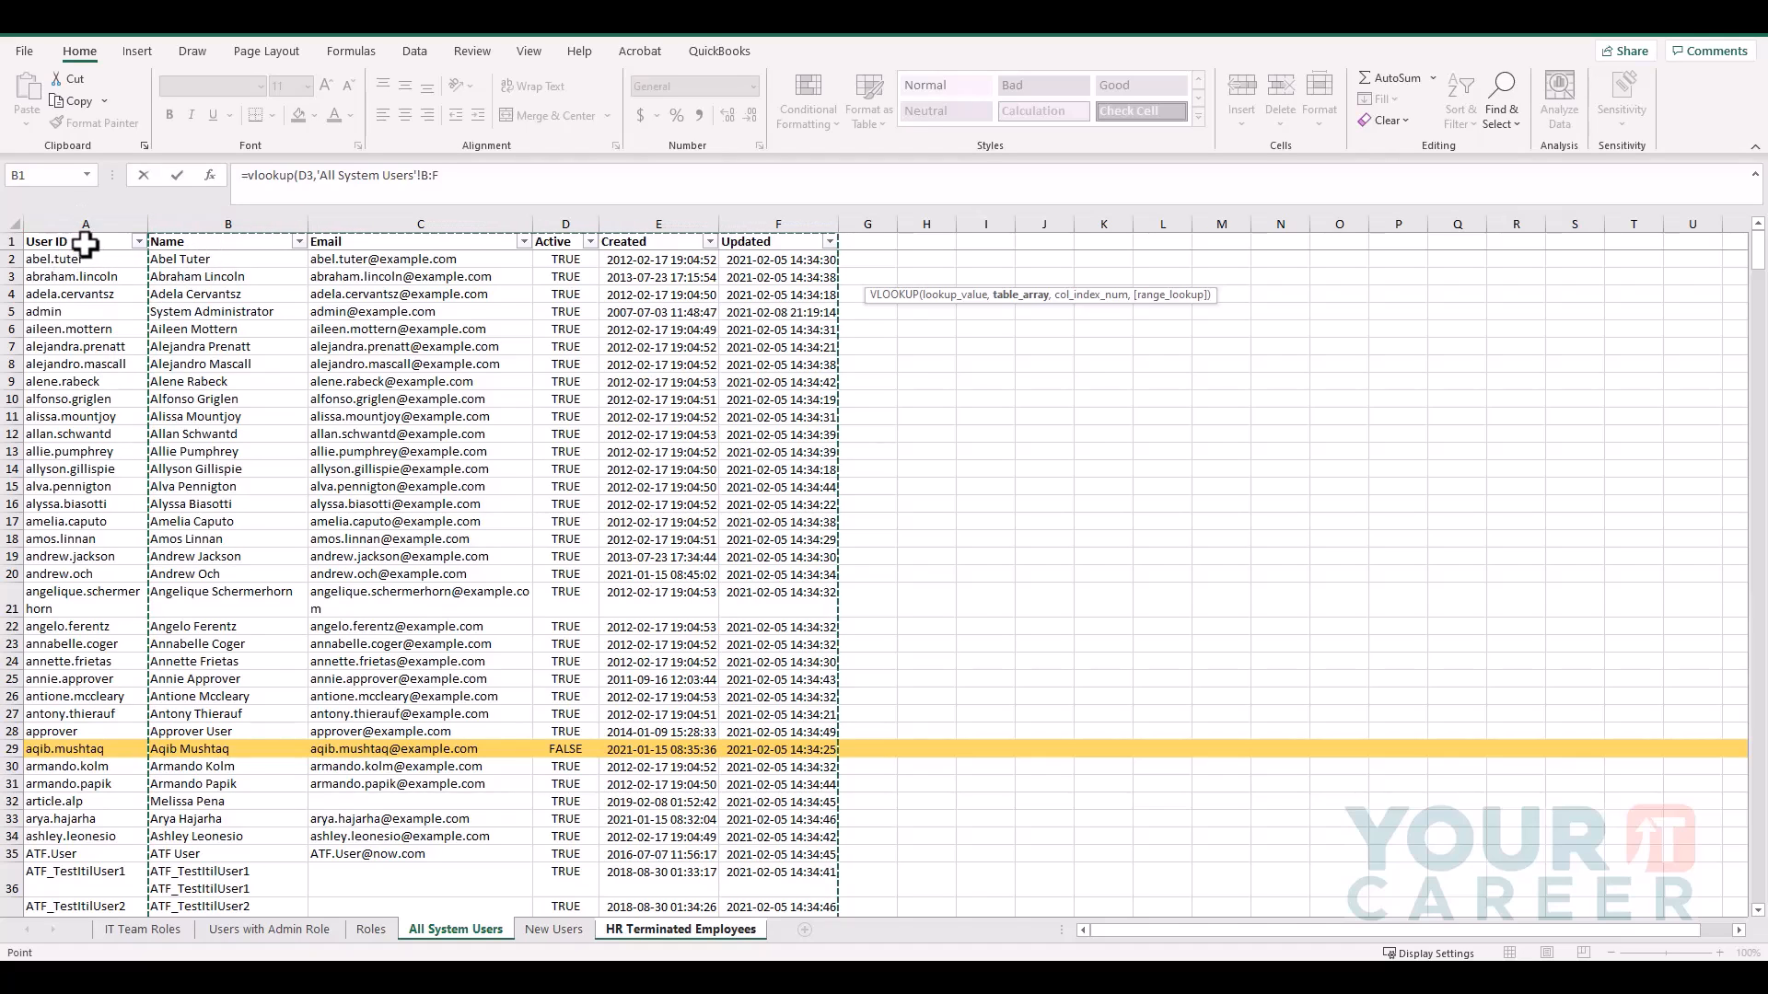
{"action": "left_click", "coordinate": [84, 223]}
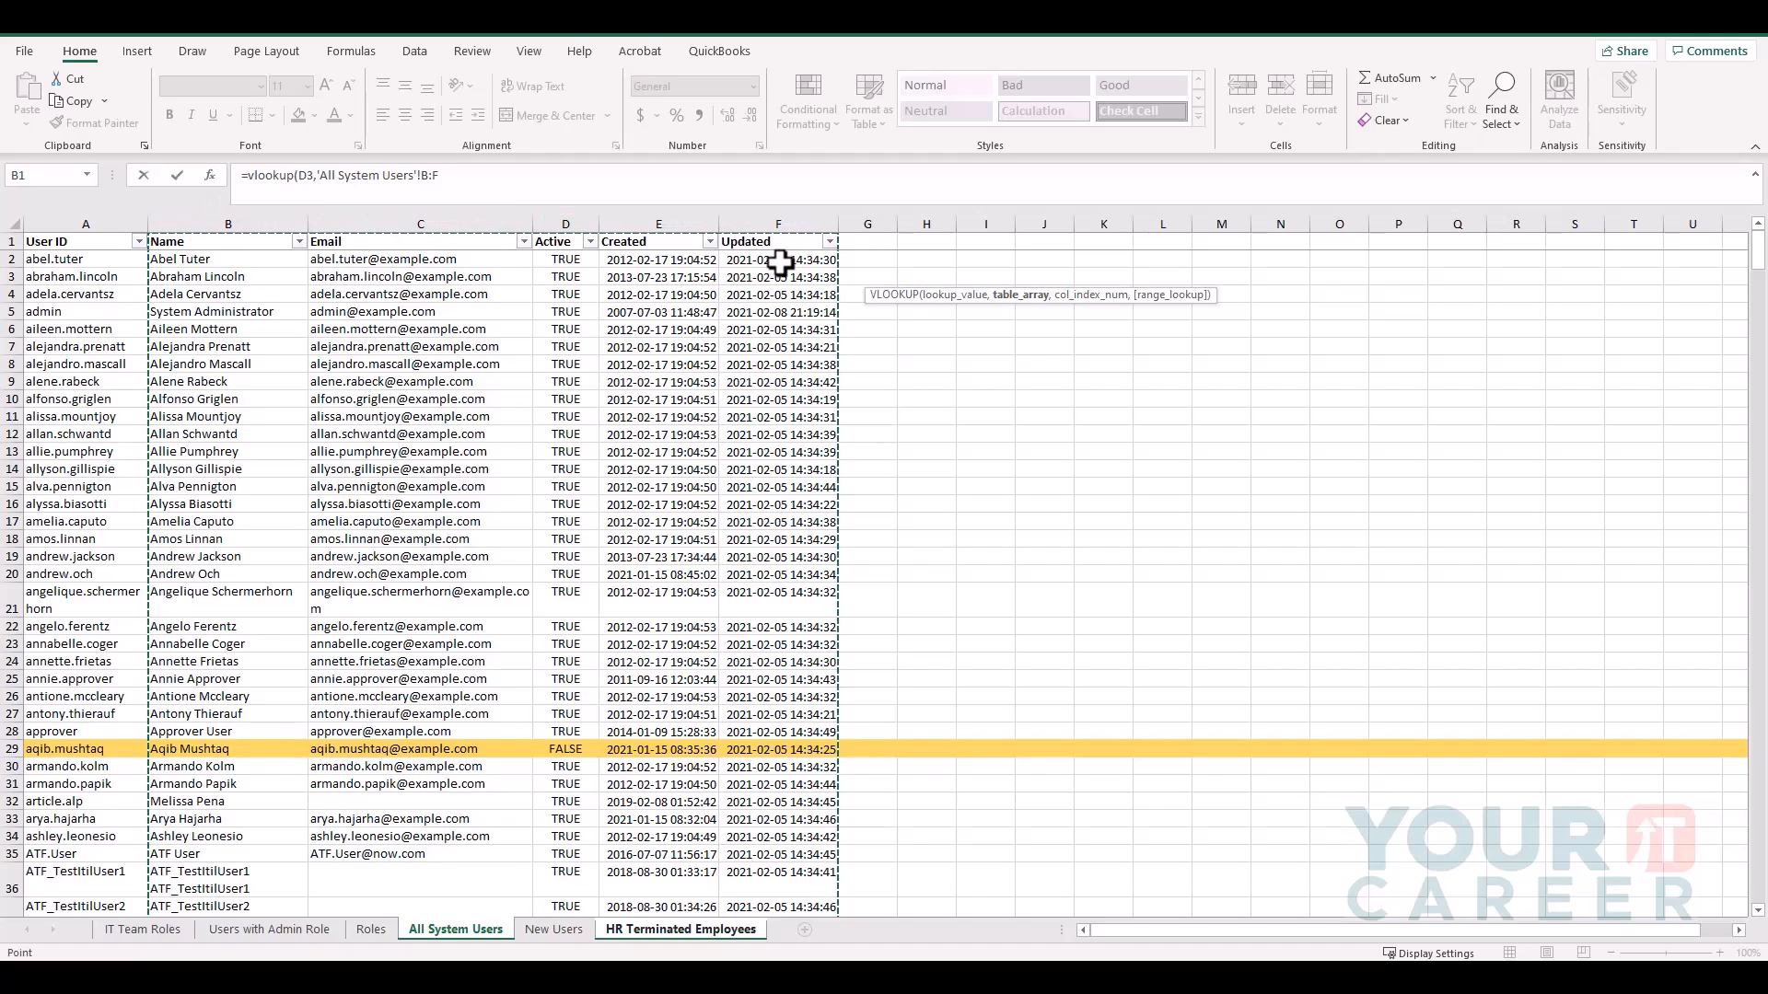
{"action": "left_click", "coordinate": [227, 223]}
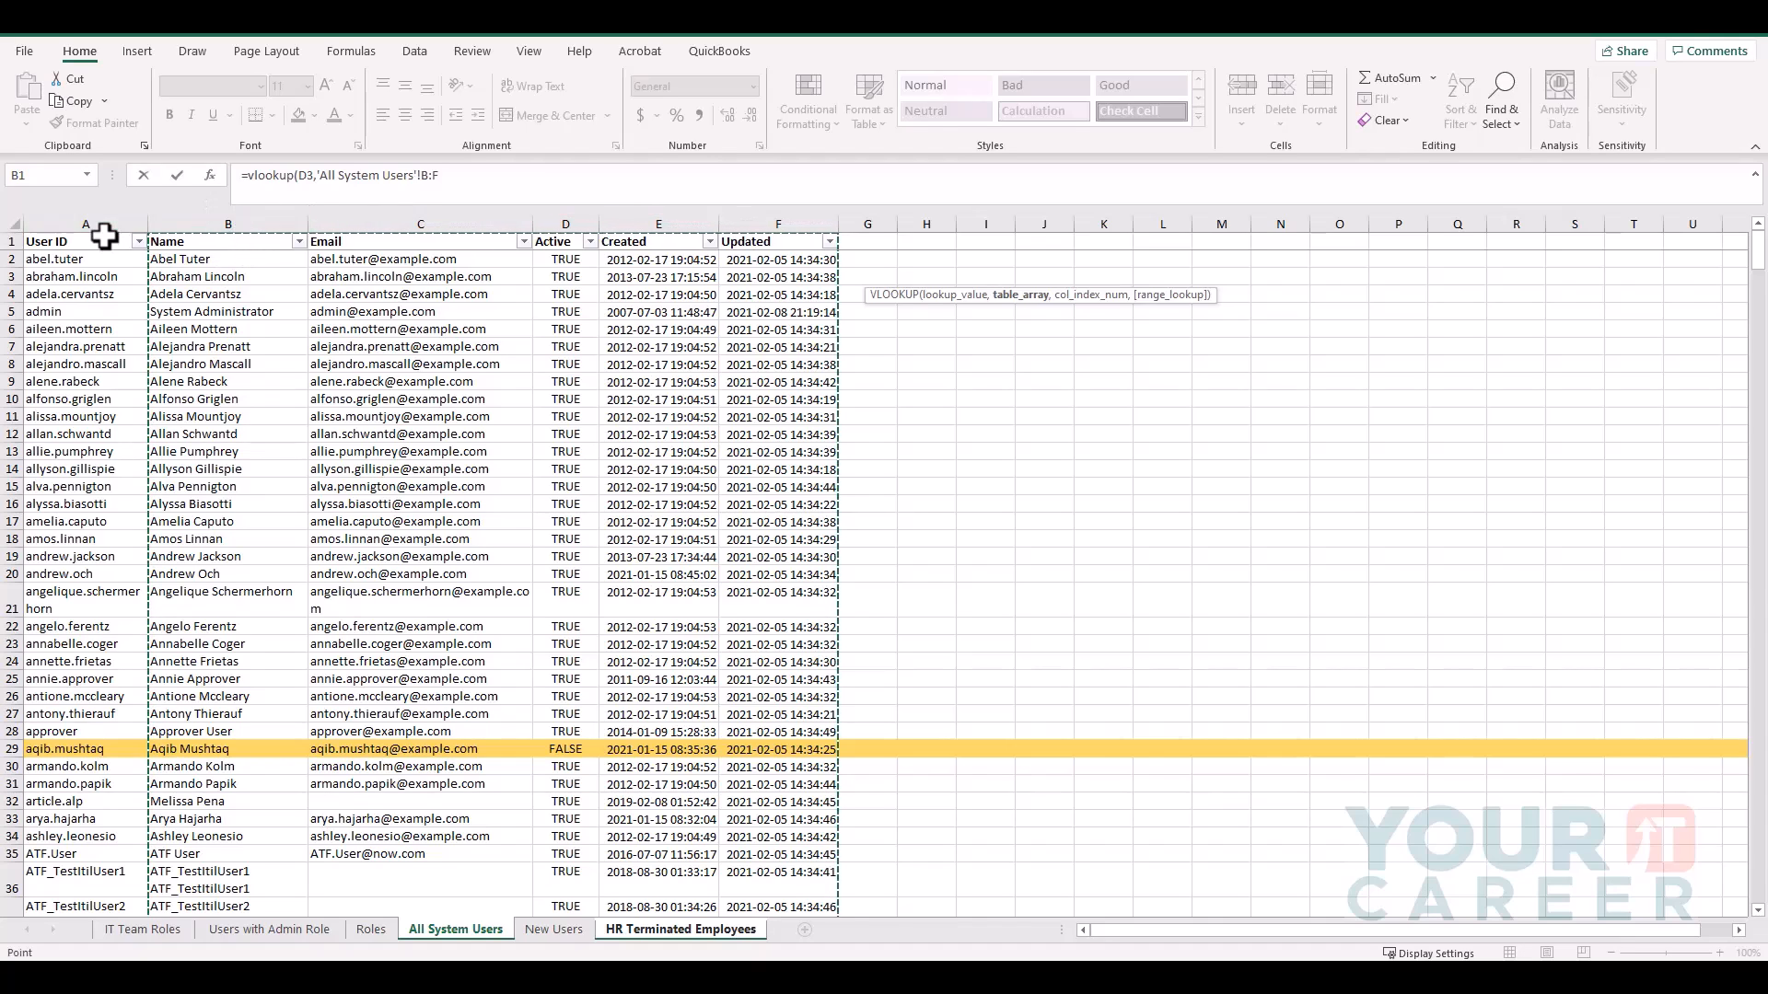
{"action": "left_click", "coordinate": [79, 223]}
{"action": "type", "text": ","}
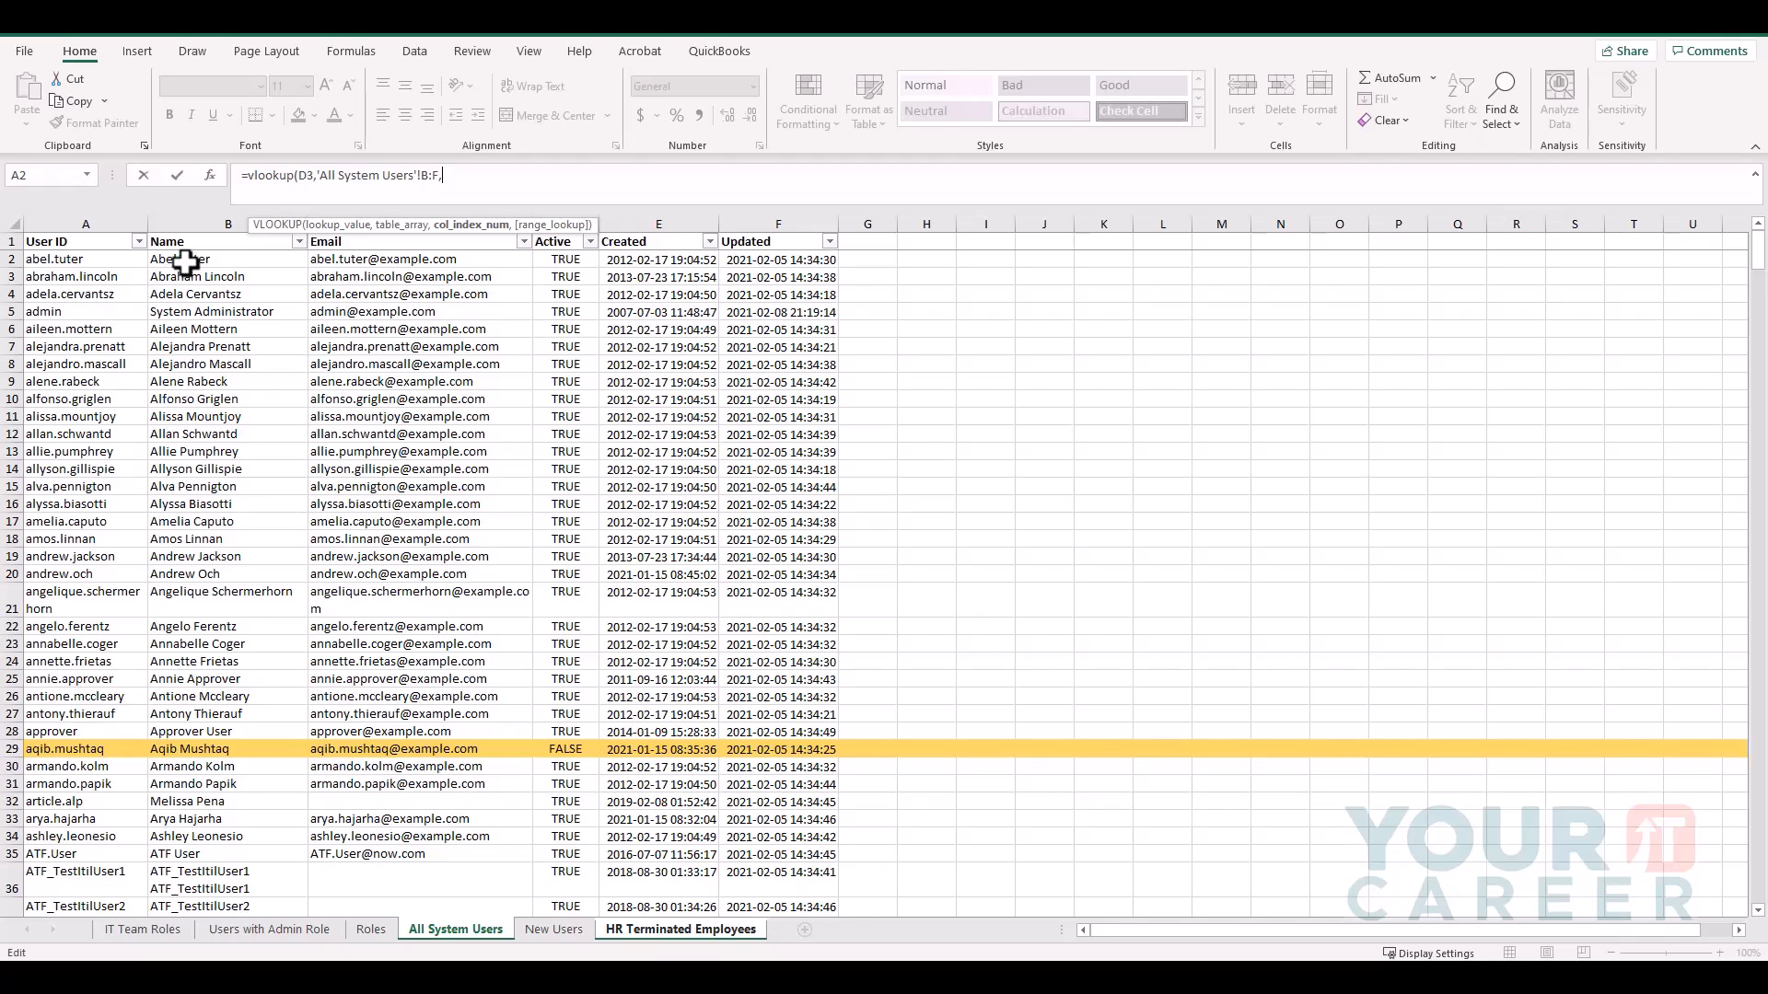
{"action": "mouse_move", "coordinate": [456, 252]}
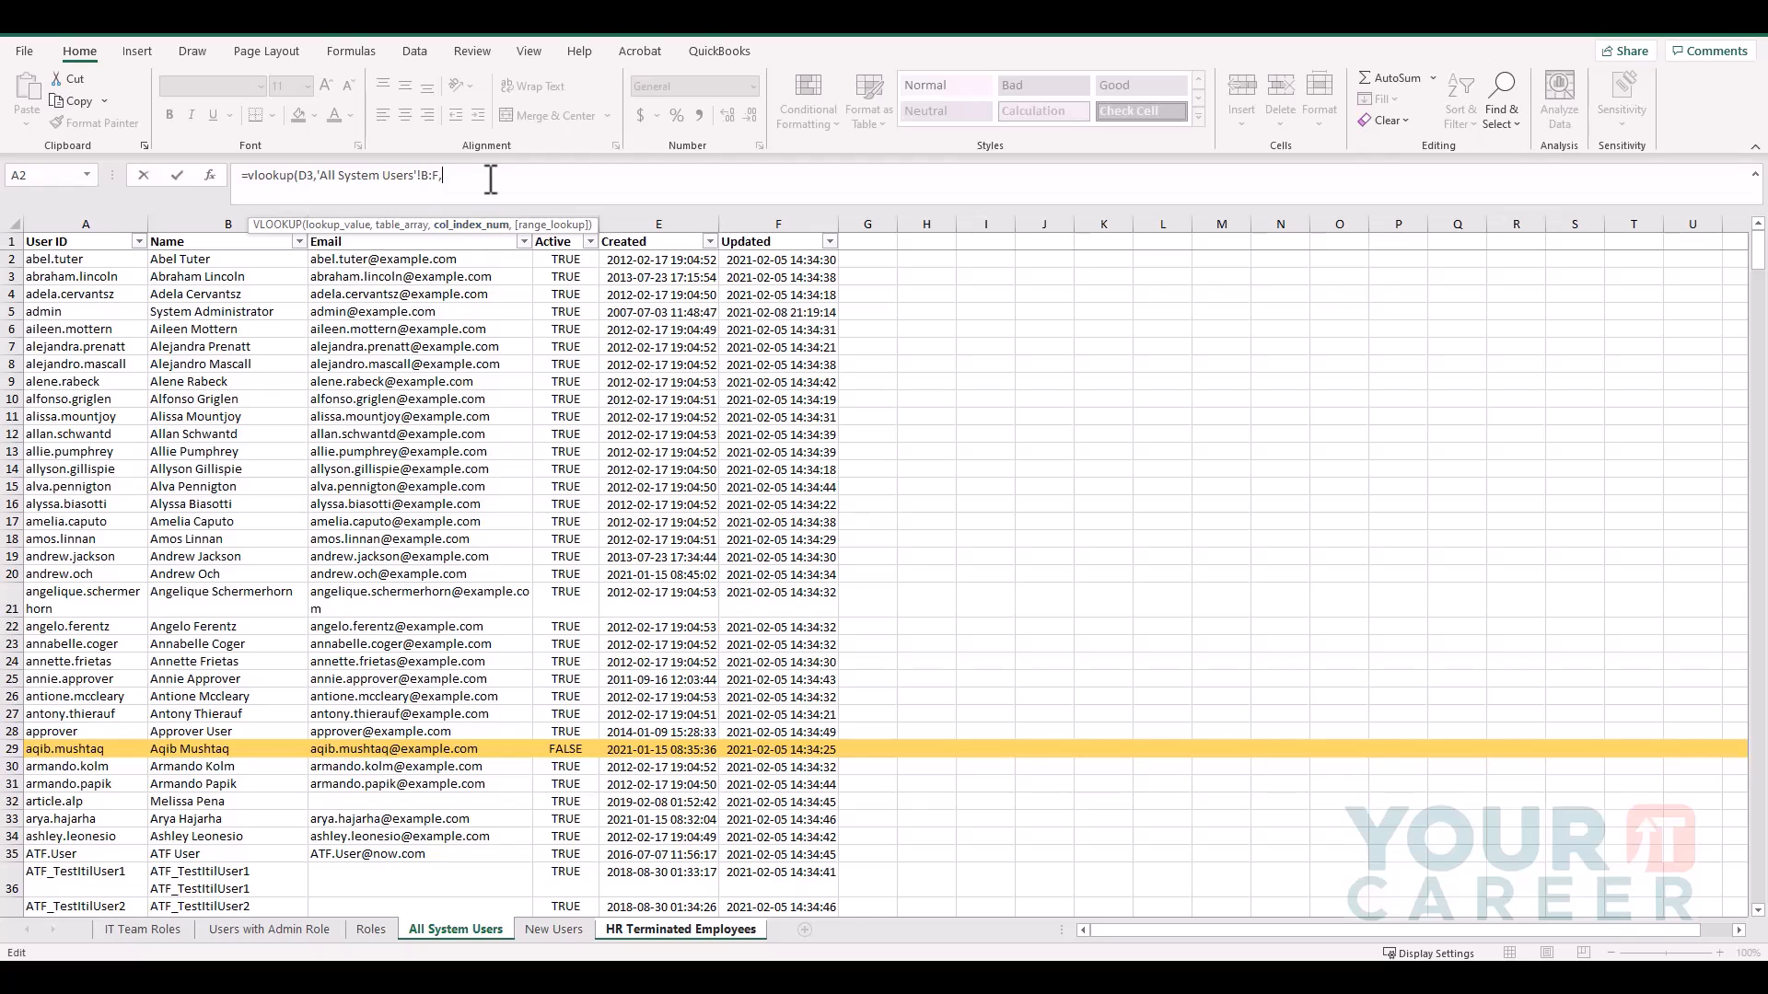
{"action": "type", "text": "3"}
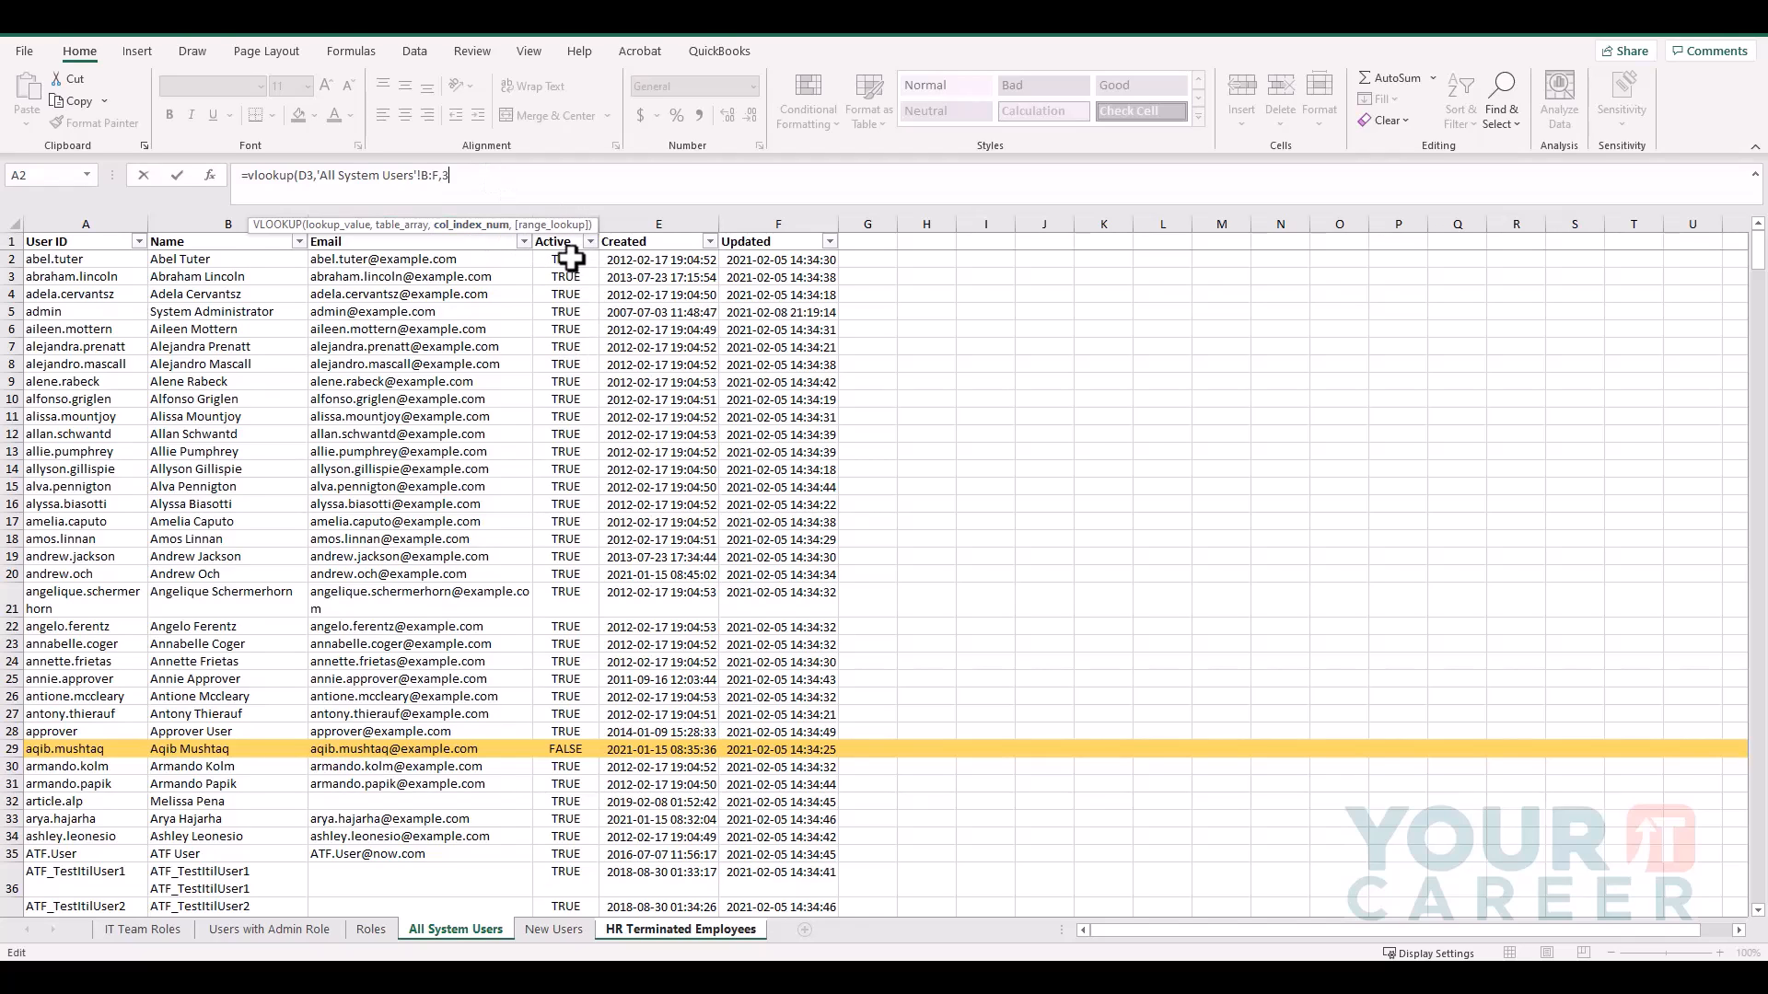
{"action": "type", "text": ","}
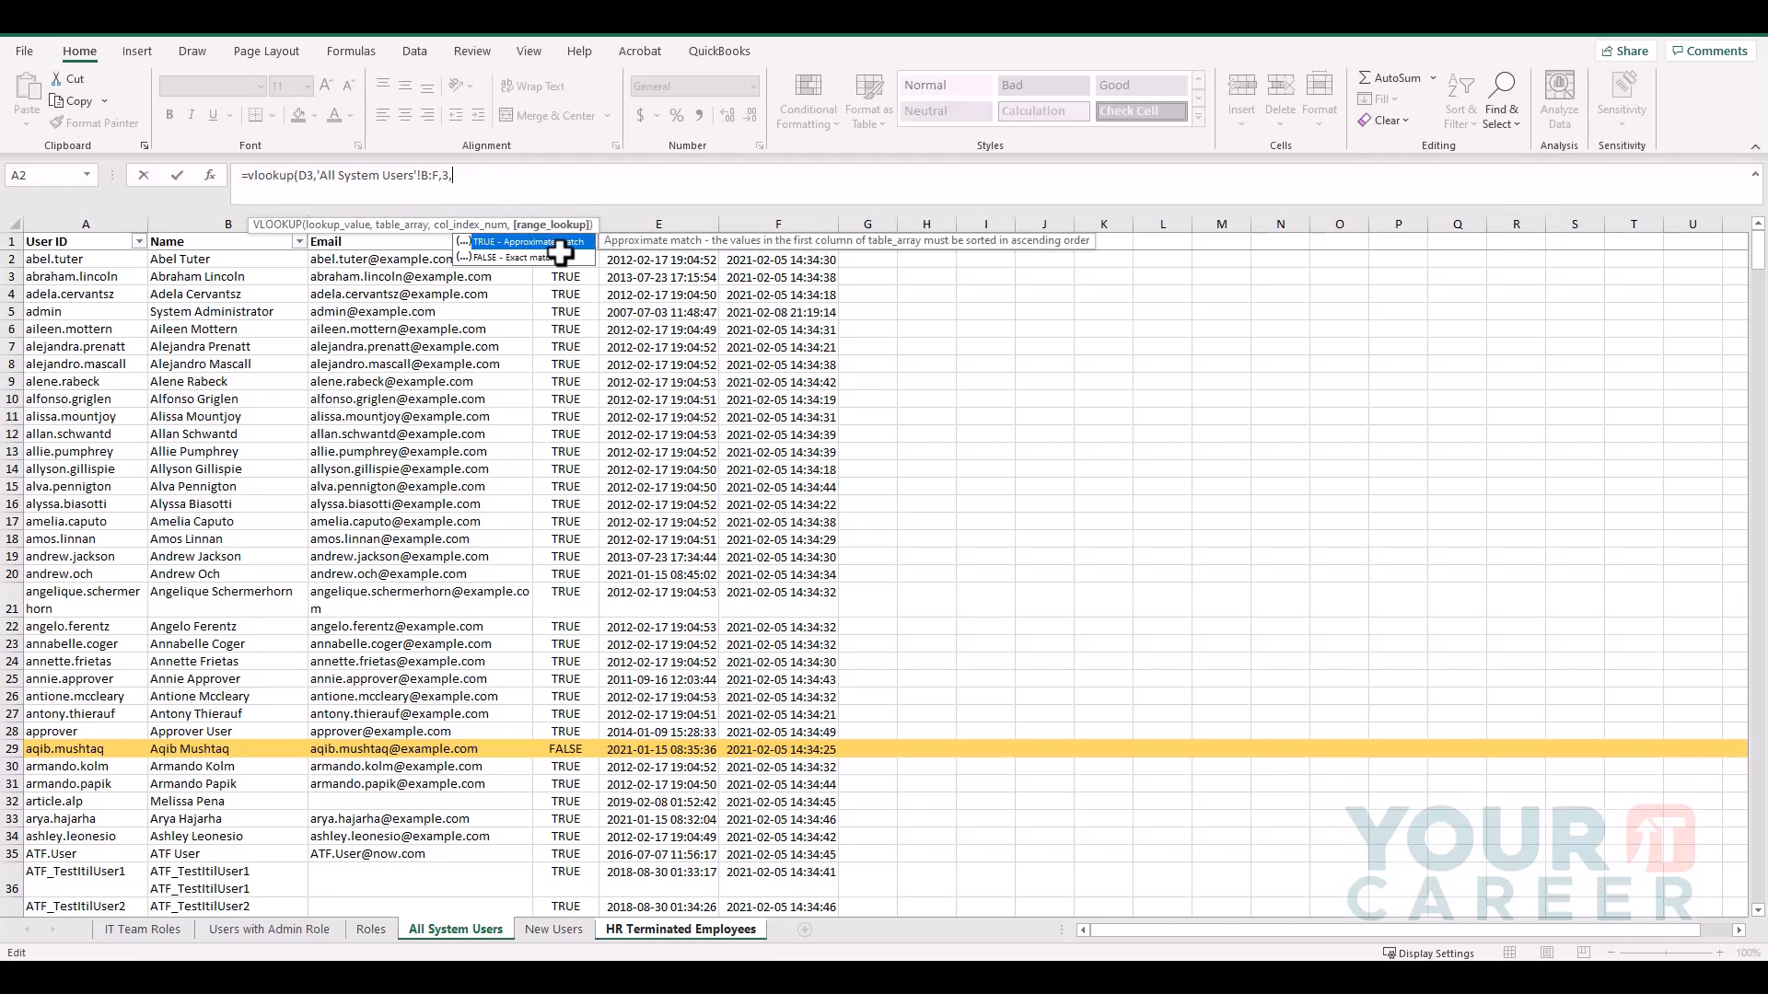
{"action": "type", "text": "false)"}
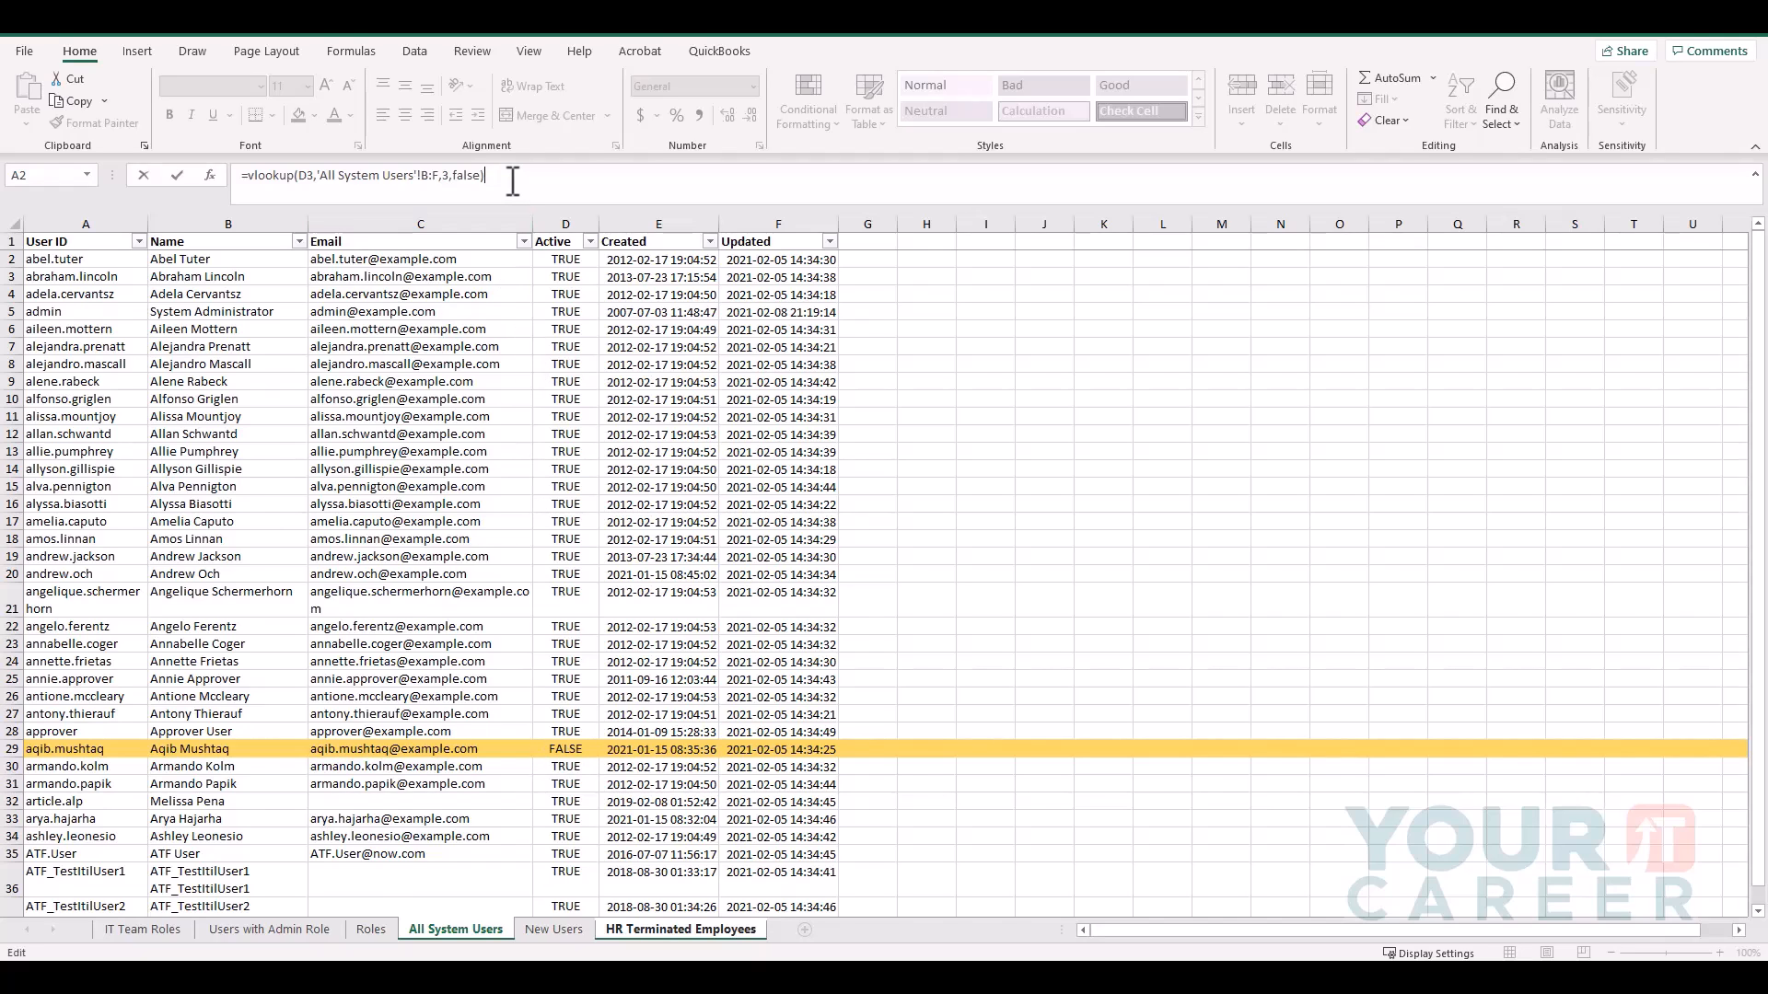
{"action": "left_click", "coordinate": [679, 928]}
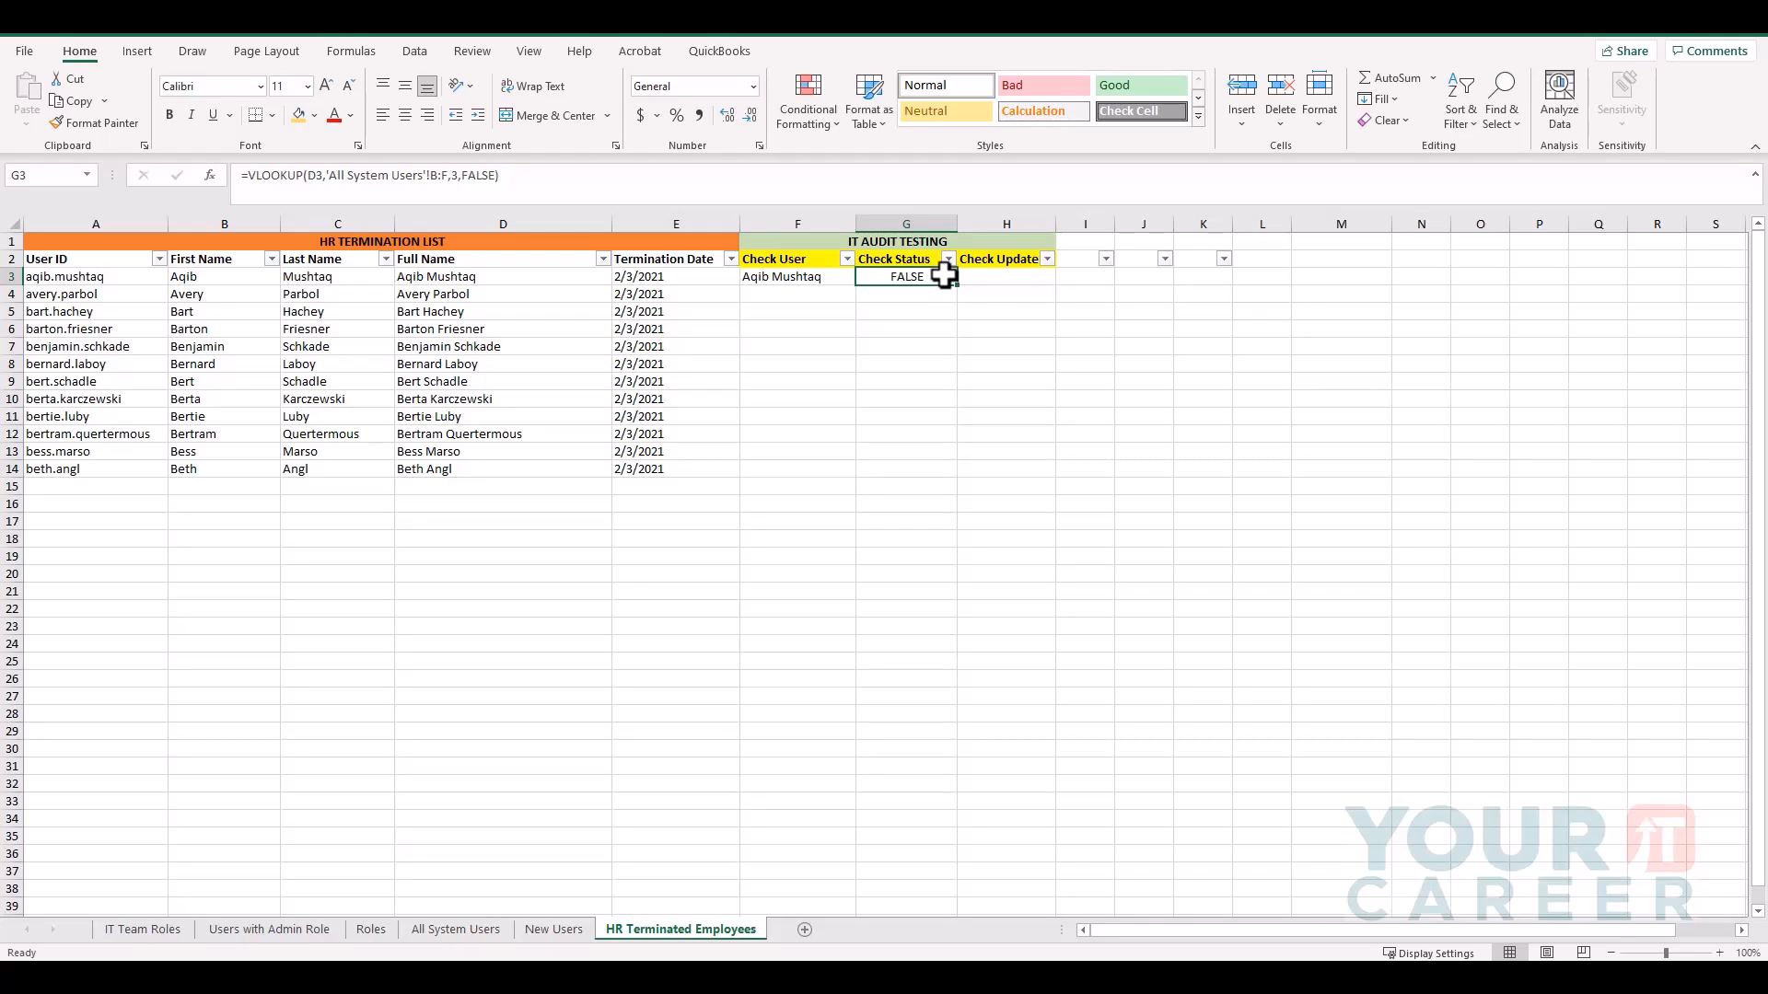
Enter =VLOOKUP(D3,'All System Users'!B:F,5,FALSE) in H3 so Check Update shows 2/5/2021.
{"action": "left_click", "coordinate": [1006, 276]}
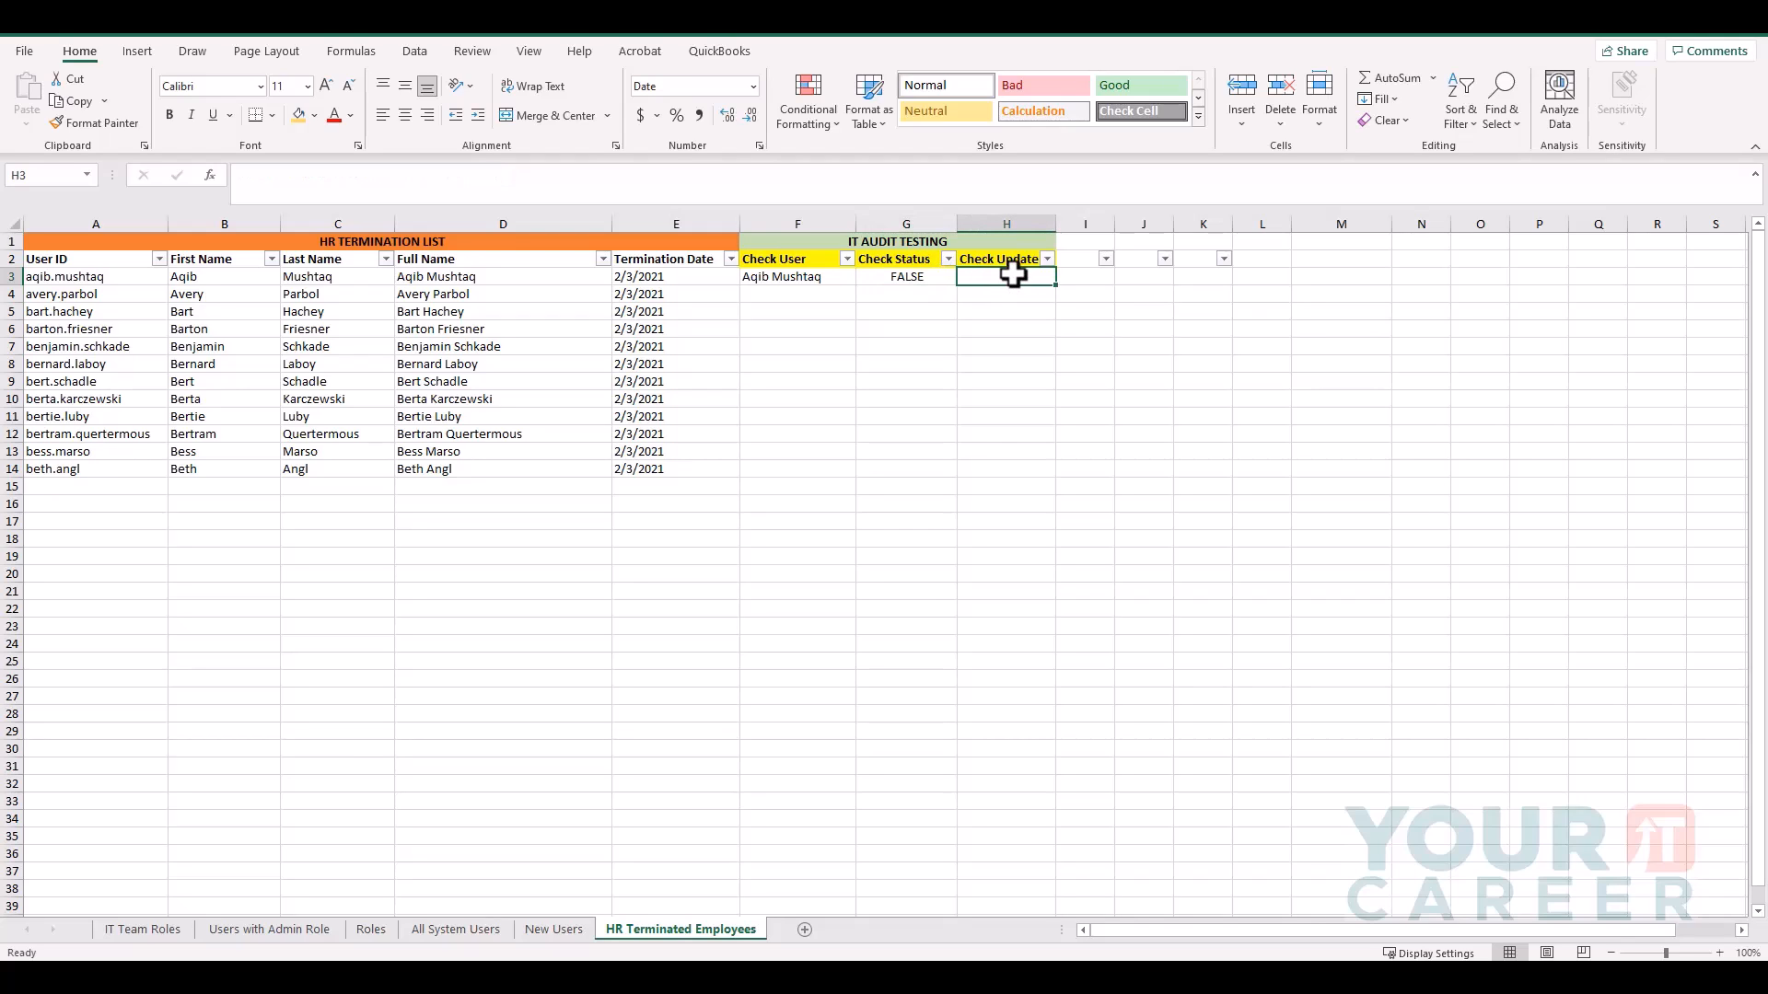
{"action": "type", "text": "="}
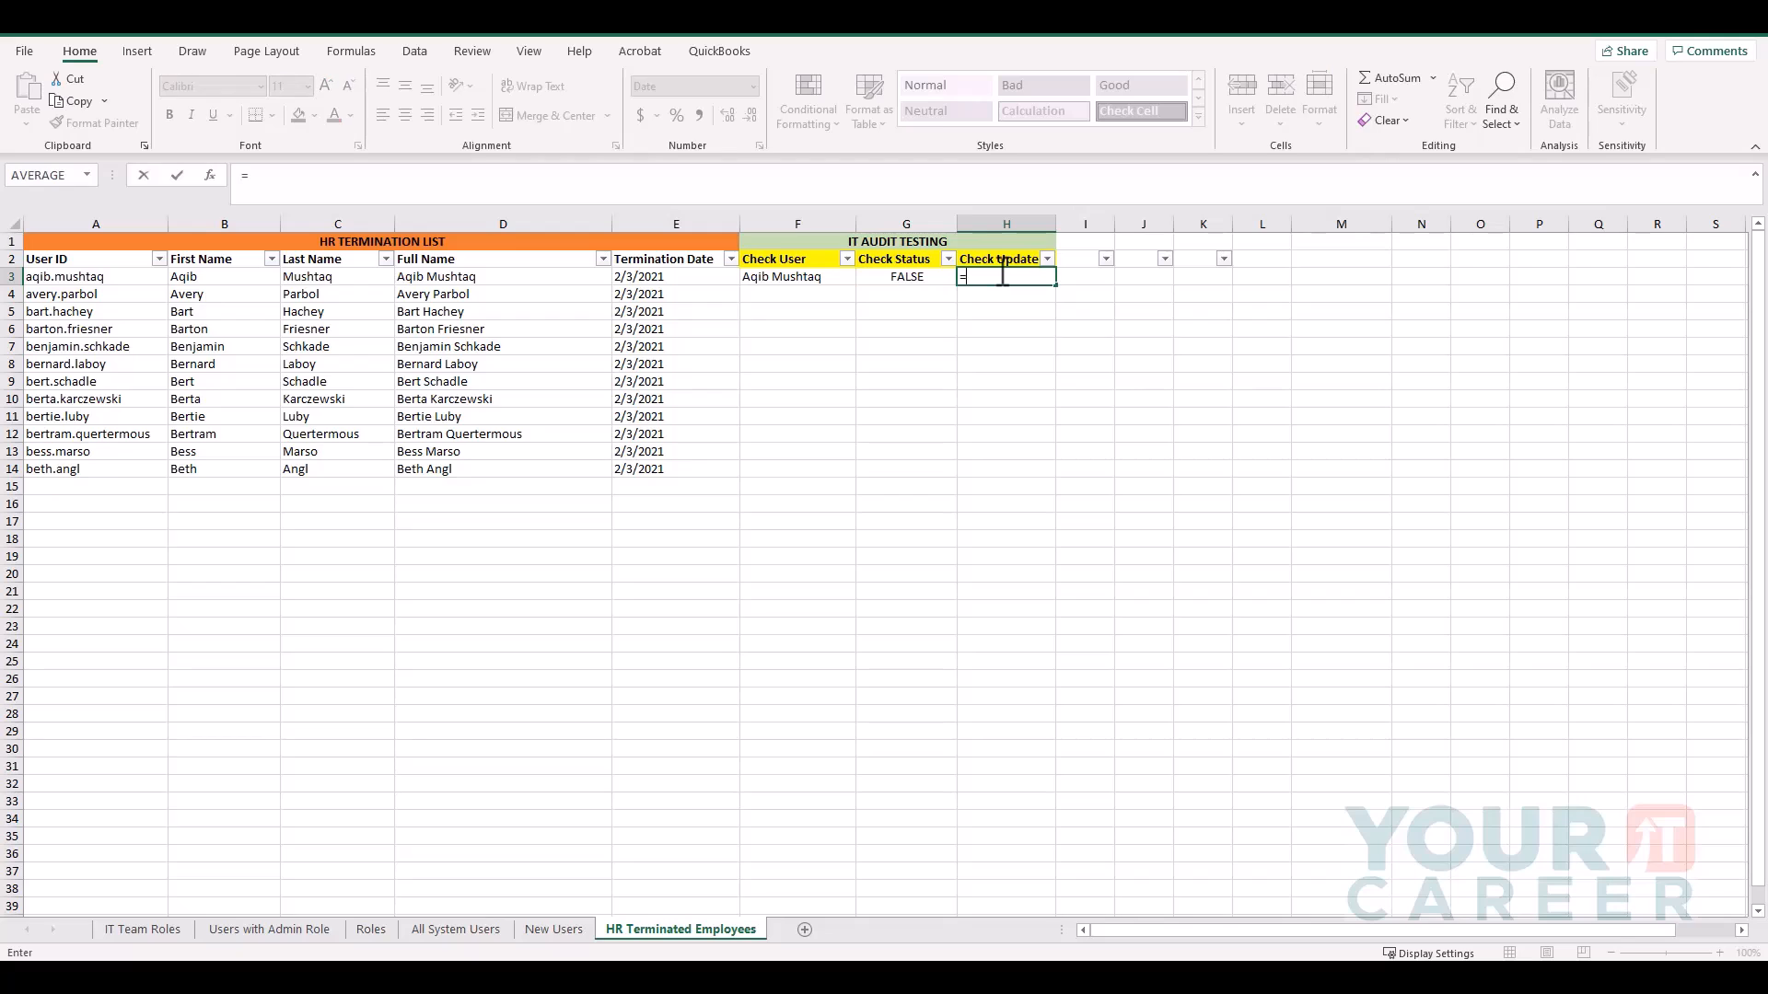
{"action": "type", "text": "vlooku"}
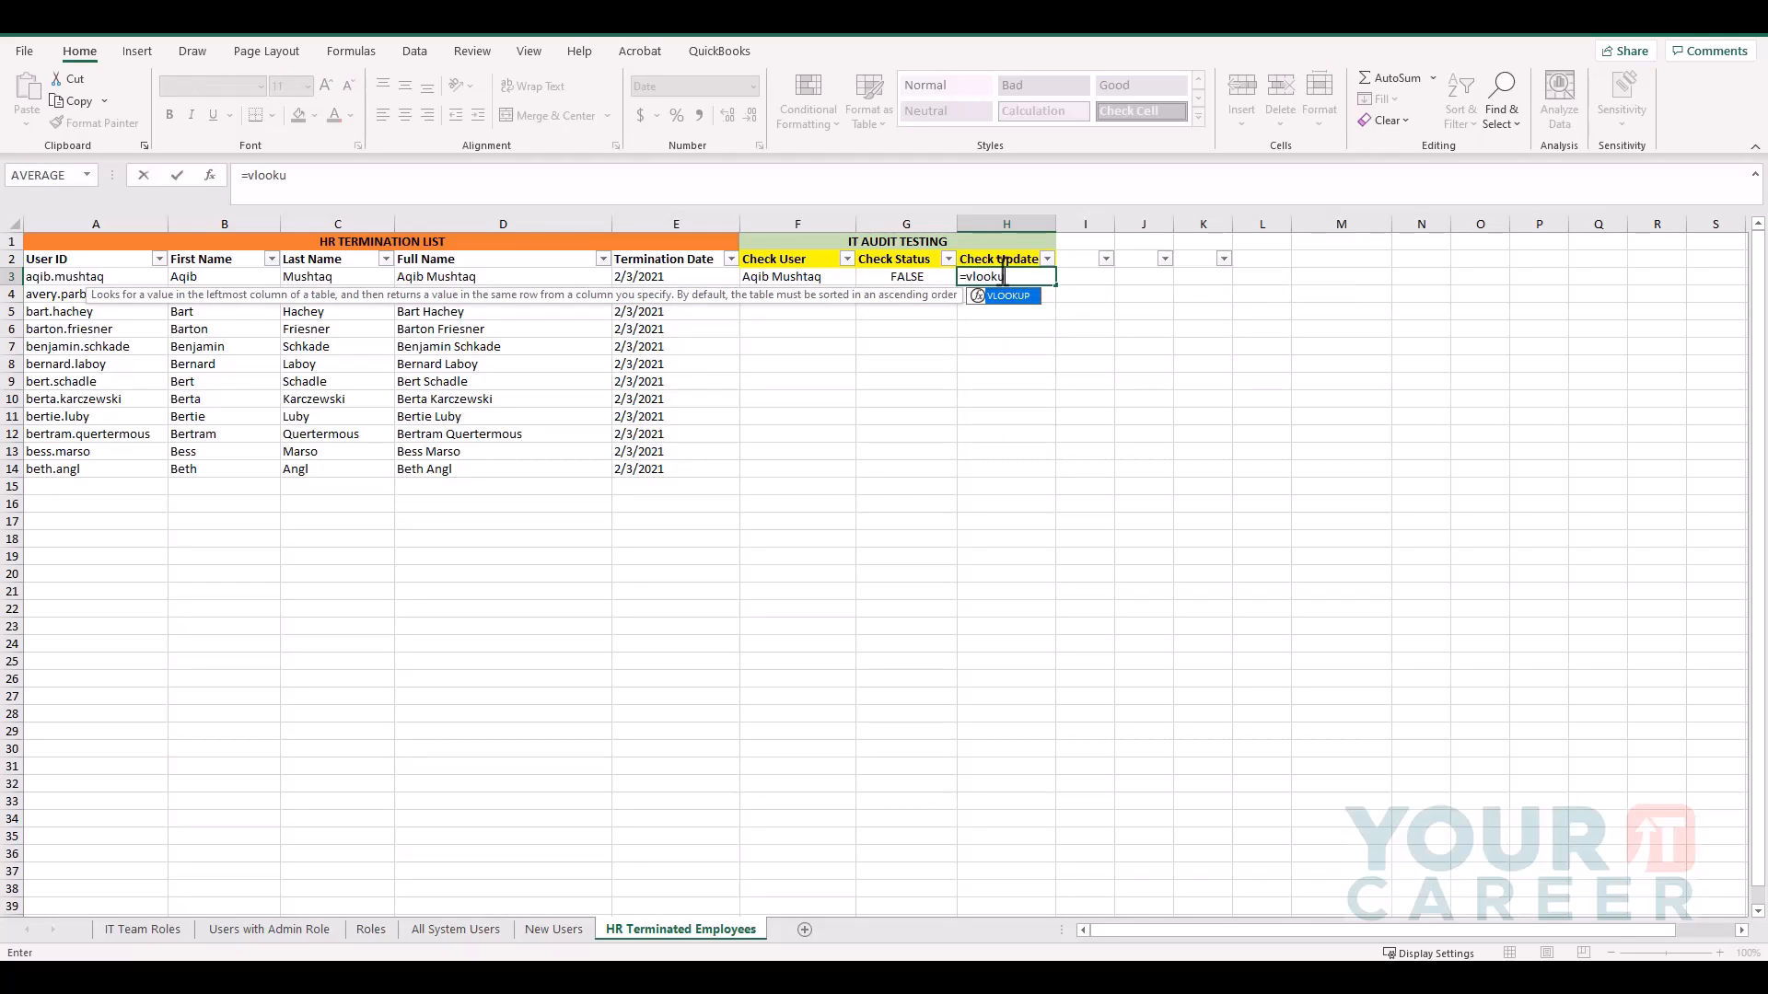
{"action": "type", "text": "p("}
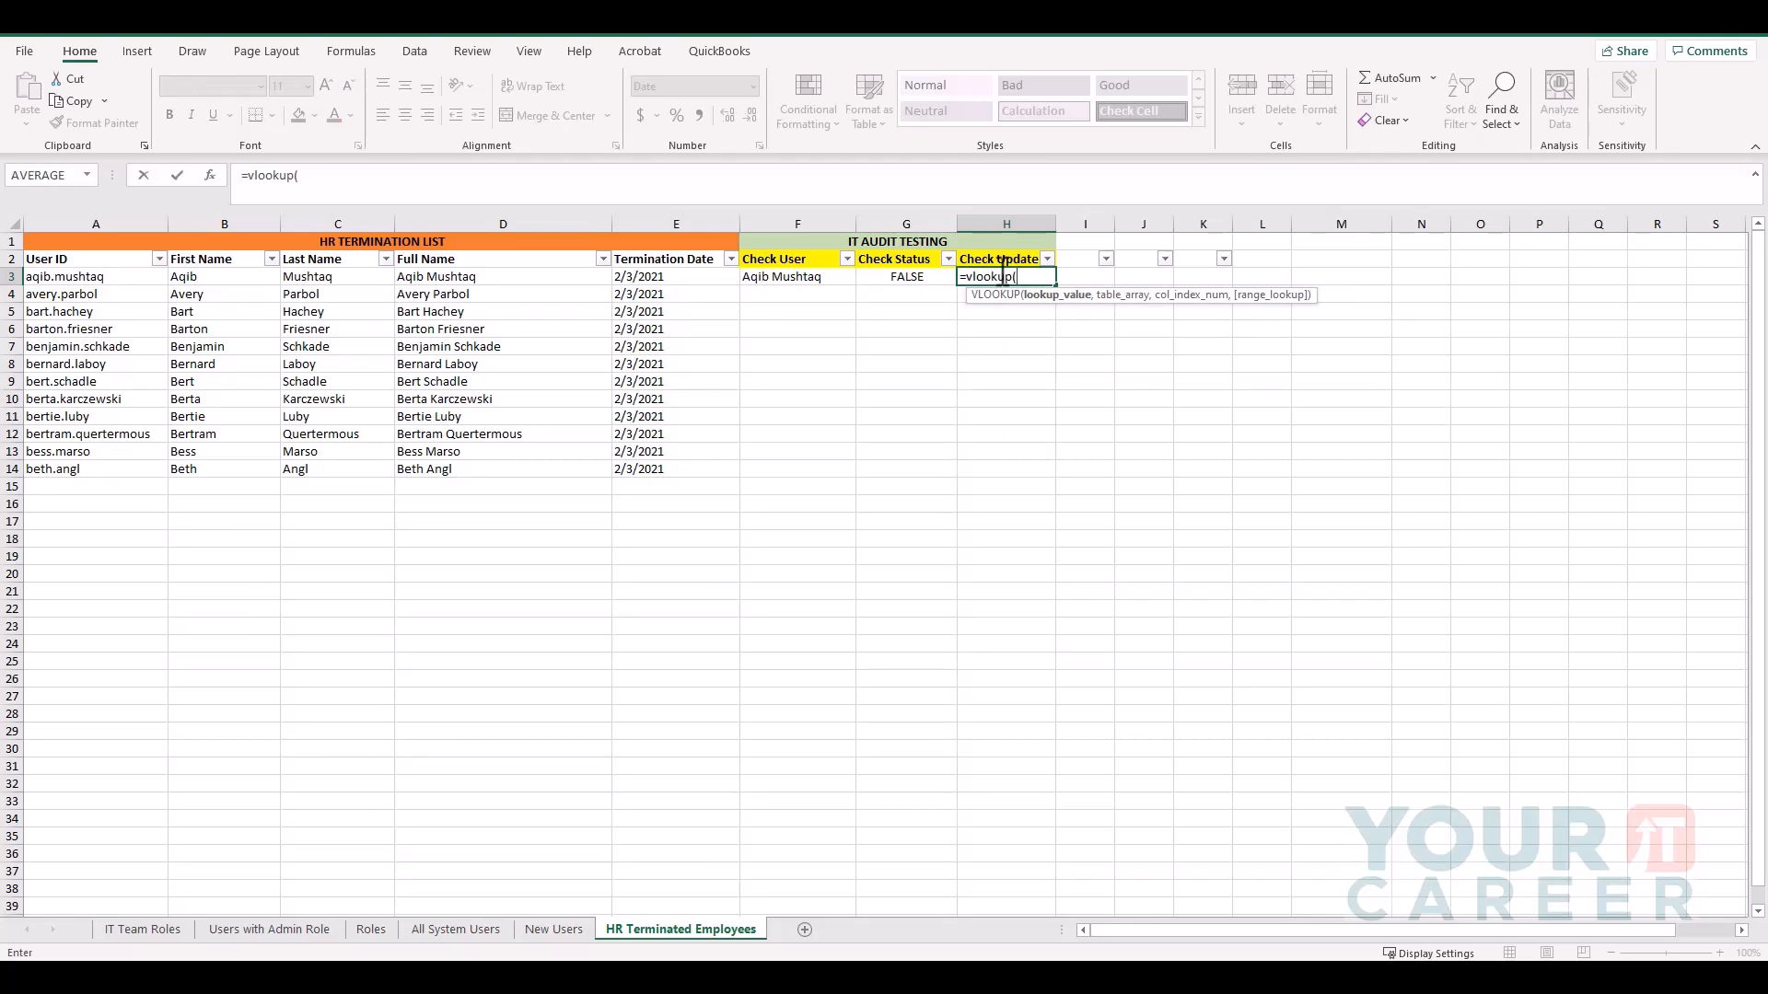
{"action": "left_click", "coordinate": [500, 277]}
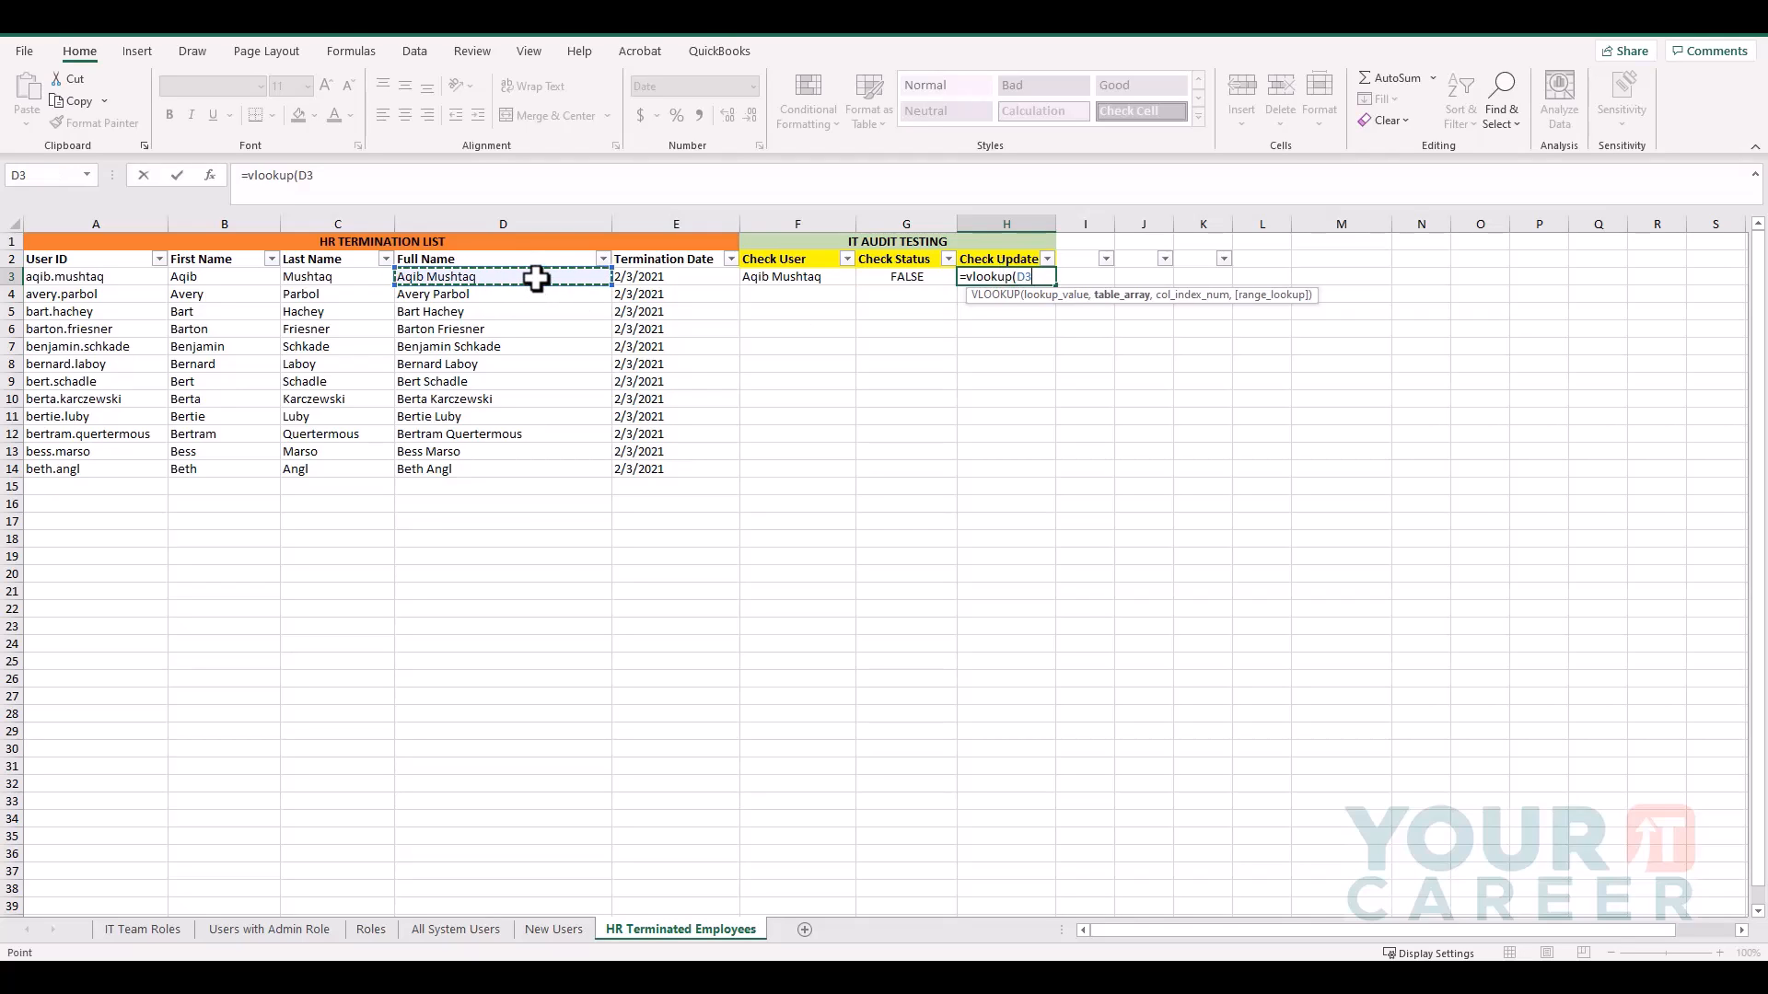
{"action": "left_click", "coordinate": [455, 928]}
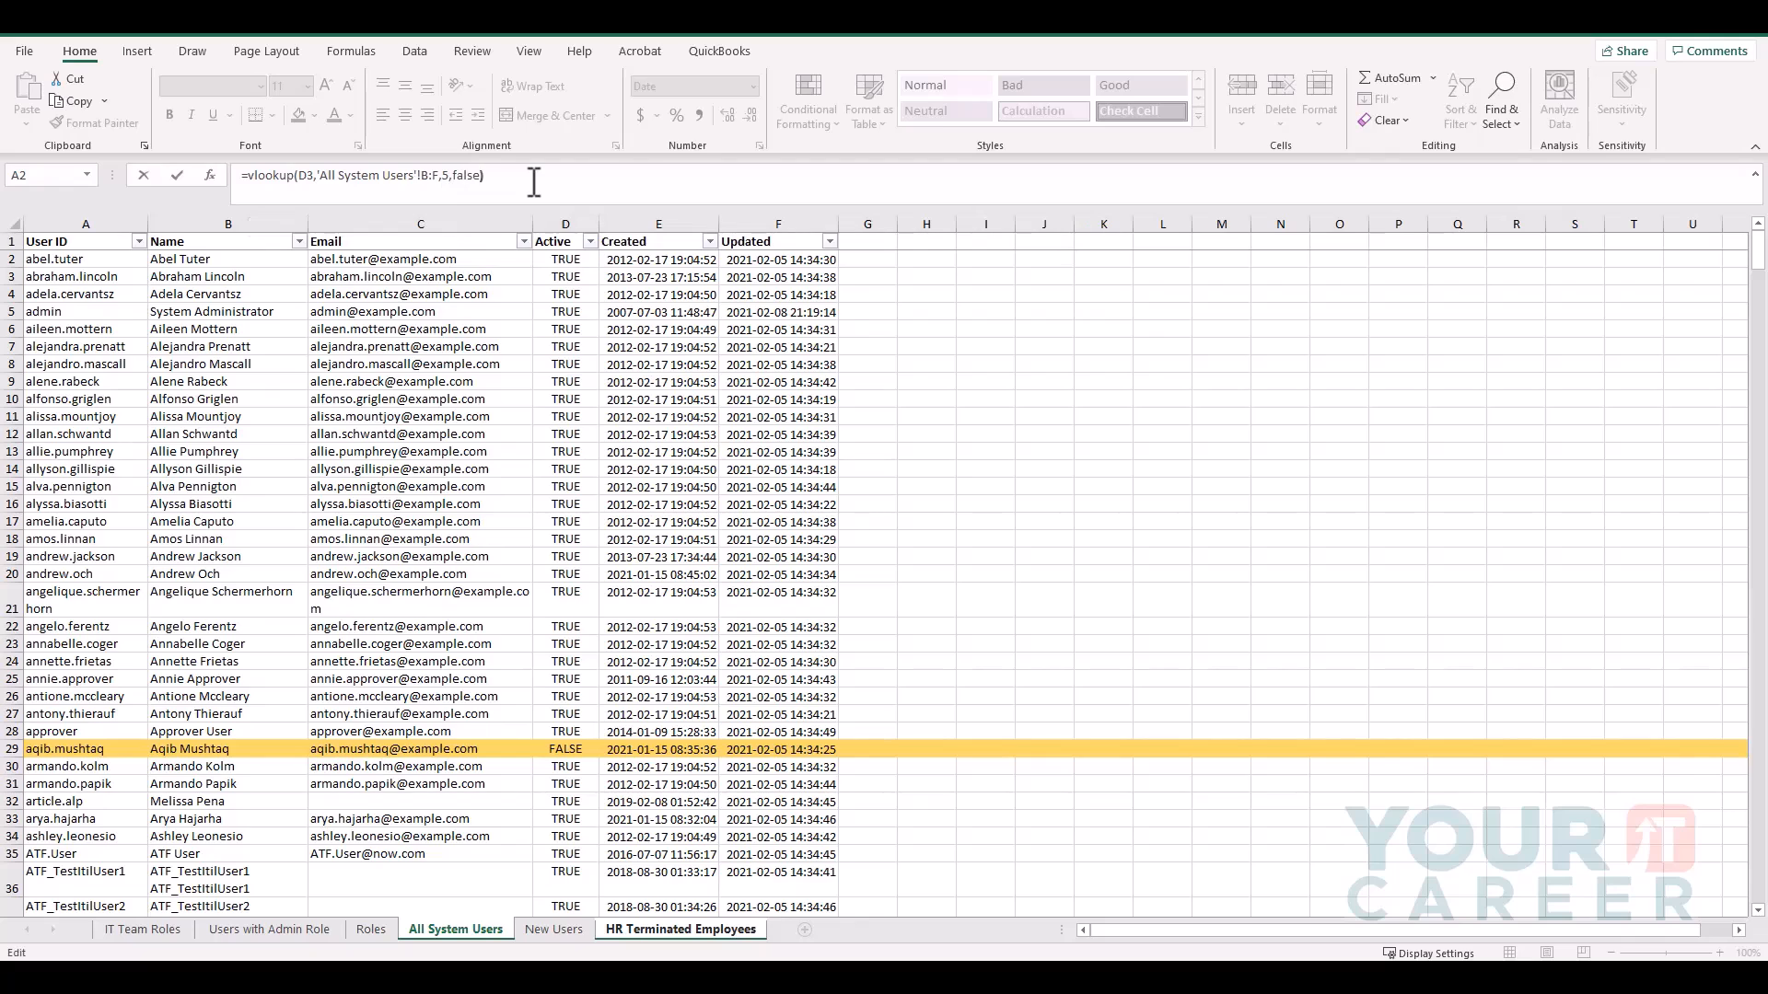
{"action": "left_click", "coordinate": [680, 928]}
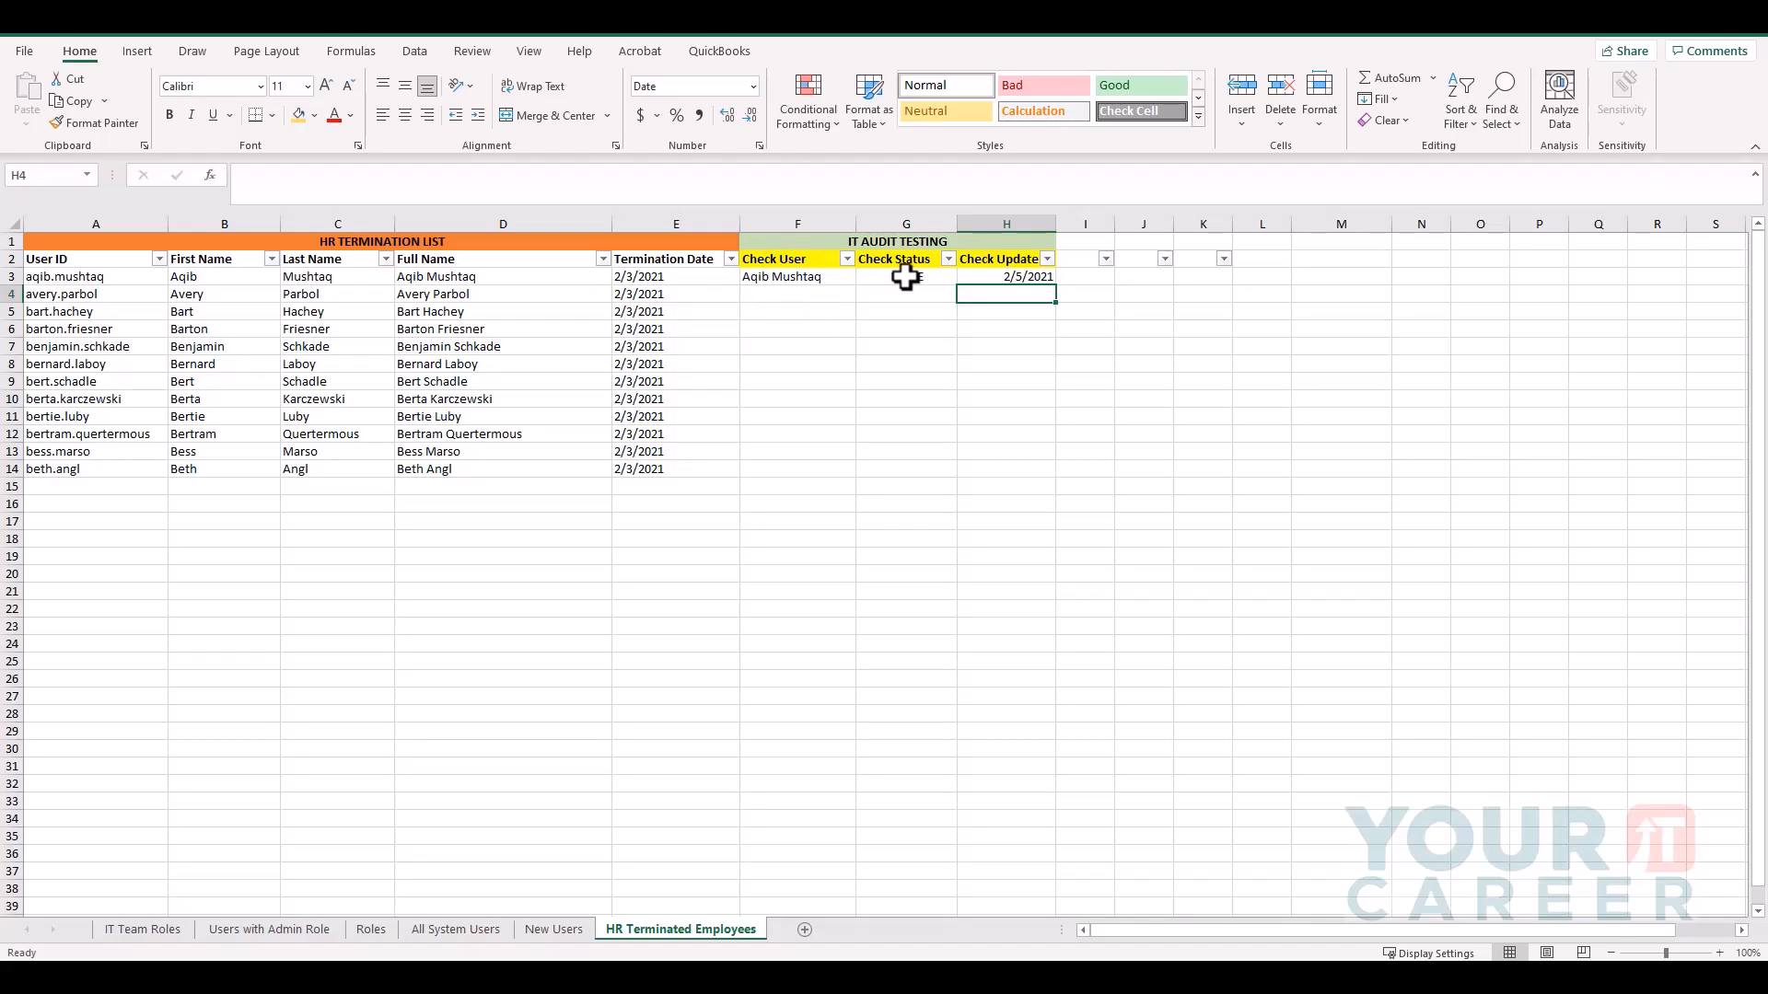
{"action": "left_click", "coordinate": [906, 277]}
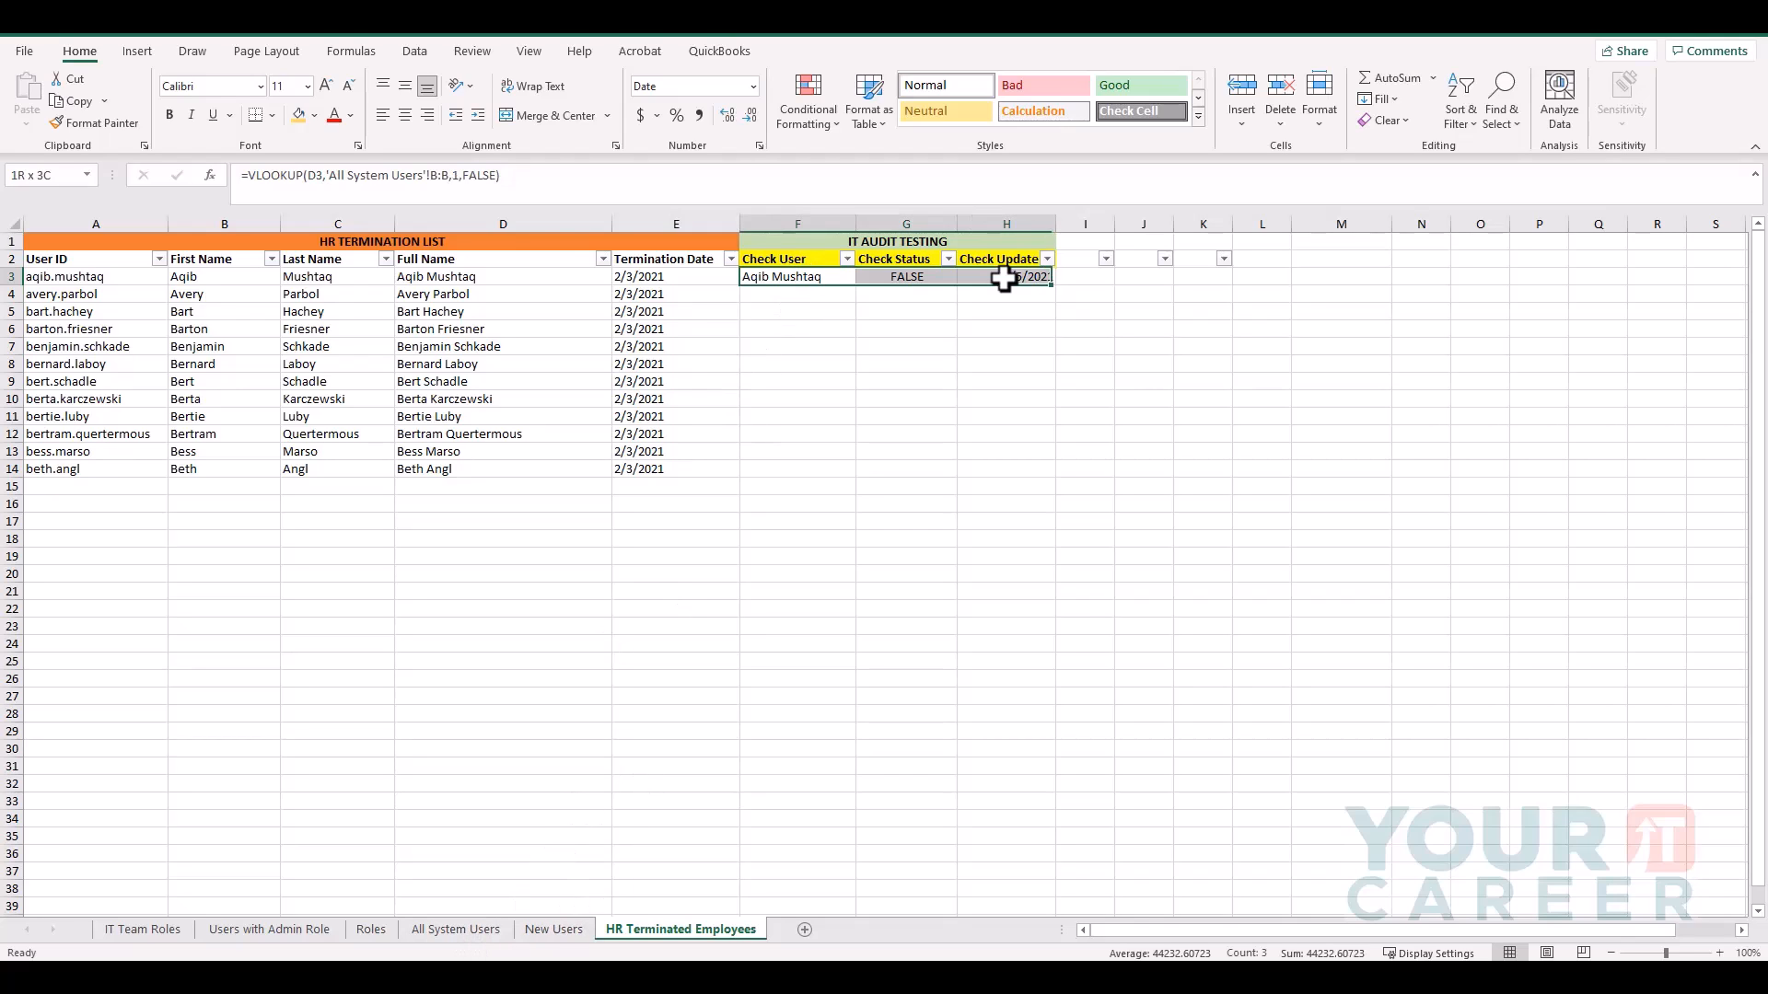
{"action": "left_click_drag", "start_coordinate": [1003, 278], "coordinate": [1004, 468]}
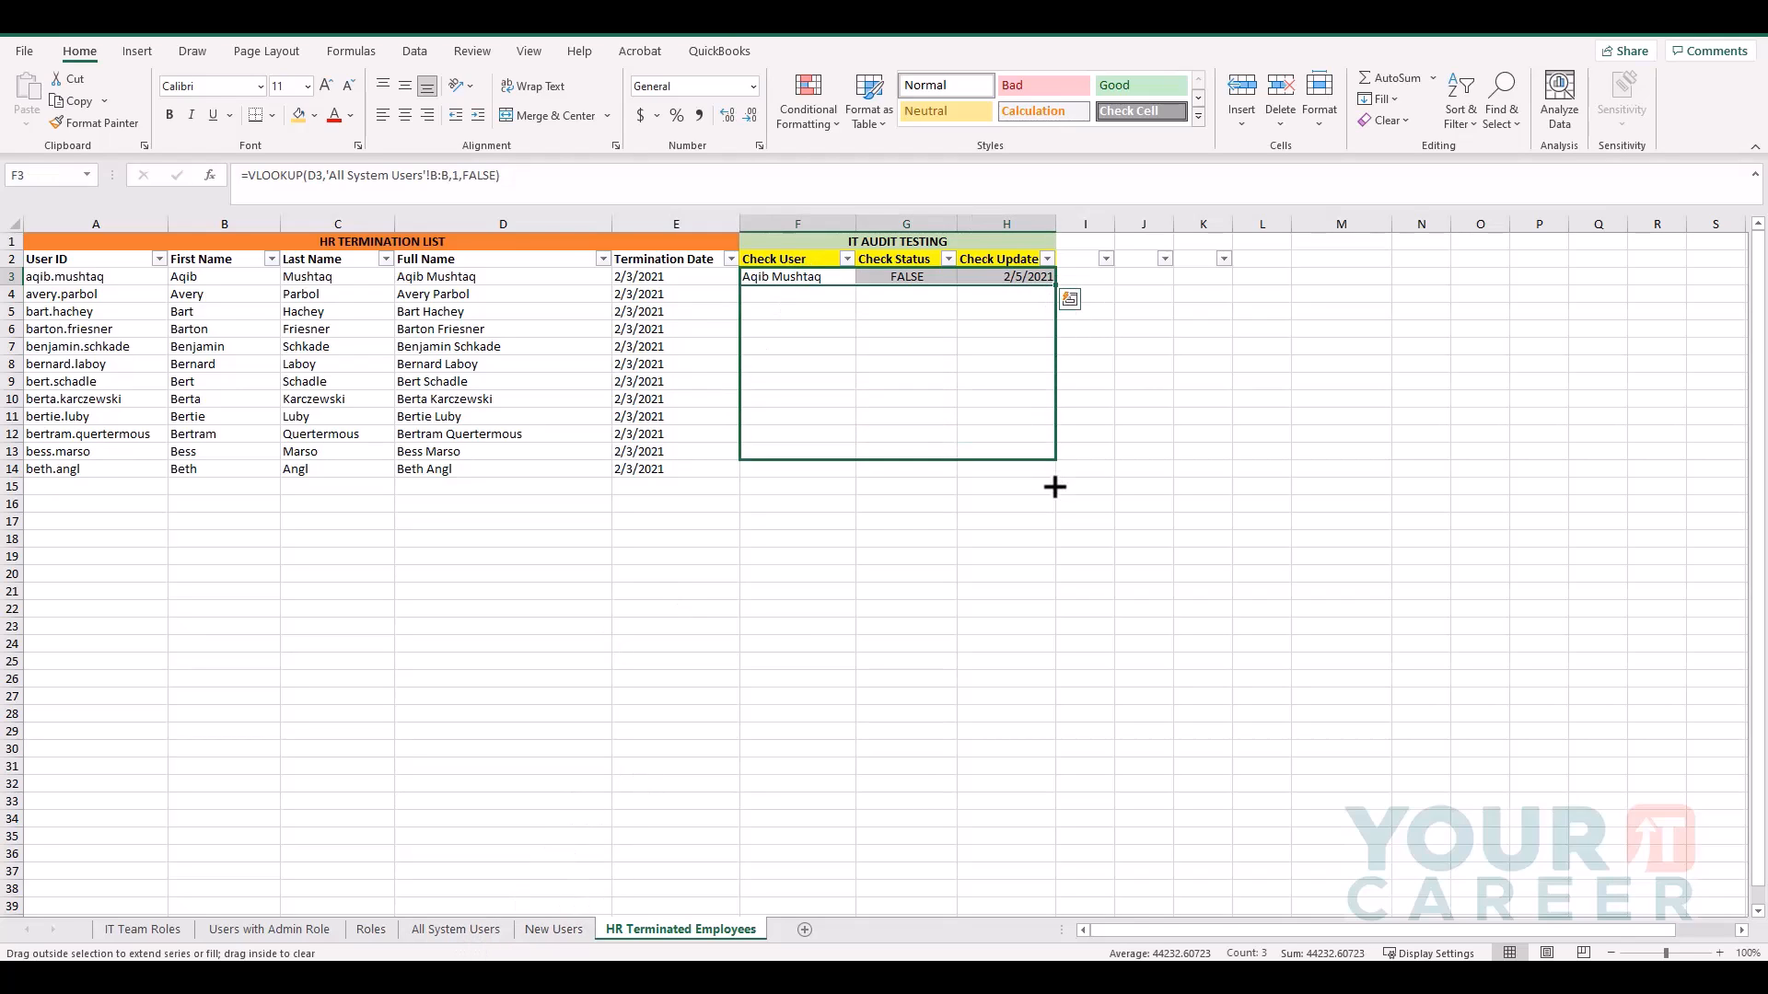
{"action": "left_click_drag", "start_coordinate": [1054, 284], "coordinate": [1053, 470]}
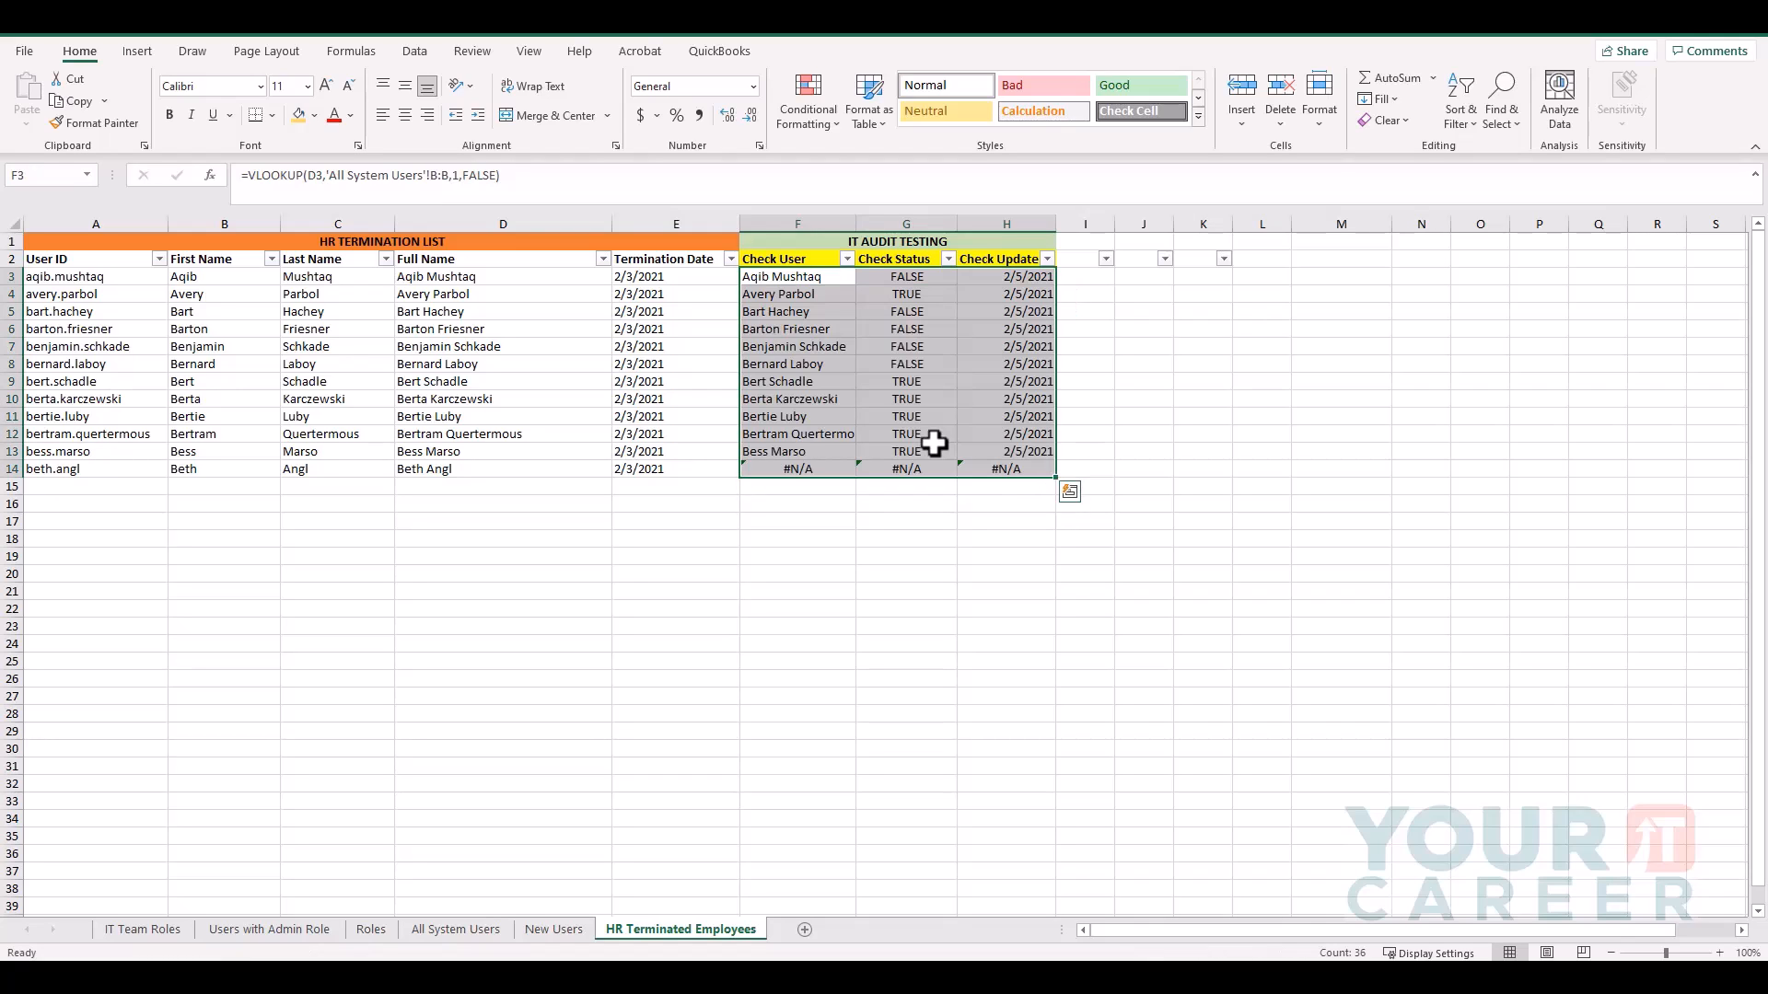
{"action": "left_click", "coordinate": [797, 295]}
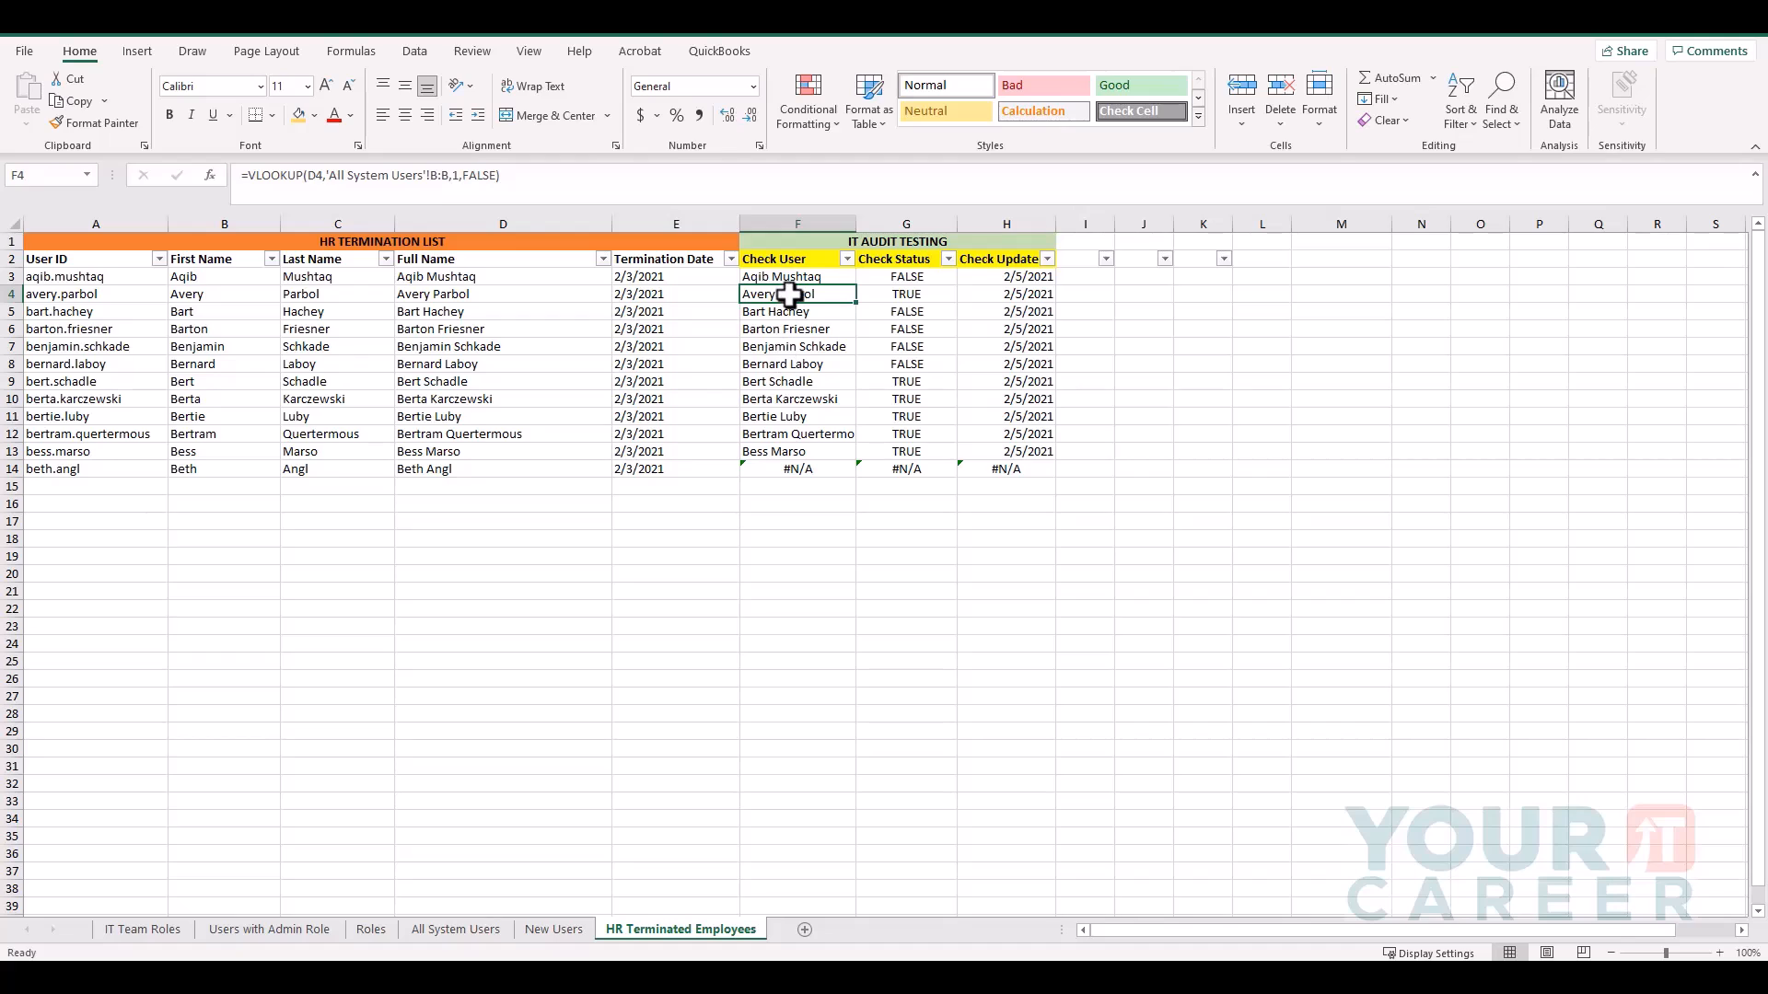
{"action": "mouse_move", "coordinate": [434, 313]}
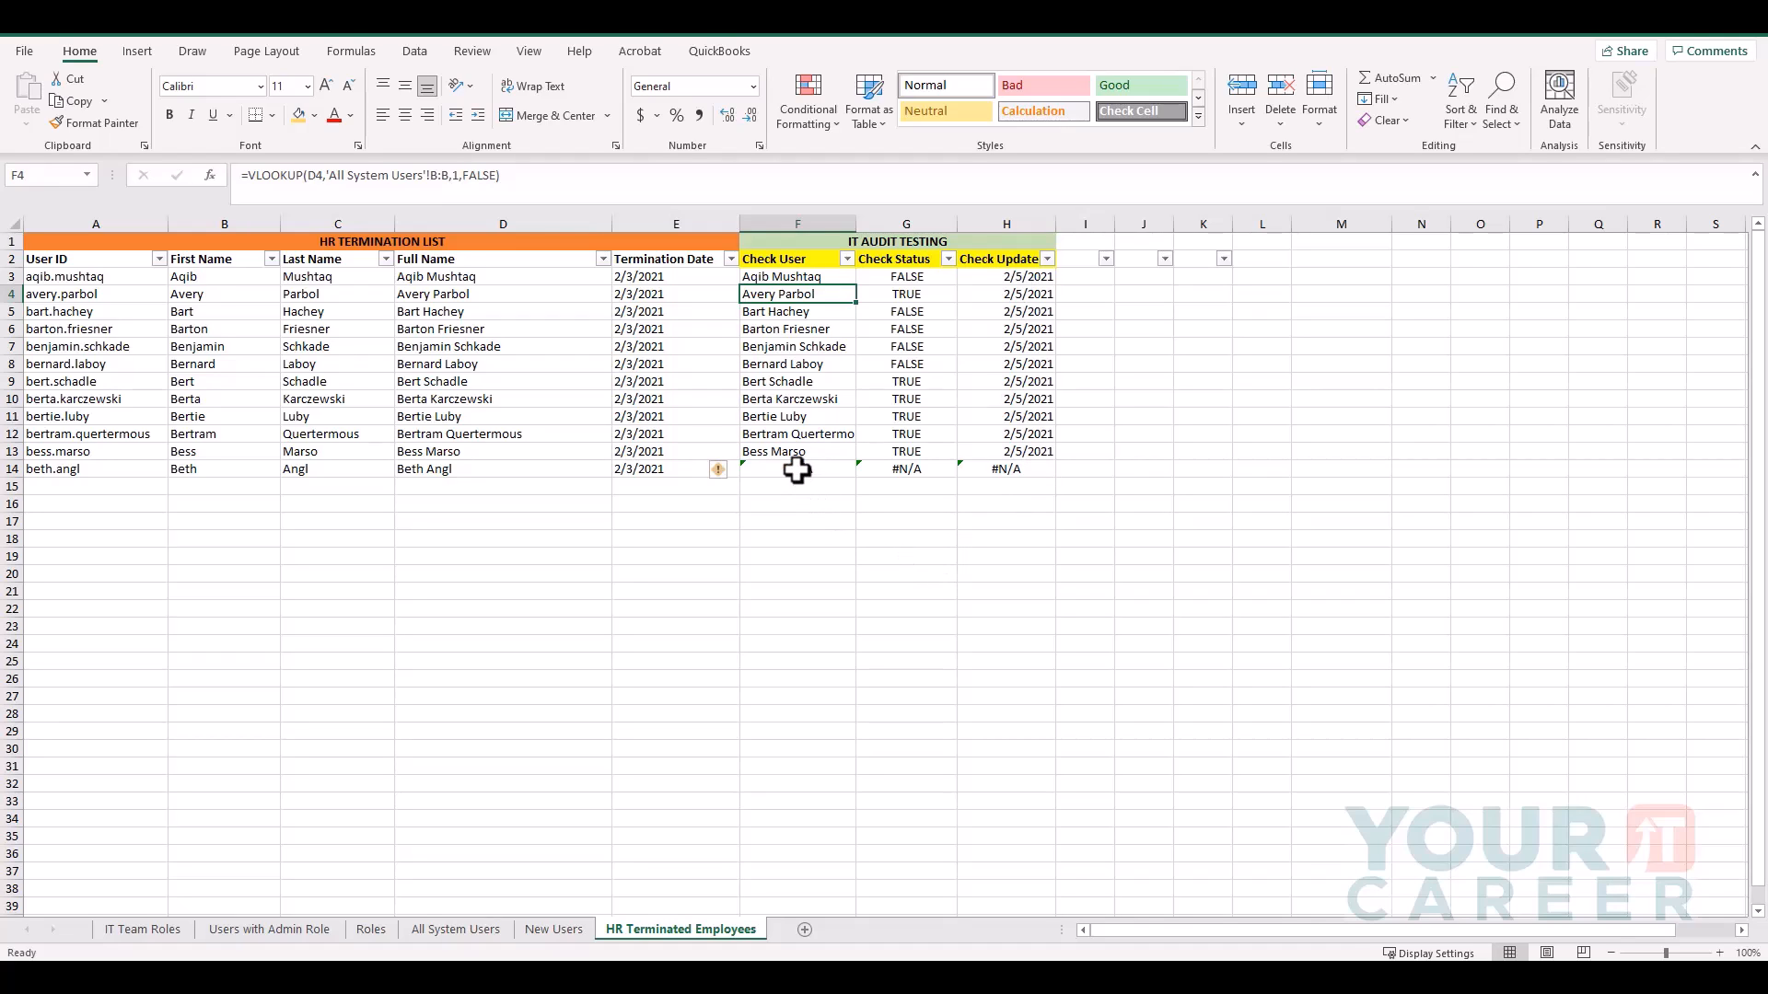
{"action": "left_click_drag", "start_coordinate": [797, 293], "coordinate": [798, 467]}
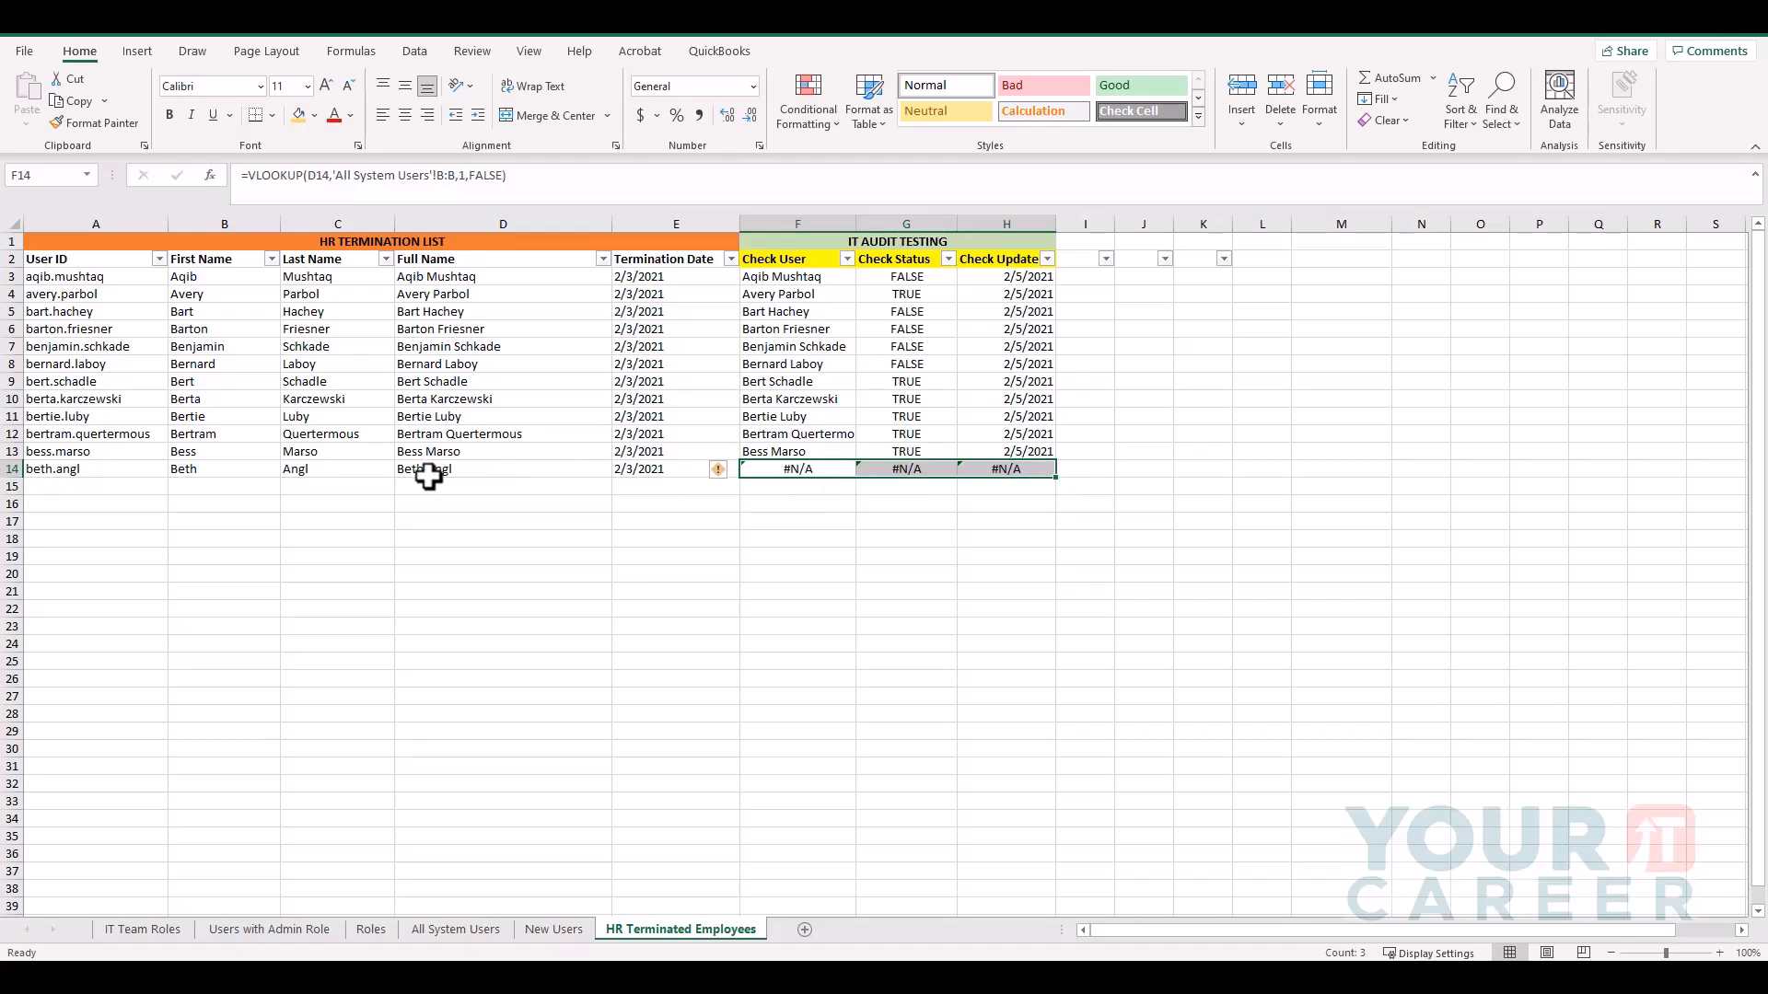
{"action": "mouse_move", "coordinate": [479, 472]}
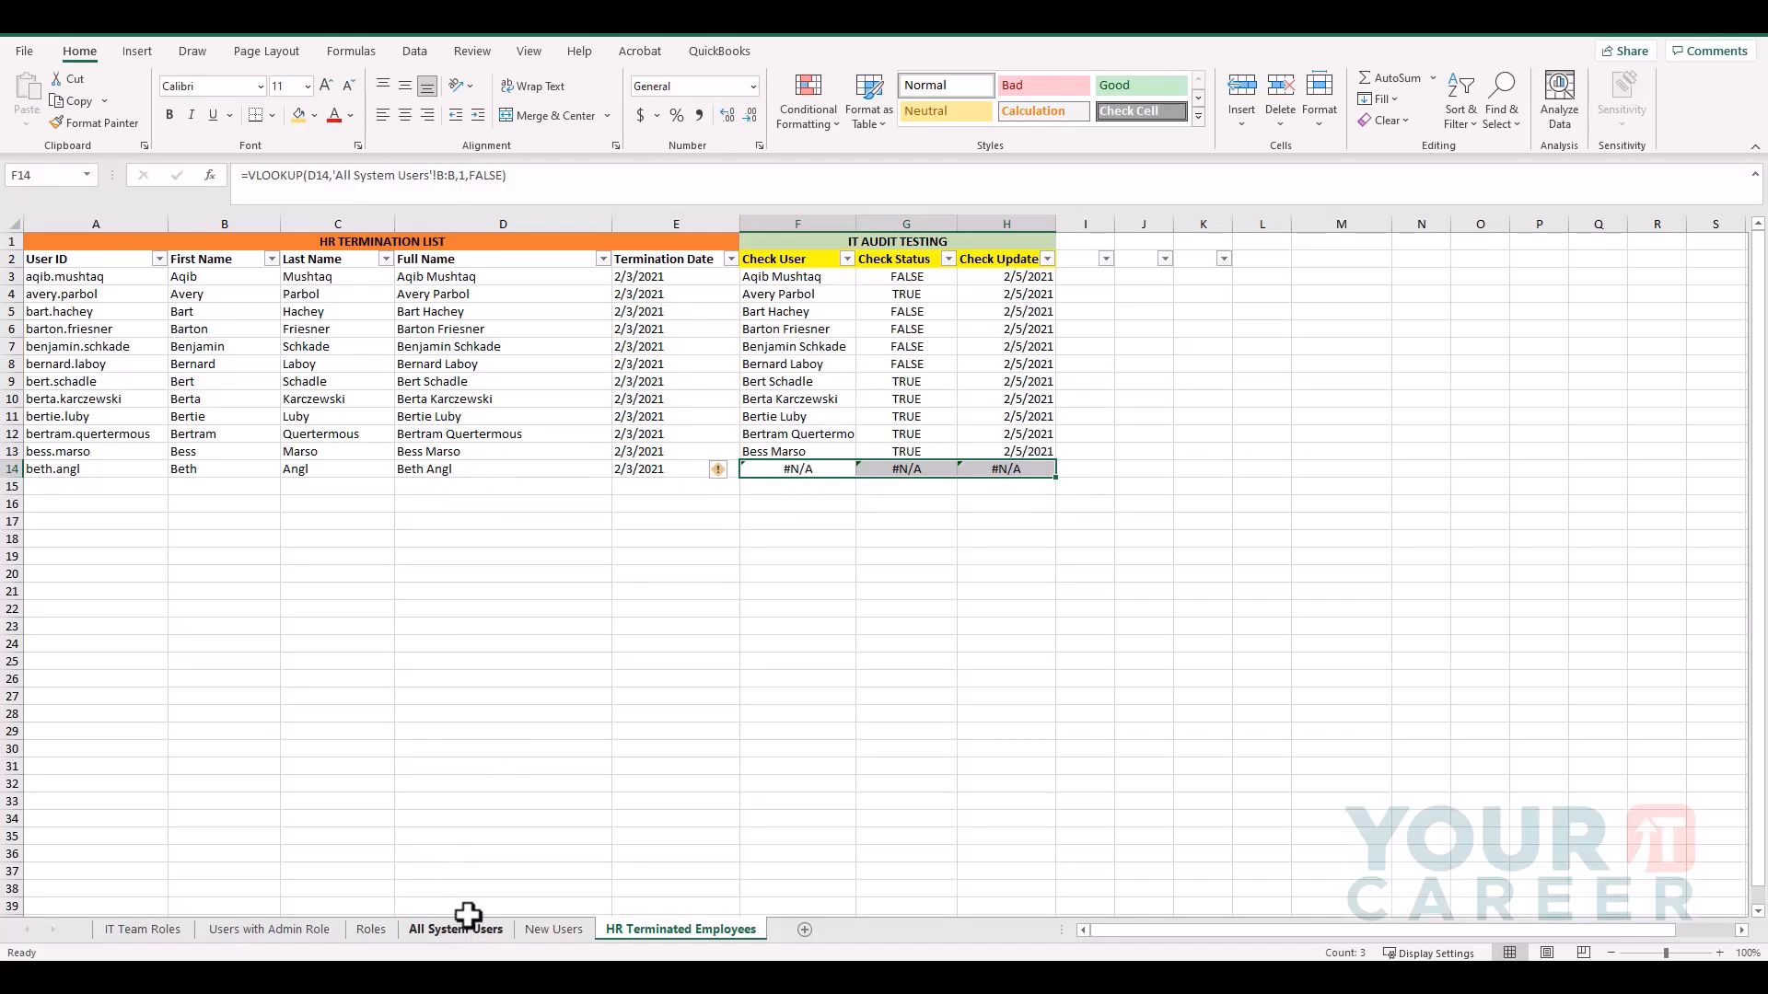
{"action": "left_click", "coordinate": [455, 928]}
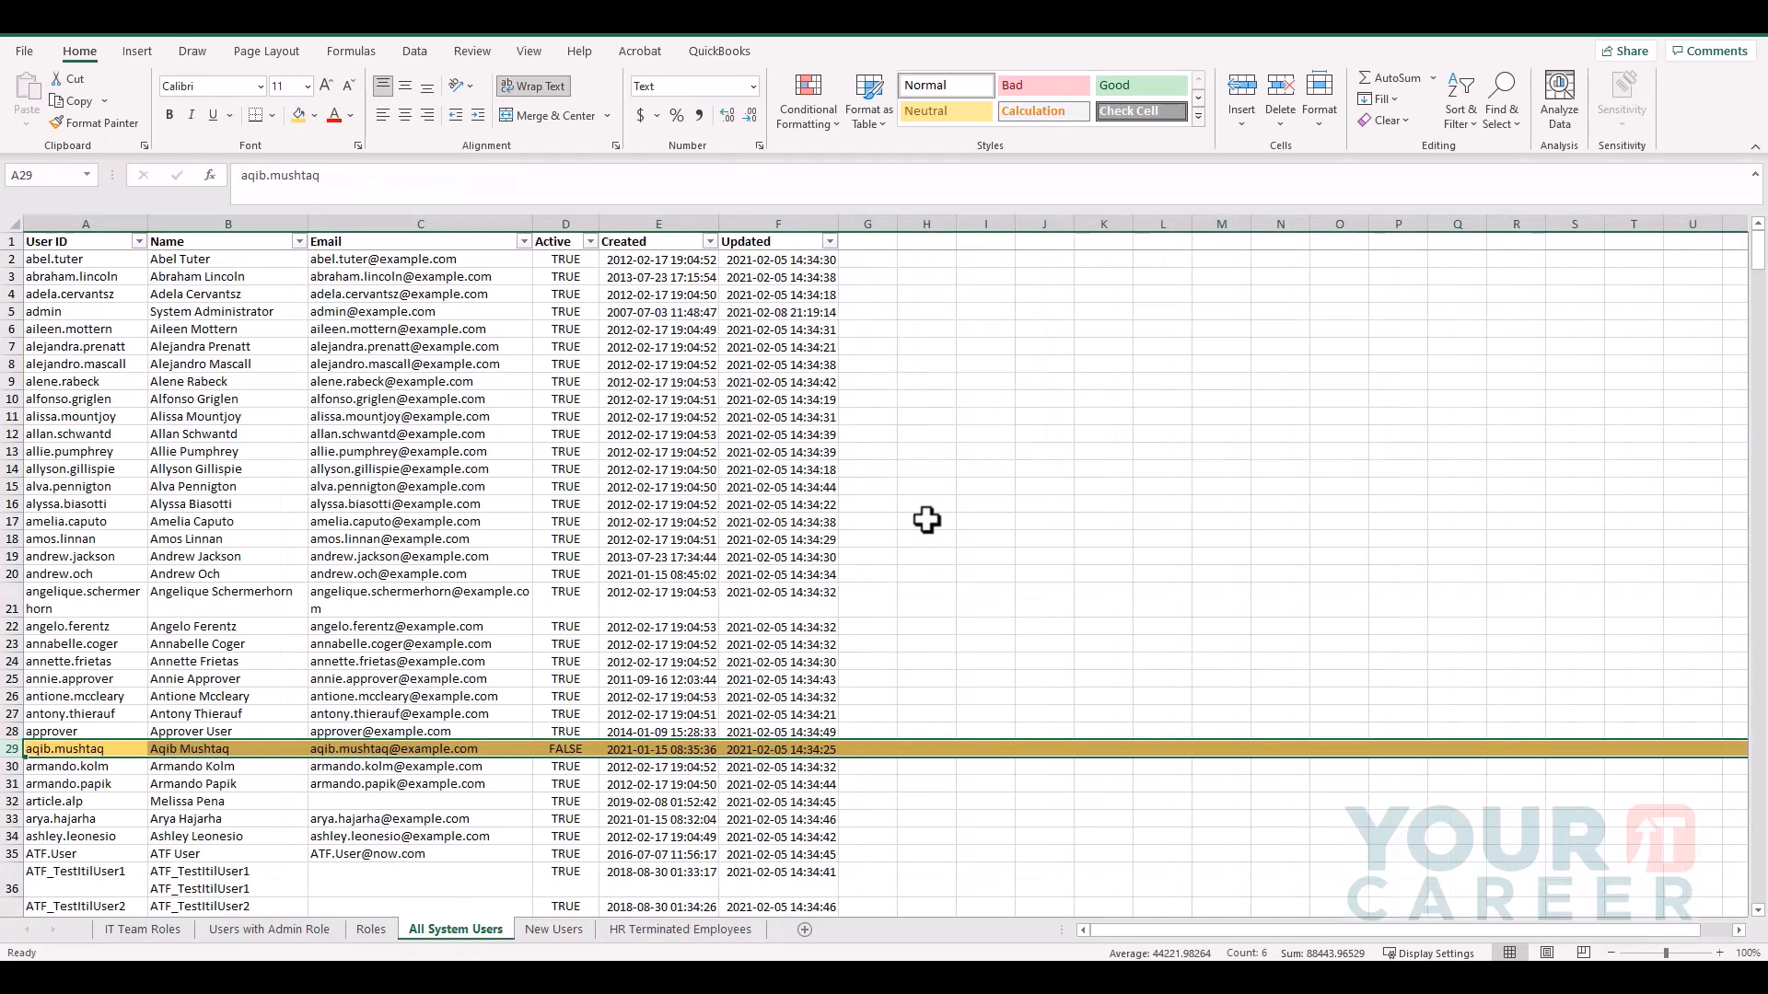
{"action": "left_click", "coordinate": [926, 486]}
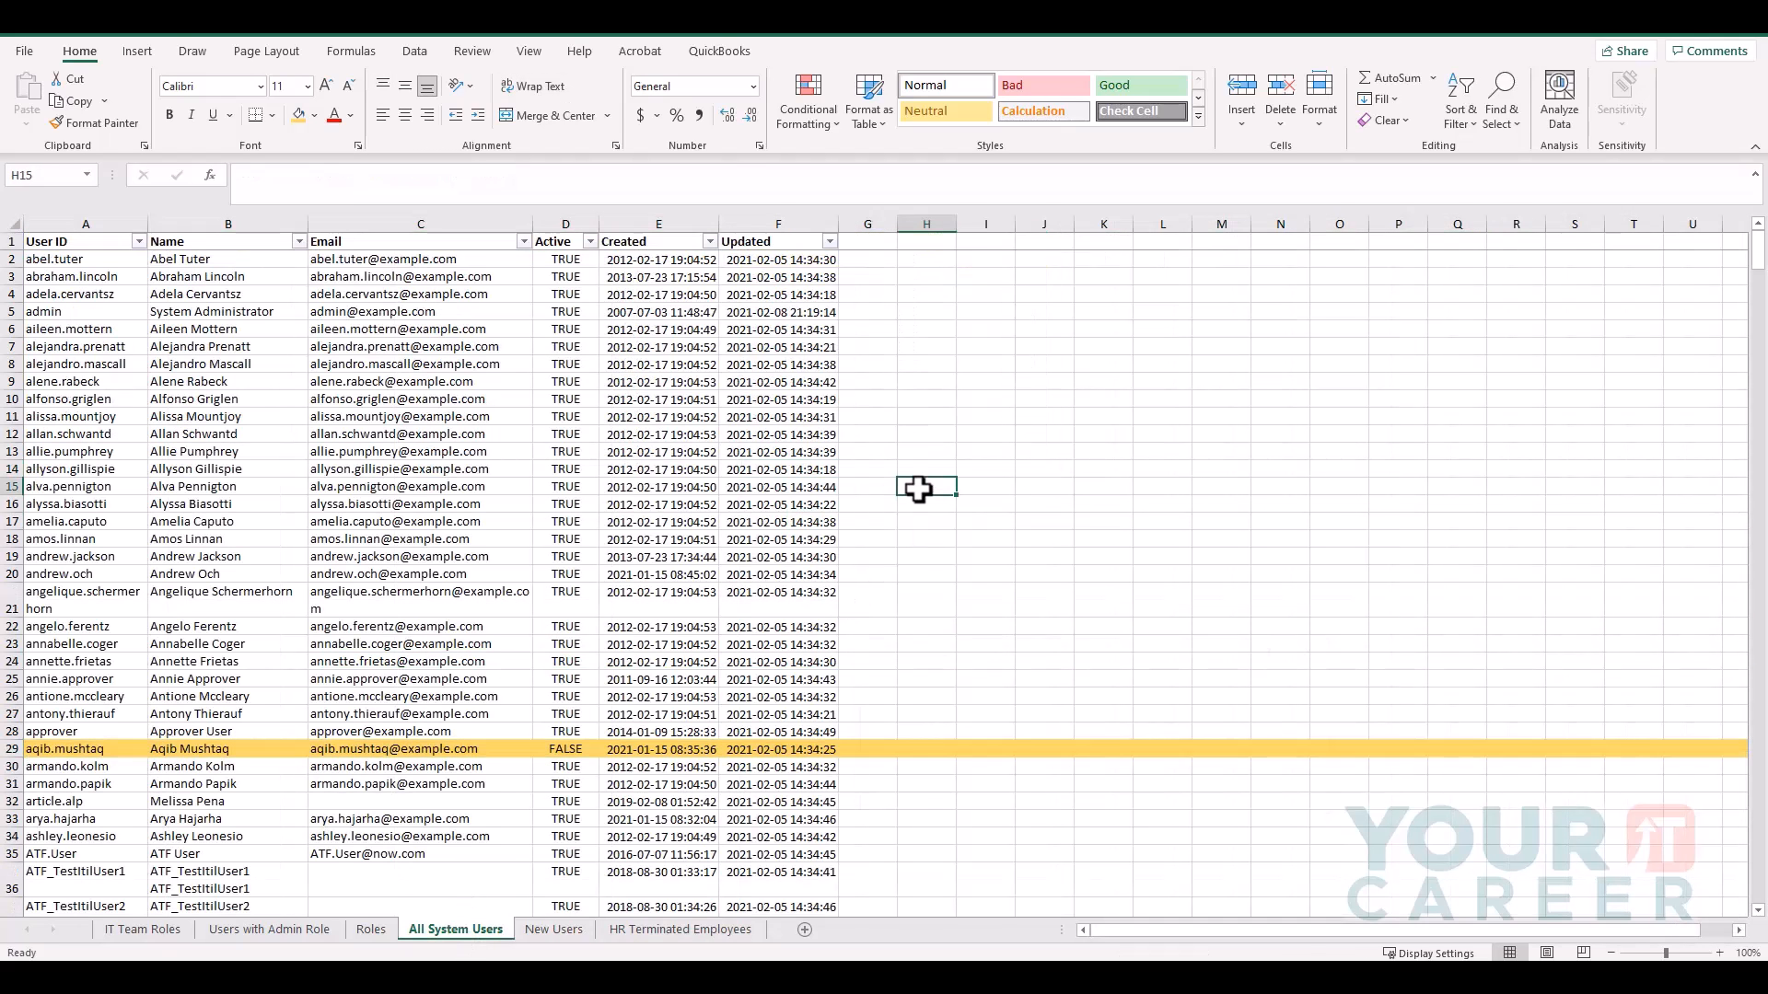
{"action": "type", "text": "beth angl"}
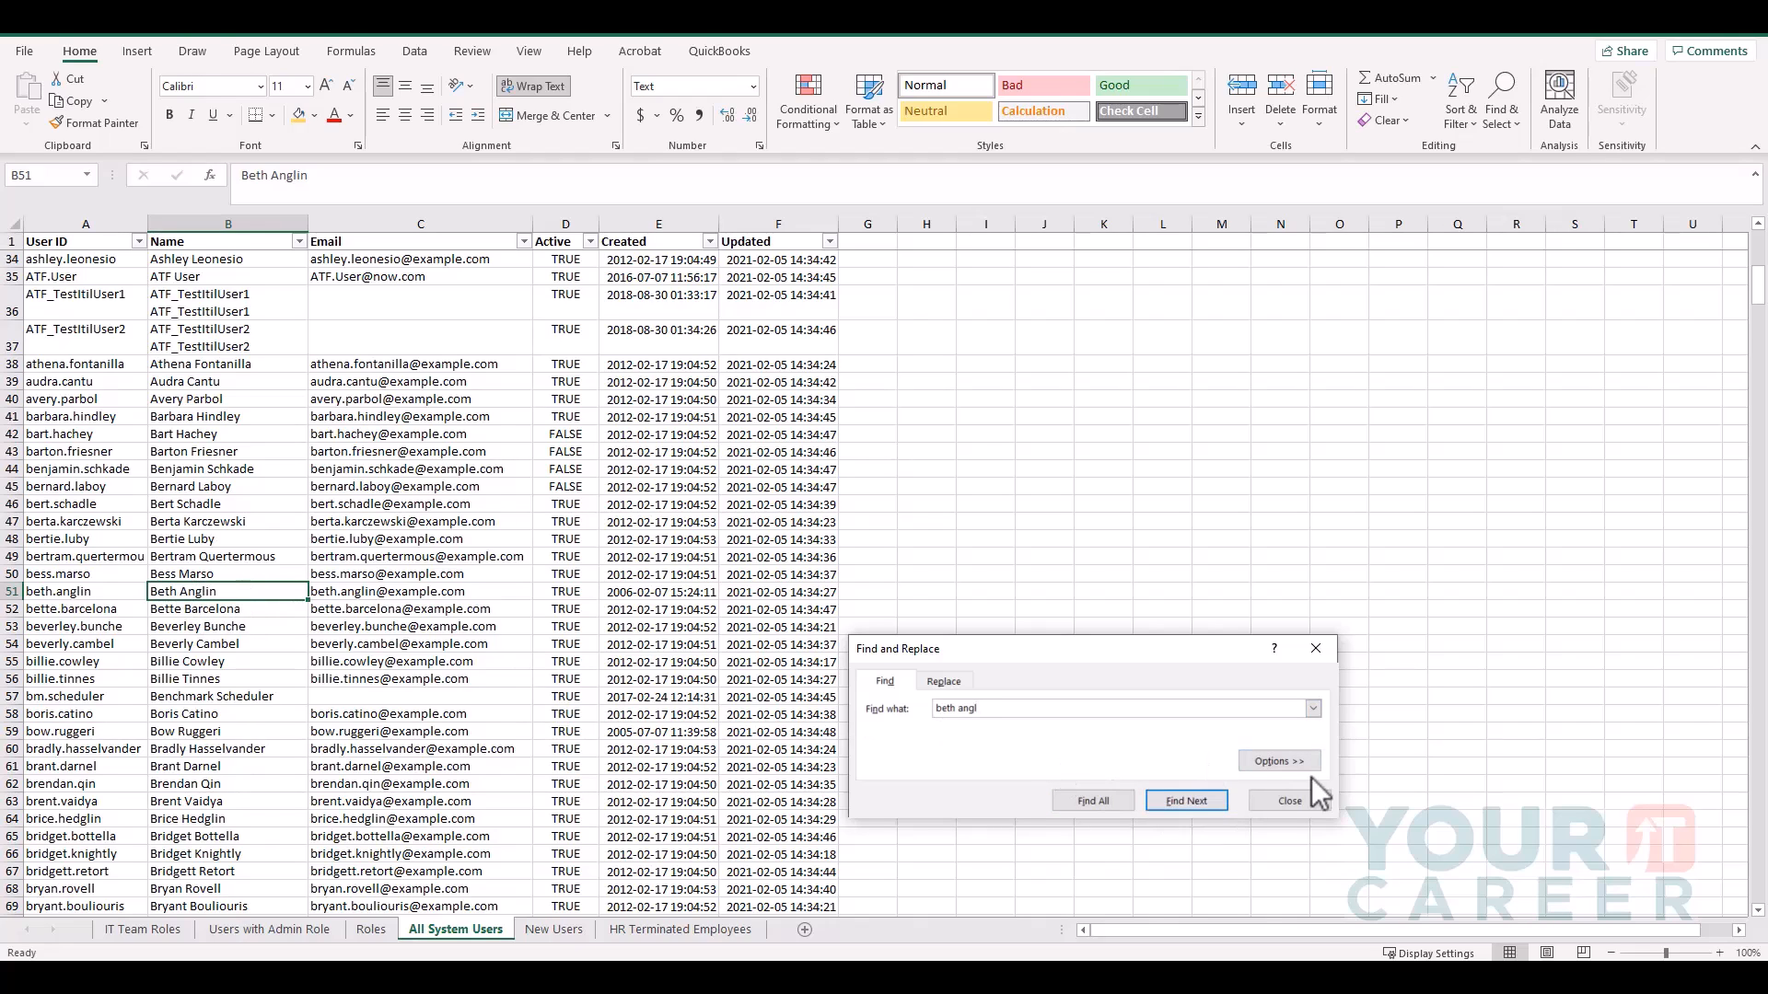
{"action": "left_click", "coordinate": [1285, 801]}
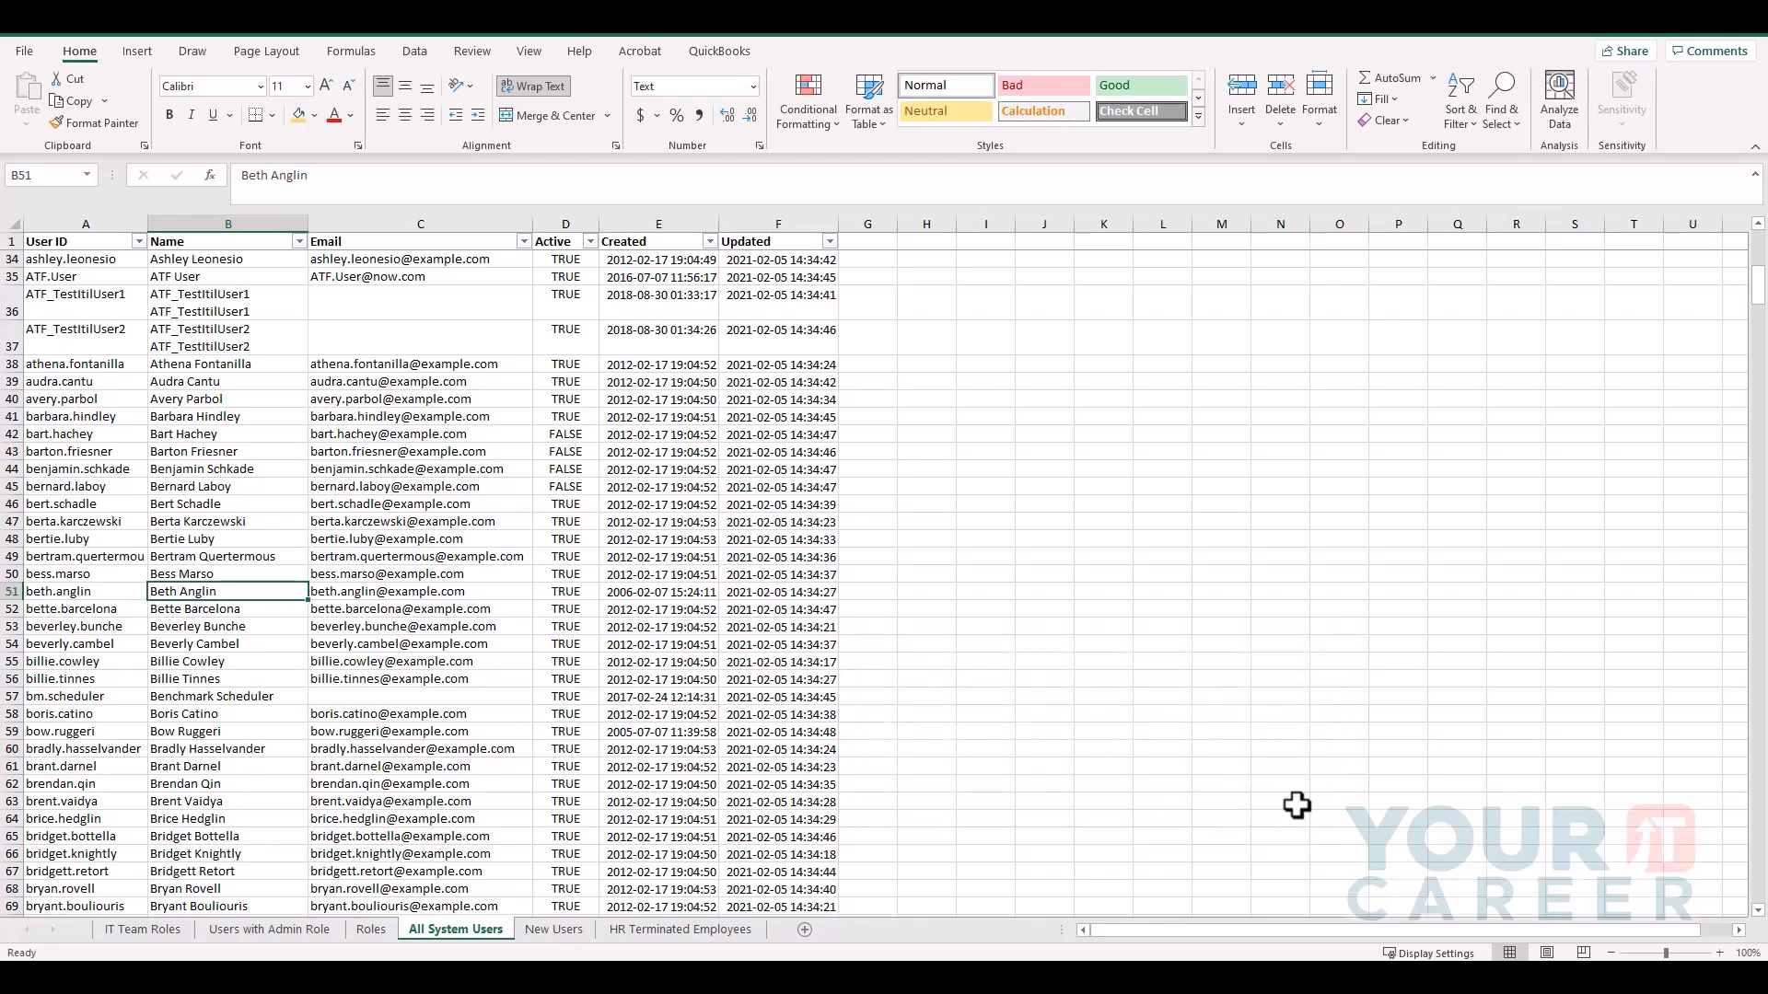
{"action": "left_click", "coordinate": [680, 928]}
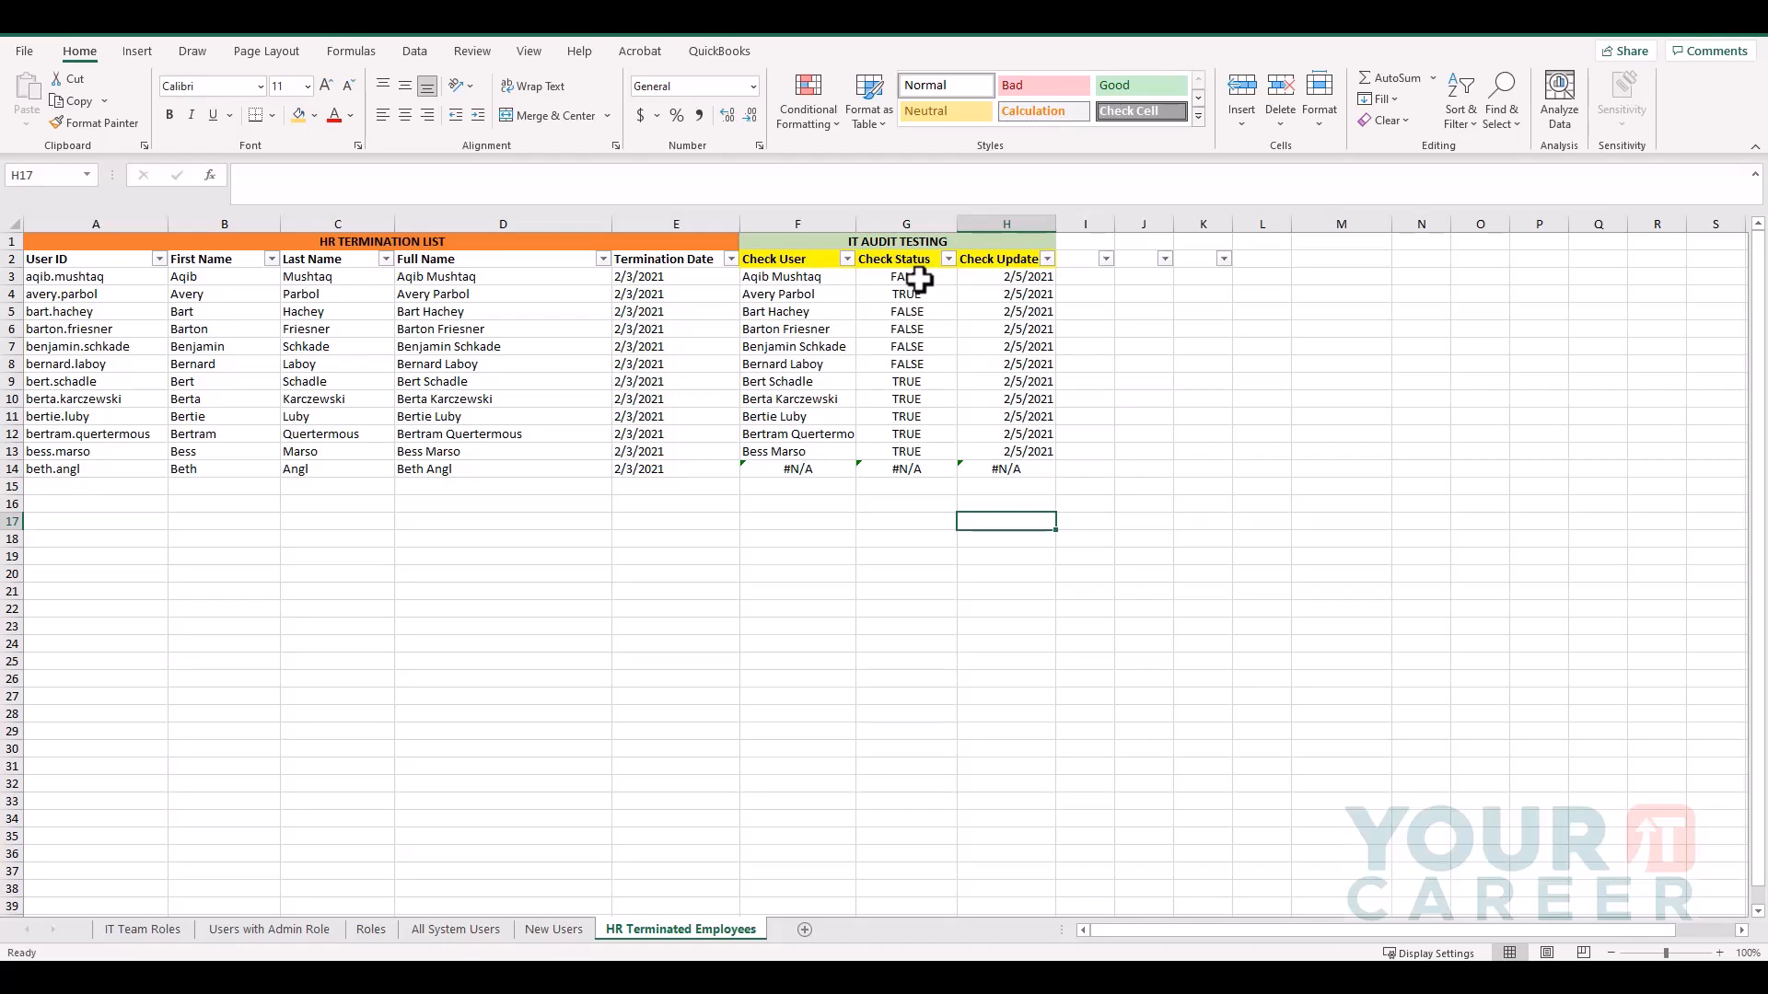
{"action": "left_click", "coordinate": [906, 276]}
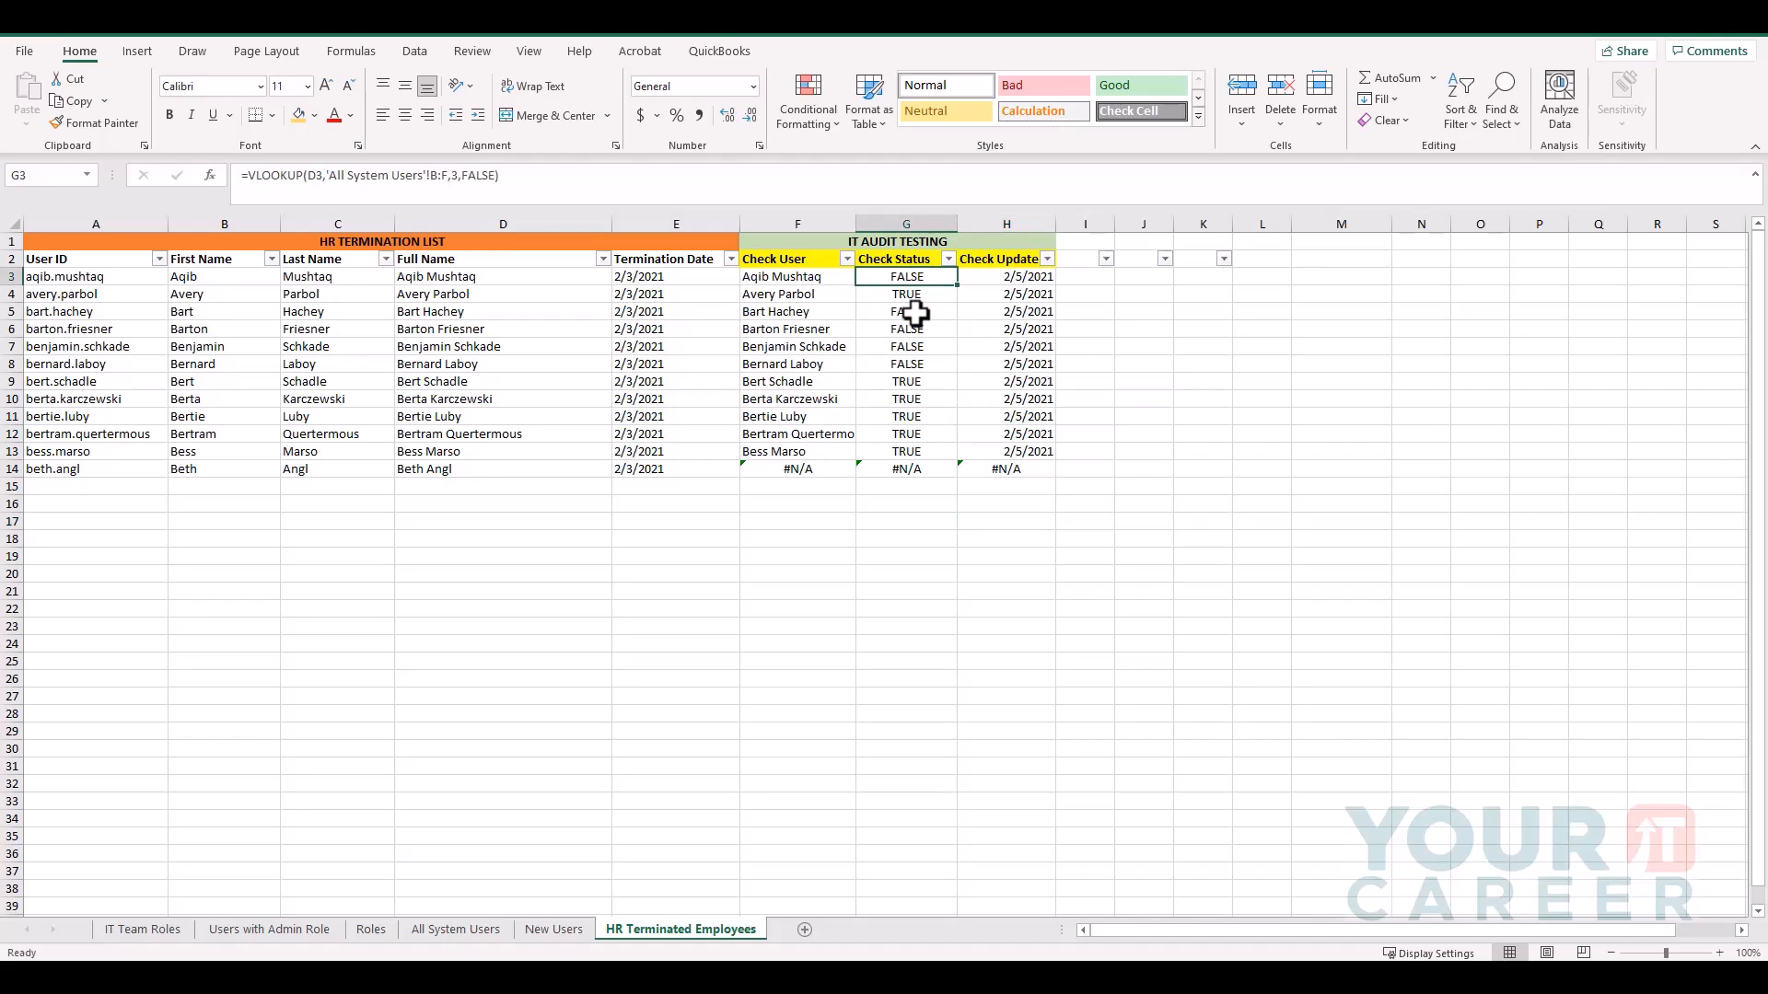
{"action": "left_click", "coordinate": [906, 295]}
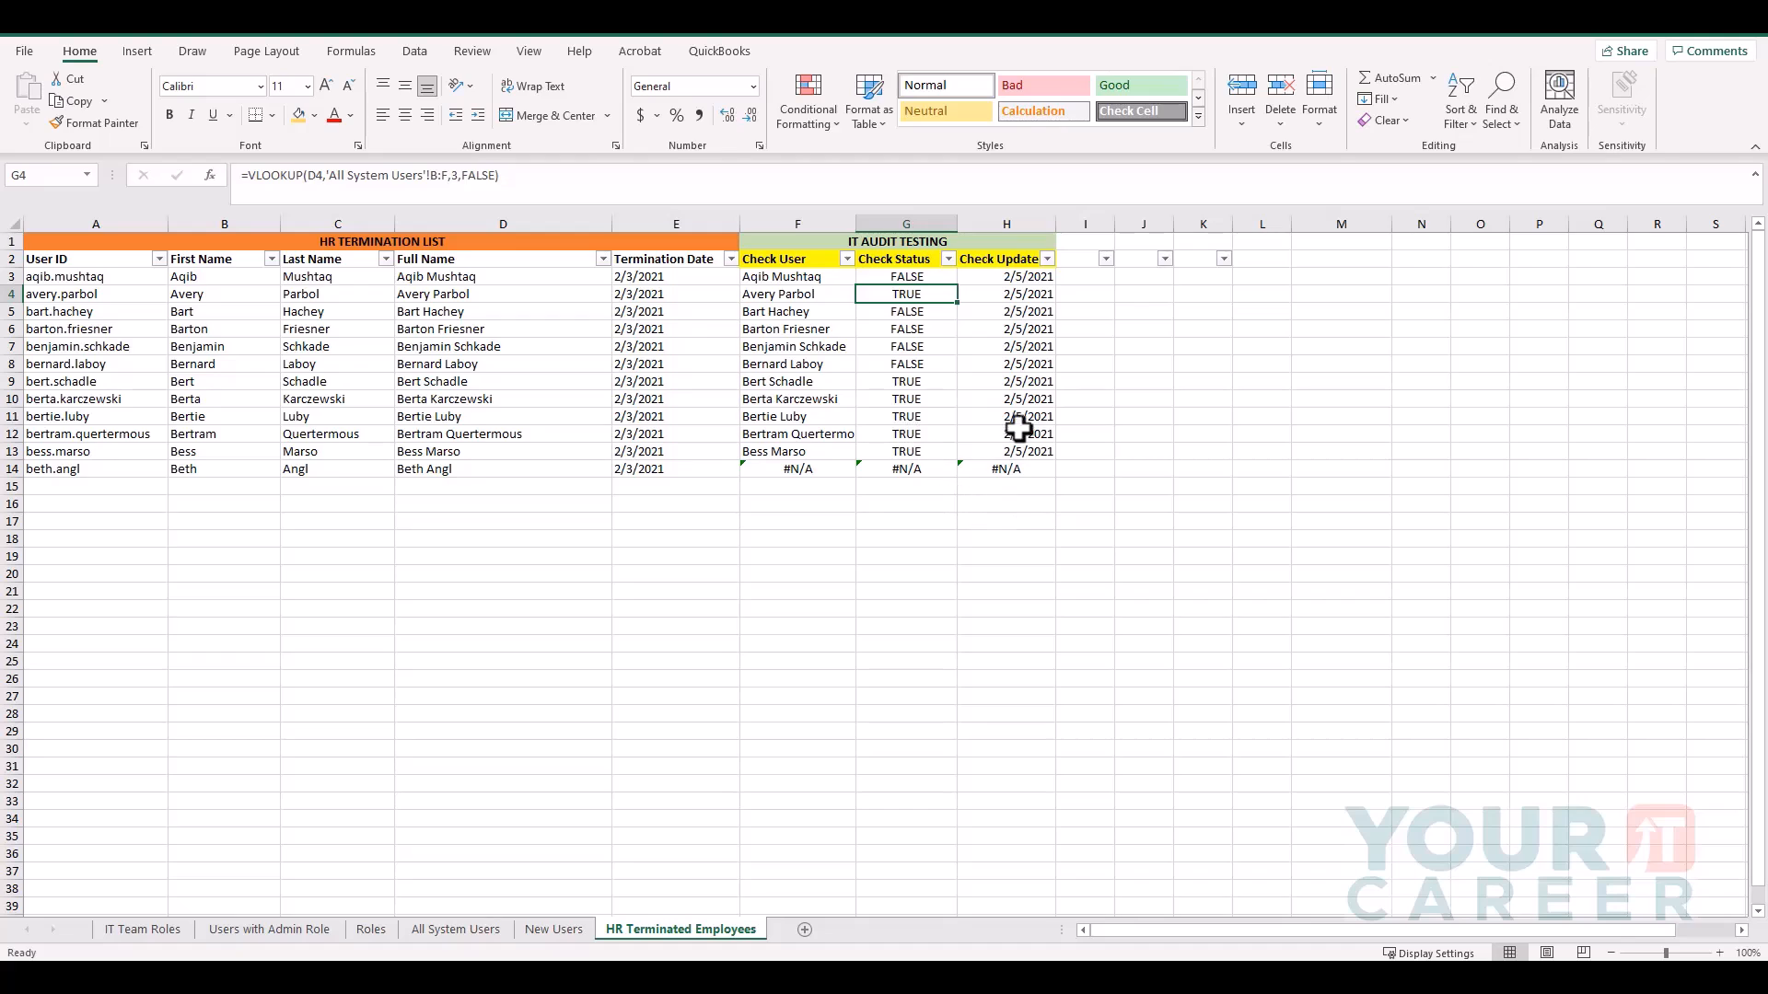
{"action": "left_click", "coordinate": [1005, 258]}
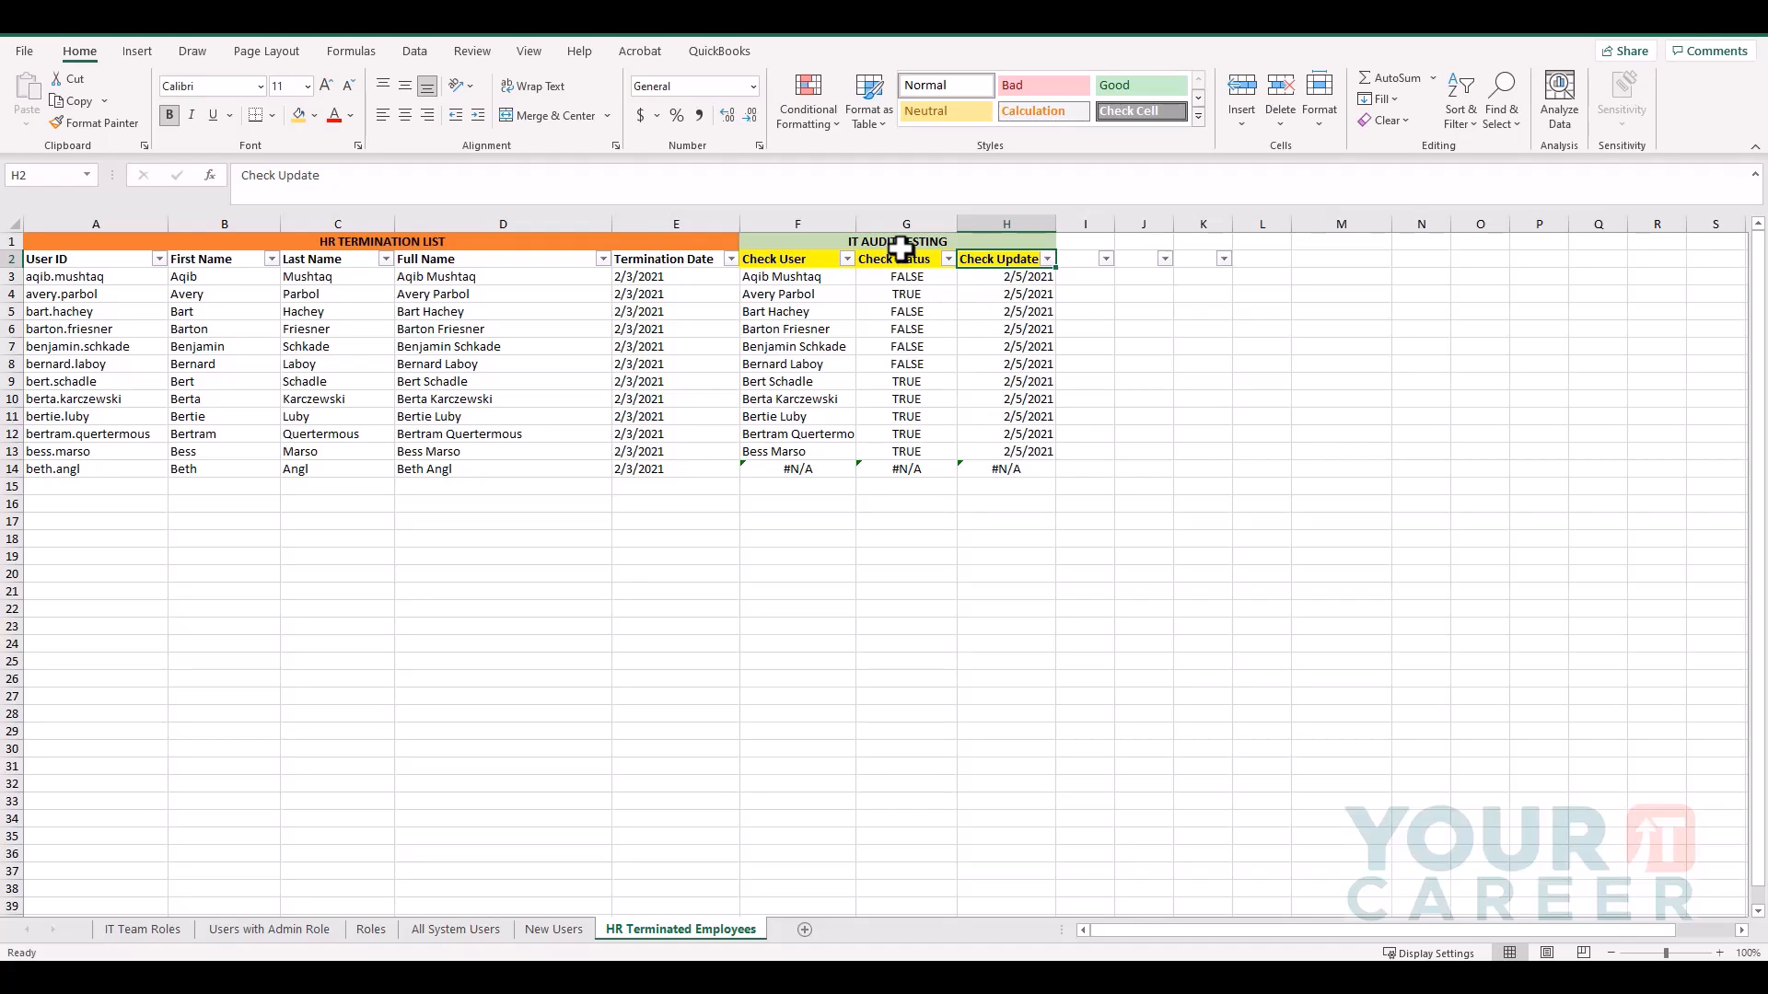
{"action": "left_click", "coordinate": [906, 258]}
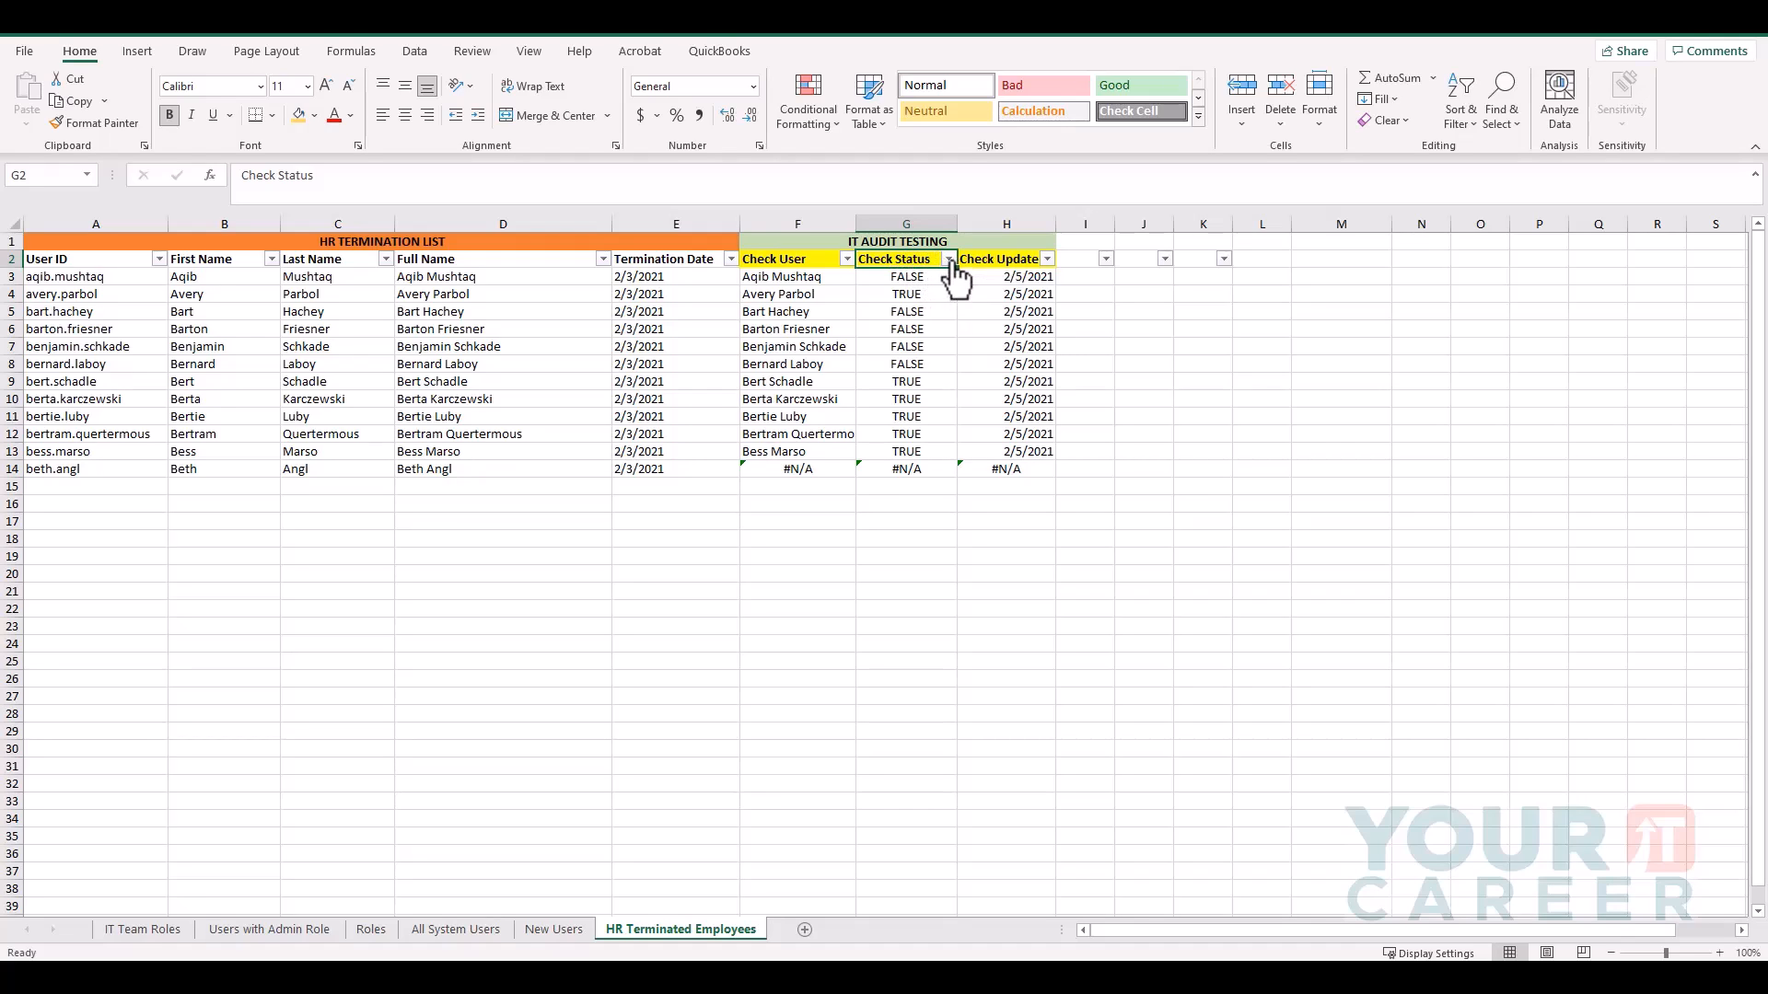
Filter the Check Status column to show only TRUE, leaving six still-active terminated users.
{"action": "left_click", "coordinate": [947, 258]}
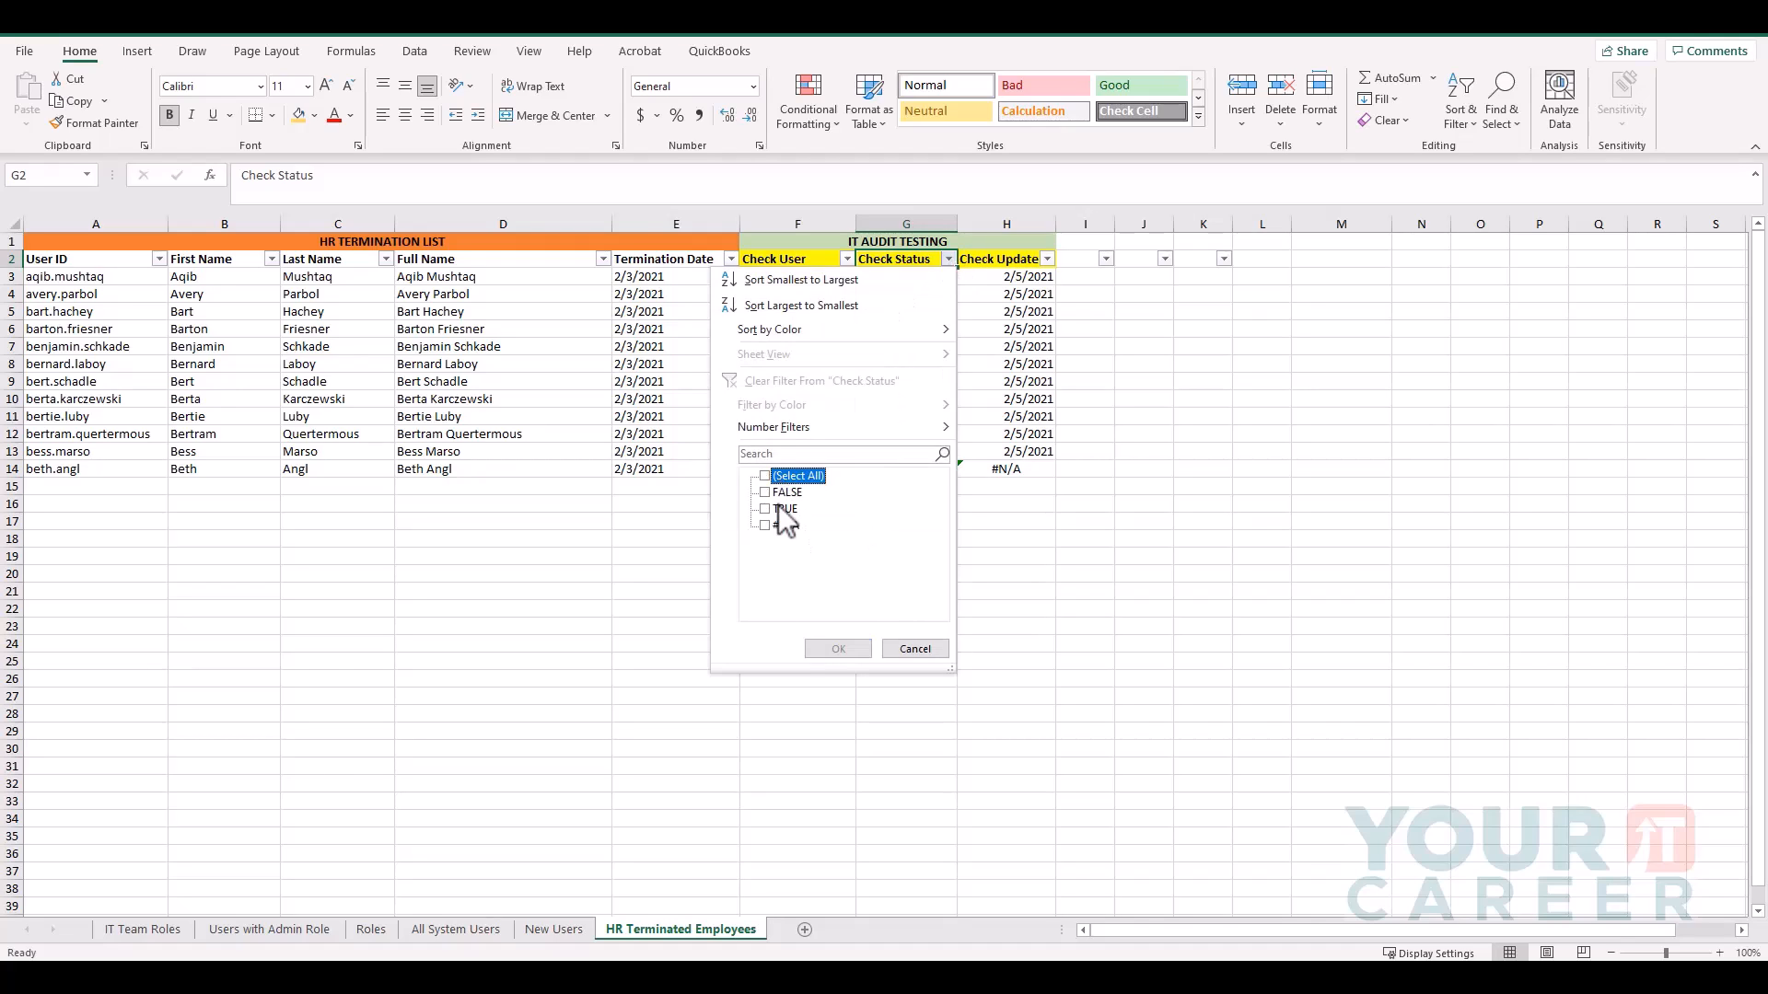
{"action": "left_click", "coordinate": [764, 509]}
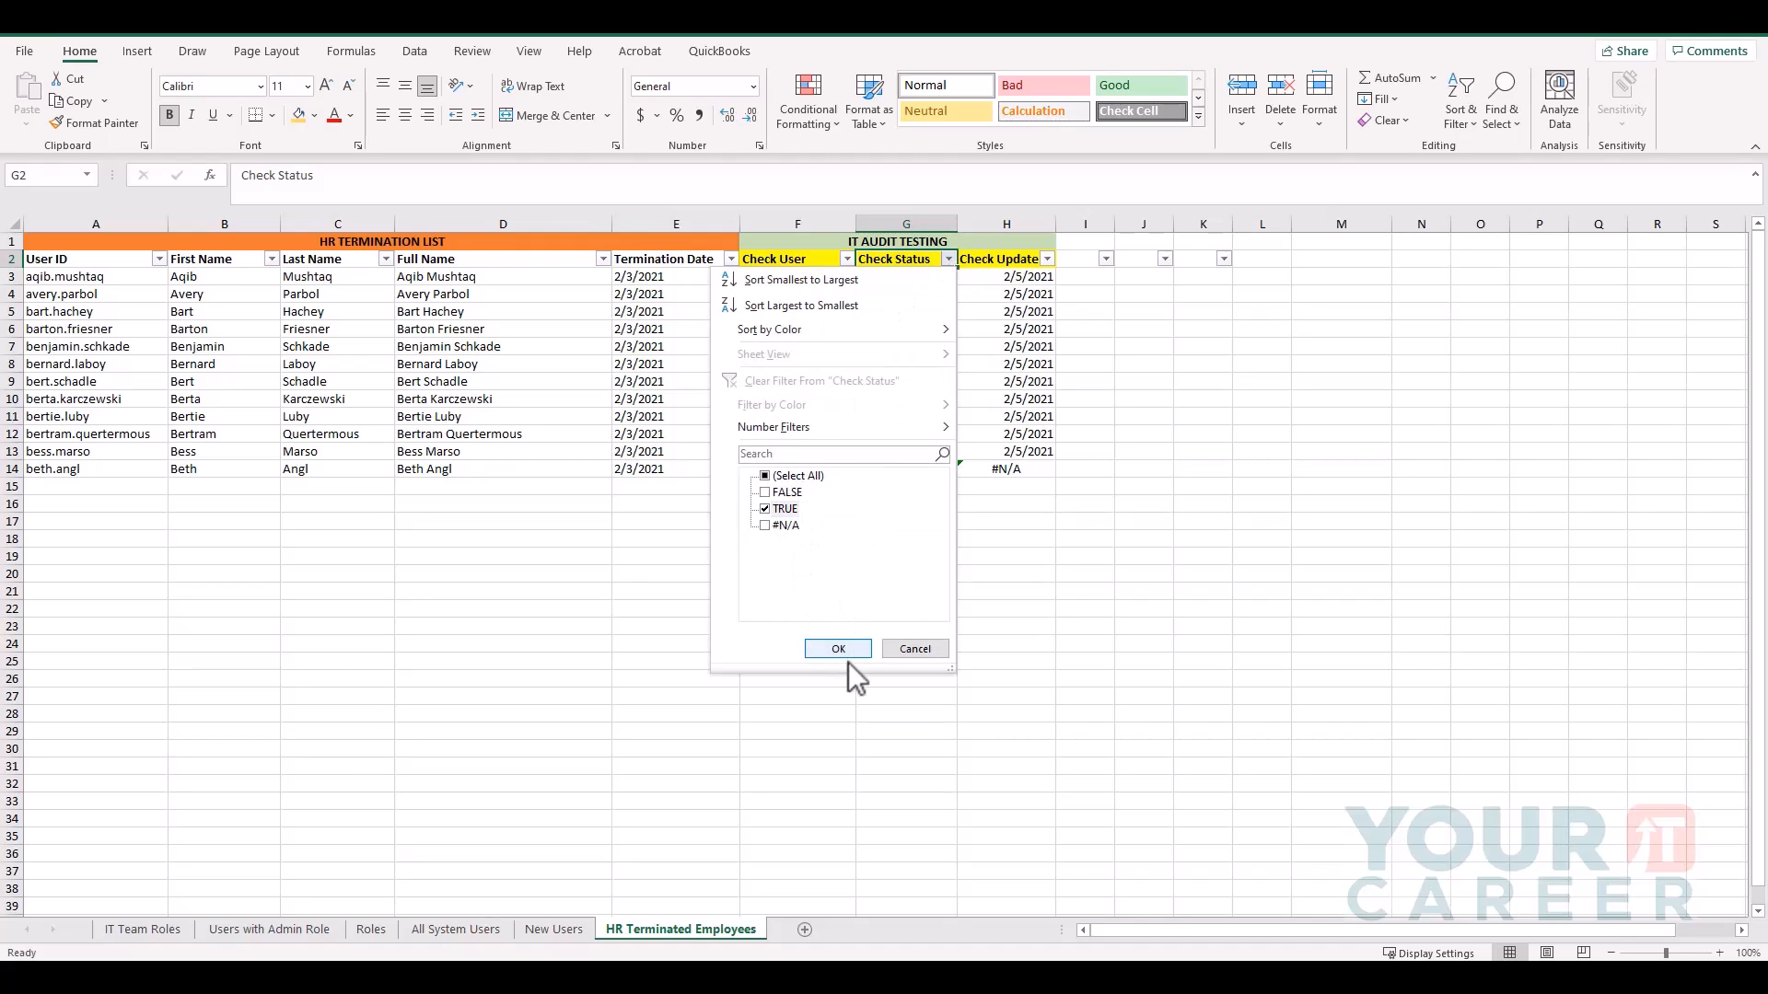
{"action": "left_click", "coordinate": [836, 649]}
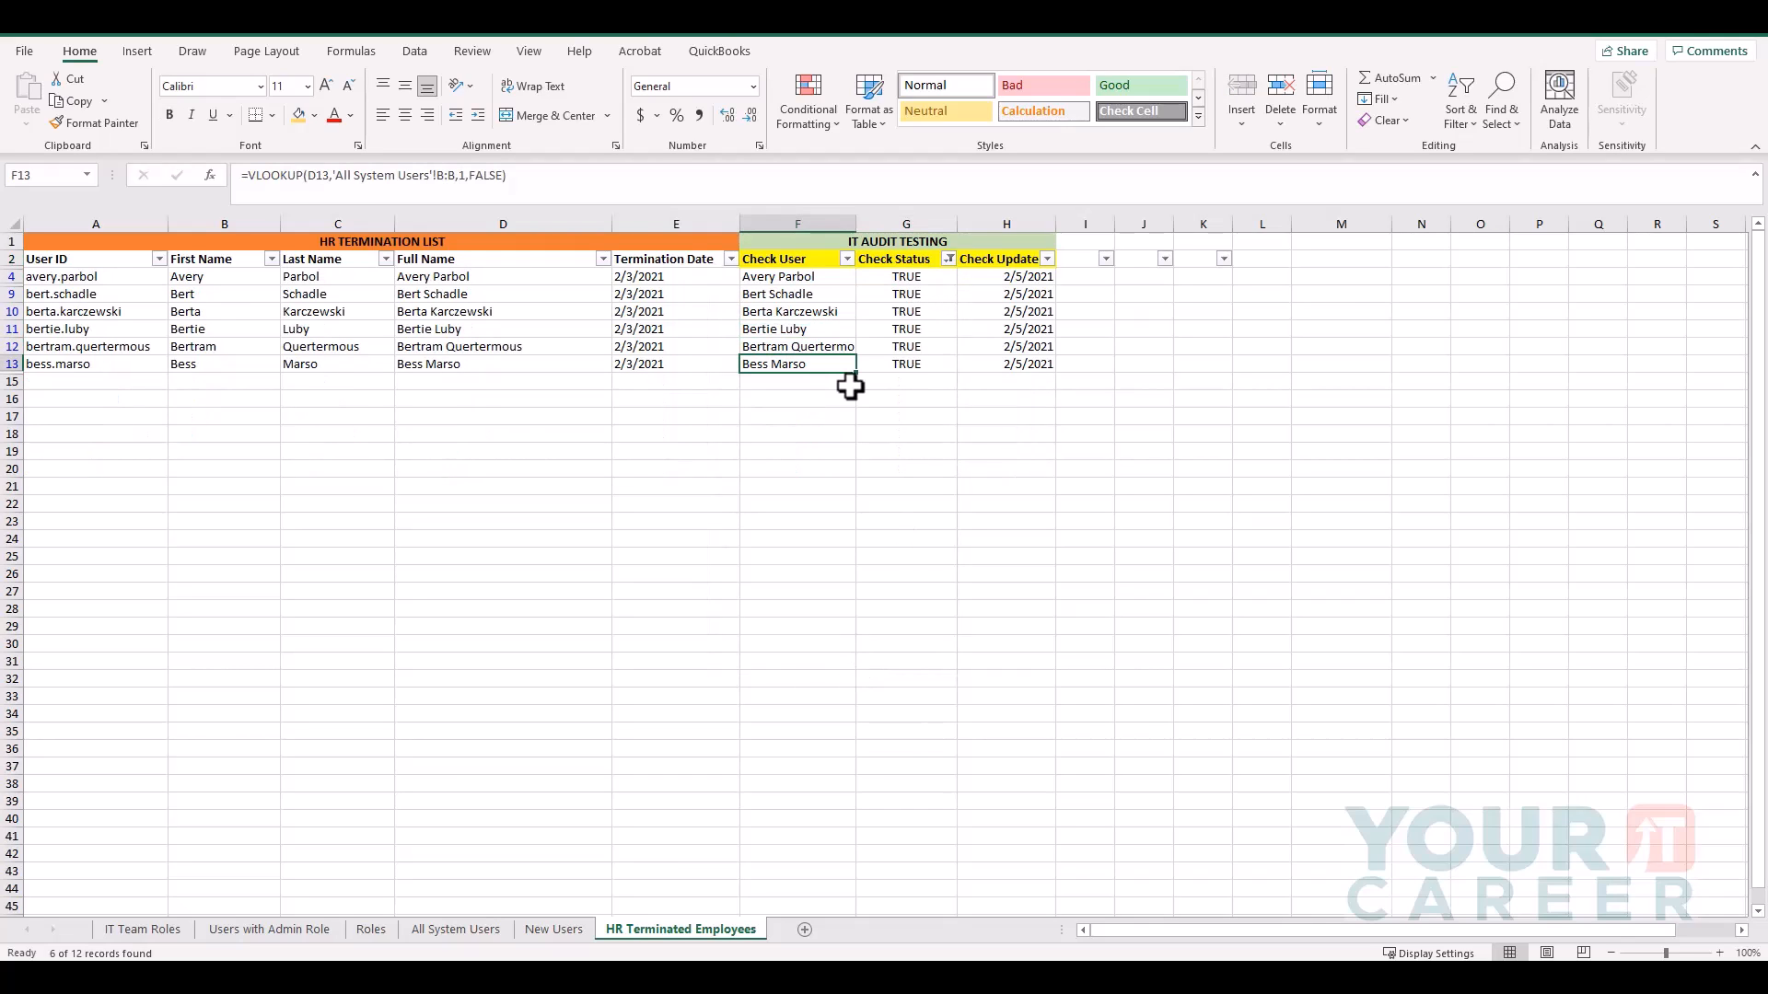
{"action": "mouse_move", "coordinate": [810, 298]}
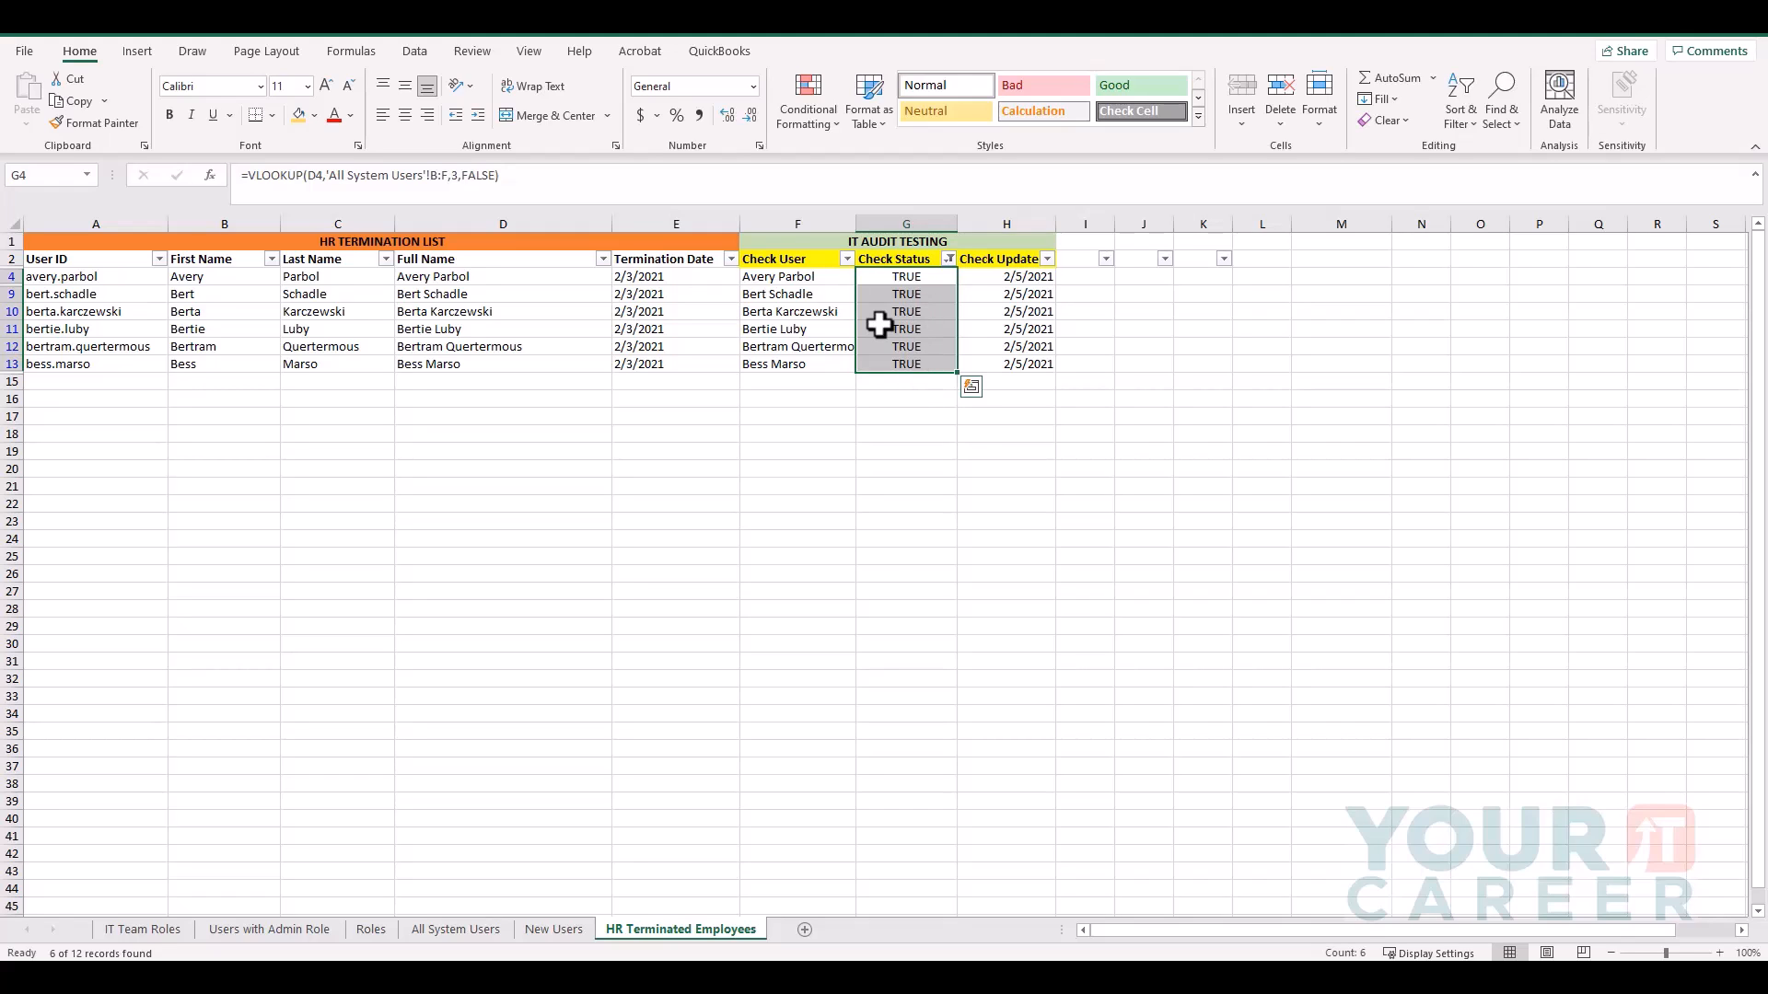
{"action": "mouse_move", "coordinate": [906, 328]}
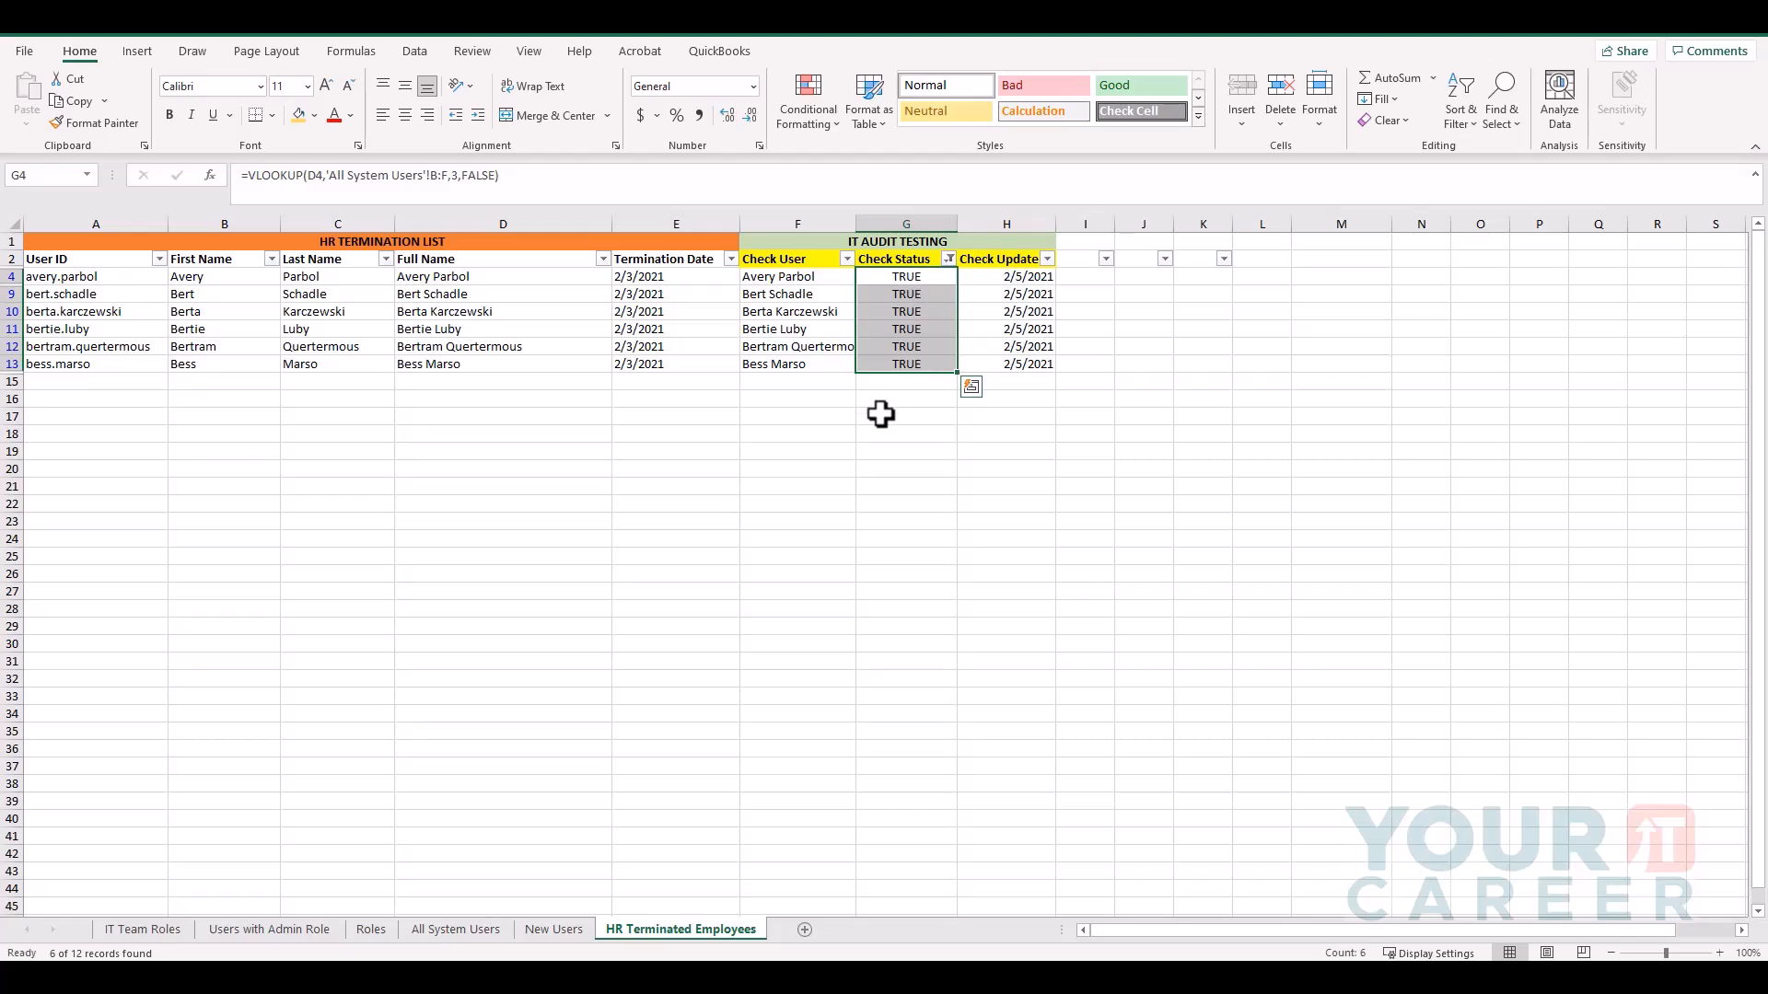
{"action": "mouse_move", "coordinate": [906, 399]}
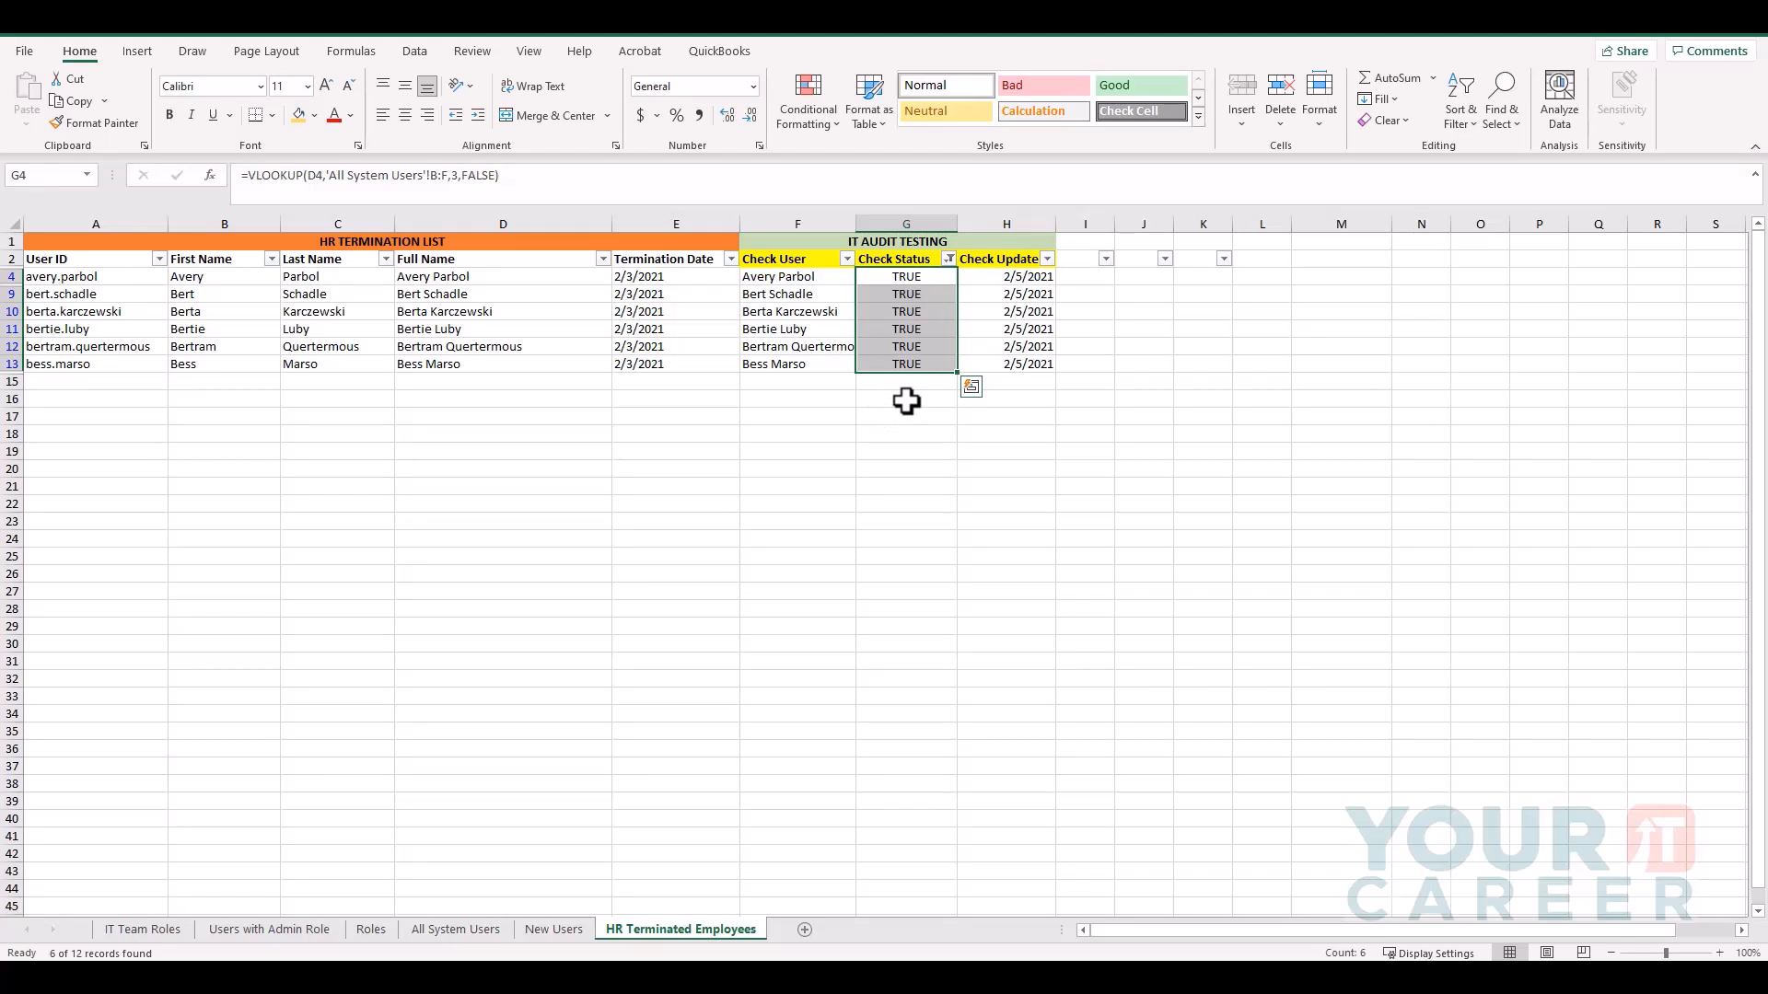